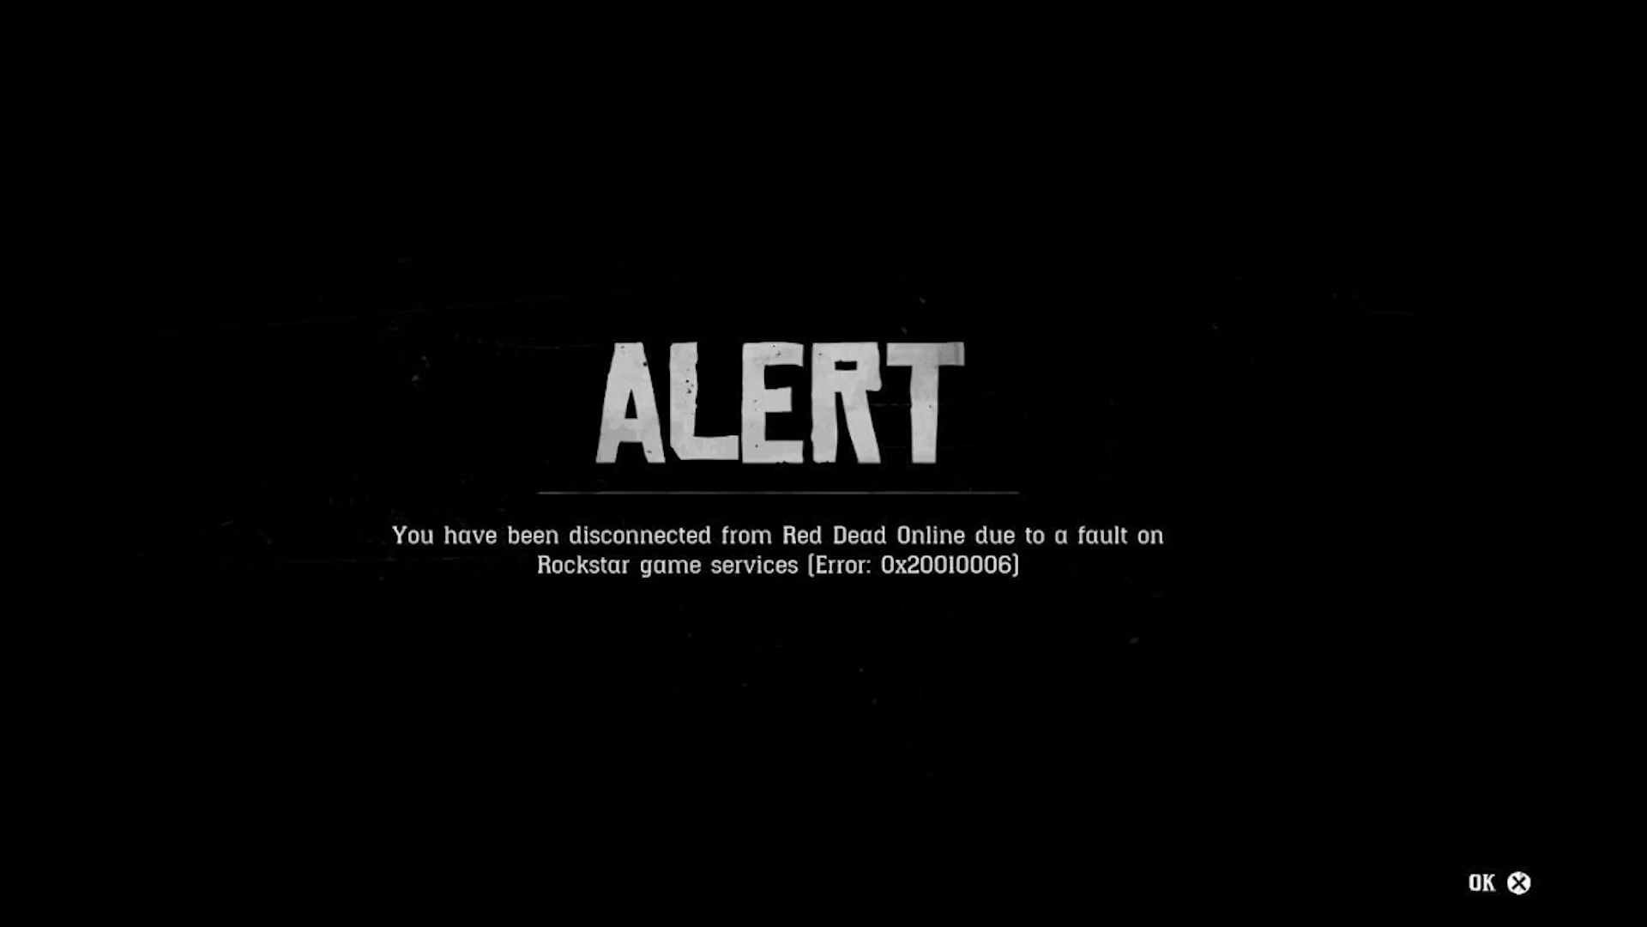
Dismiss the disconnection alert and launch Control Panel by searching 'control'.
{"action": "left_click", "coordinate": [1517, 883]}
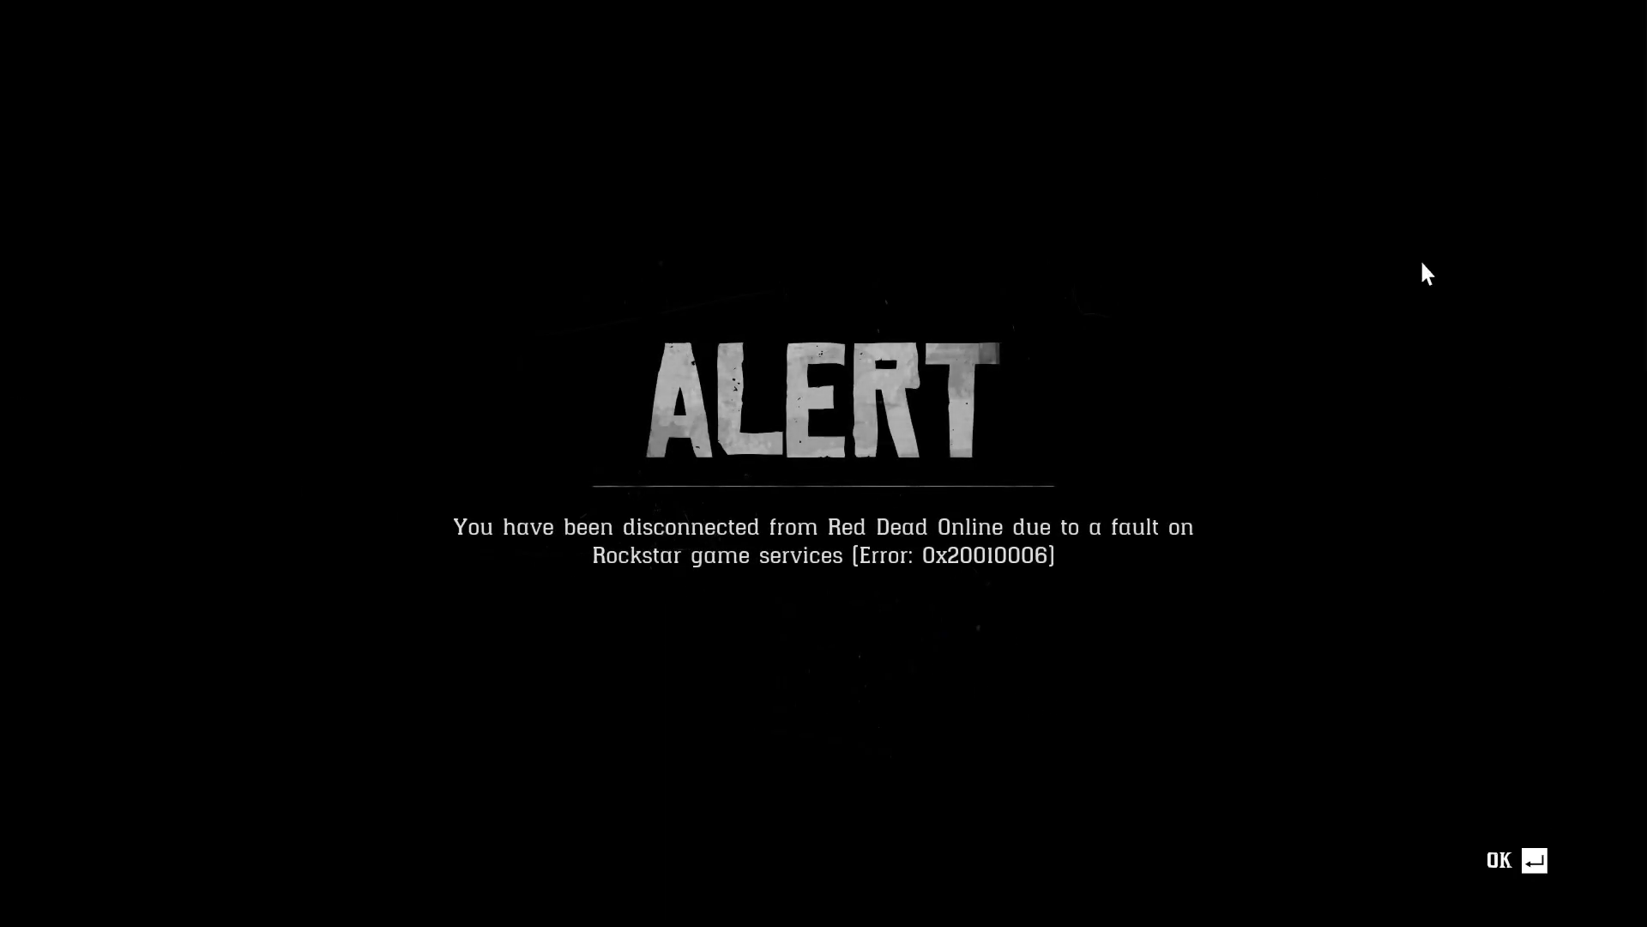
{"action": "left_click", "coordinate": [1501, 858]}
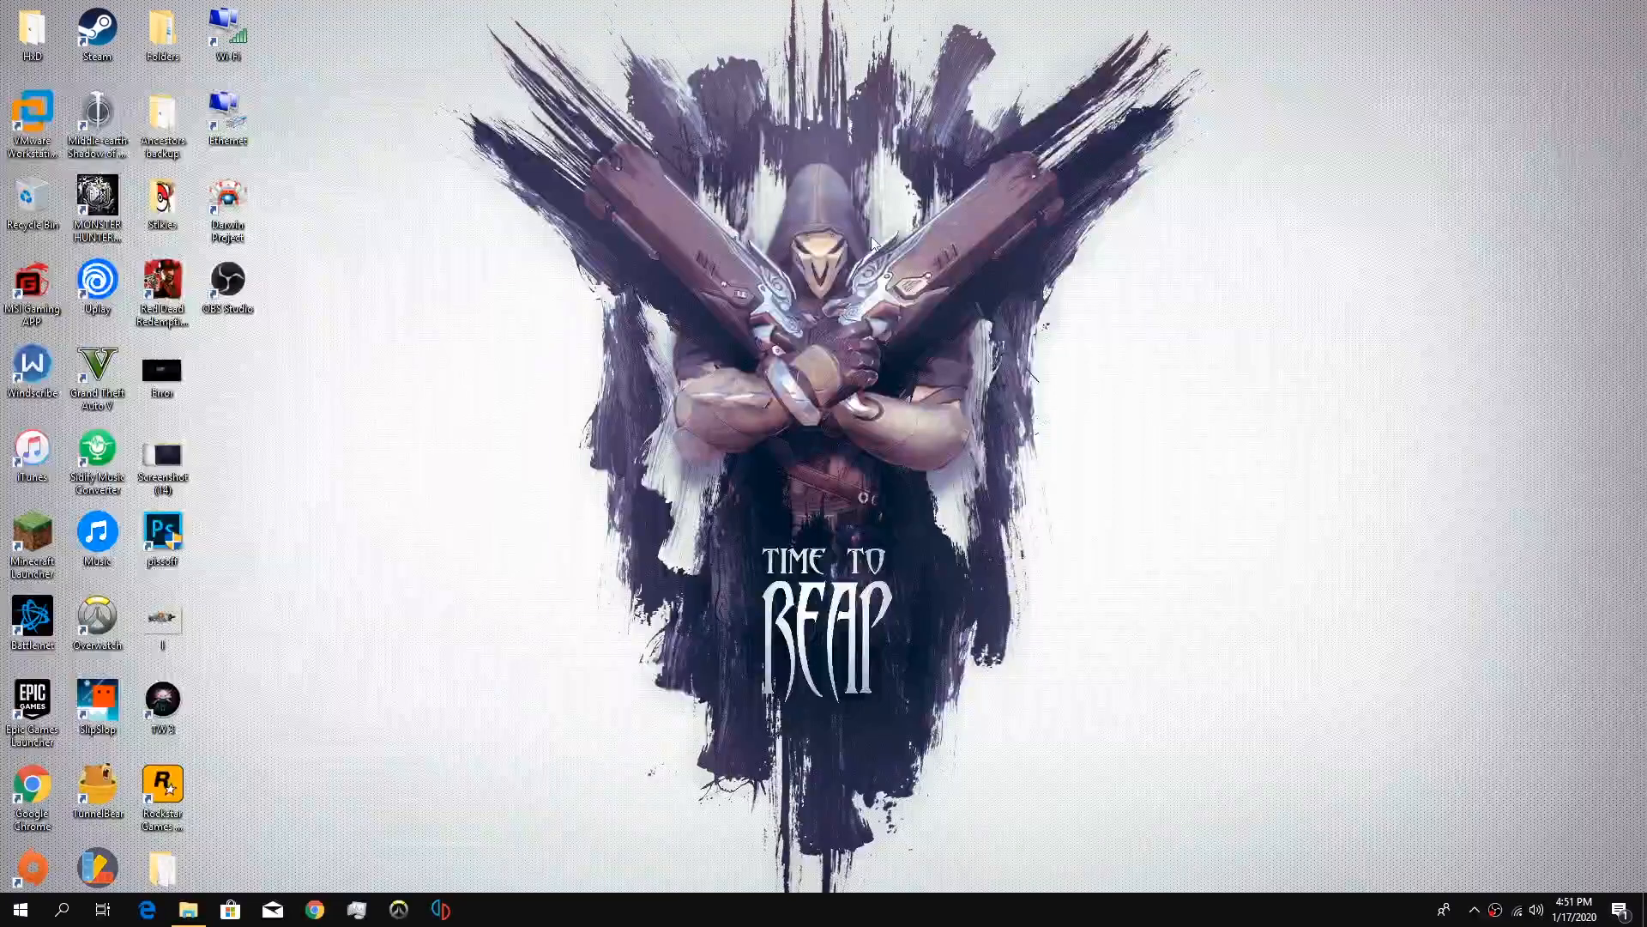
{"action": "mouse_move", "coordinate": [762, 189]}
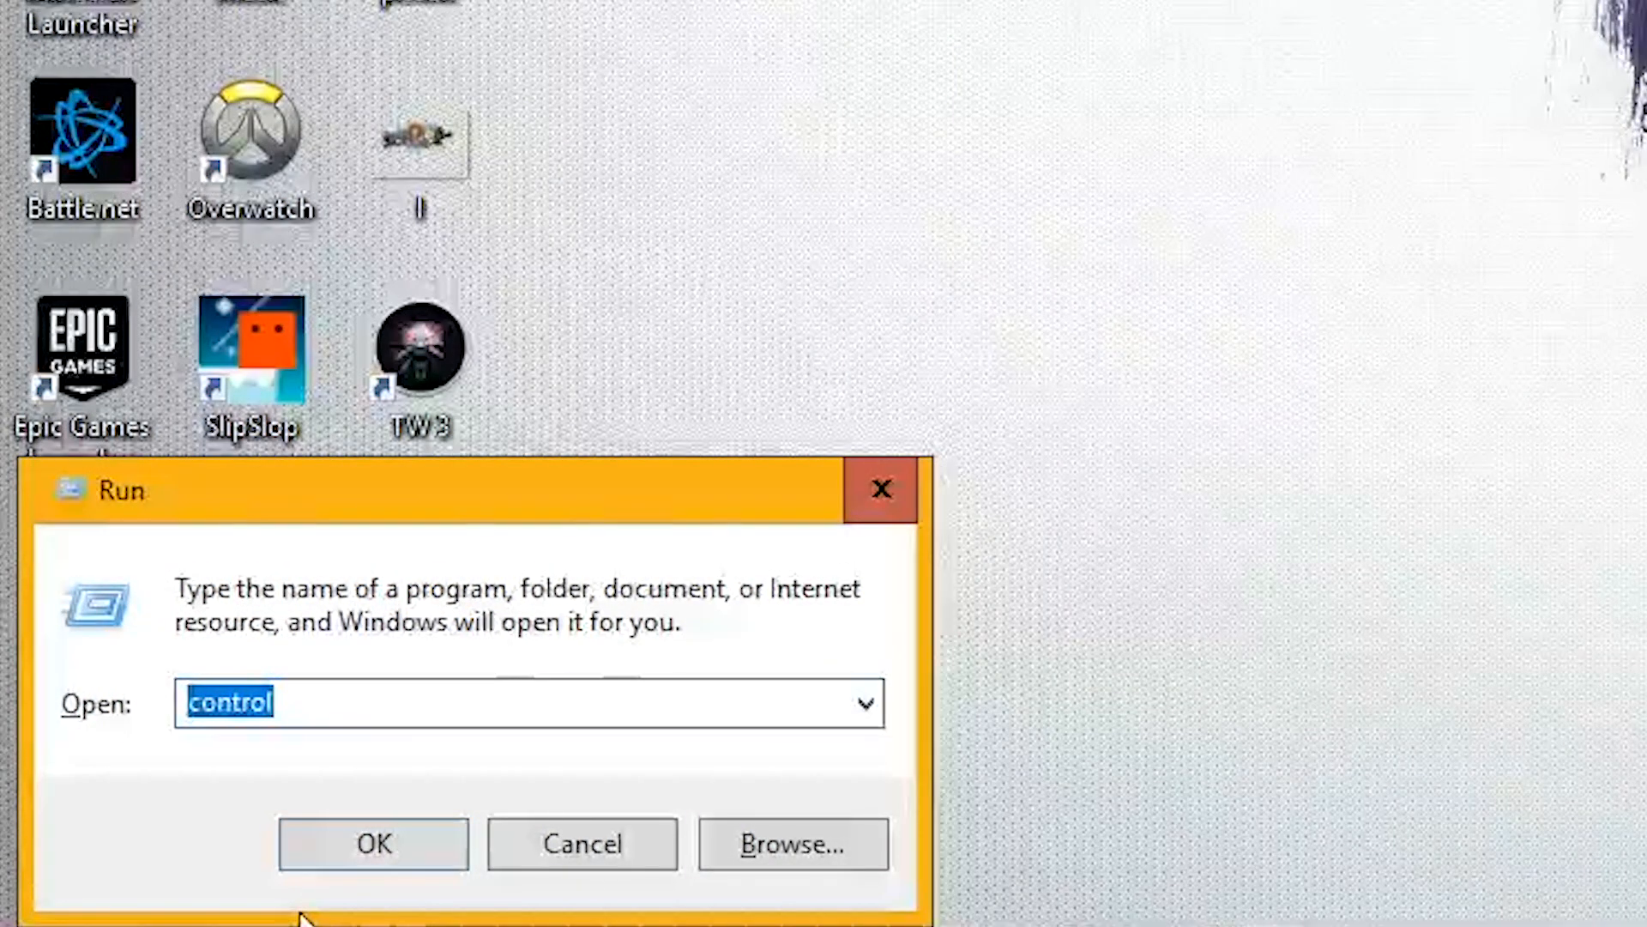
{"action": "type", "text": "CO"}
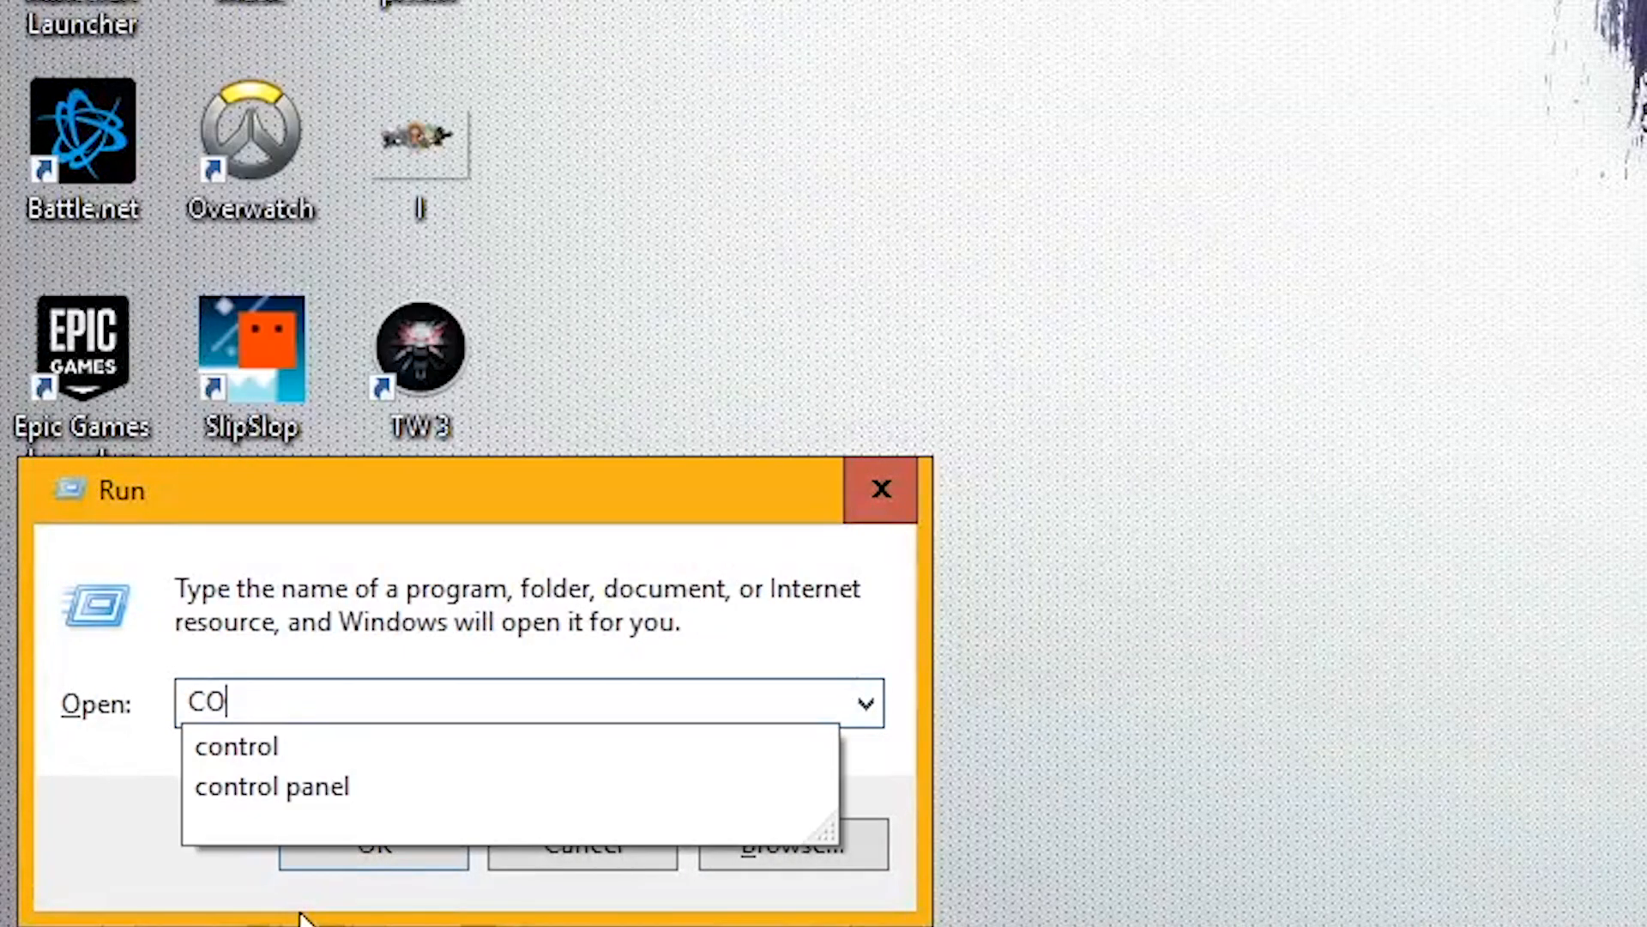
{"action": "type", "text": "NTRO"}
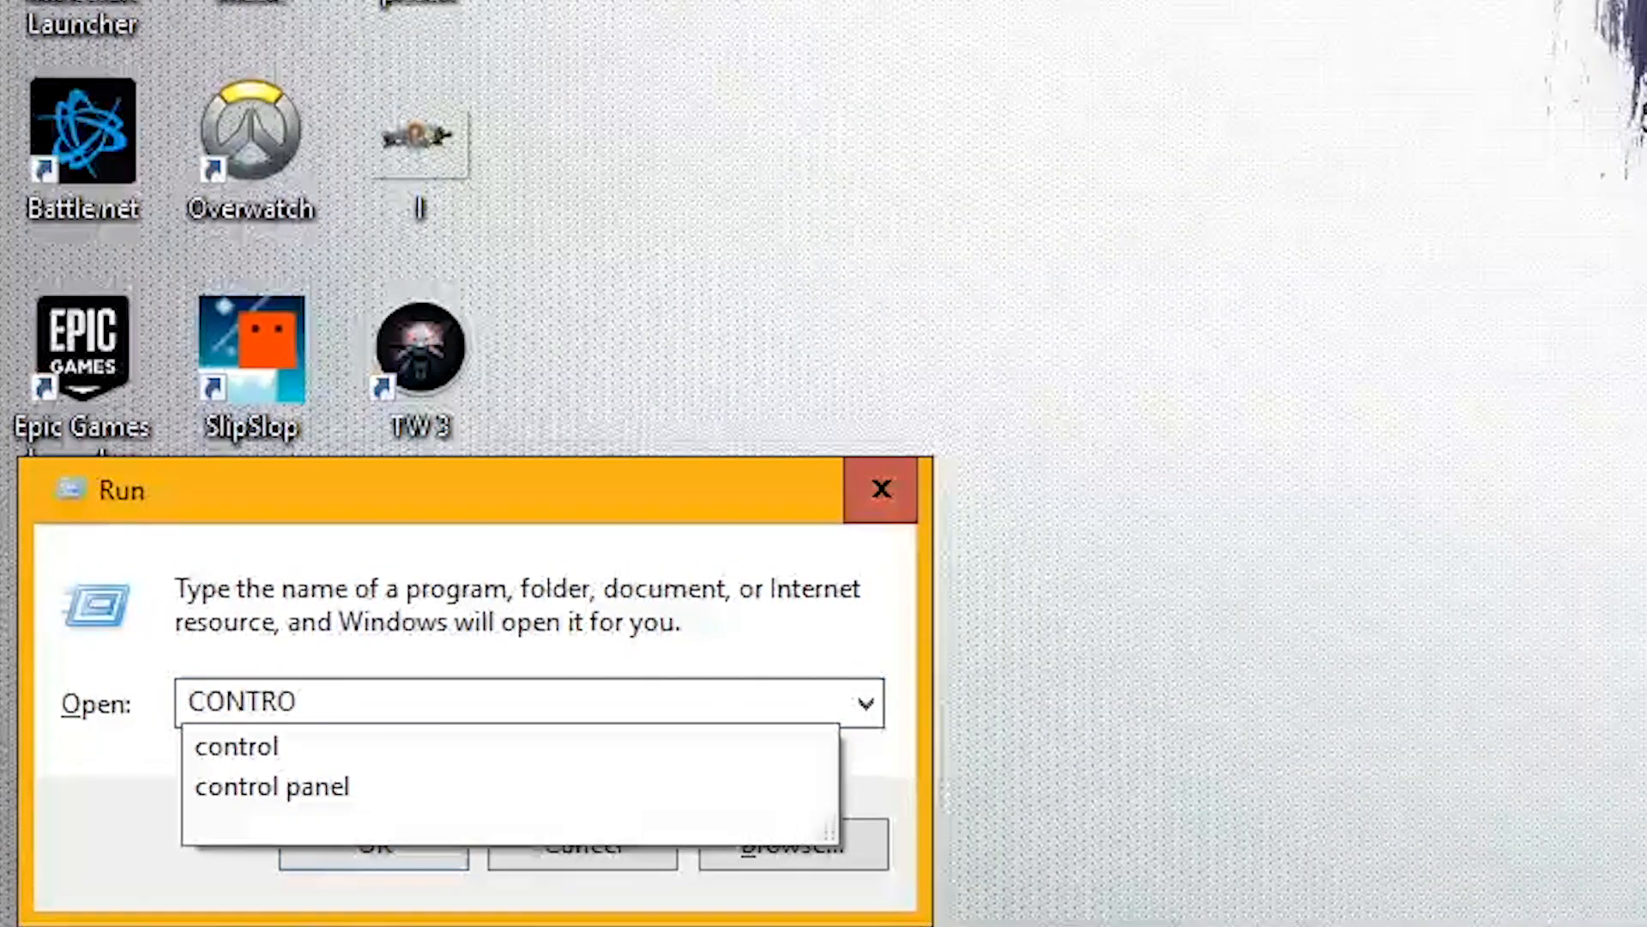
{"action": "left_click", "coordinate": [271, 786]}
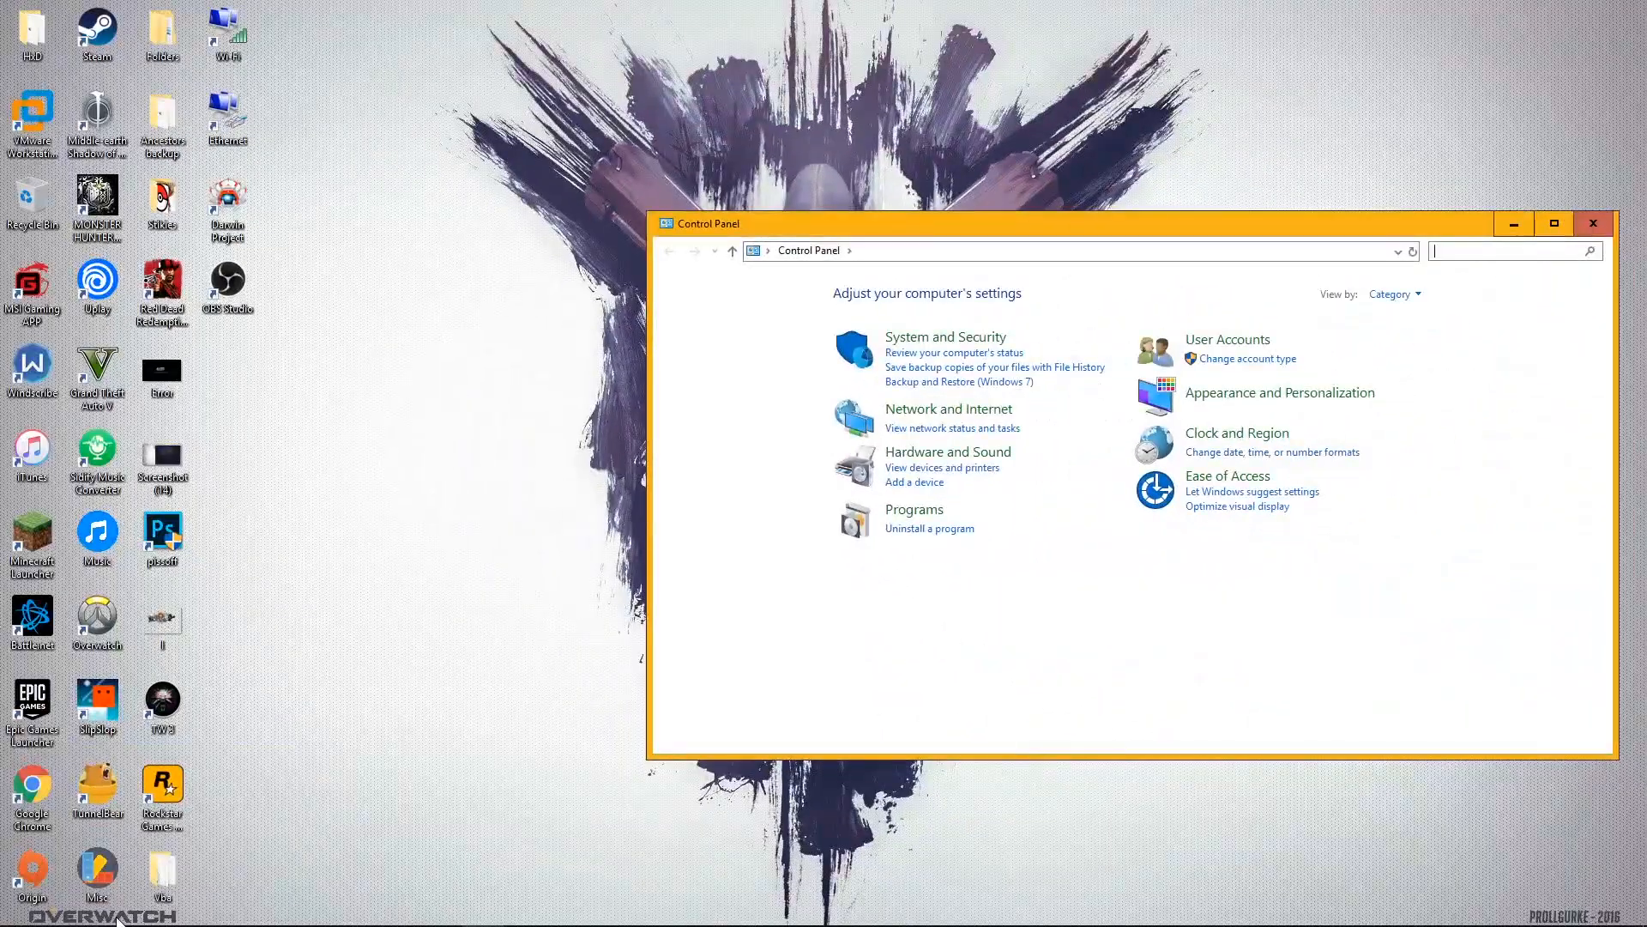
{"action": "mouse_move", "coordinate": [947, 451]}
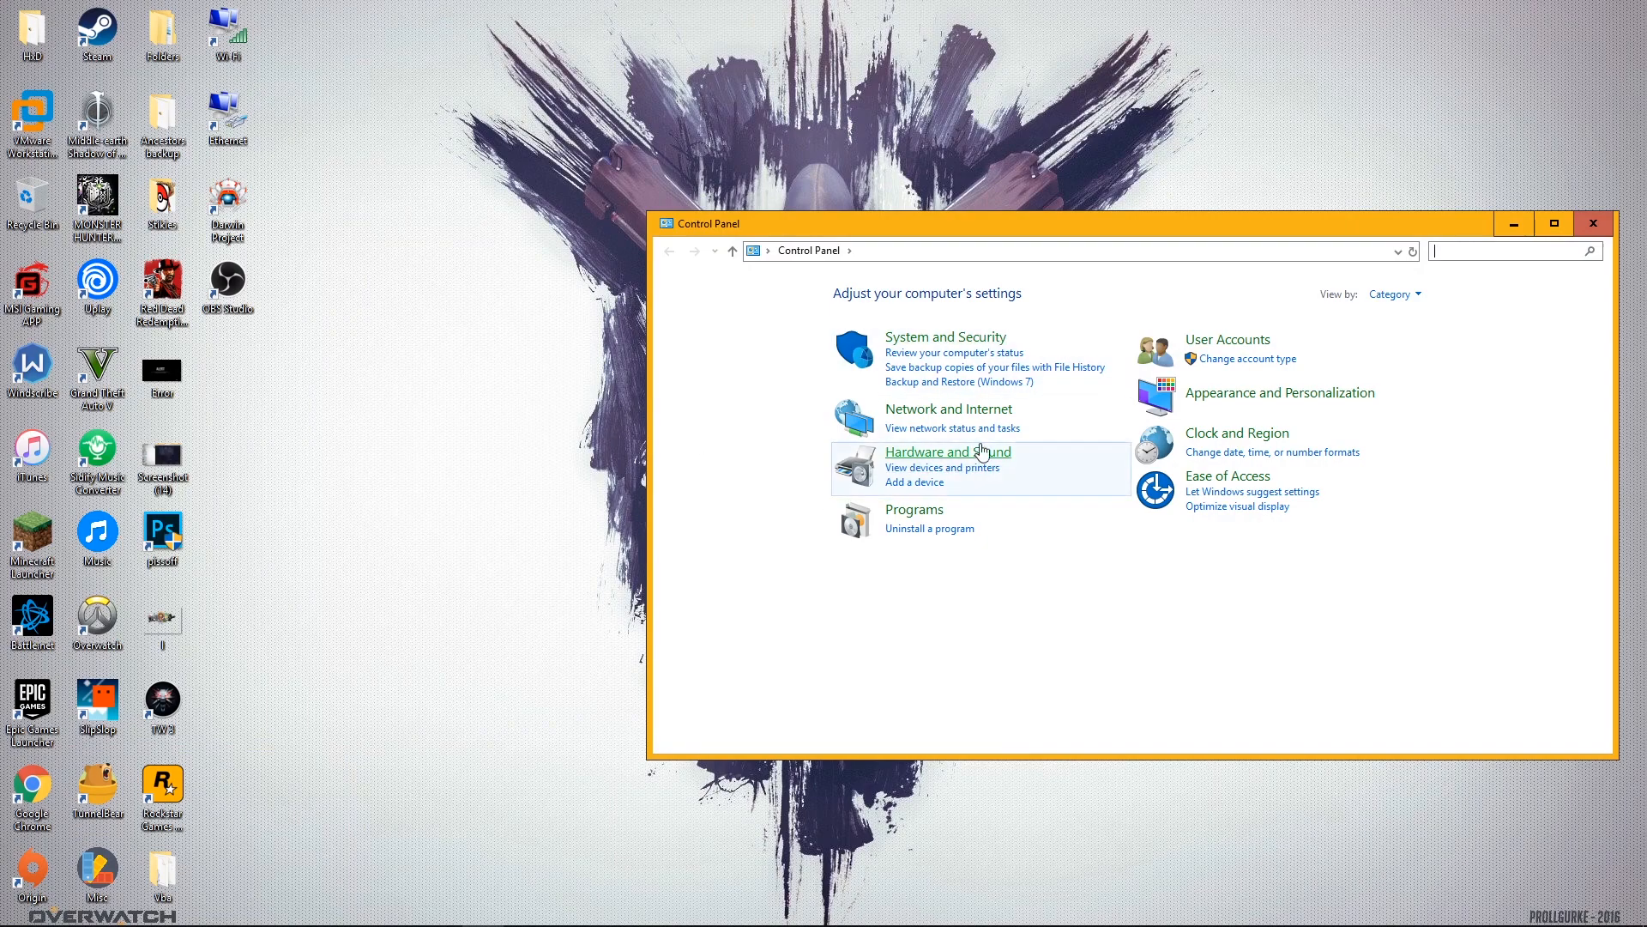
{"action": "mouse_move", "coordinate": [991, 510]}
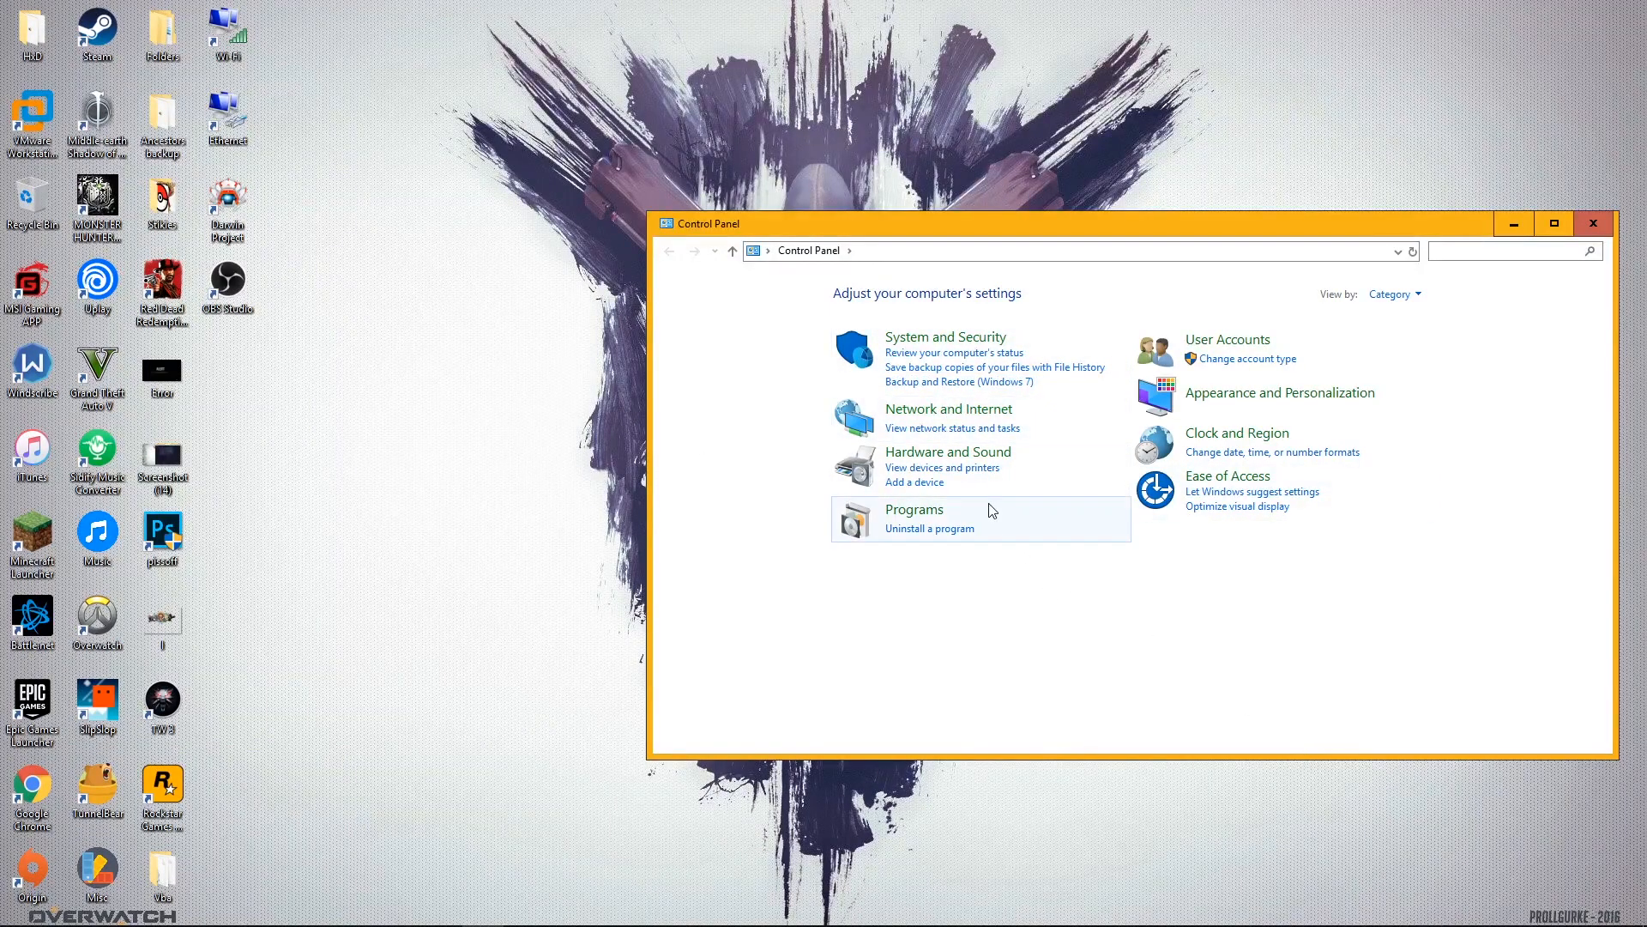
Go to Network and Internet > Network and Sharing Center and open the Ethernet status.
{"action": "left_click", "coordinate": [948, 408]}
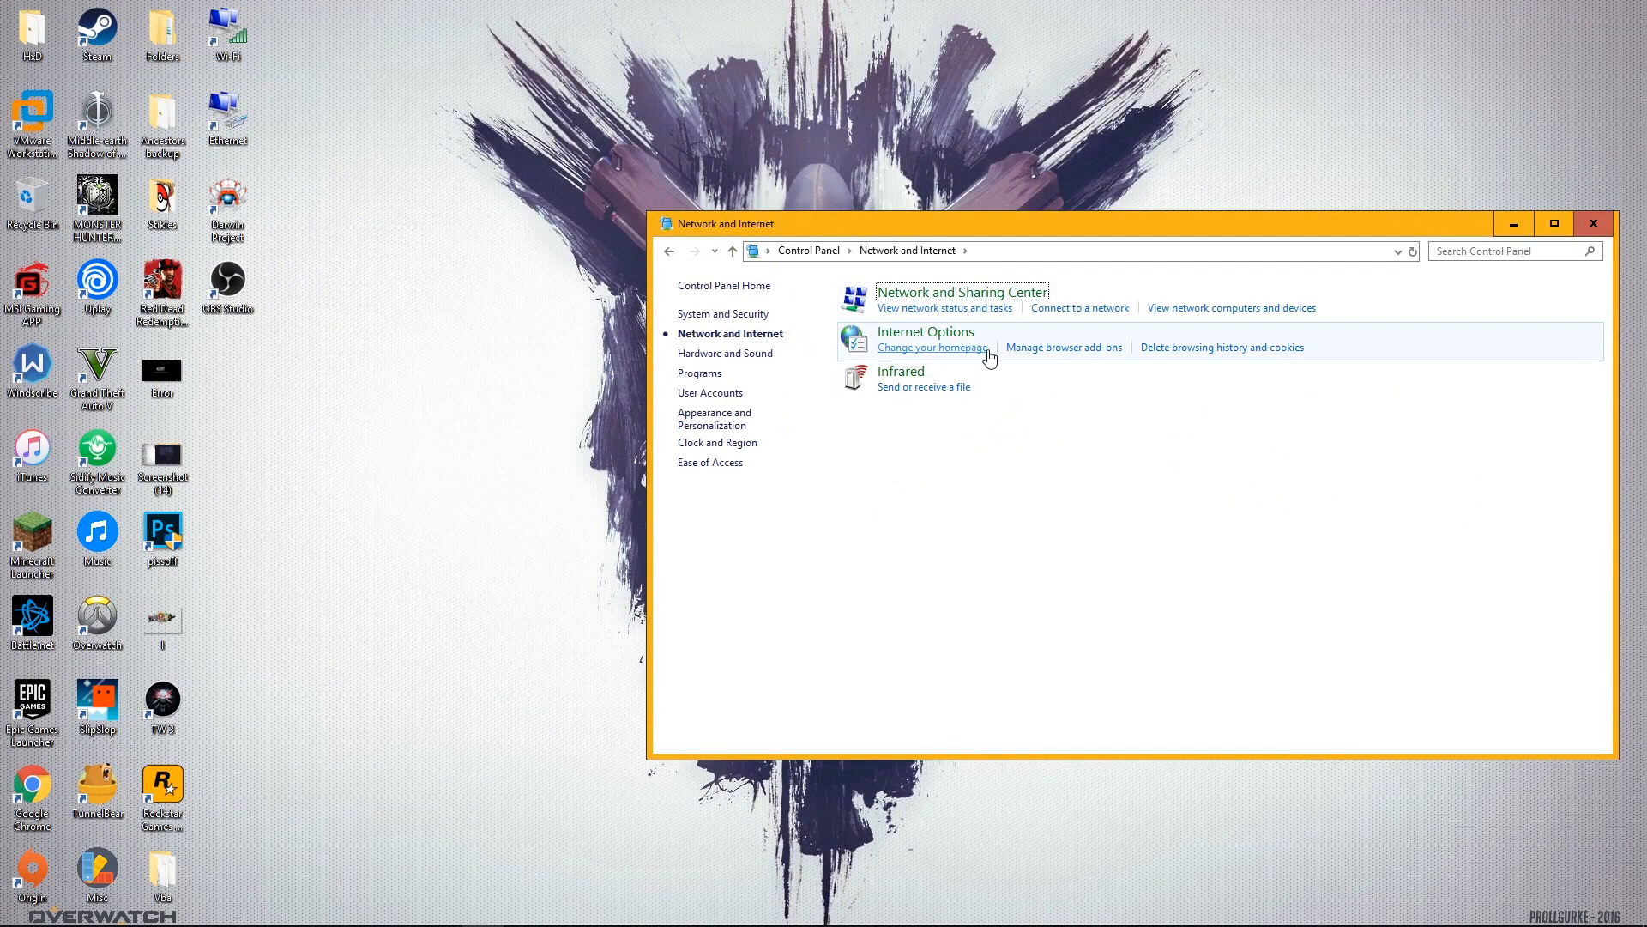
{"action": "left_click", "coordinate": [960, 291]}
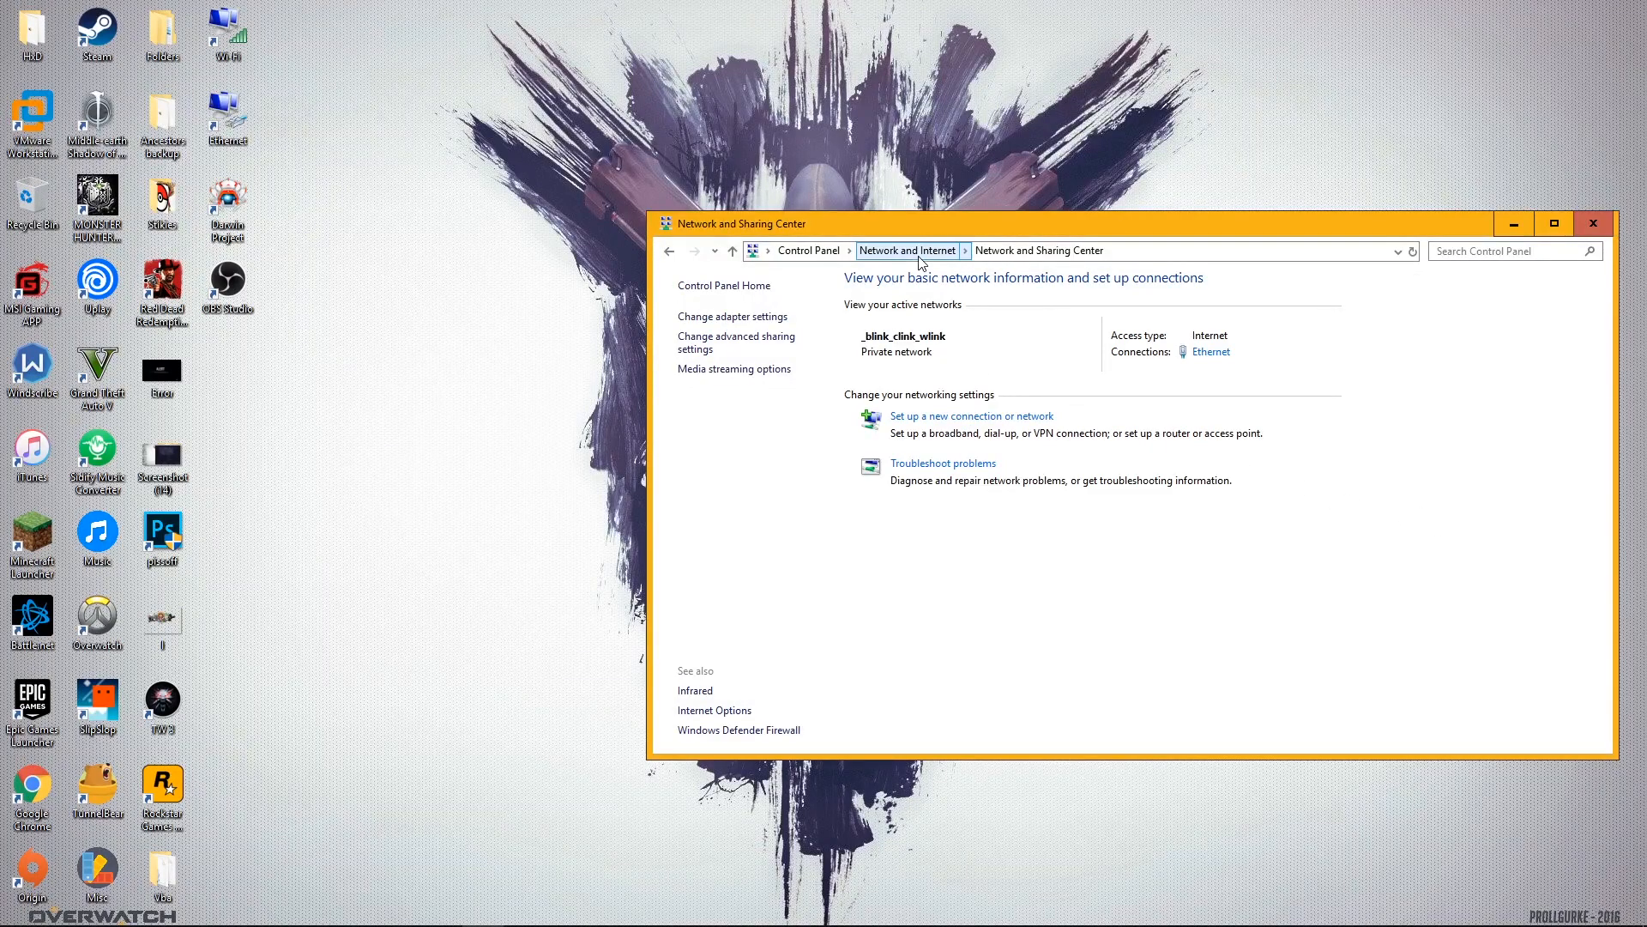
{"action": "mouse_move", "coordinate": [833, 342]}
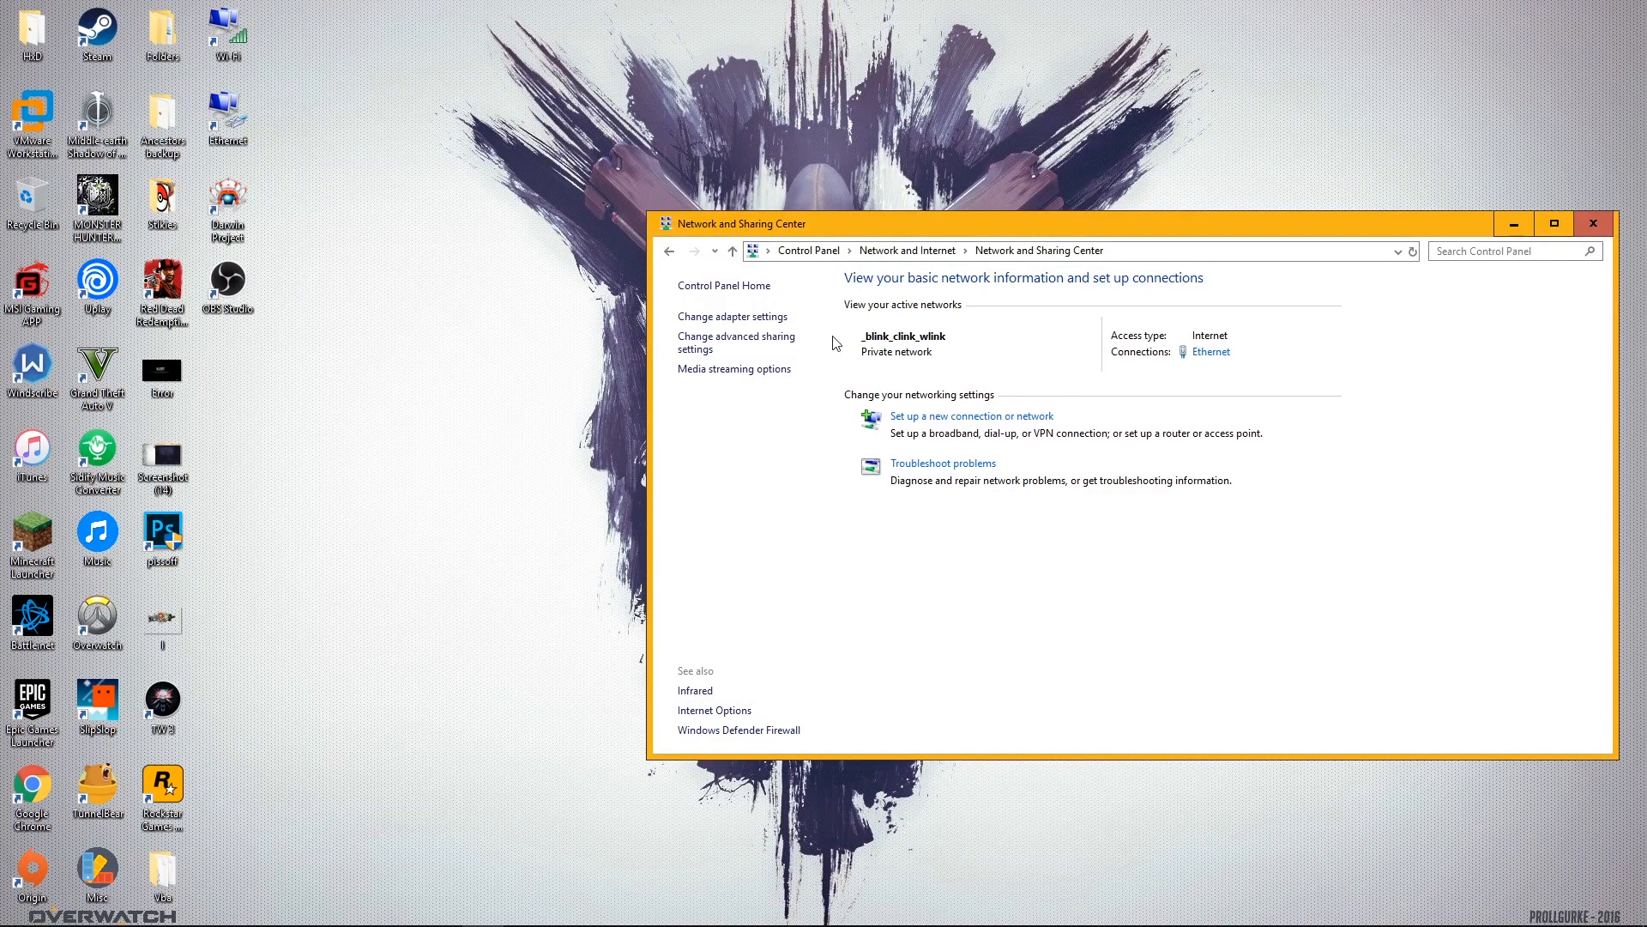
{"action": "mouse_move", "coordinate": [1208, 351]}
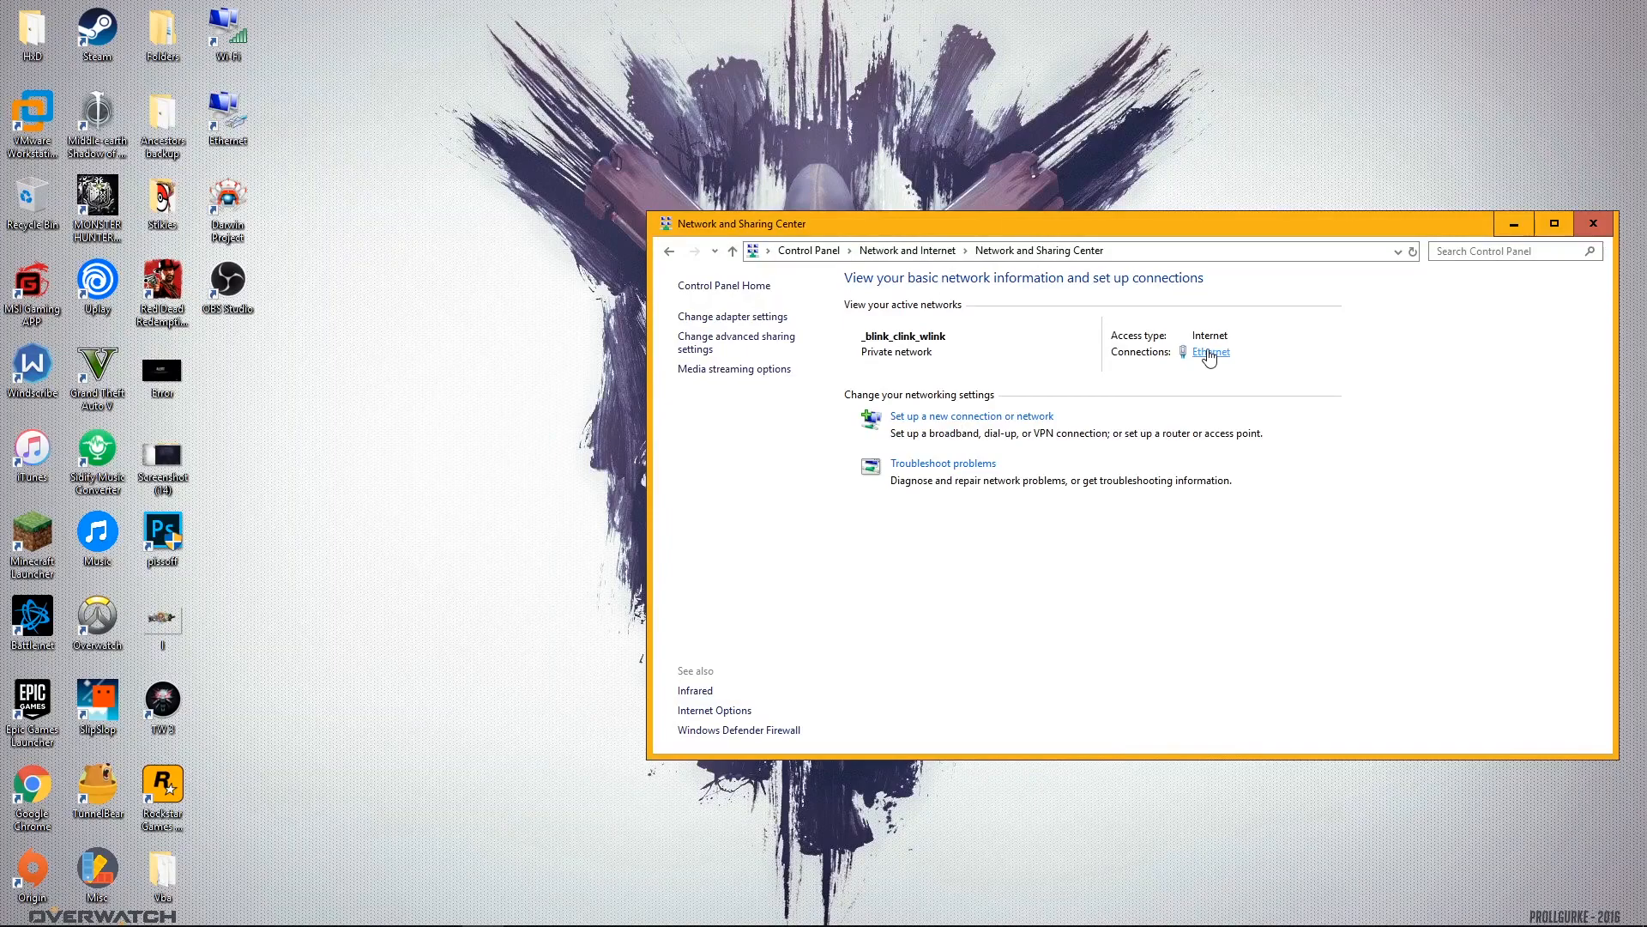
{"action": "left_click", "coordinate": [1210, 350]}
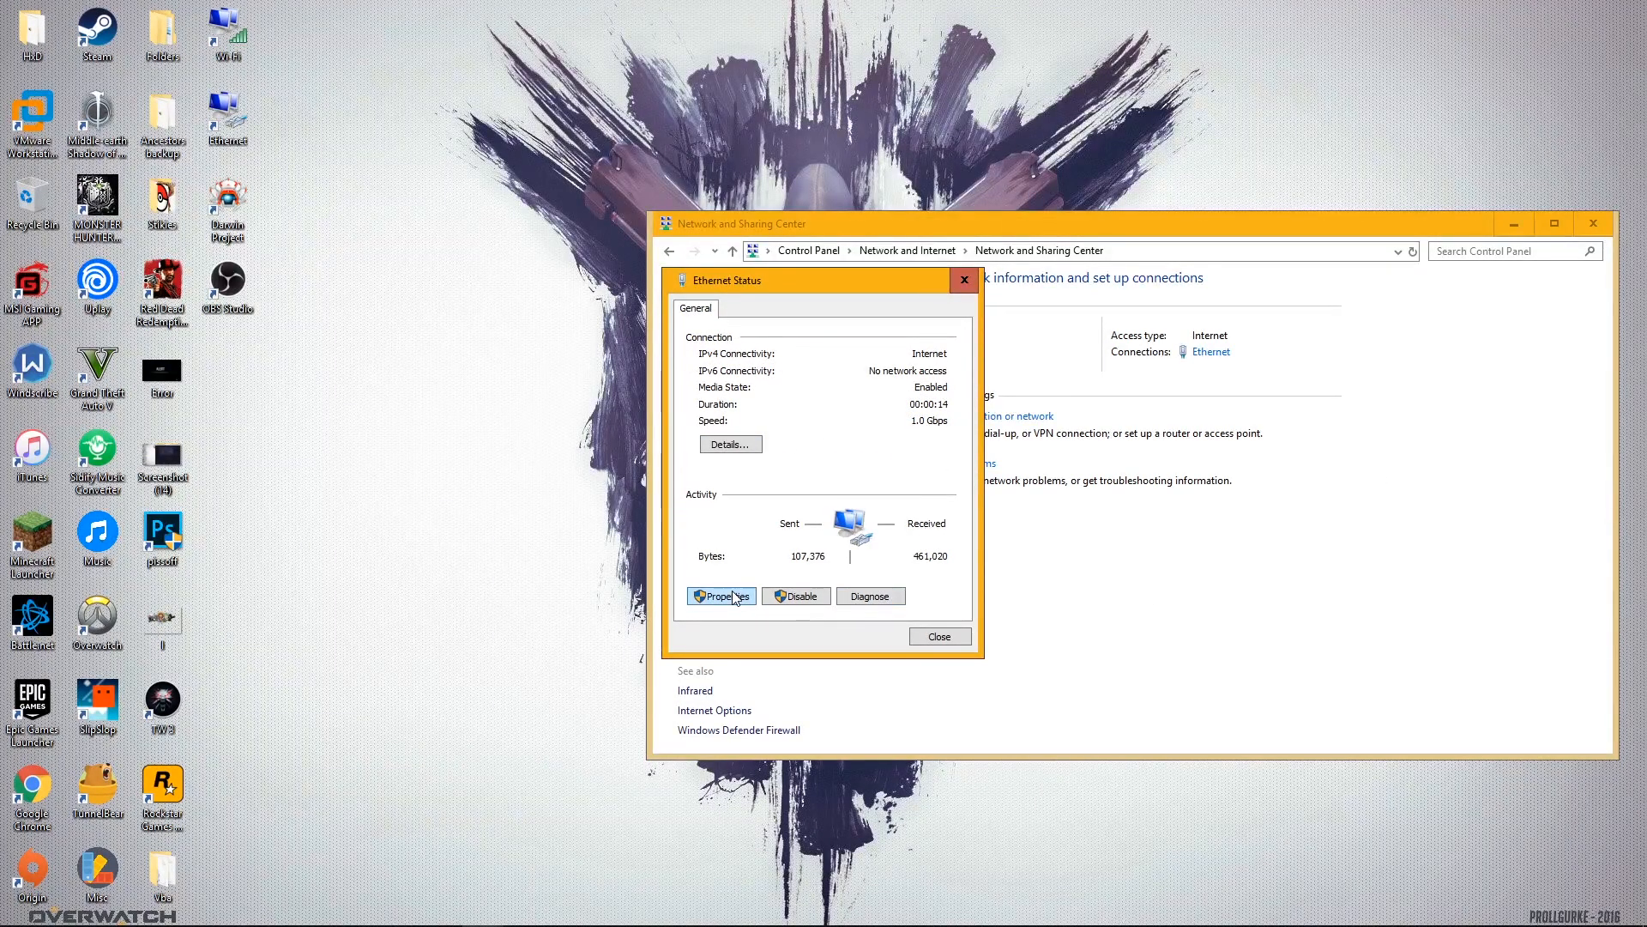
Set Ethernet IPv4 to manual DNS: preferred 8.8.8.8, alternate 8.8.4.4.
{"action": "left_click", "coordinate": [720, 595]}
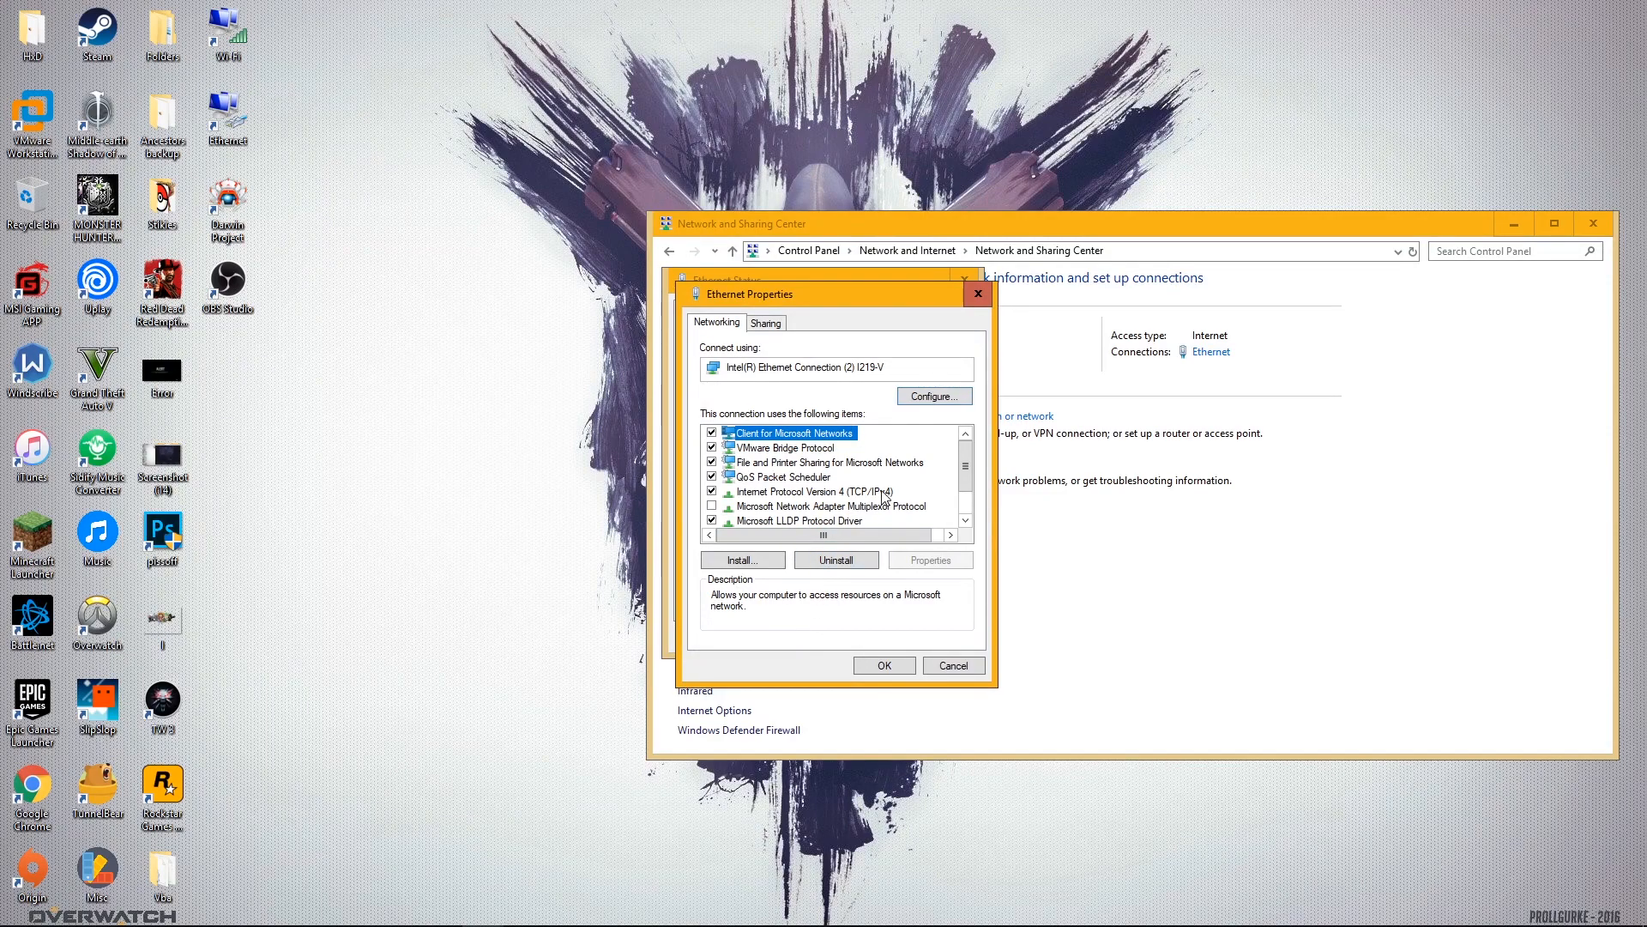
{"action": "left_click", "coordinate": [814, 491]}
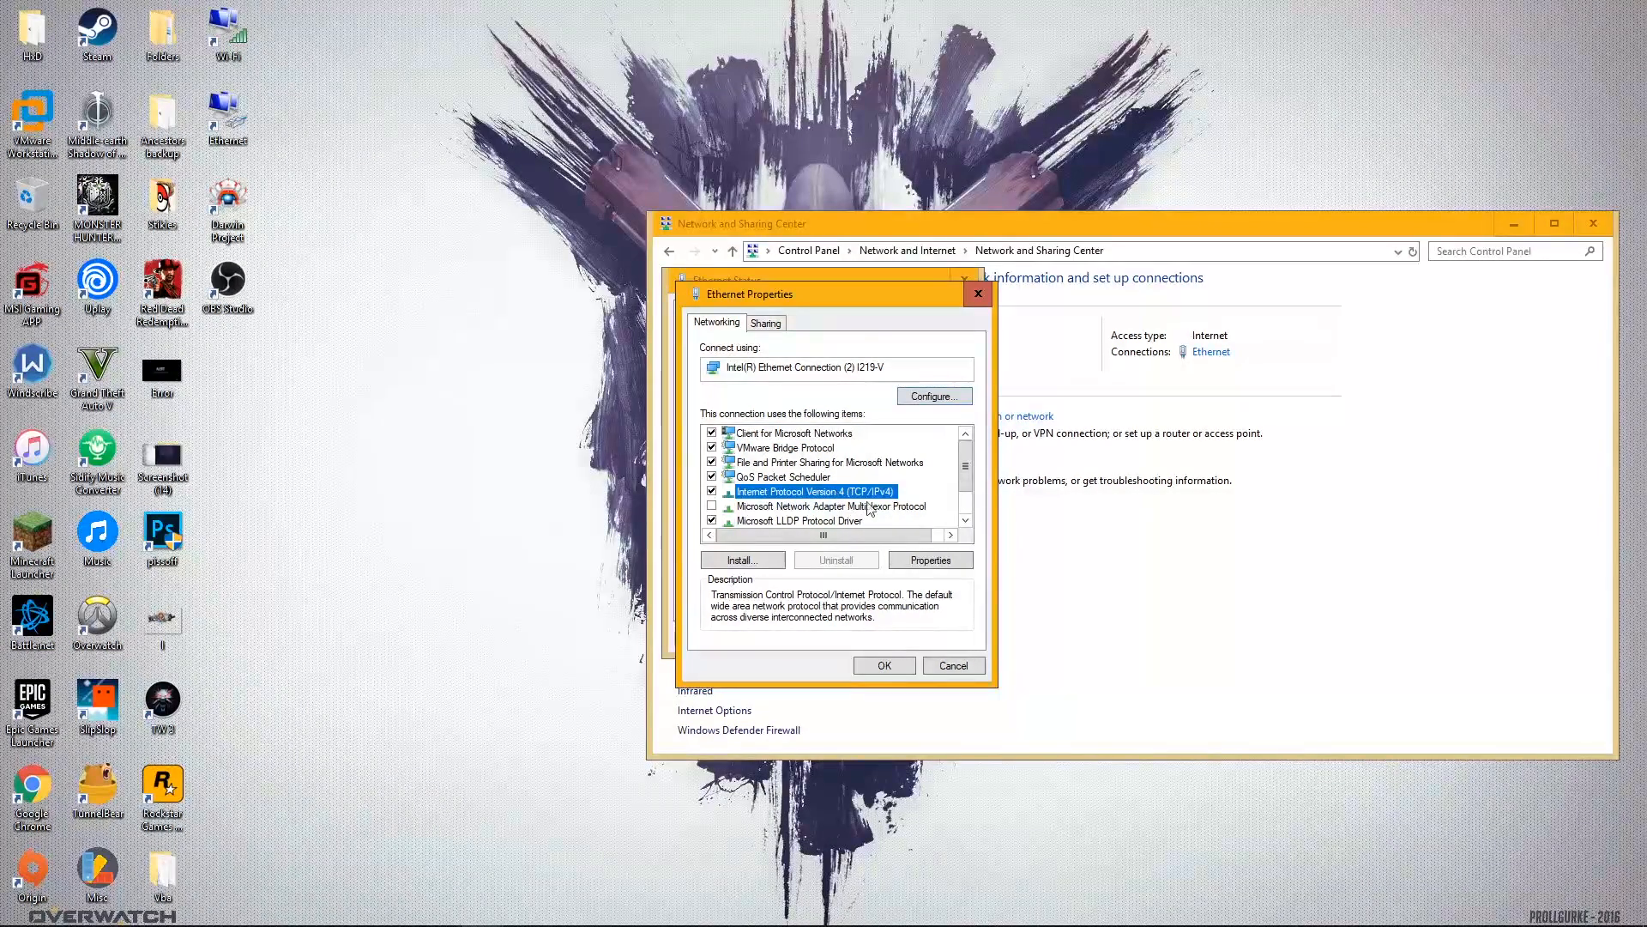
{"action": "left_click", "coordinate": [929, 559]}
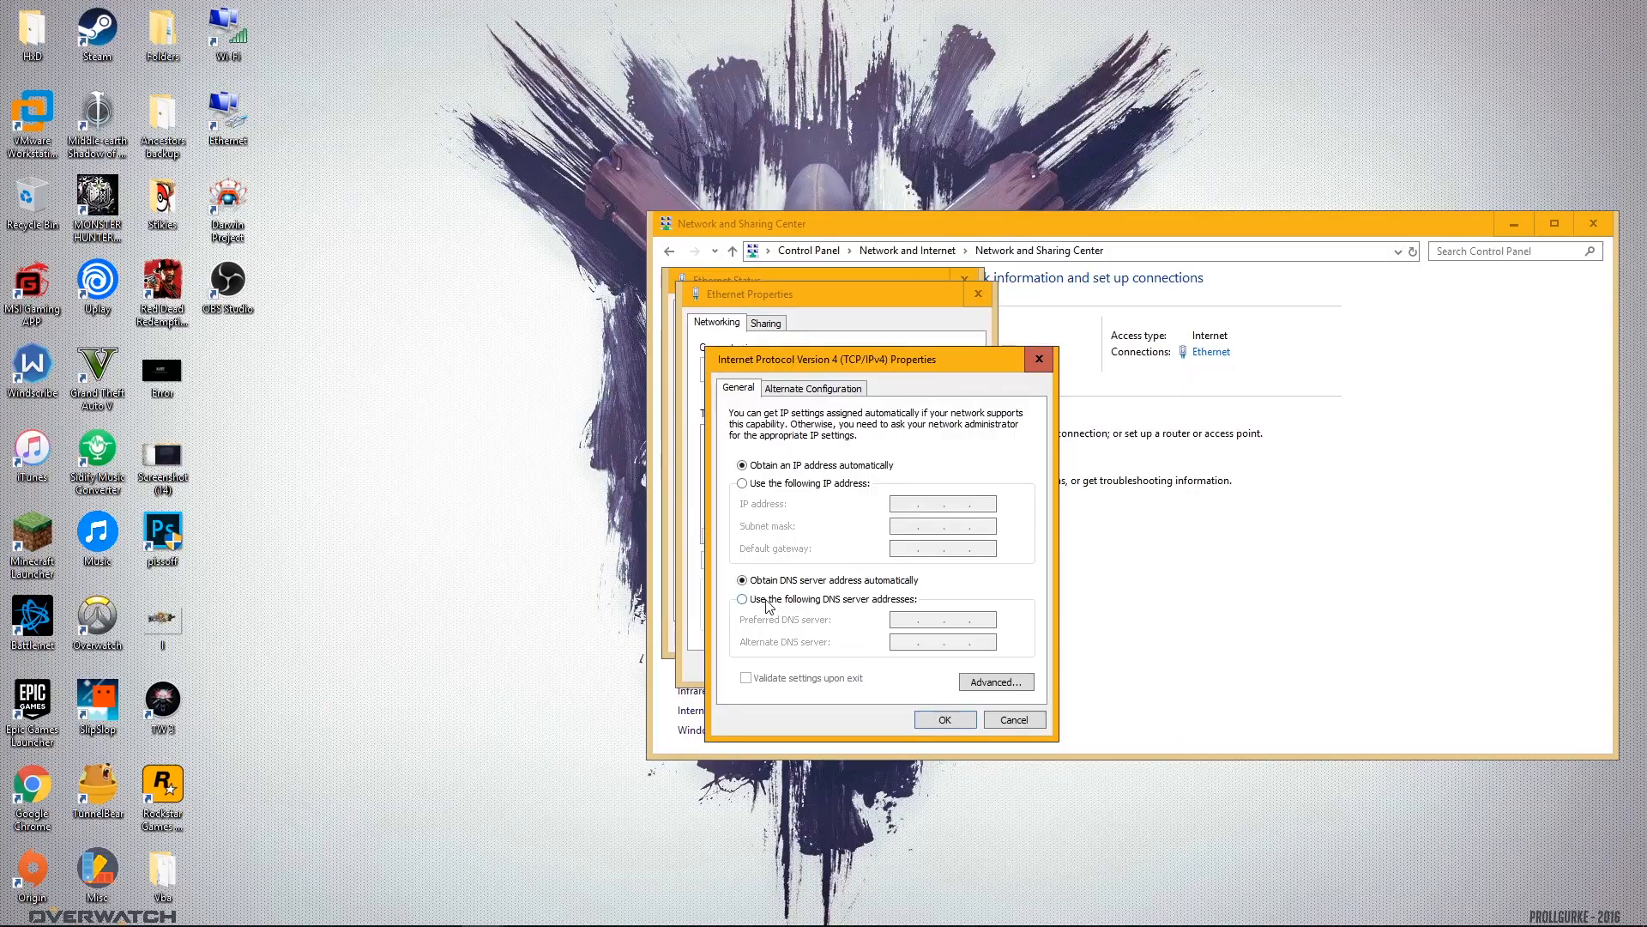
{"action": "left_click", "coordinate": [743, 598]}
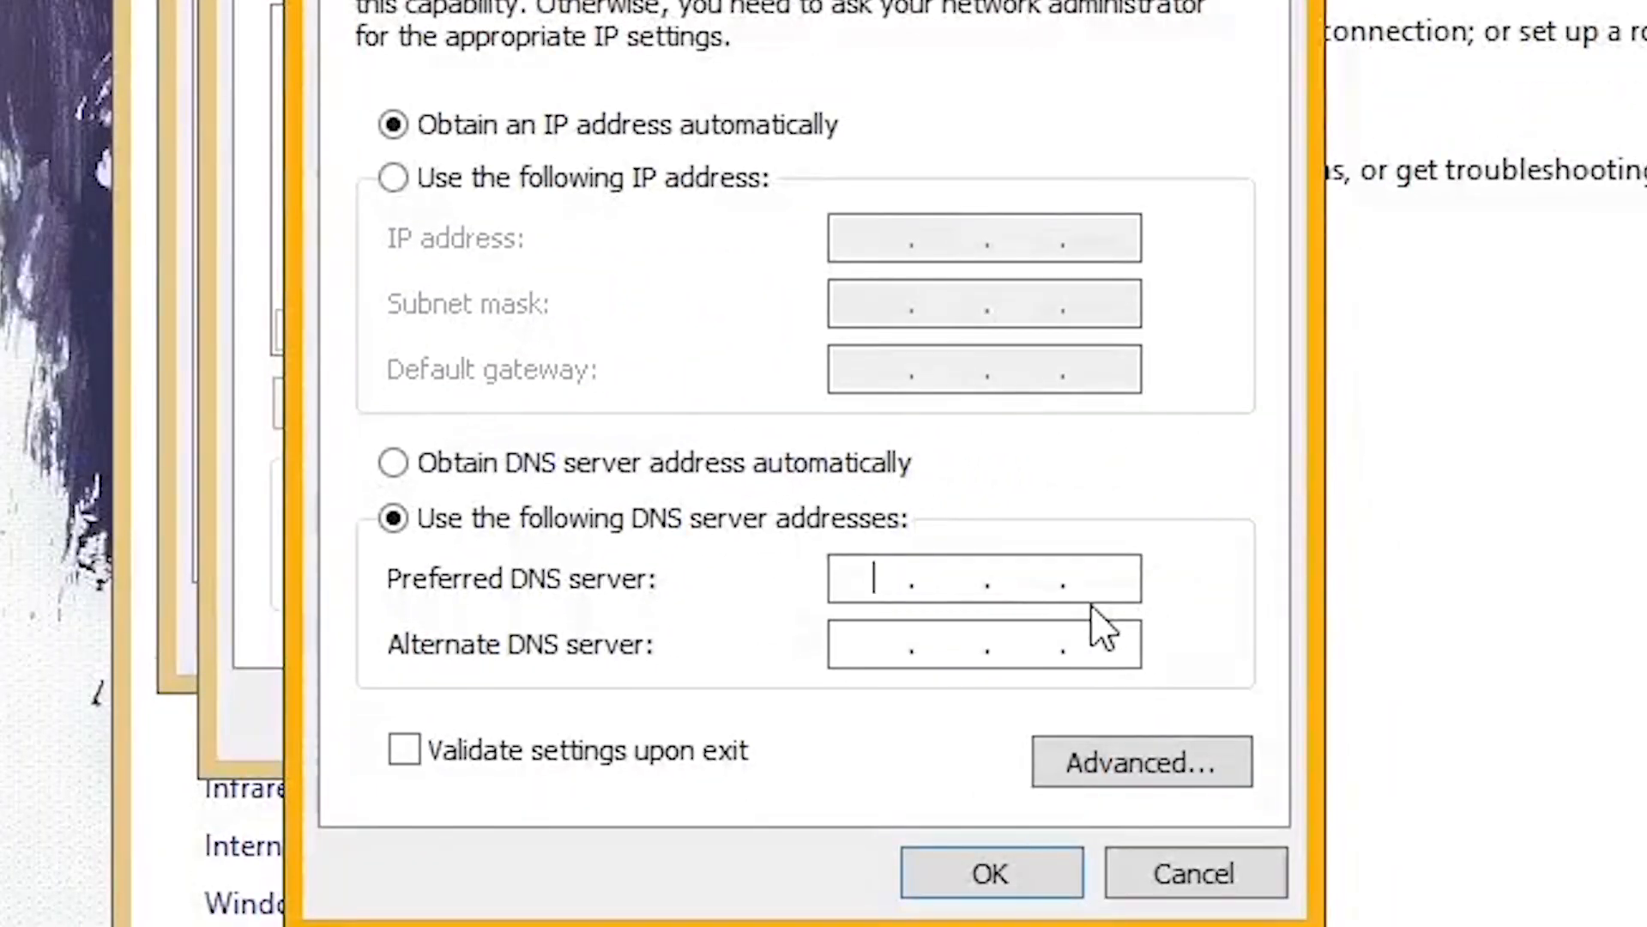
{"action": "type", "text": "8"}
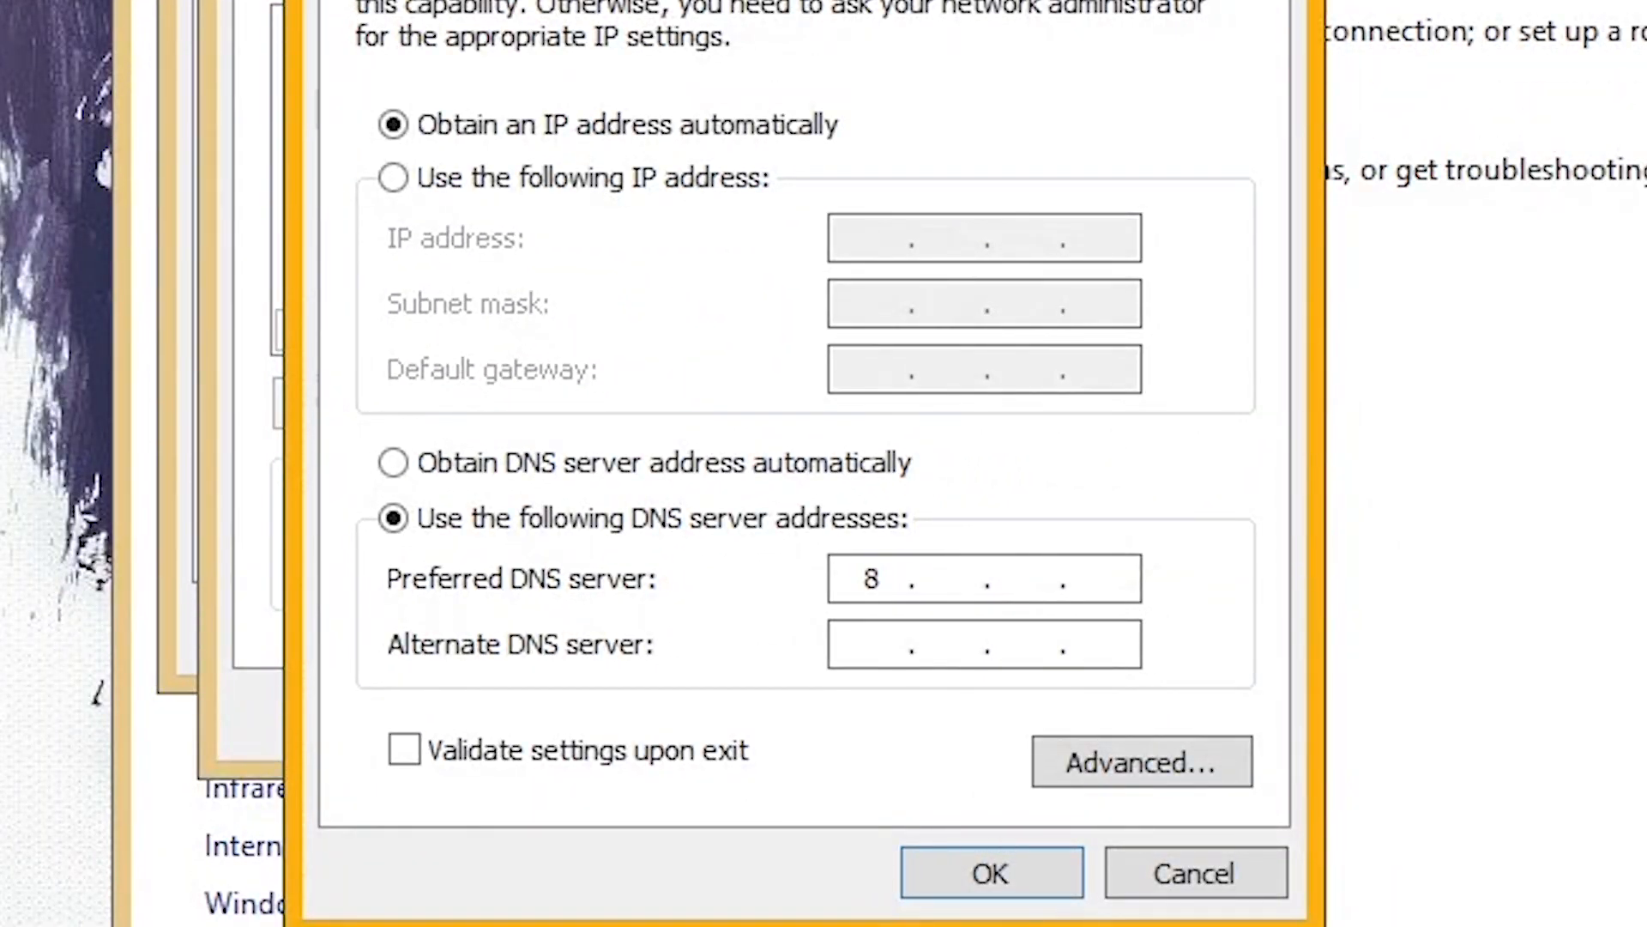
{"action": "type", "text": "8."}
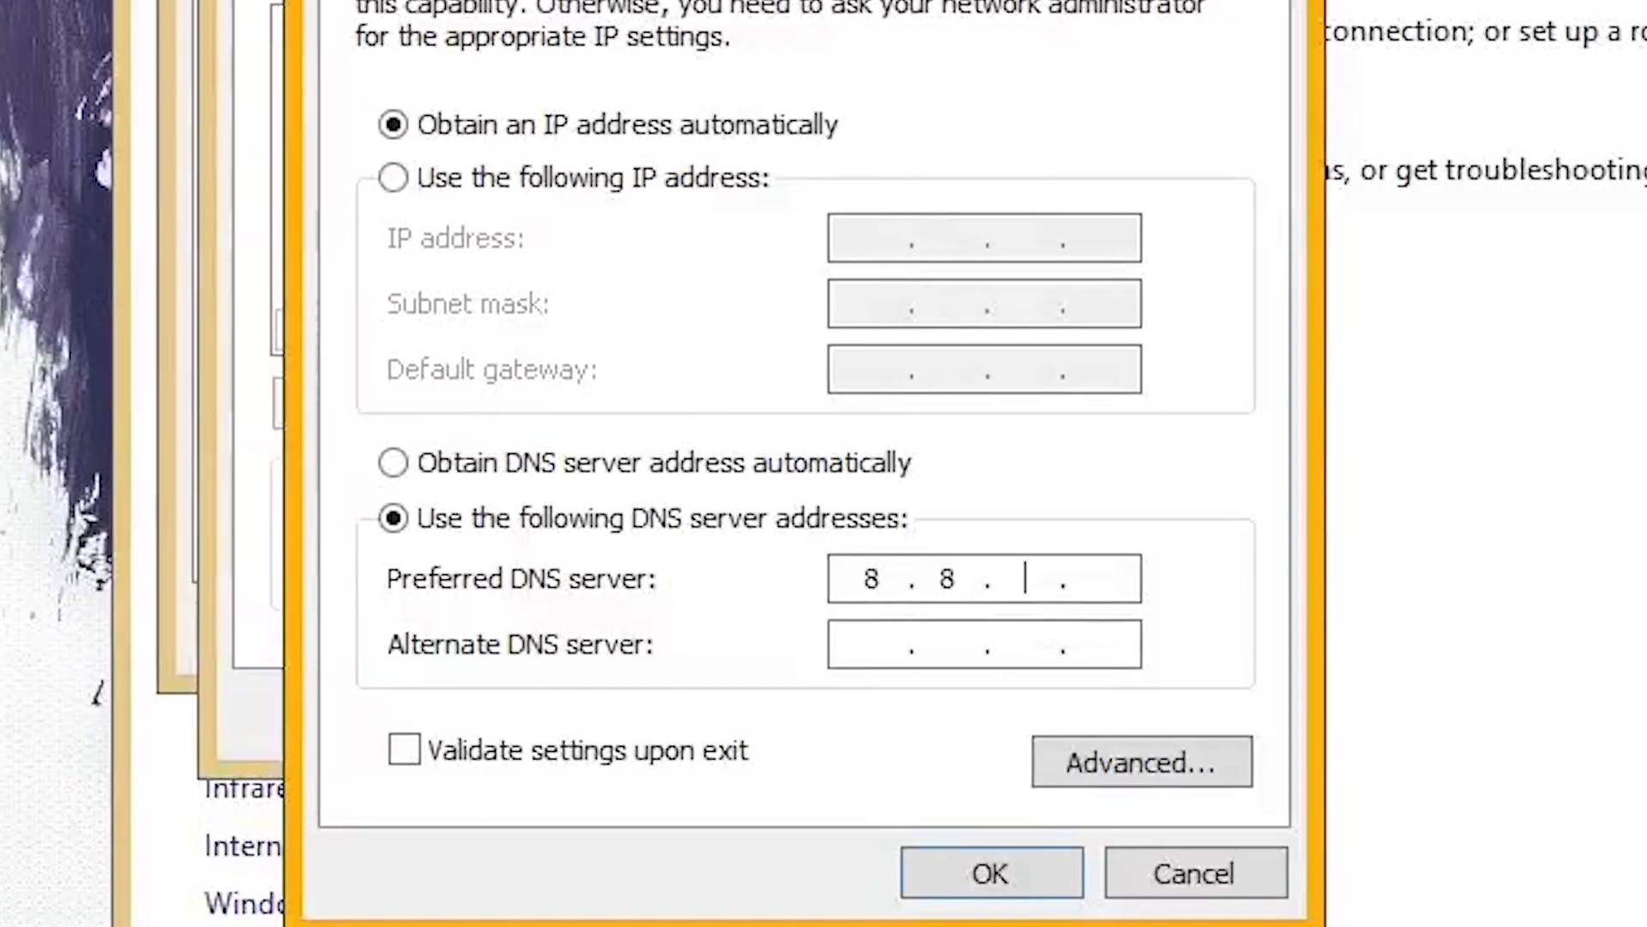
{"action": "type", "text": "8.8"}
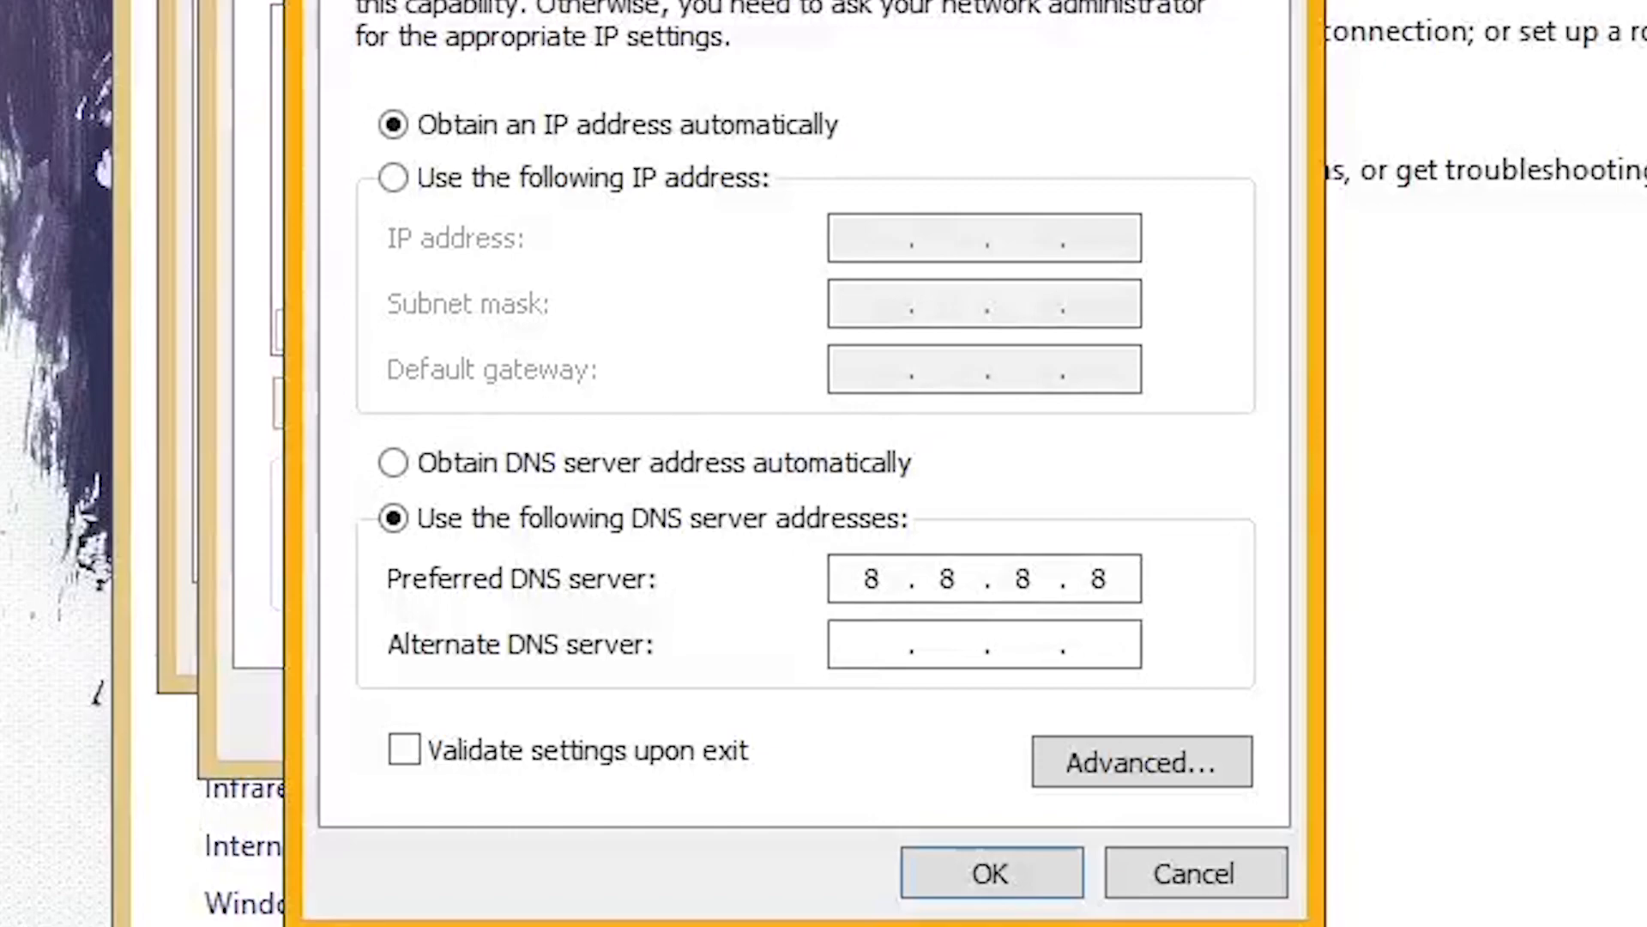
{"action": "type", "text": "8.8.."}
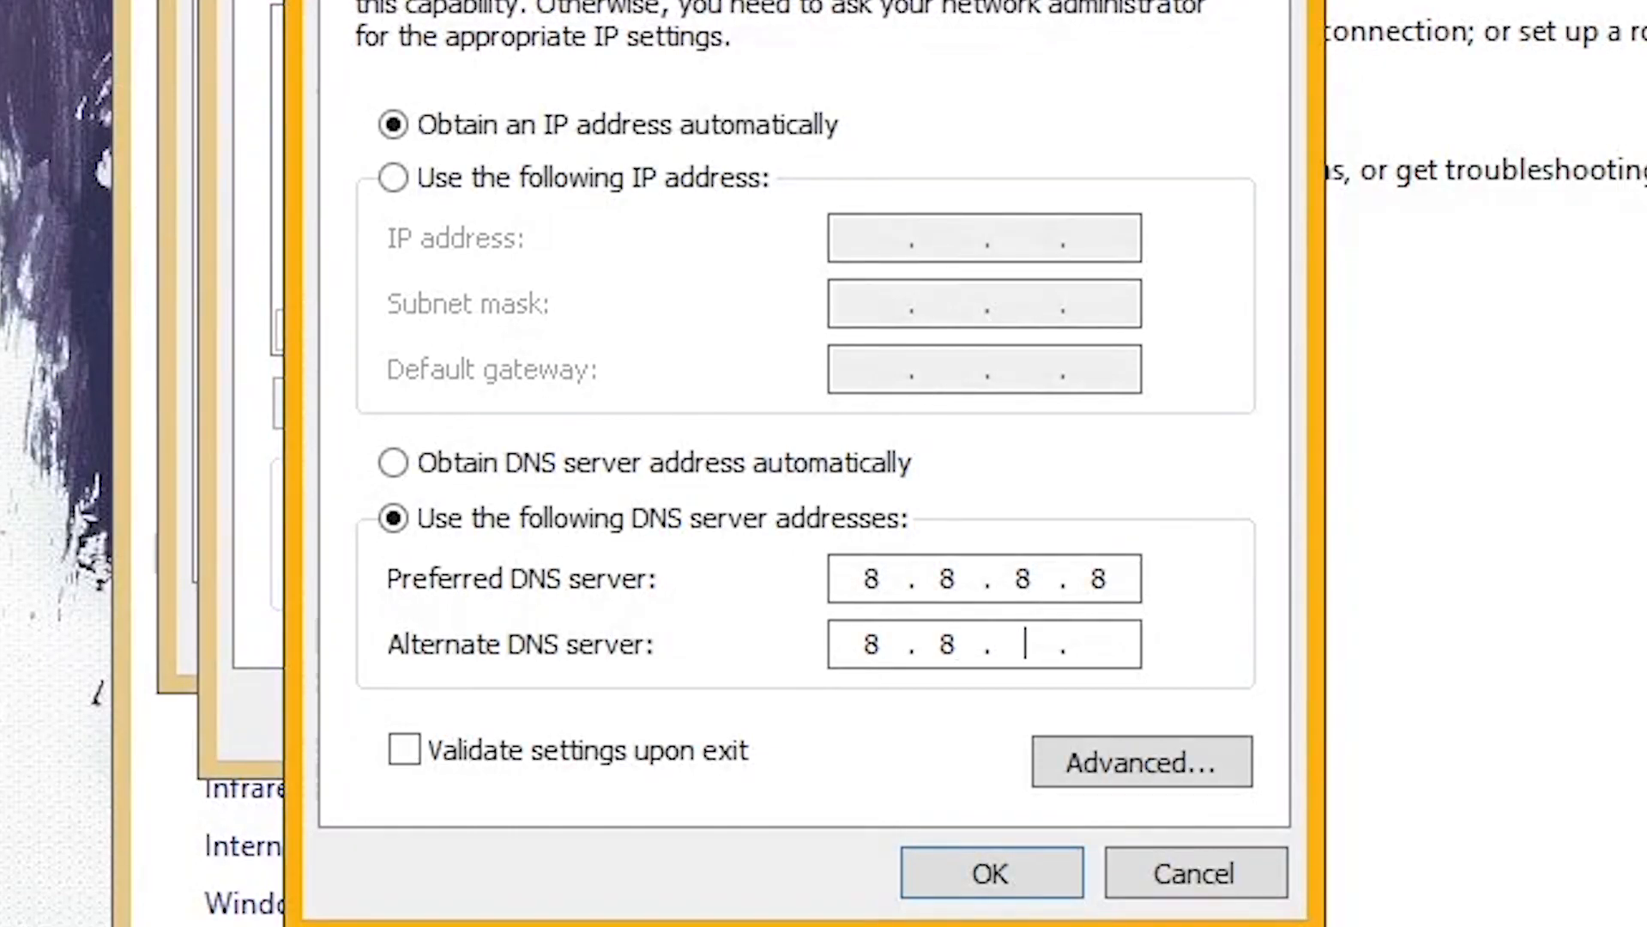
{"action": "type", "text": "4.4"}
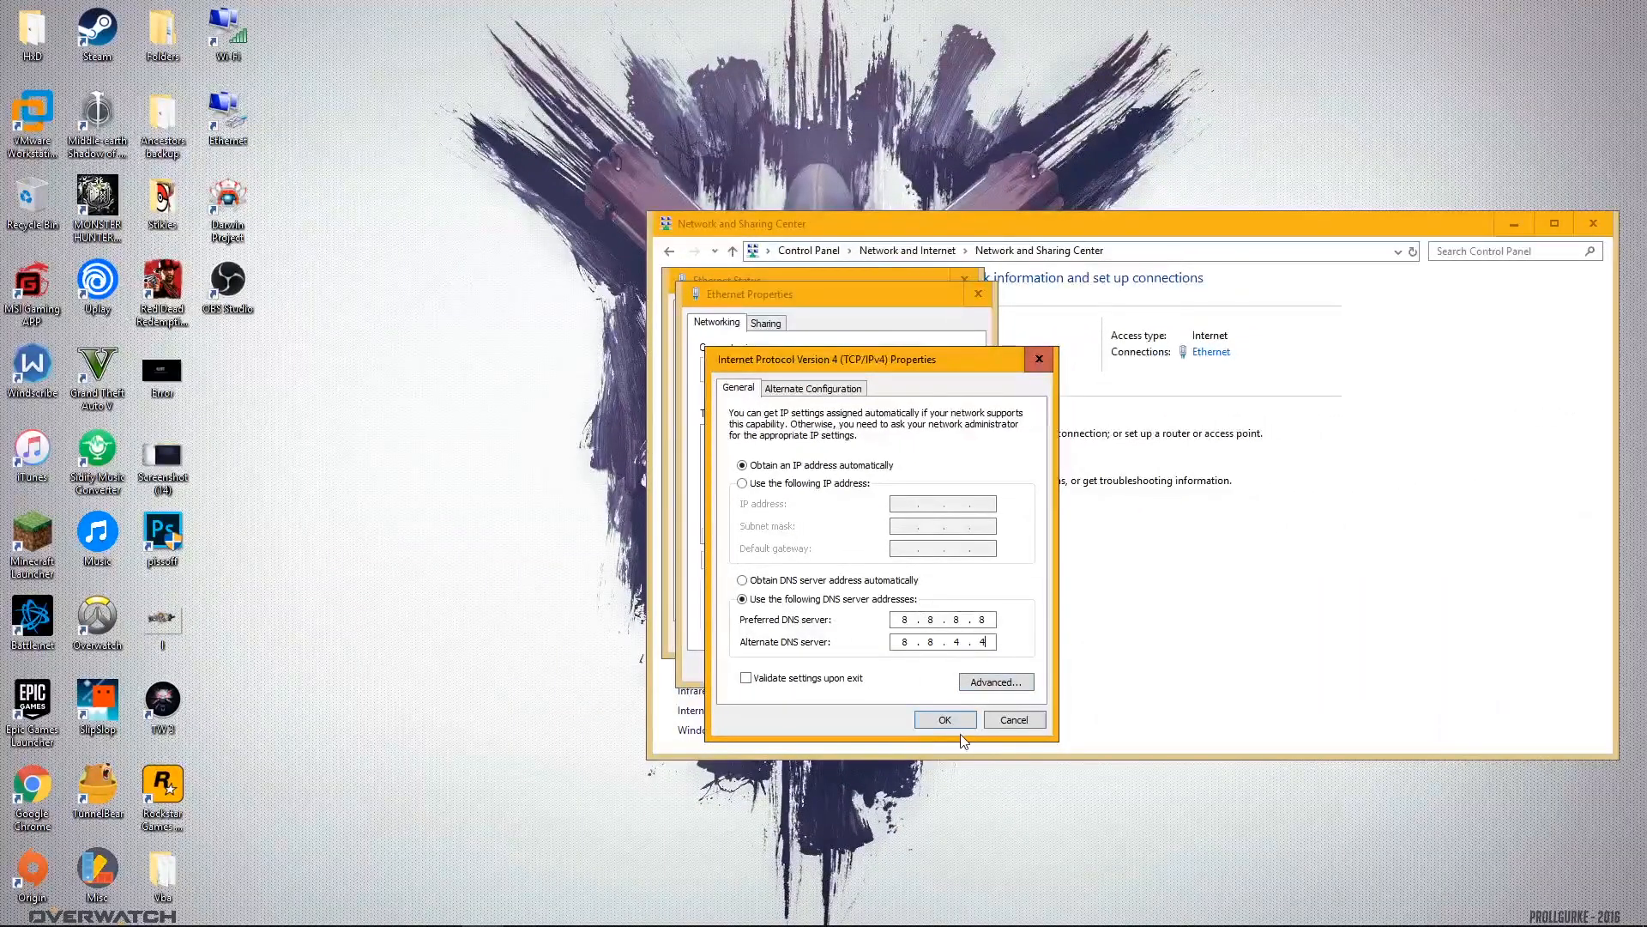
{"action": "left_click", "coordinate": [942, 719]}
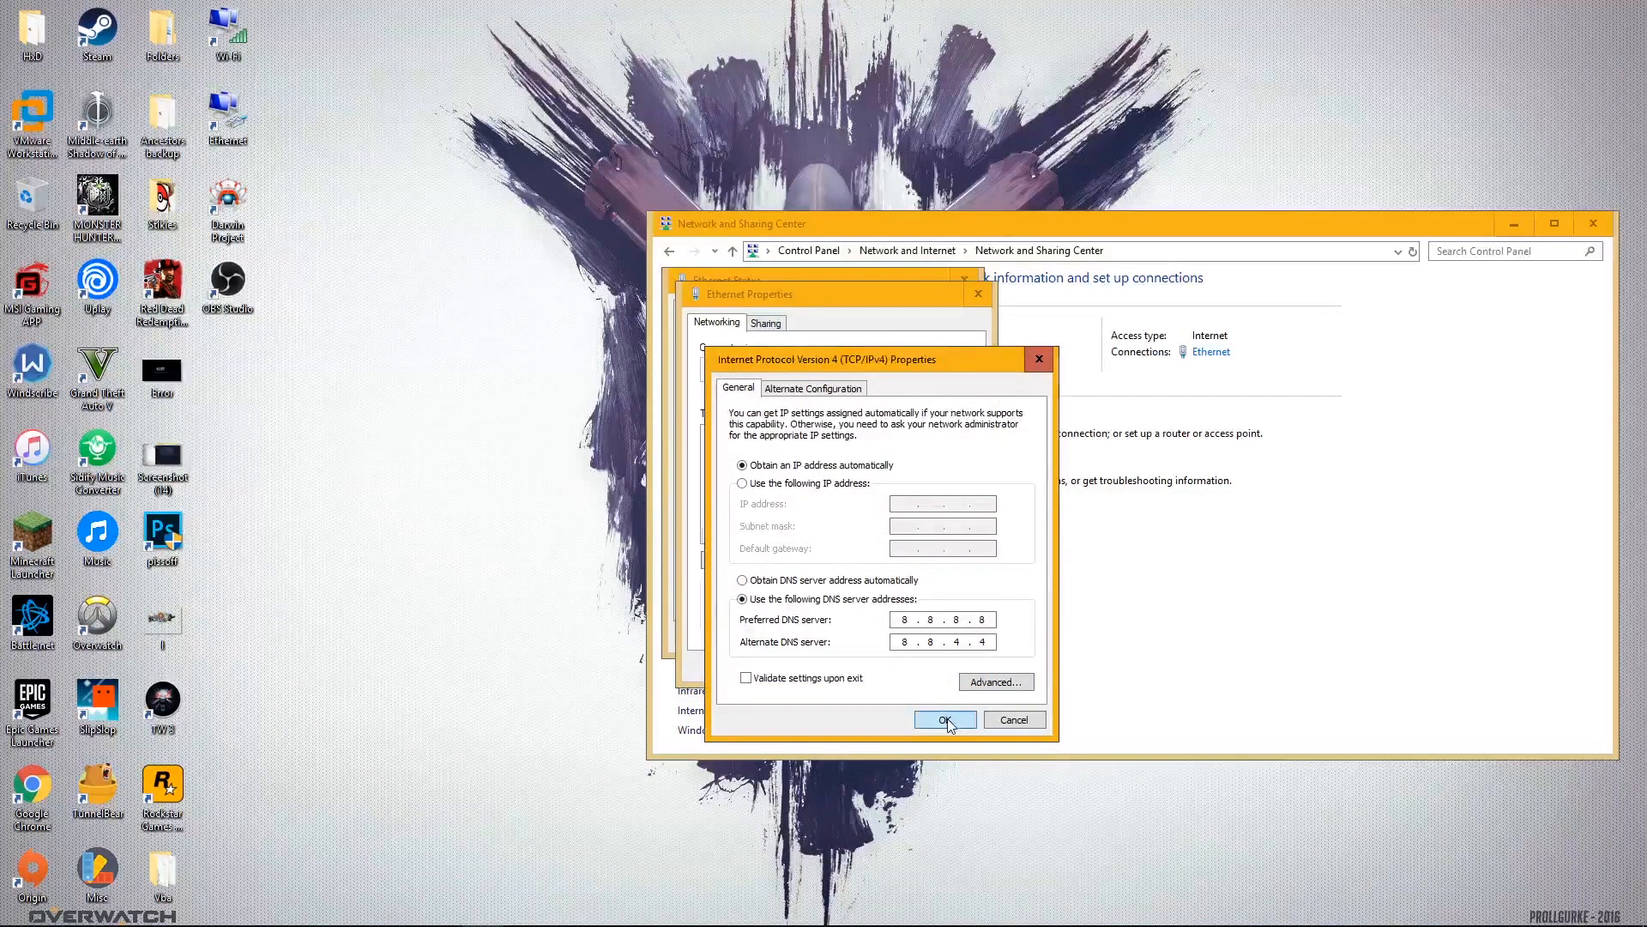
Copy Google's primary IPv6 DNS address 2001:4860:4860::8888 from the browser.
{"action": "left_click", "coordinate": [944, 719]}
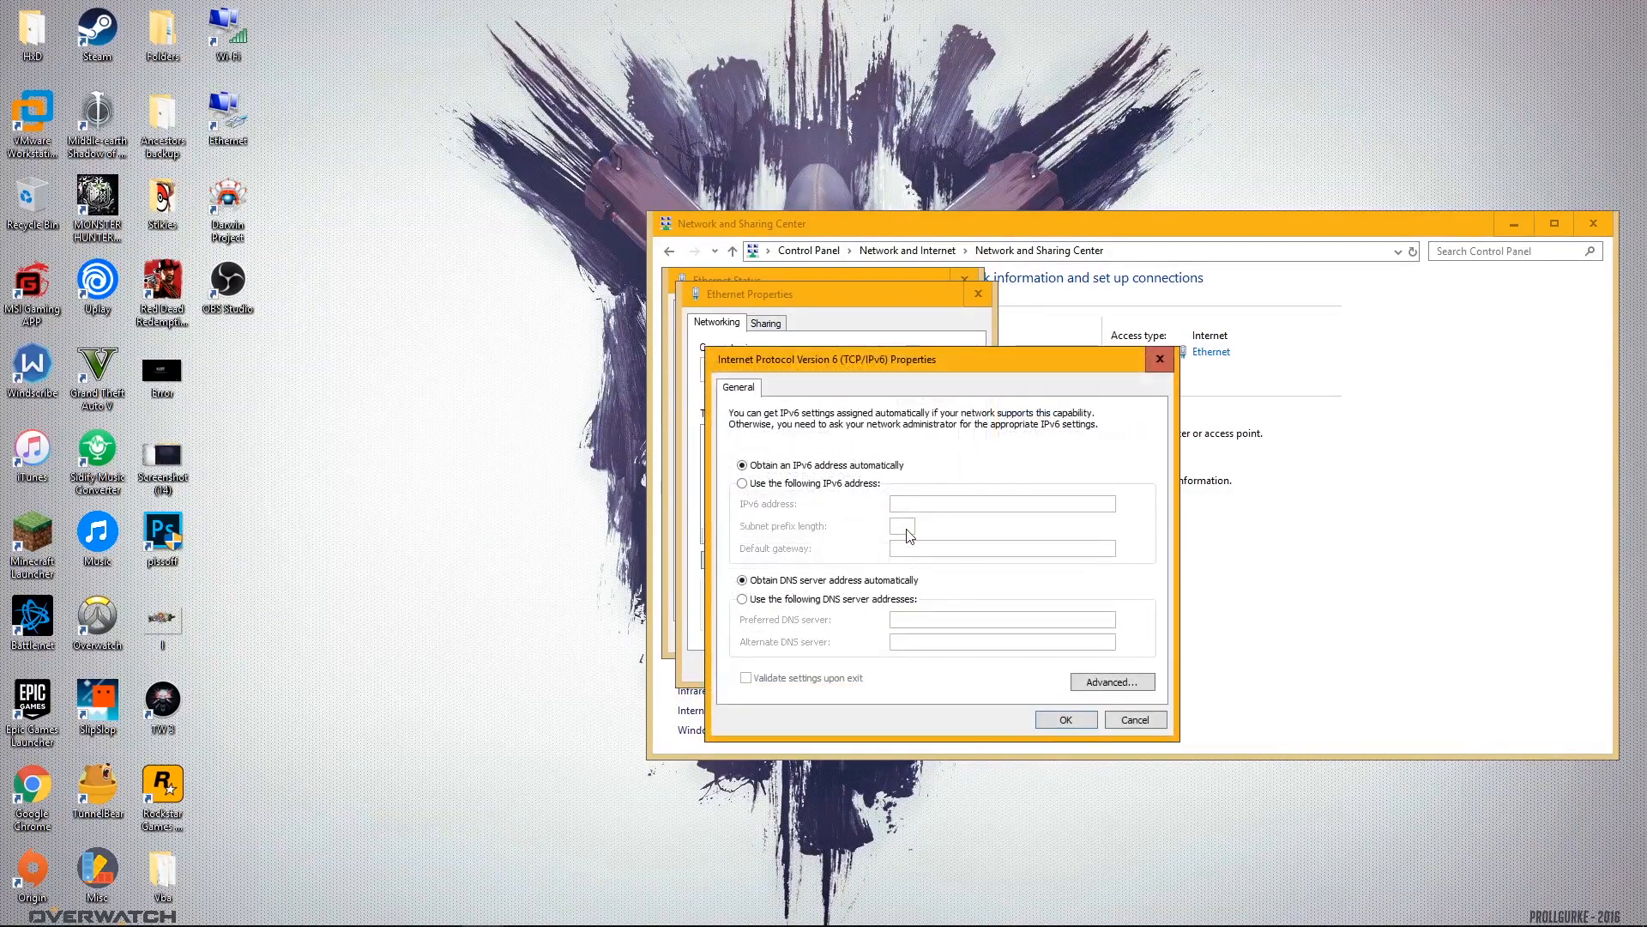
{"action": "left_click", "coordinate": [743, 599]}
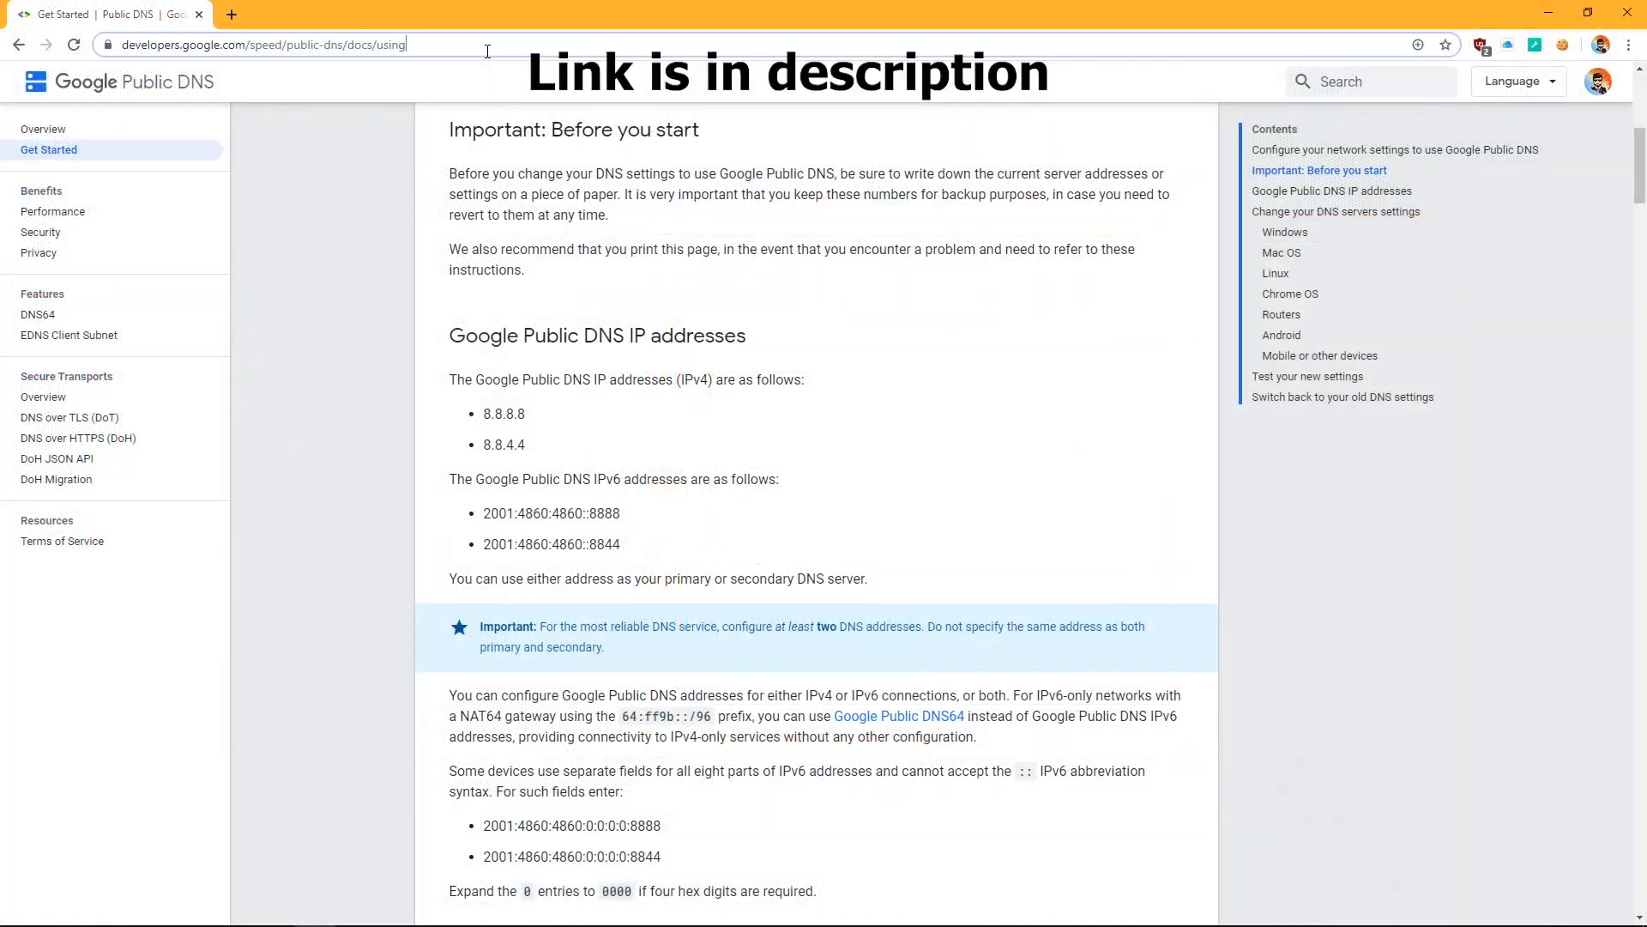
{"action": "left_click", "coordinate": [261, 44]}
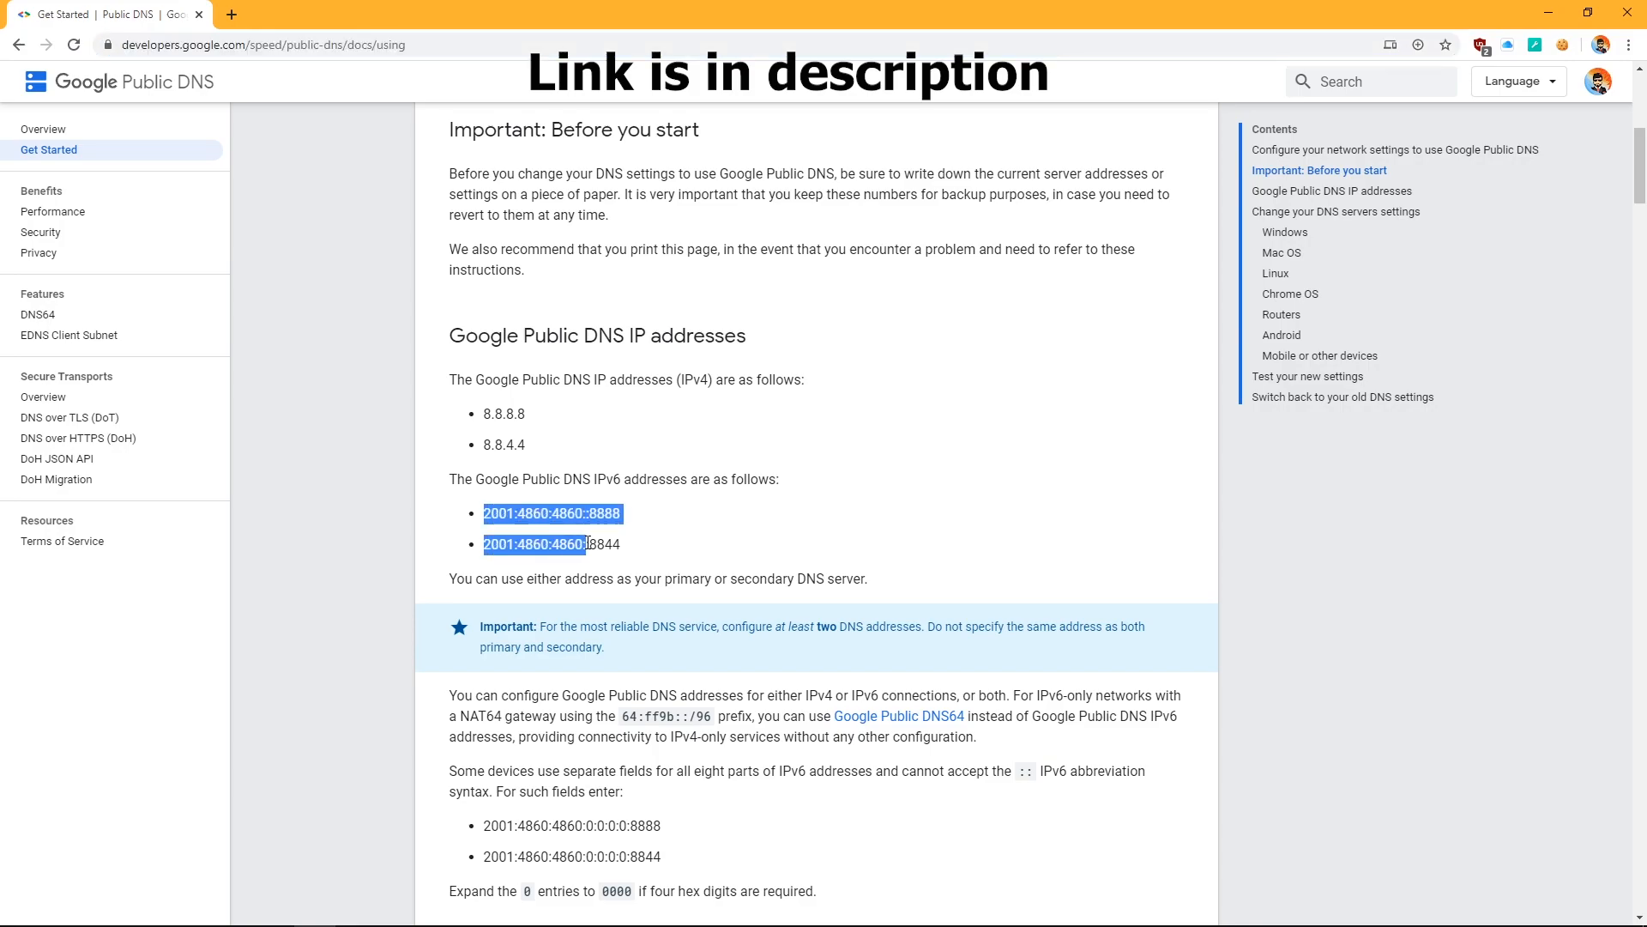
{"action": "left_click", "coordinate": [261, 44]}
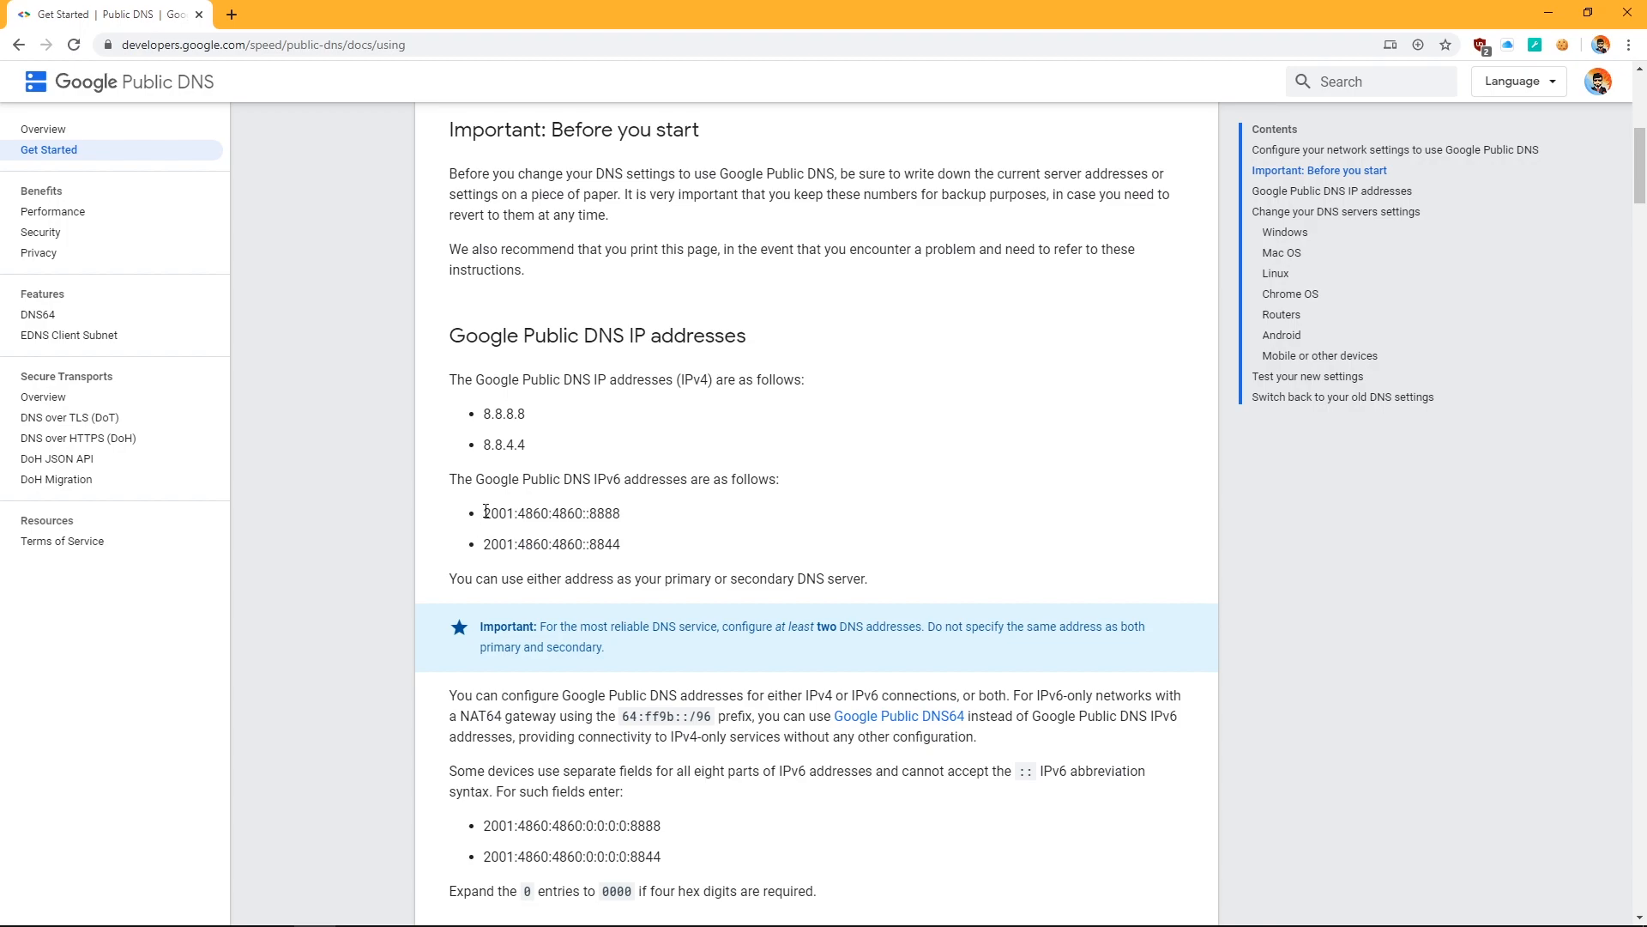
{"action": "right_click", "coordinate": [551, 513]}
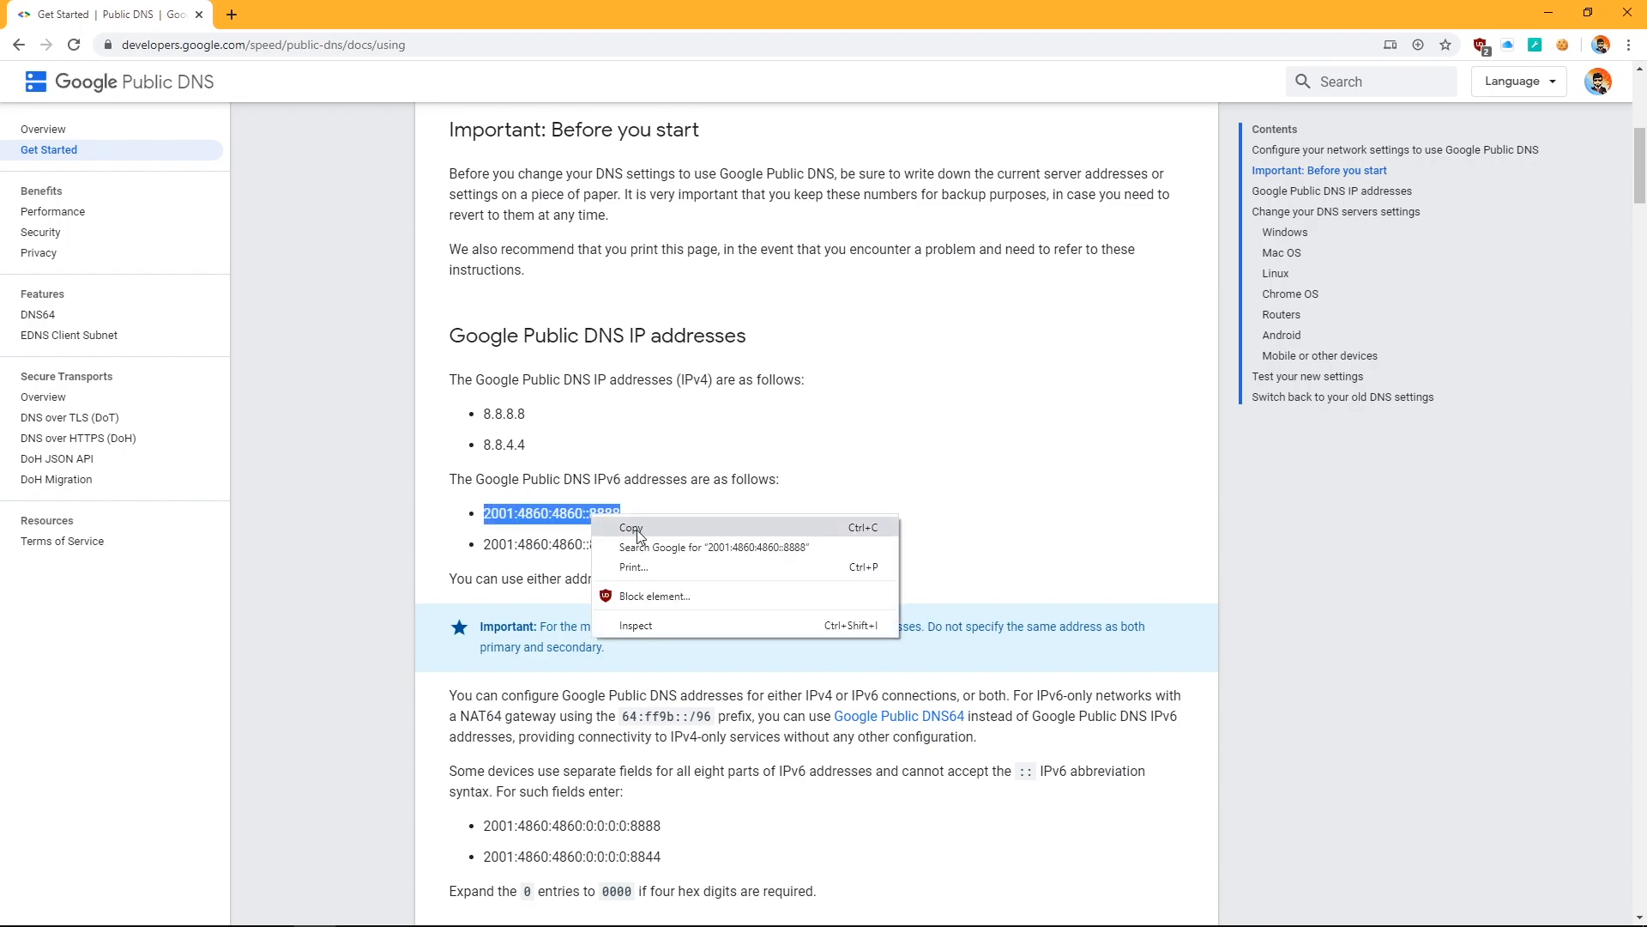
{"action": "left_click", "coordinate": [632, 528]}
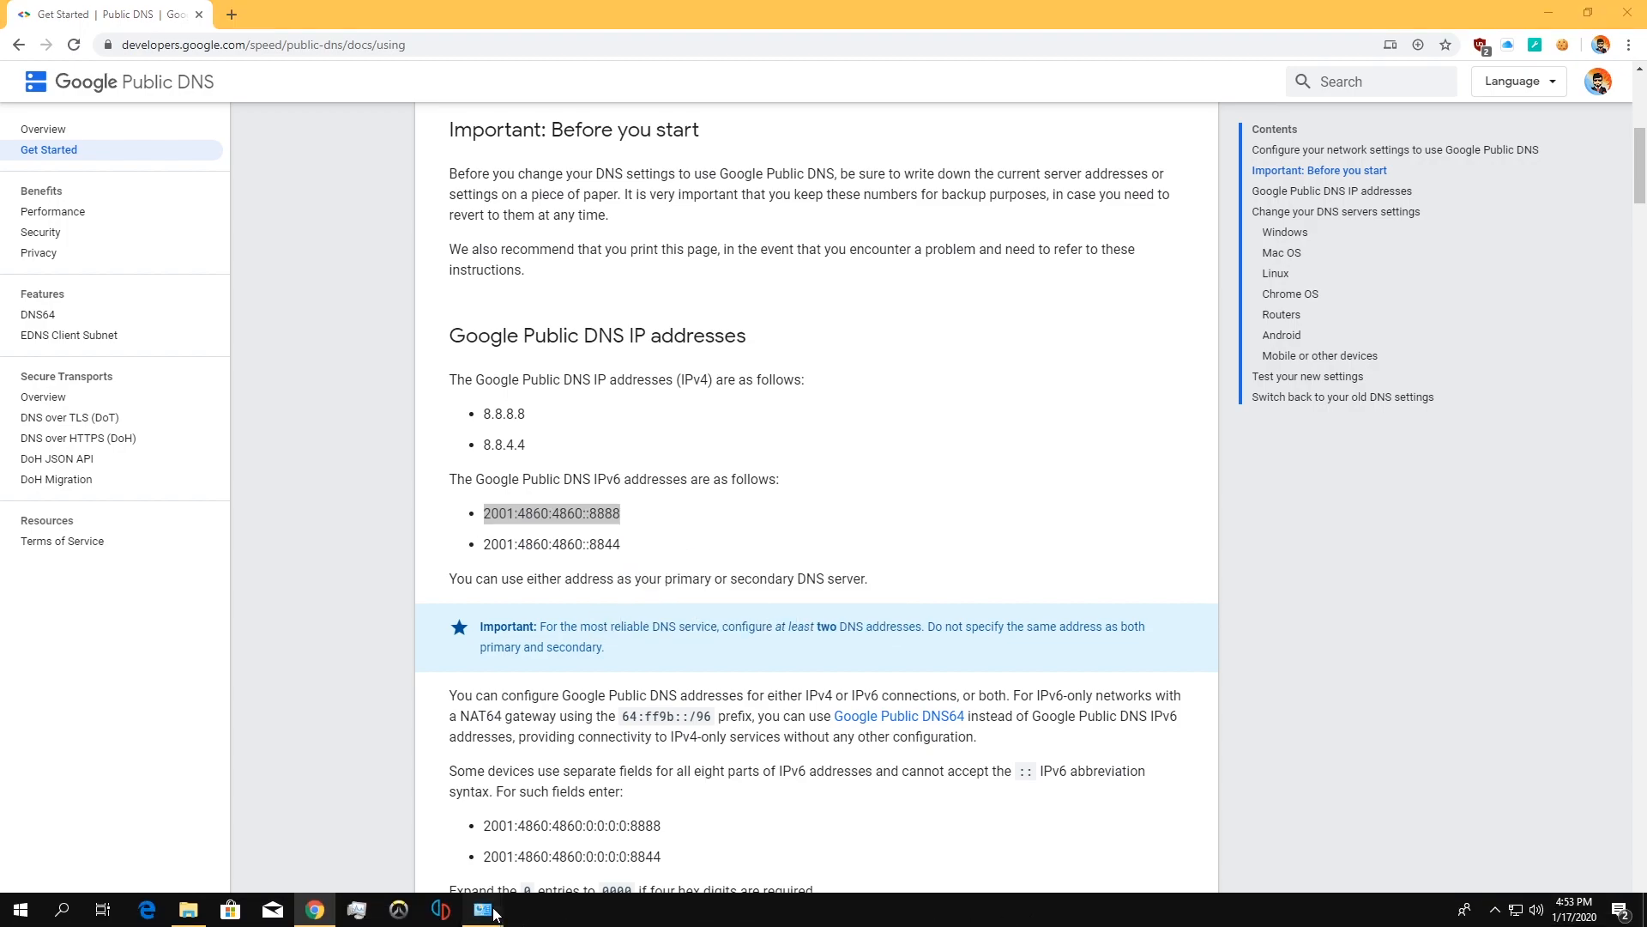
Paste into the IPv6 settings, copy 2001:4860:4860::8844, and close Ethernet Properties and Status.
{"action": "left_click", "coordinate": [482, 909]}
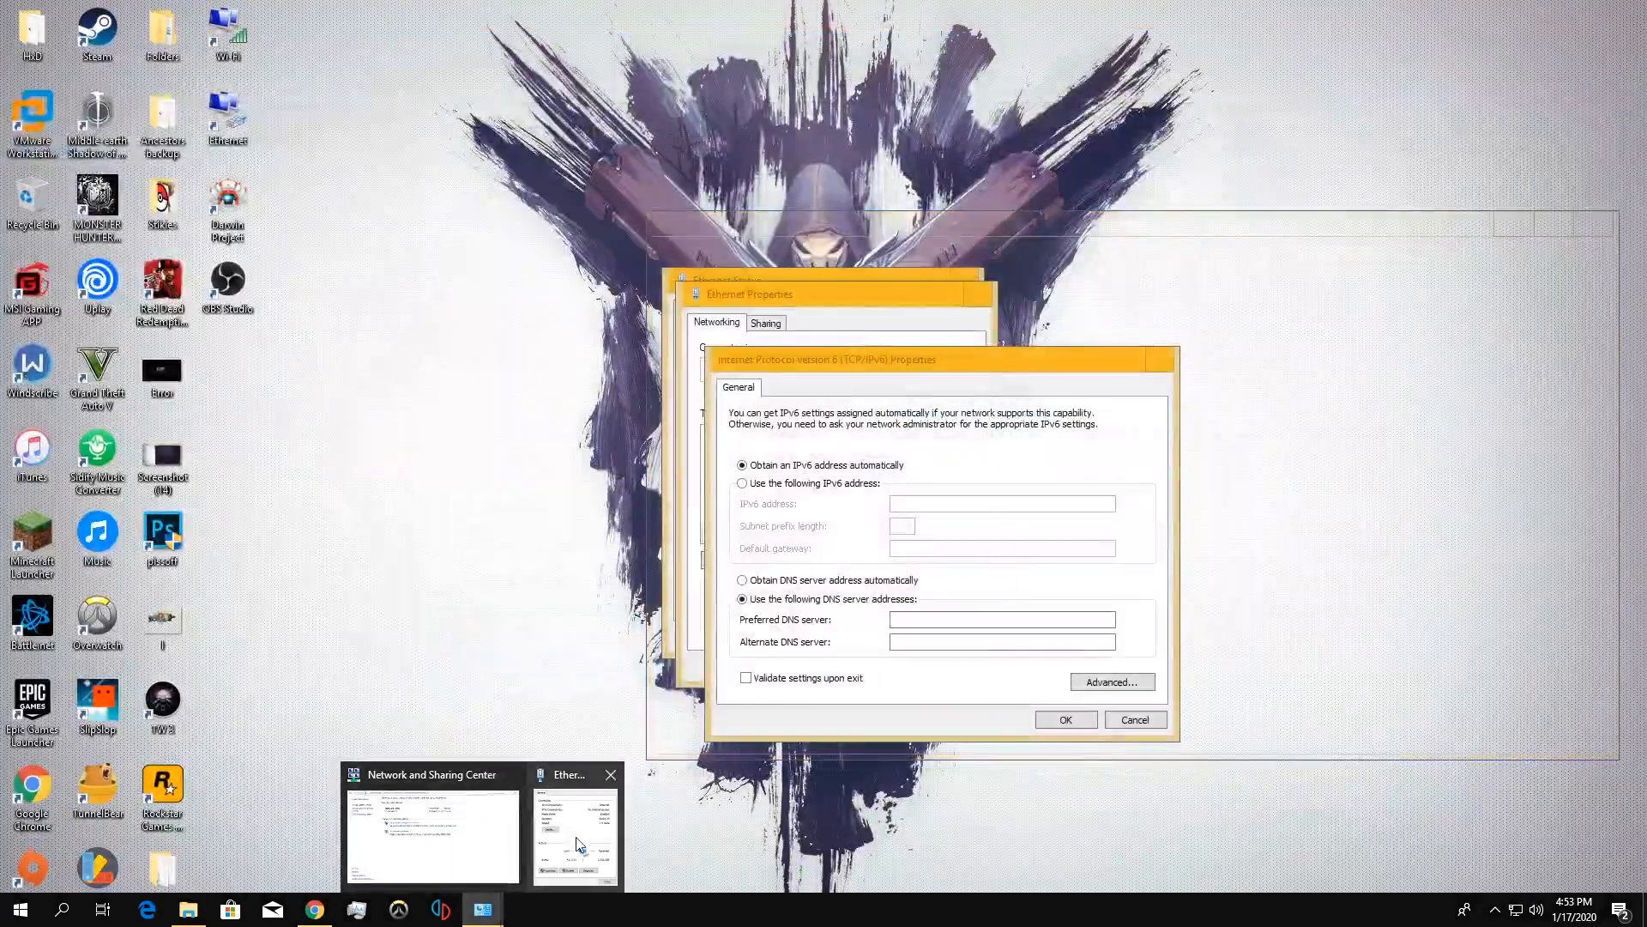
{"action": "right_click", "coordinate": [997, 618]}
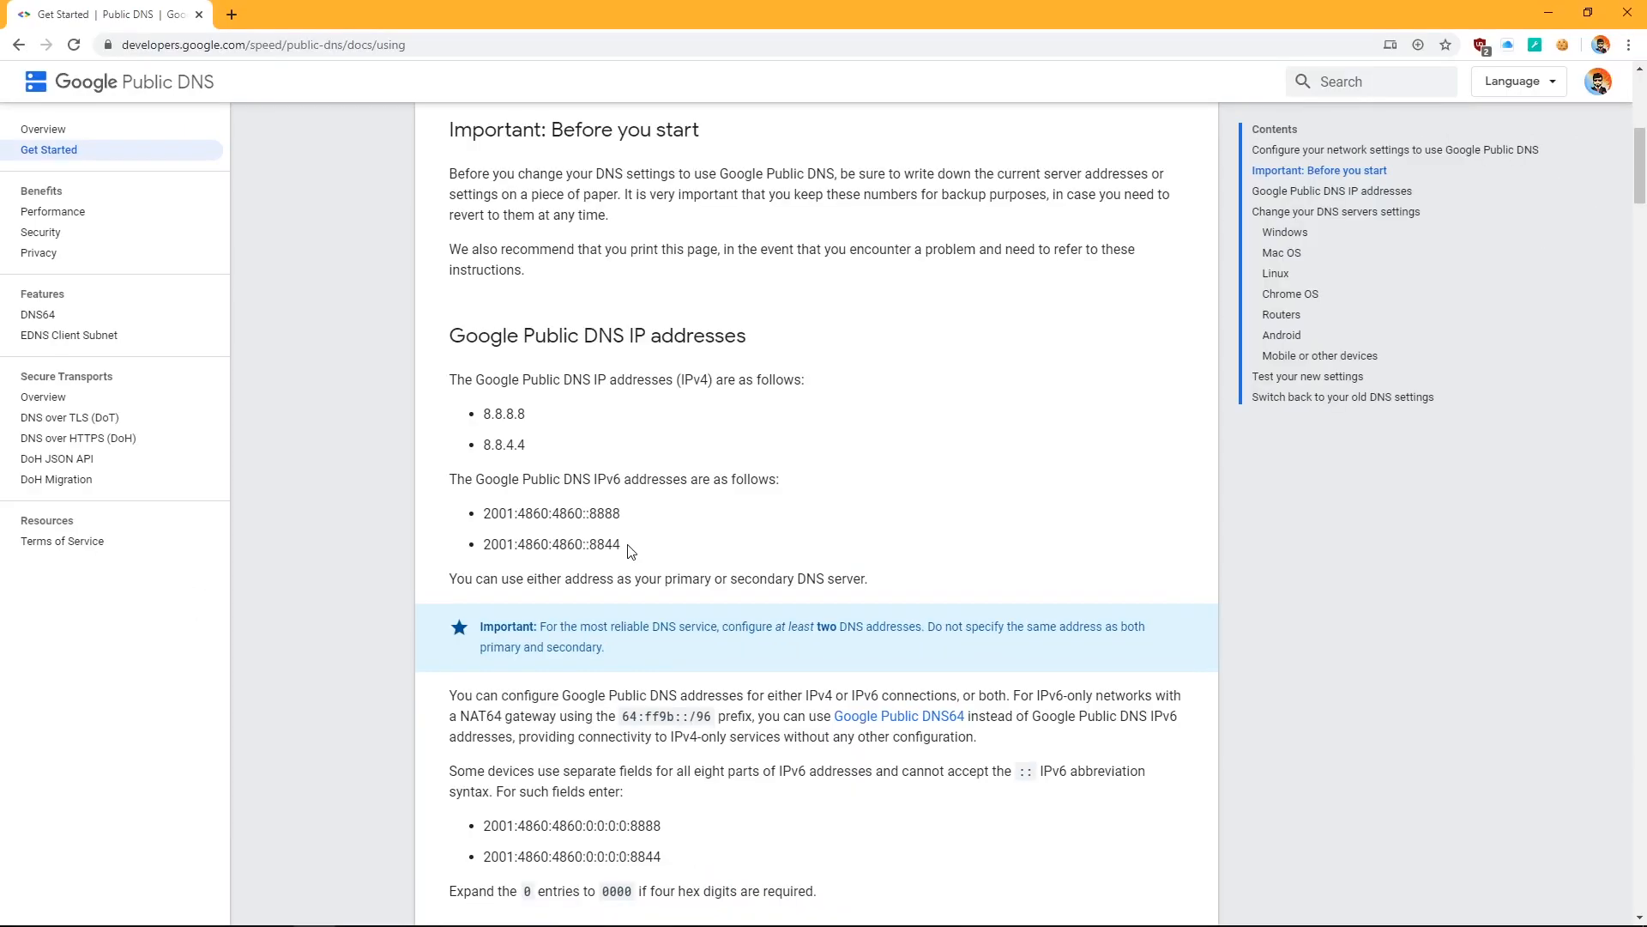
{"action": "right_click", "coordinate": [551, 544]}
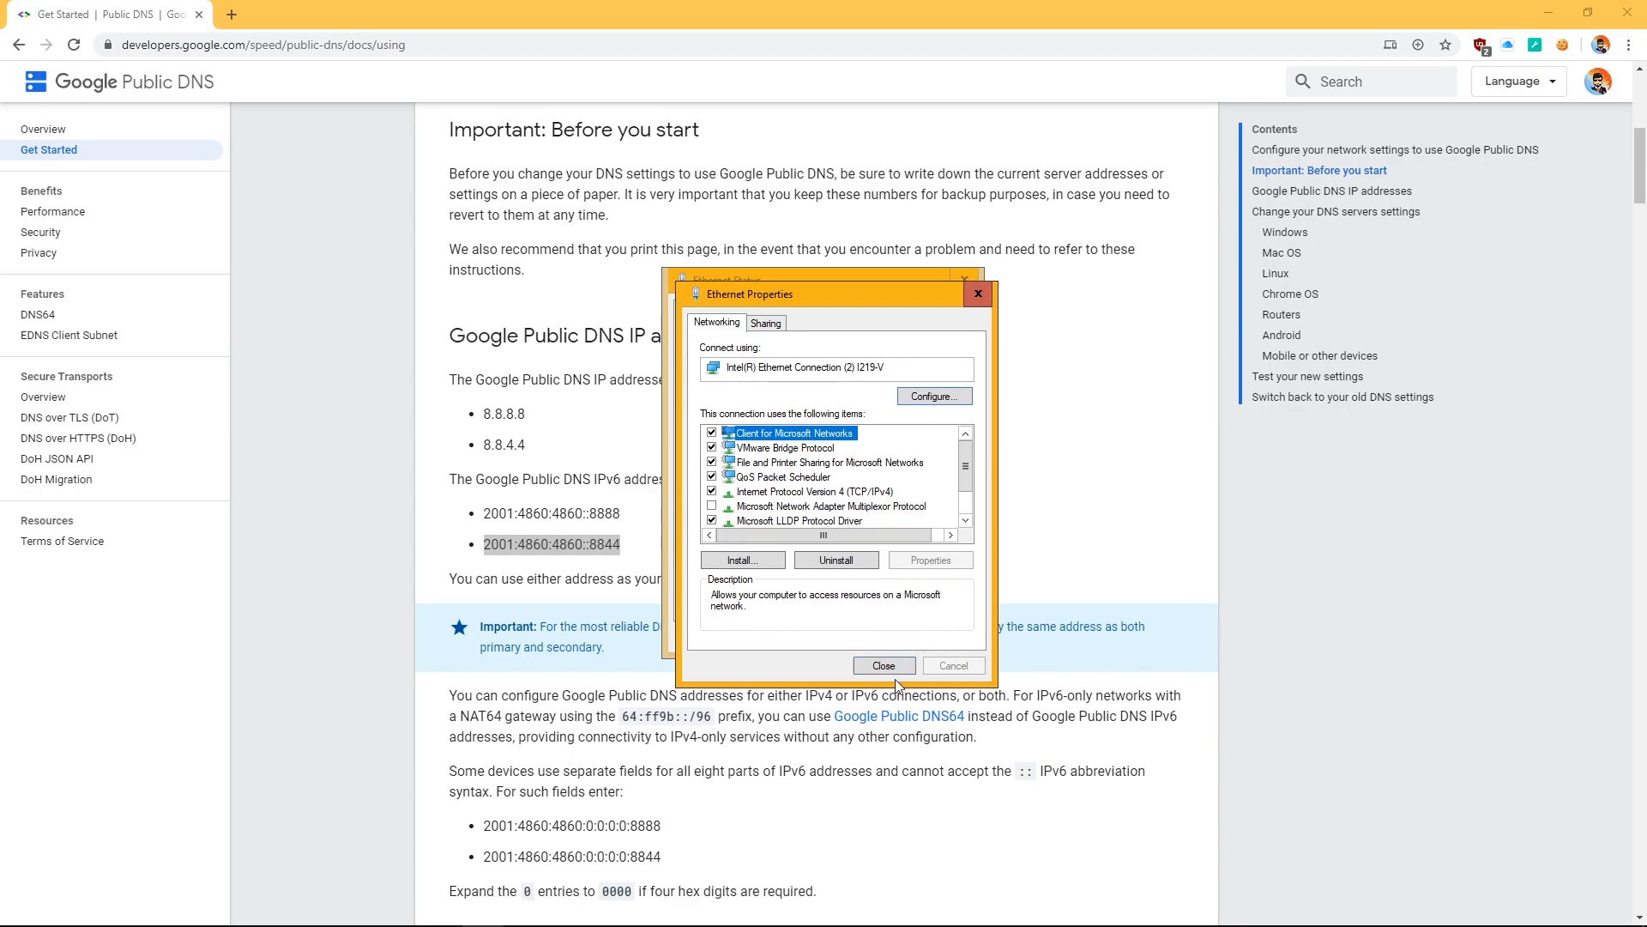
{"action": "left_click", "coordinate": [883, 665]}
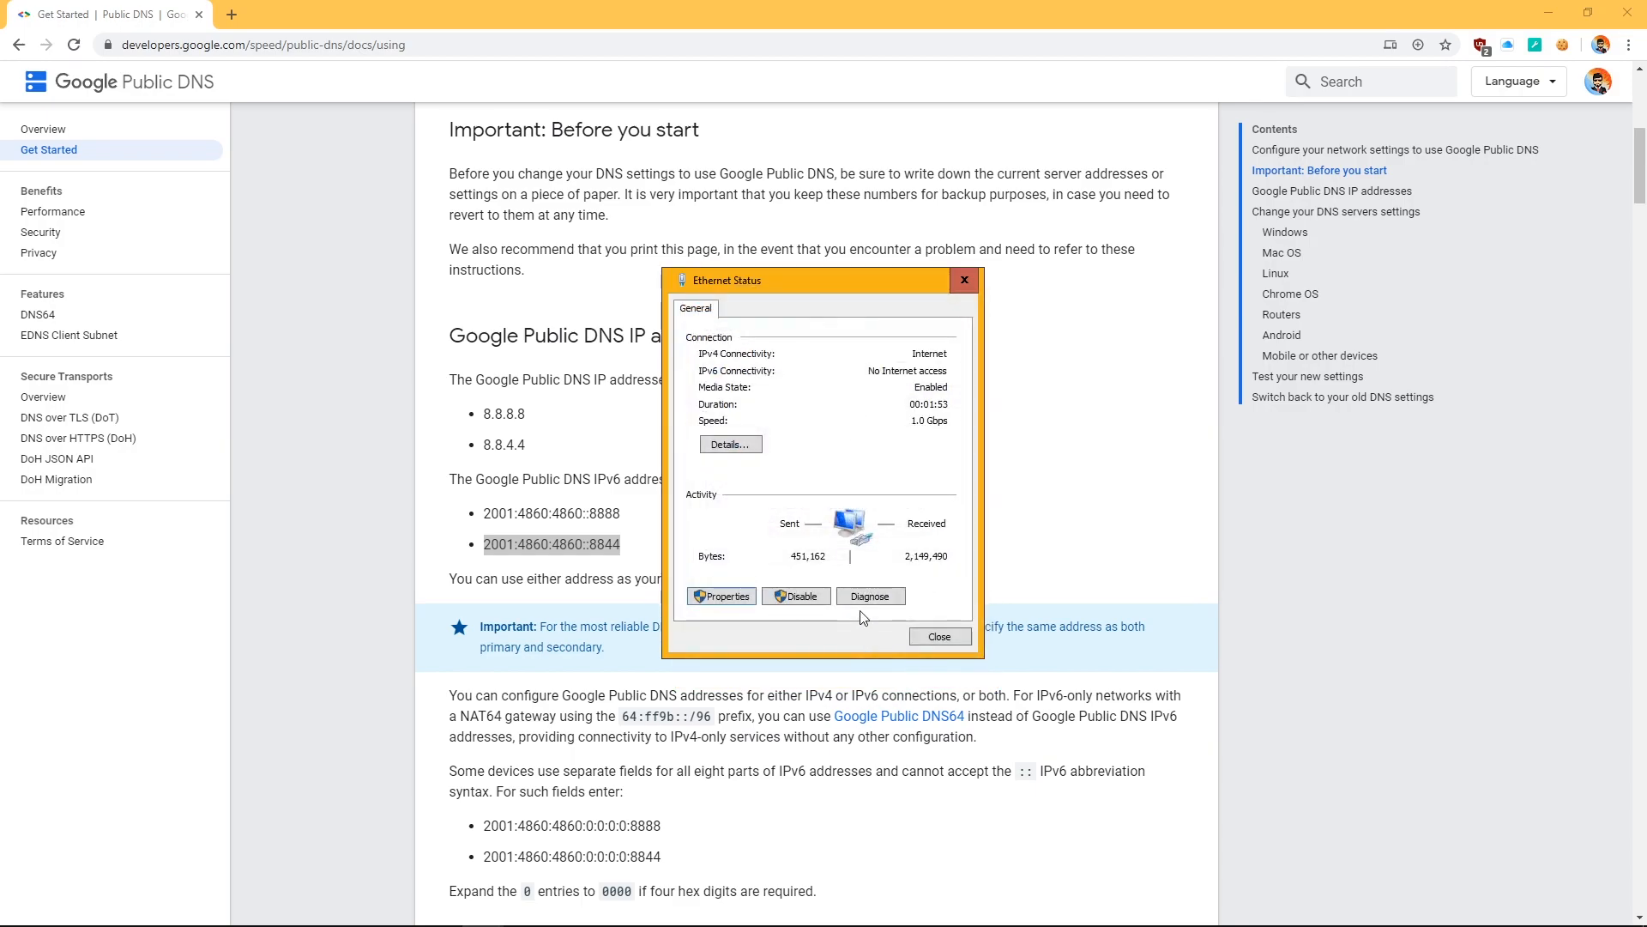
{"action": "left_click", "coordinate": [936, 635]}
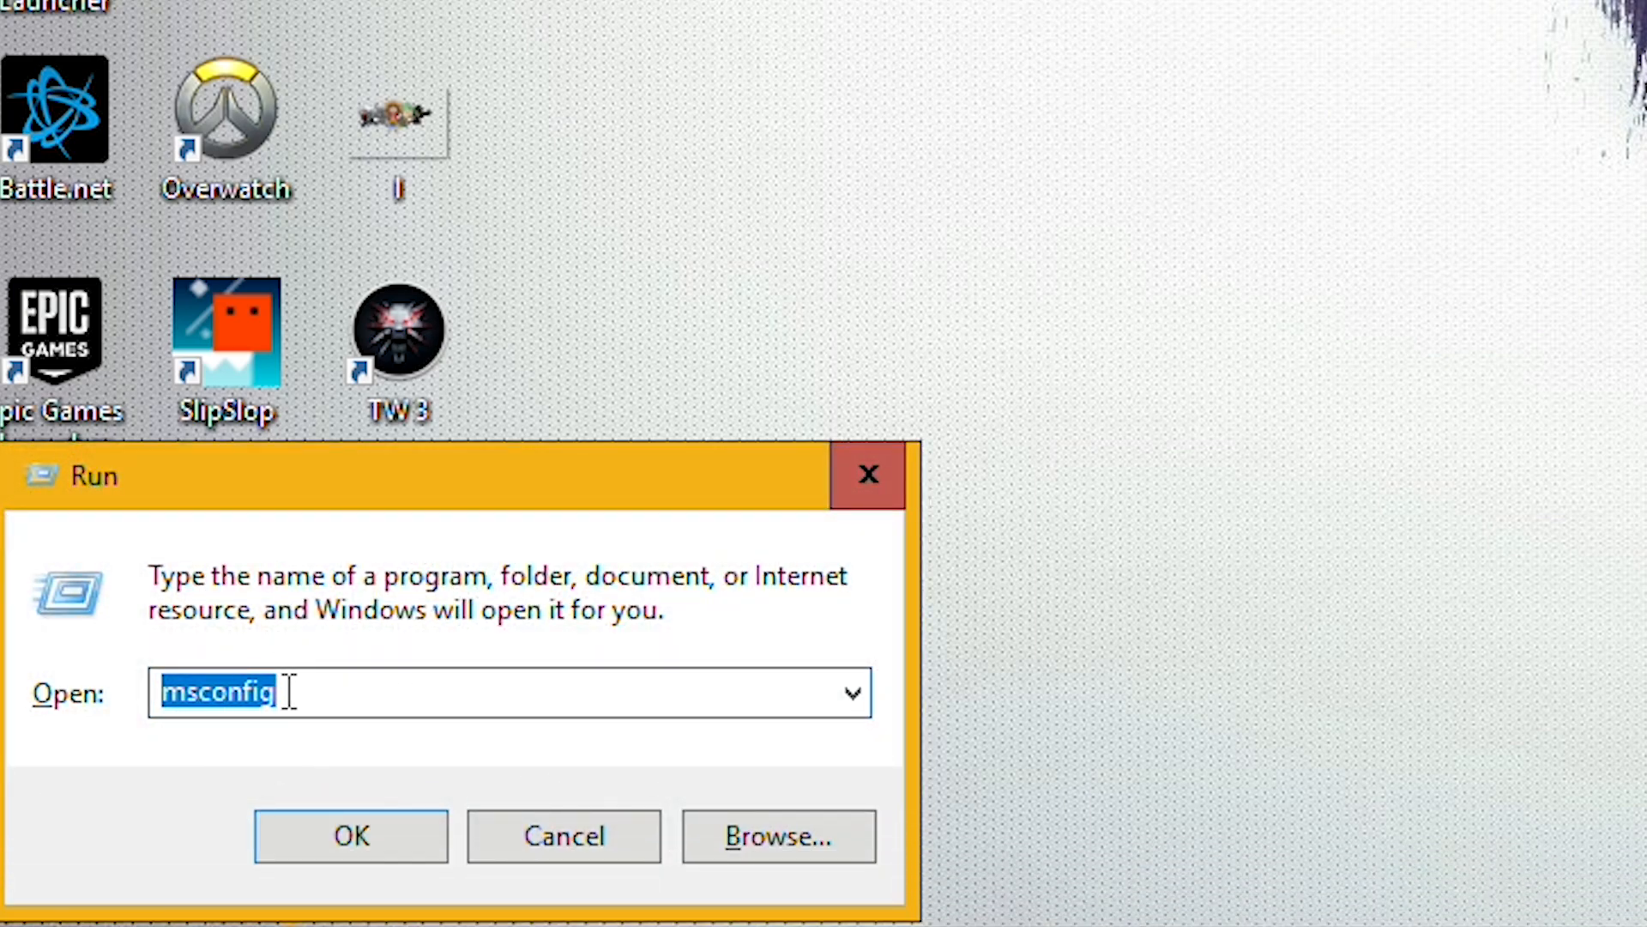
Run msconfig from the Run box.
{"action": "type", "text": "msc"}
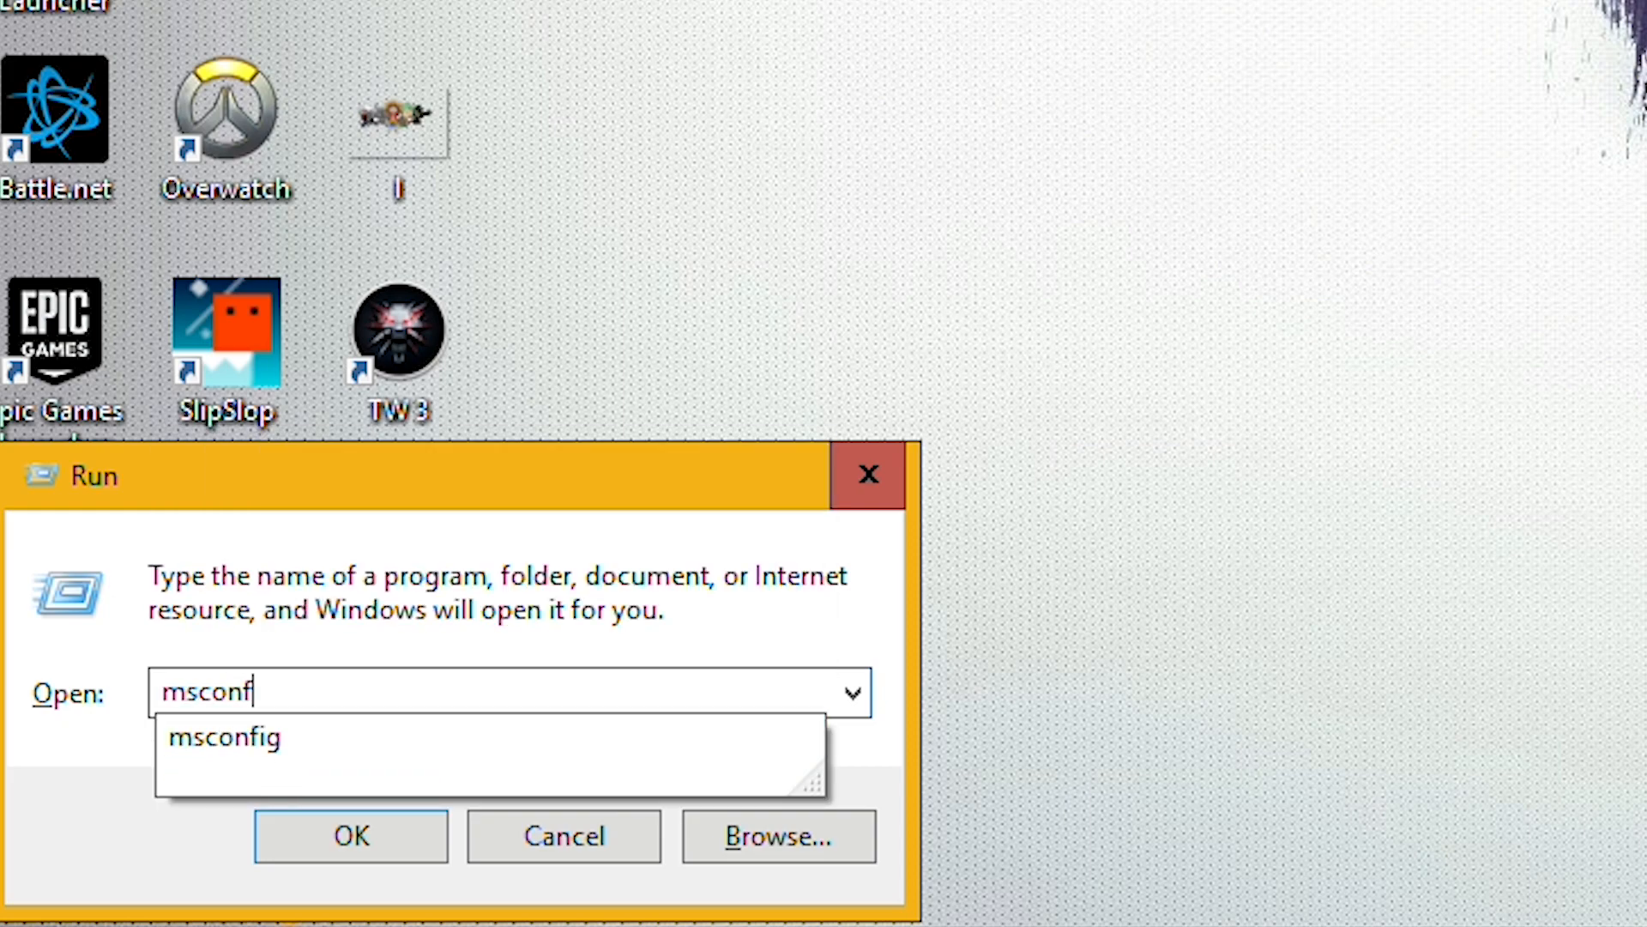
{"action": "left_click", "coordinate": [350, 835]}
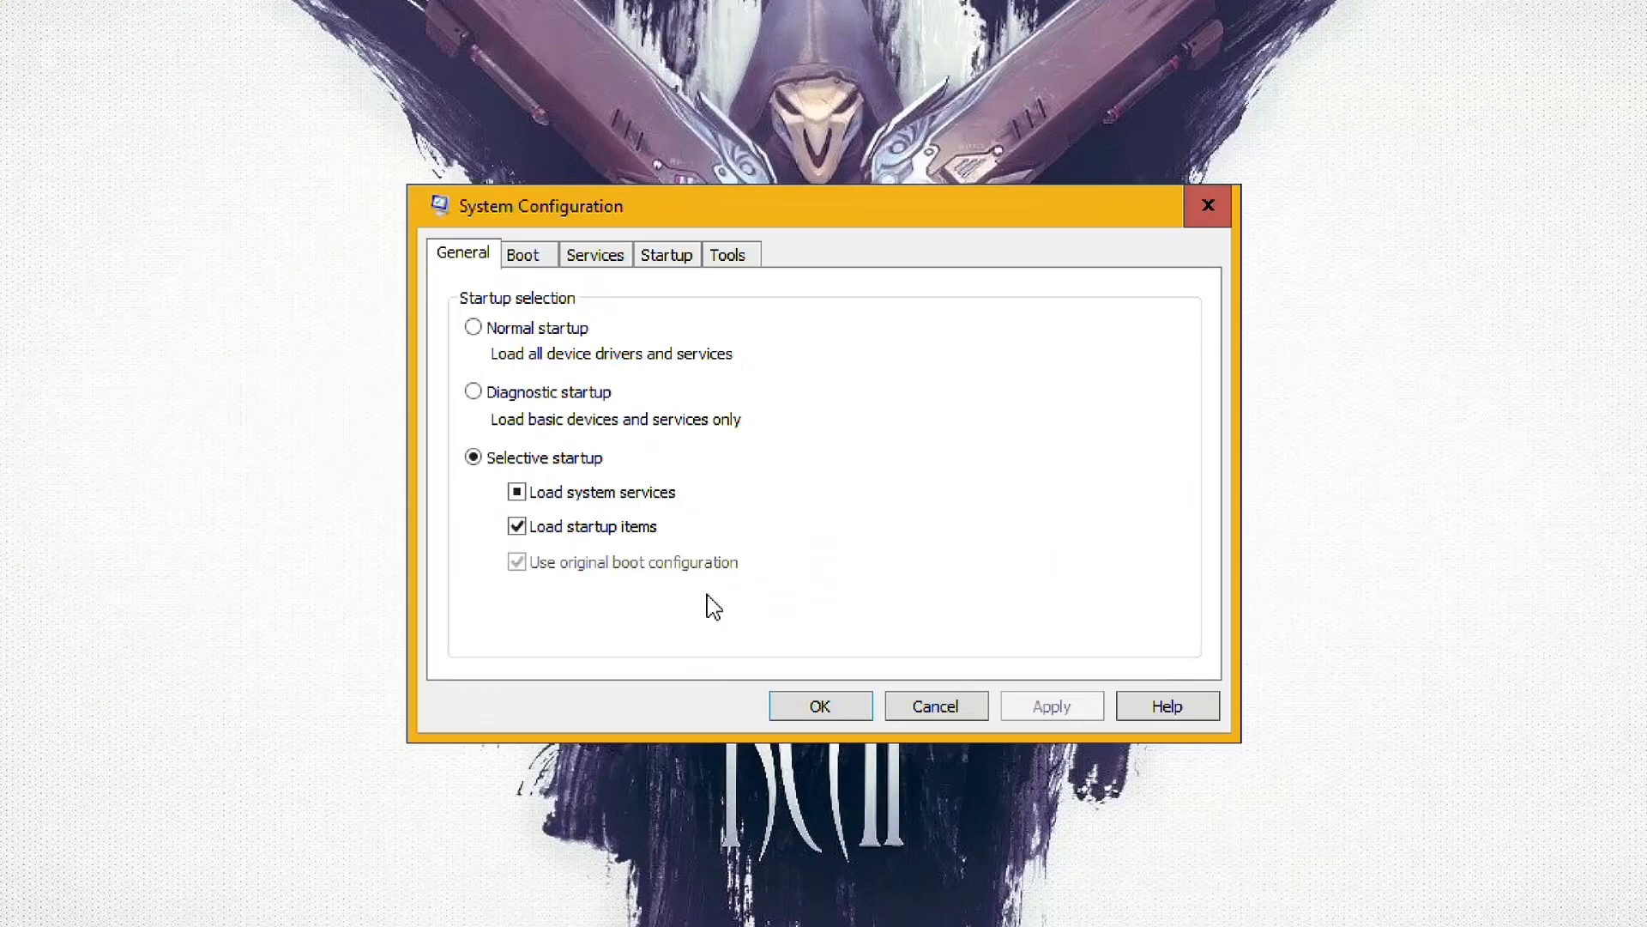
Hide Microsoft services, disable all, then re-enable Rockstar Game Library and Steam Client services.
{"action": "left_click", "coordinate": [595, 254]}
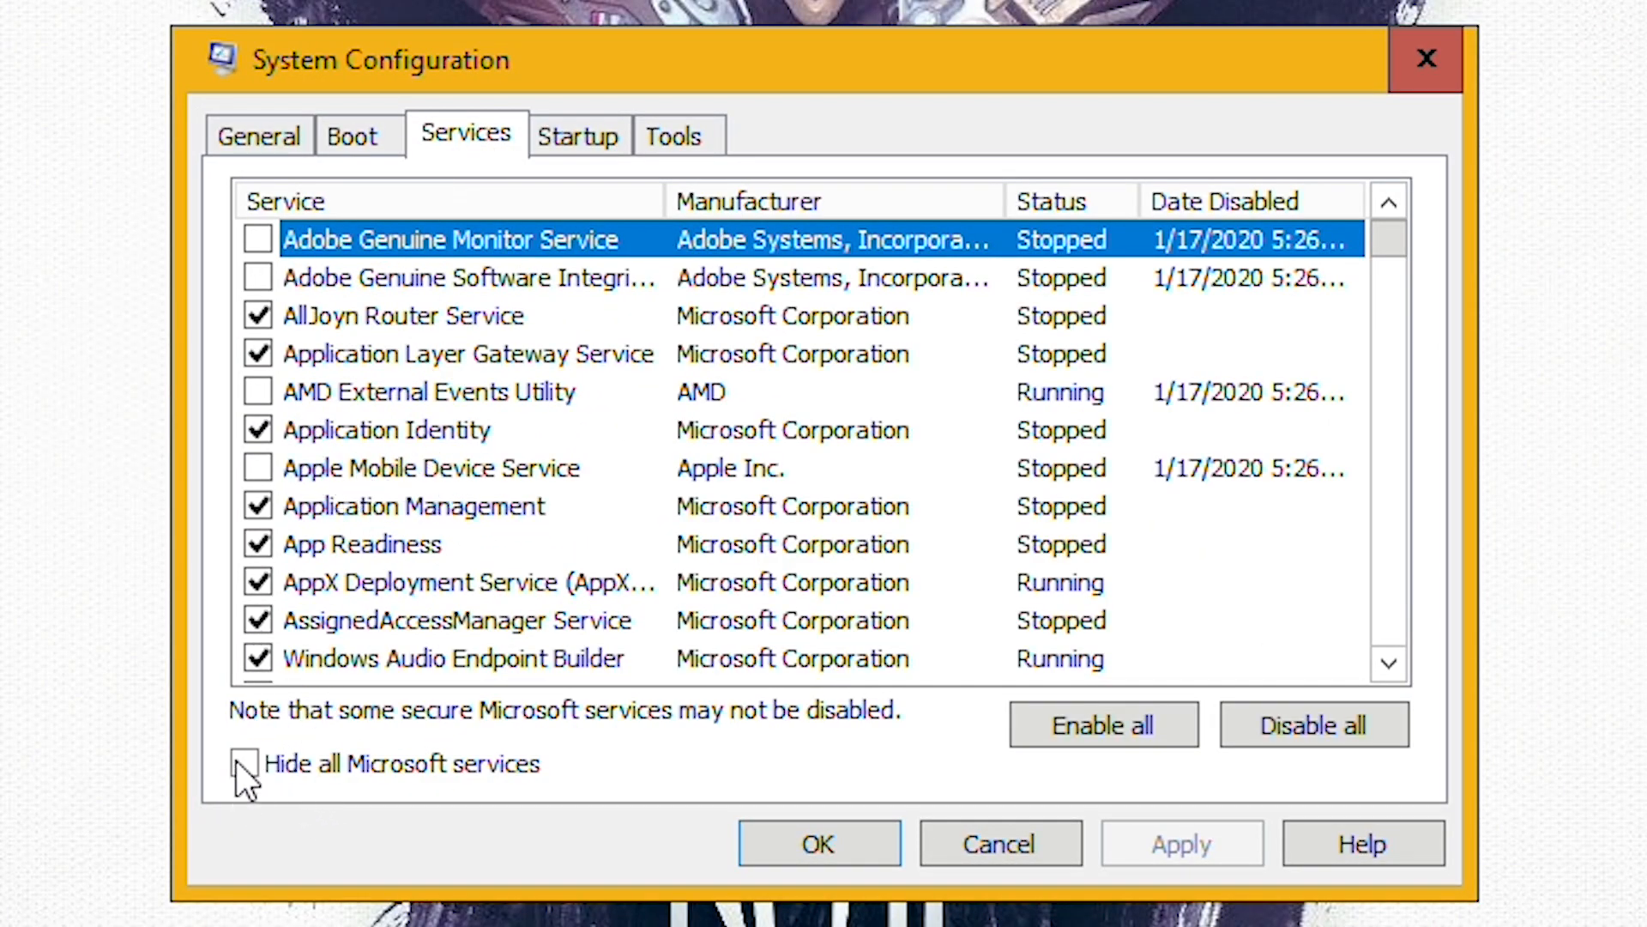
{"action": "left_click", "coordinate": [243, 763]}
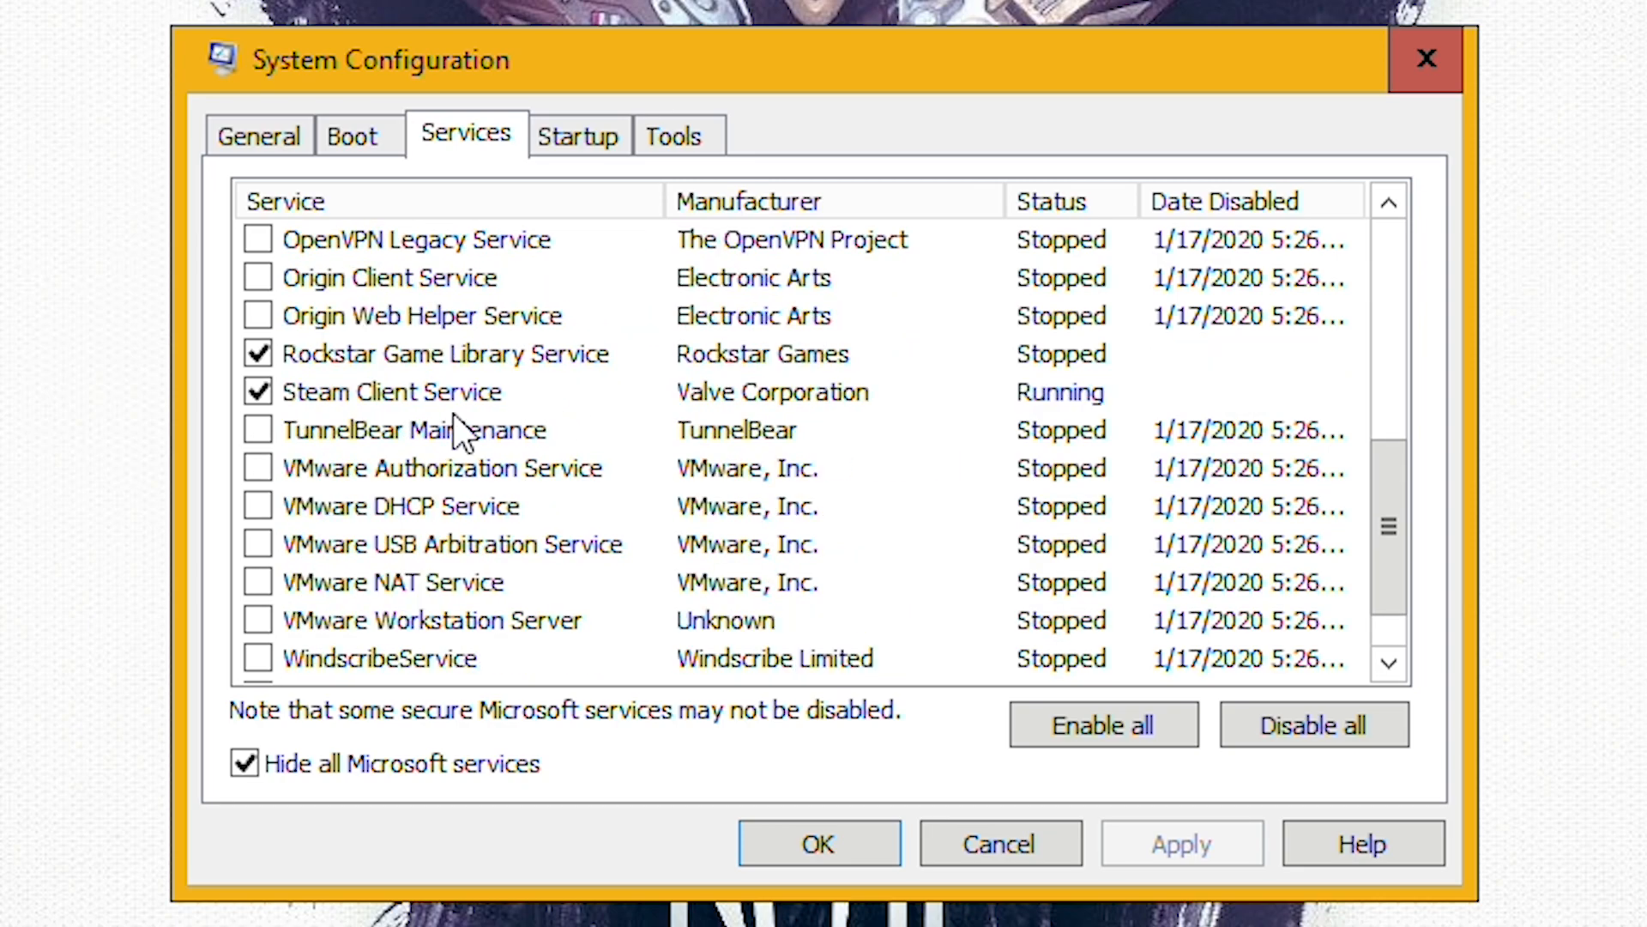
{"action": "left_click", "coordinate": [1314, 724]}
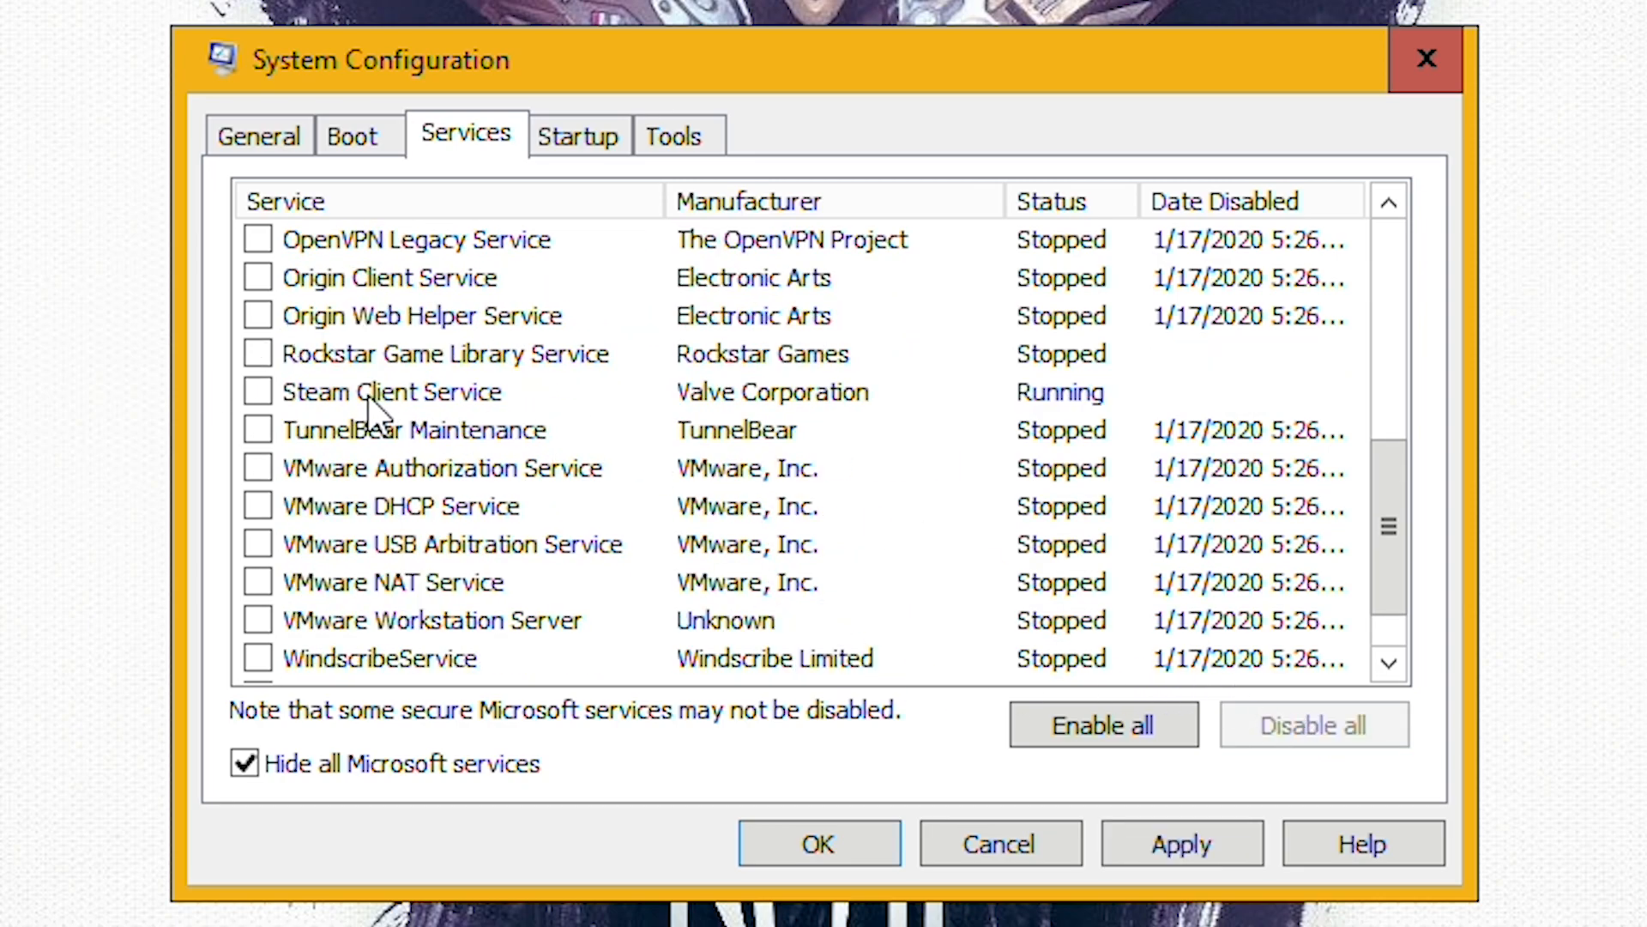
{"action": "left_click", "coordinate": [257, 353]}
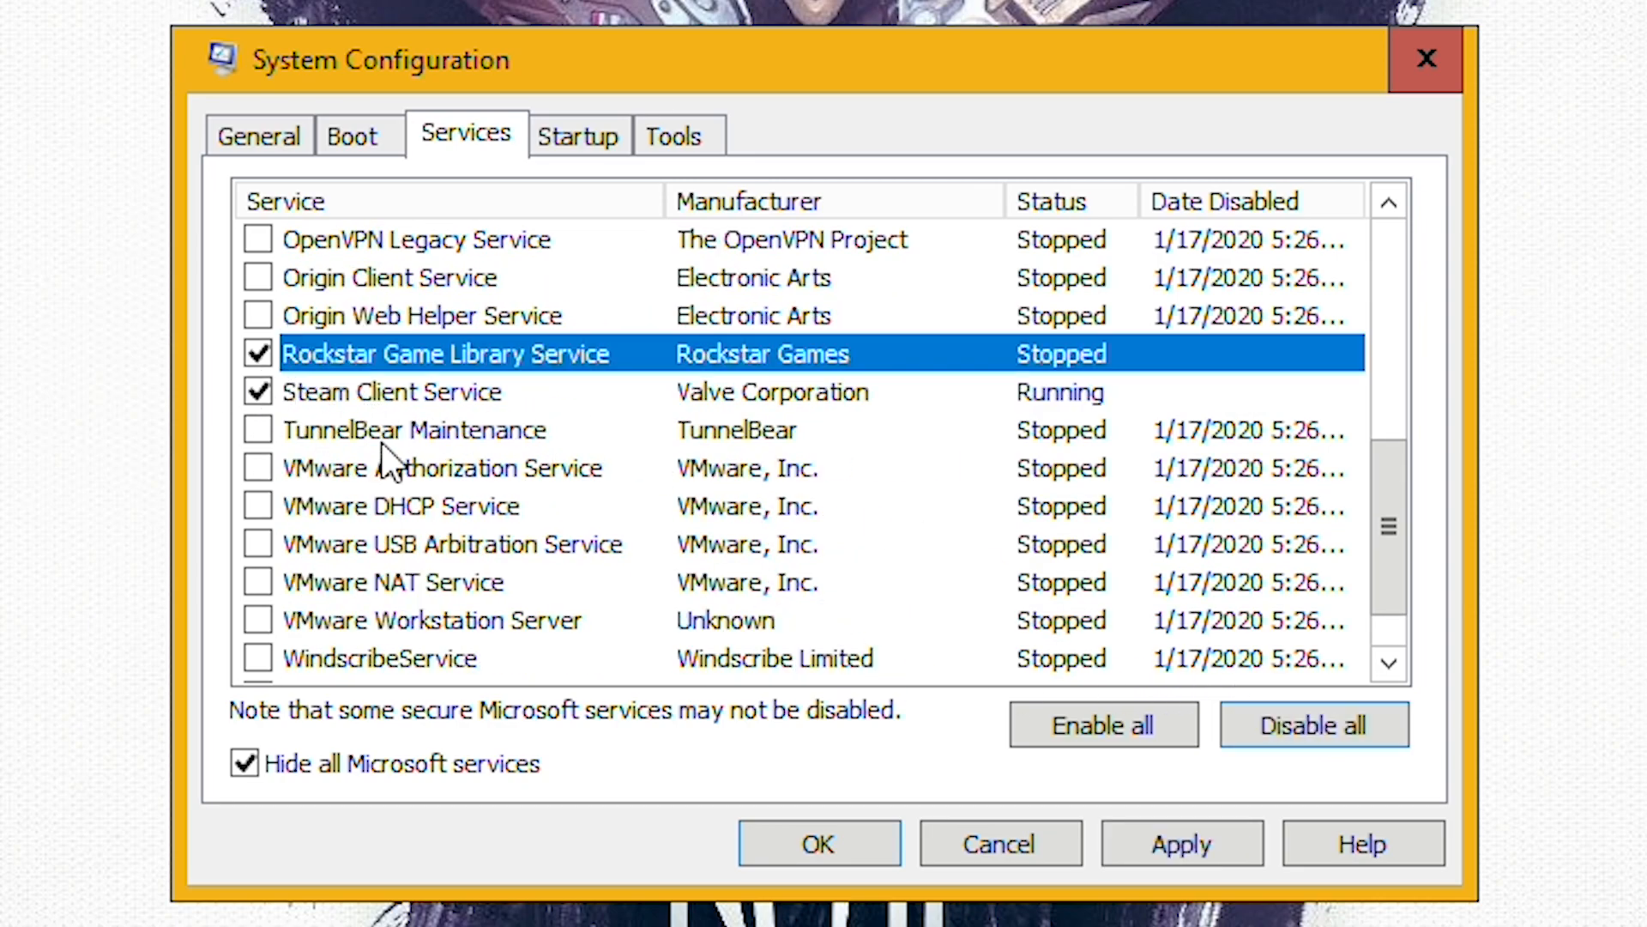
{"action": "mouse_move", "coordinate": [406, 627]}
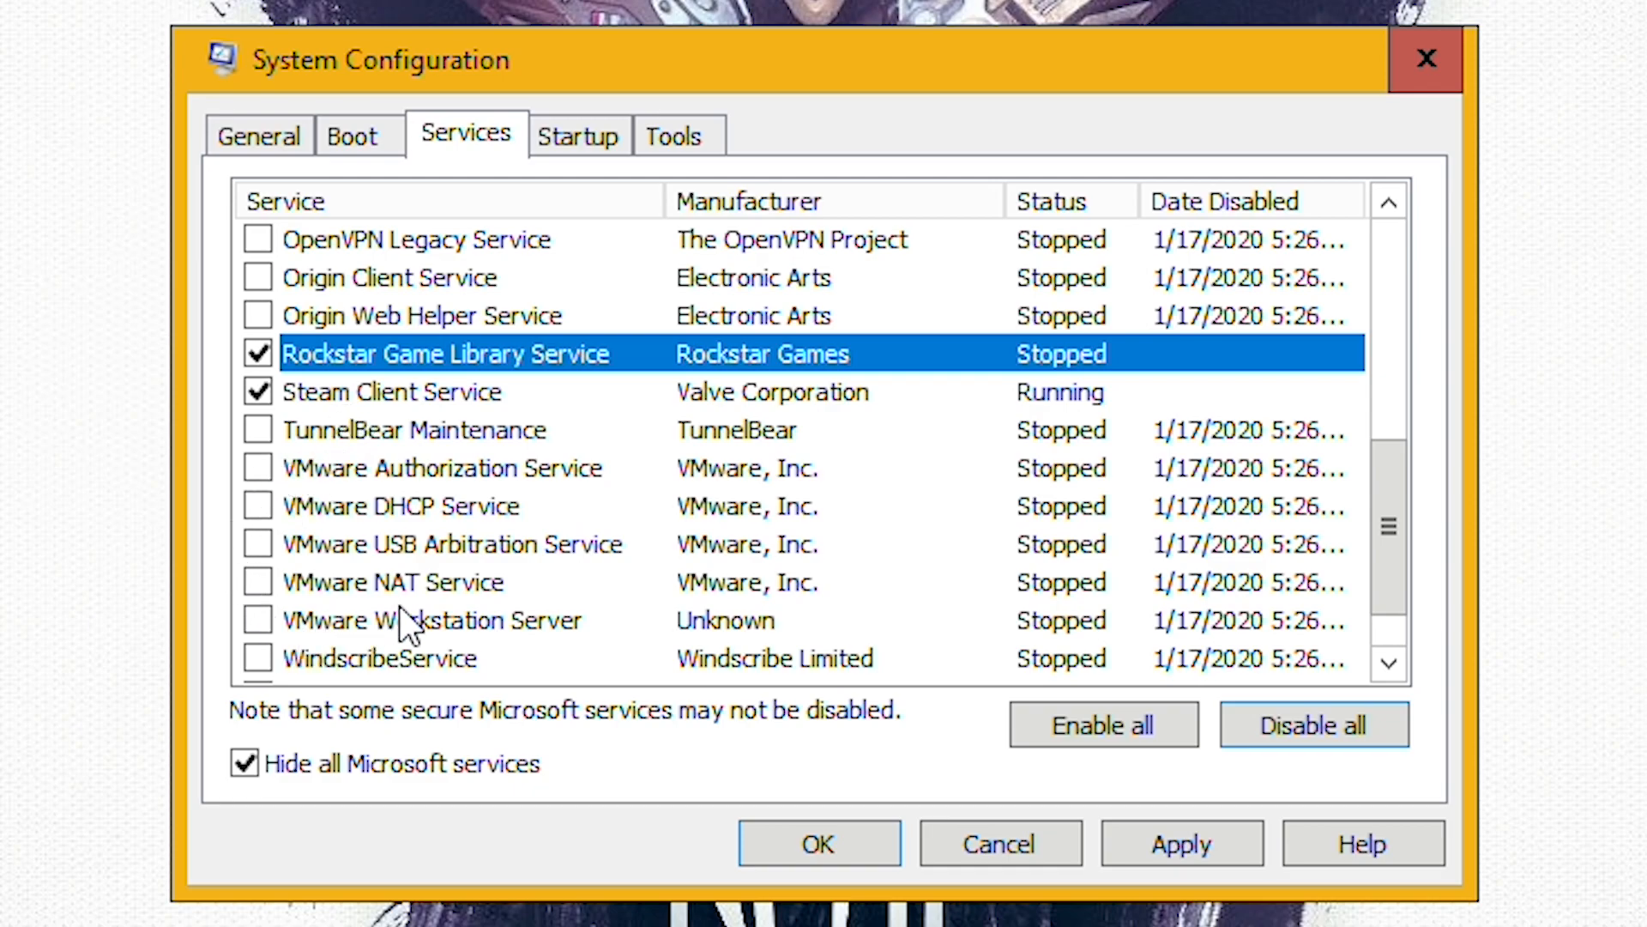
{"action": "scroll", "scroll_direction": "up", "scroll_amount": 3}
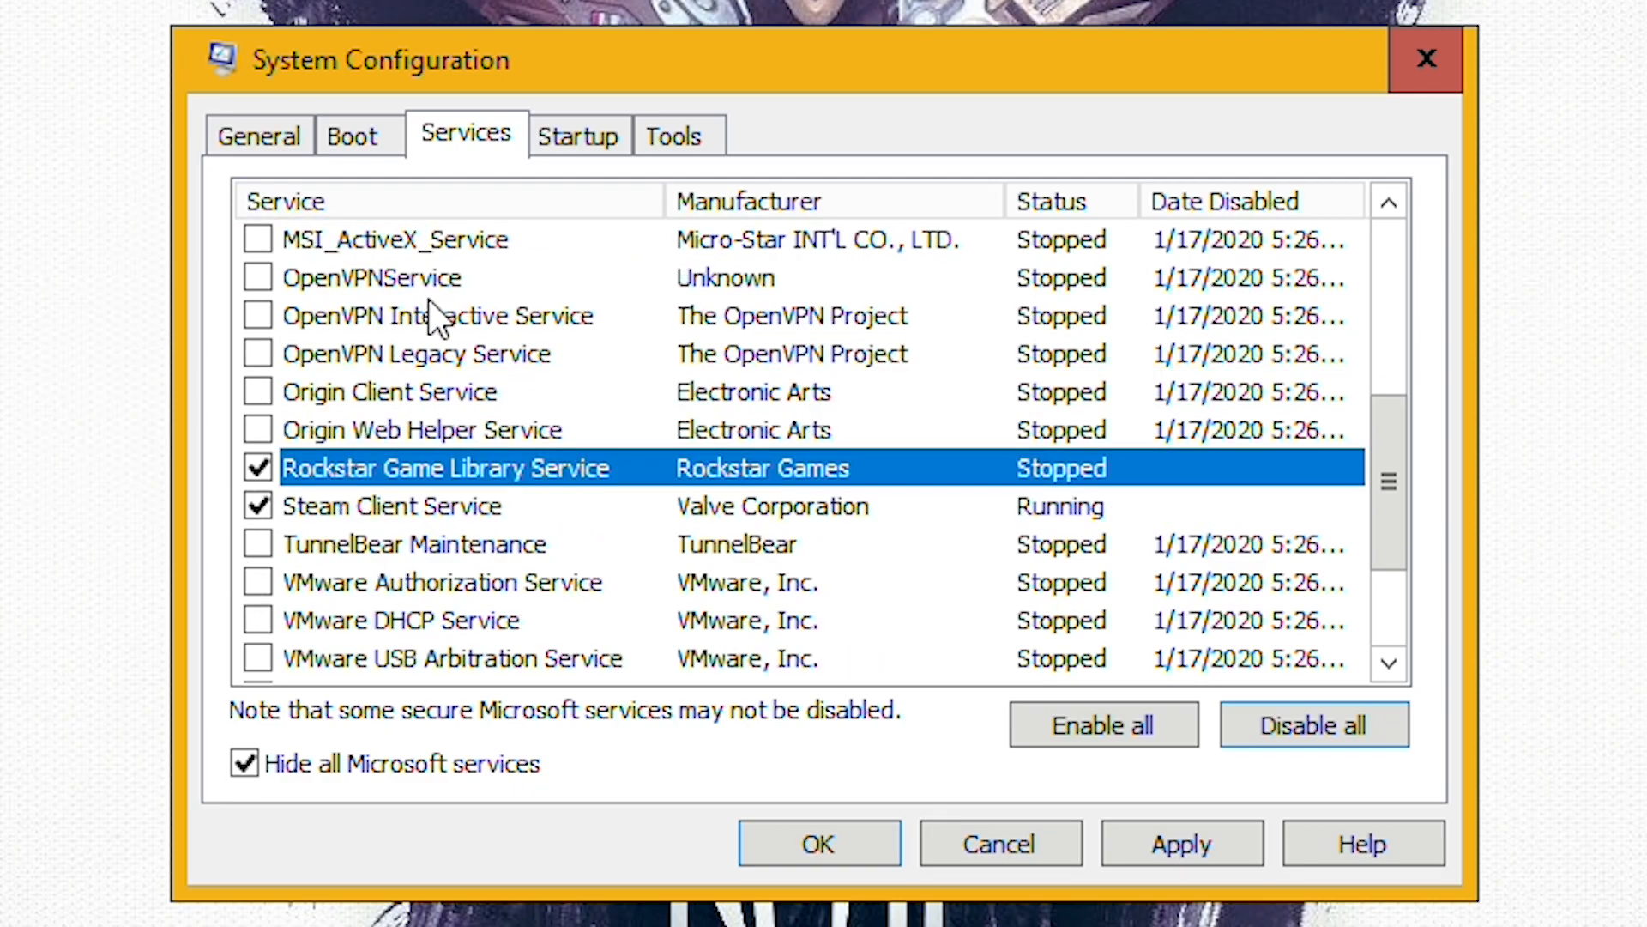
{"action": "mouse_move", "coordinate": [499, 520]}
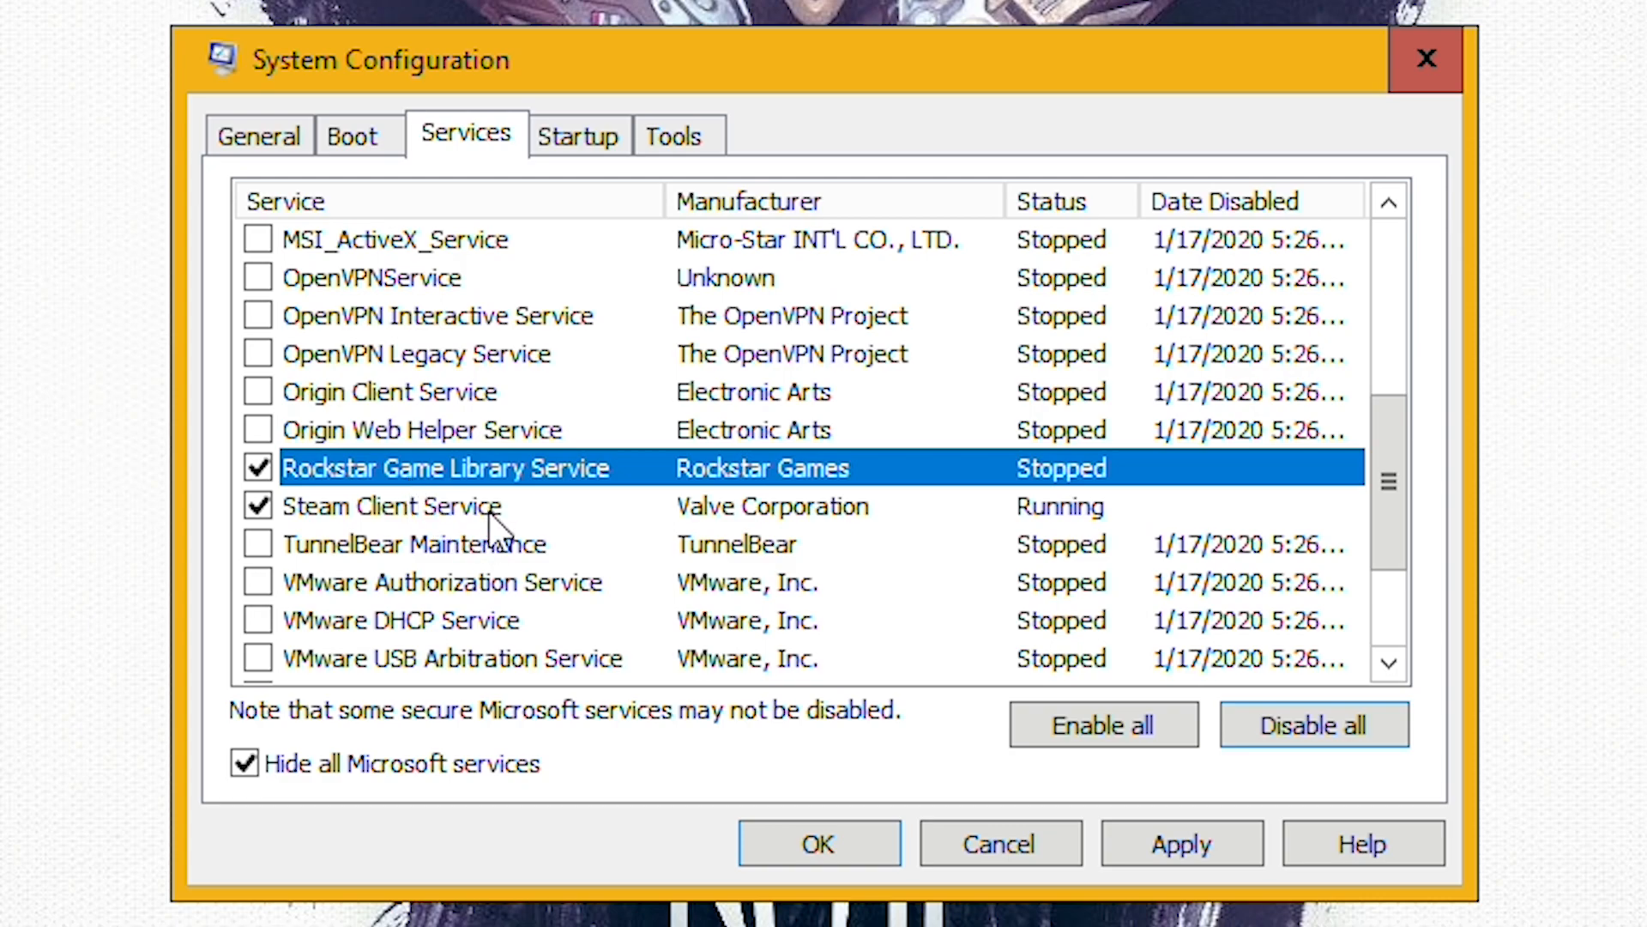
{"action": "scroll", "scroll_direction": "up", "scroll_amount": 3}
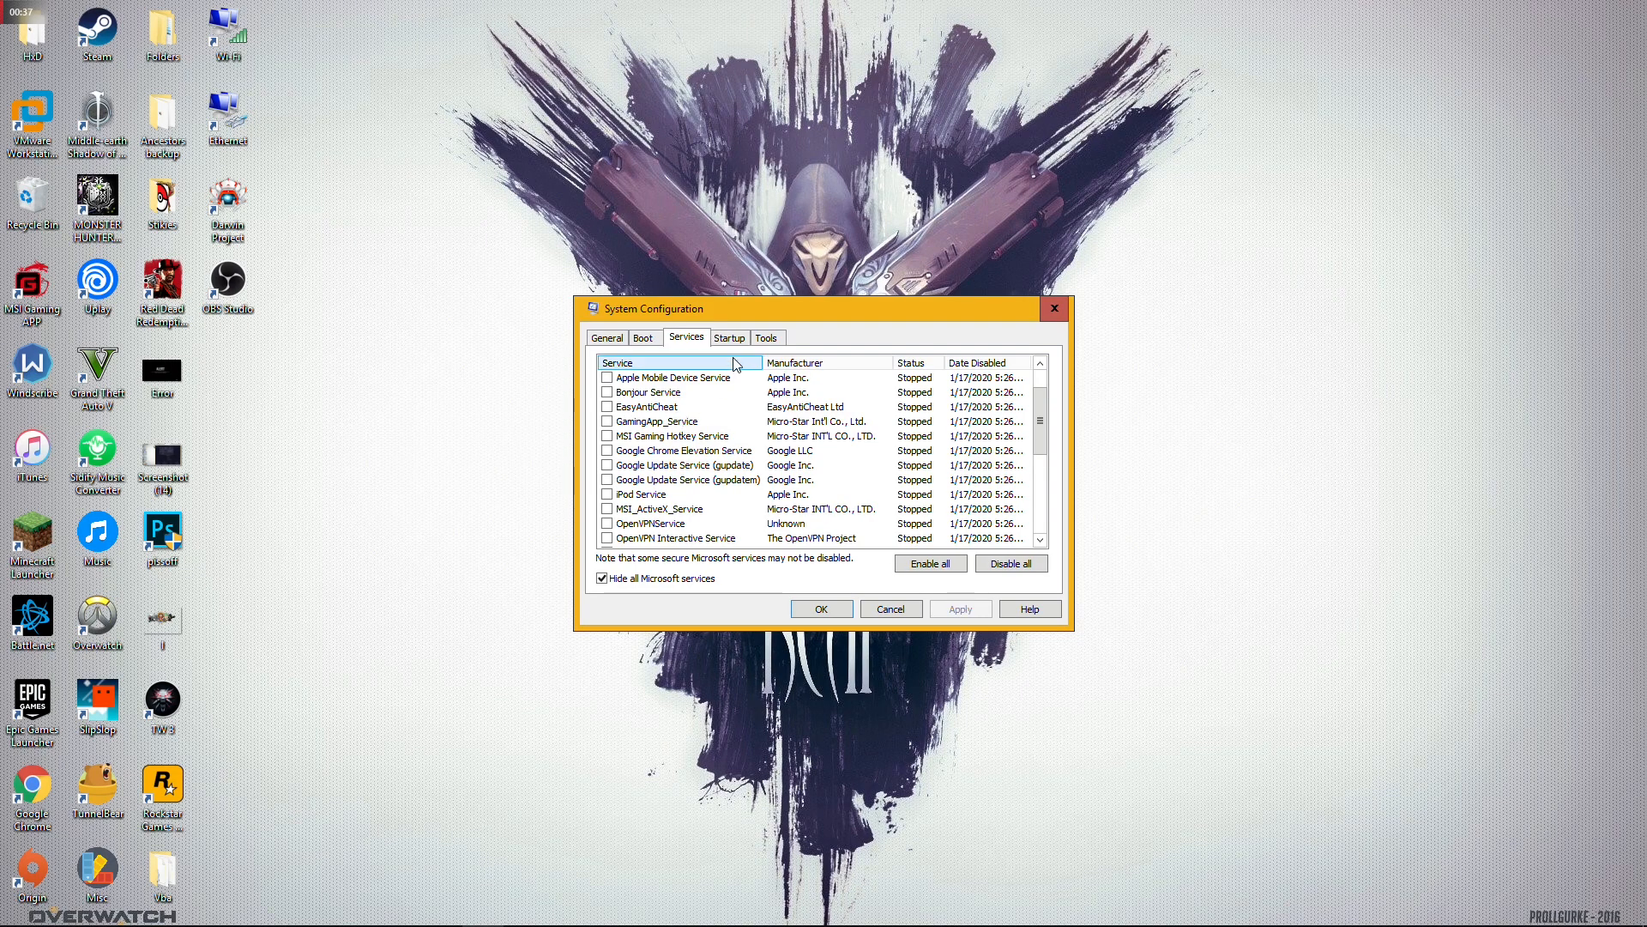
Review Task Manager startup items (Steam, Realtek audio, Java), then close Task Manager and System Configuration.
{"action": "left_click", "coordinate": [728, 337]}
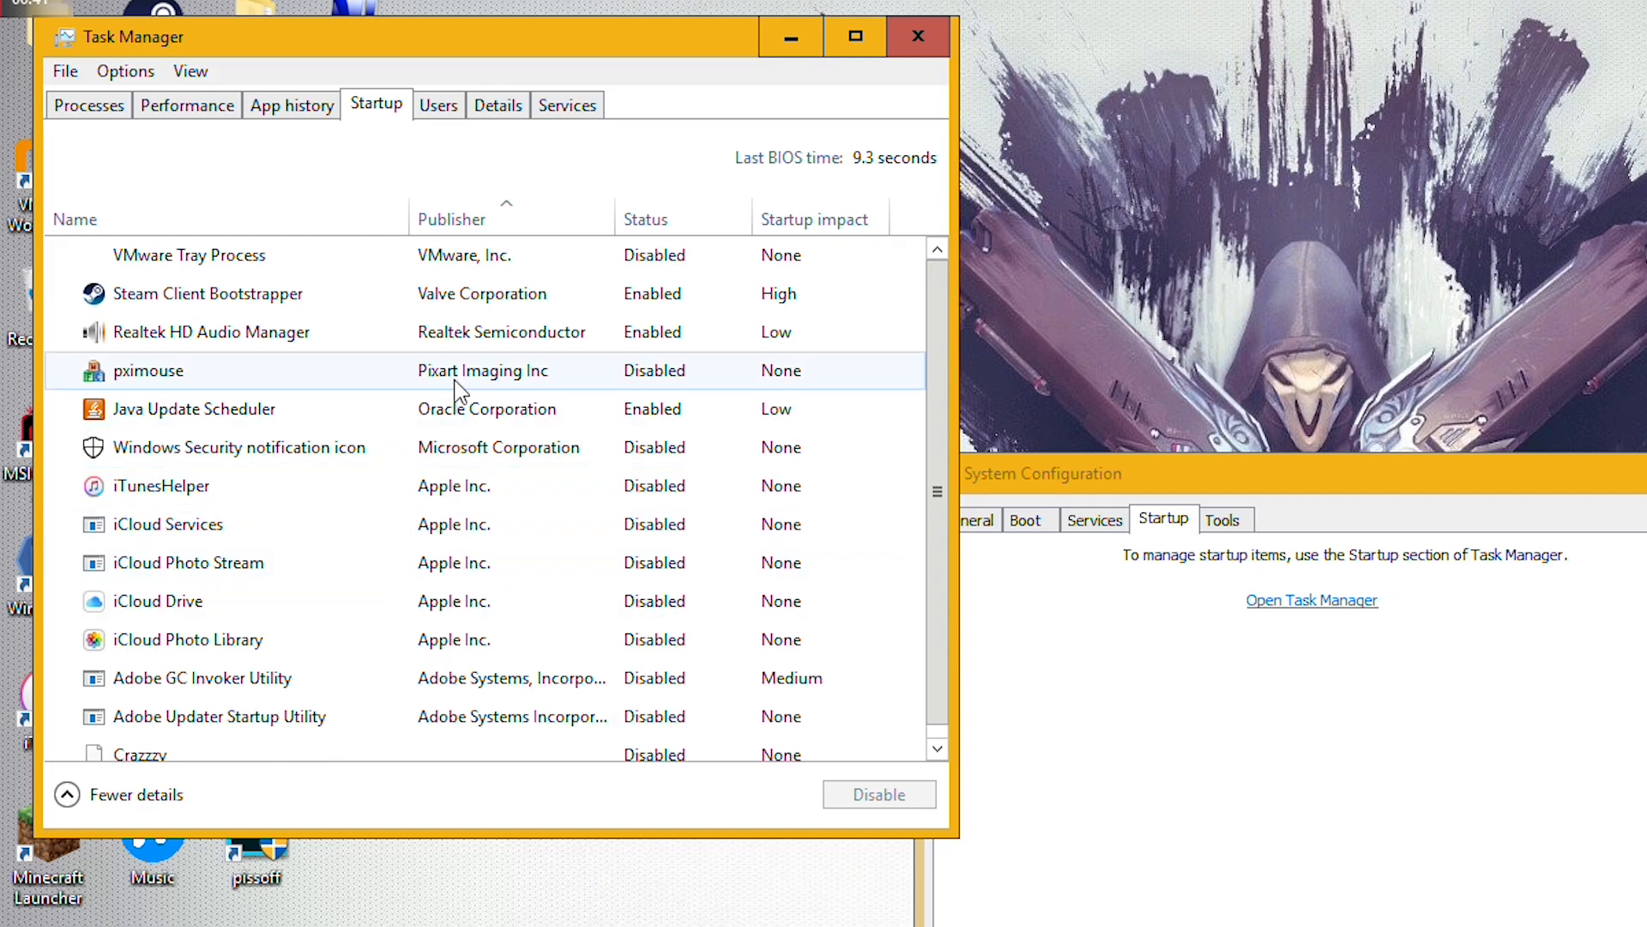
{"action": "mouse_move", "coordinate": [473, 362]}
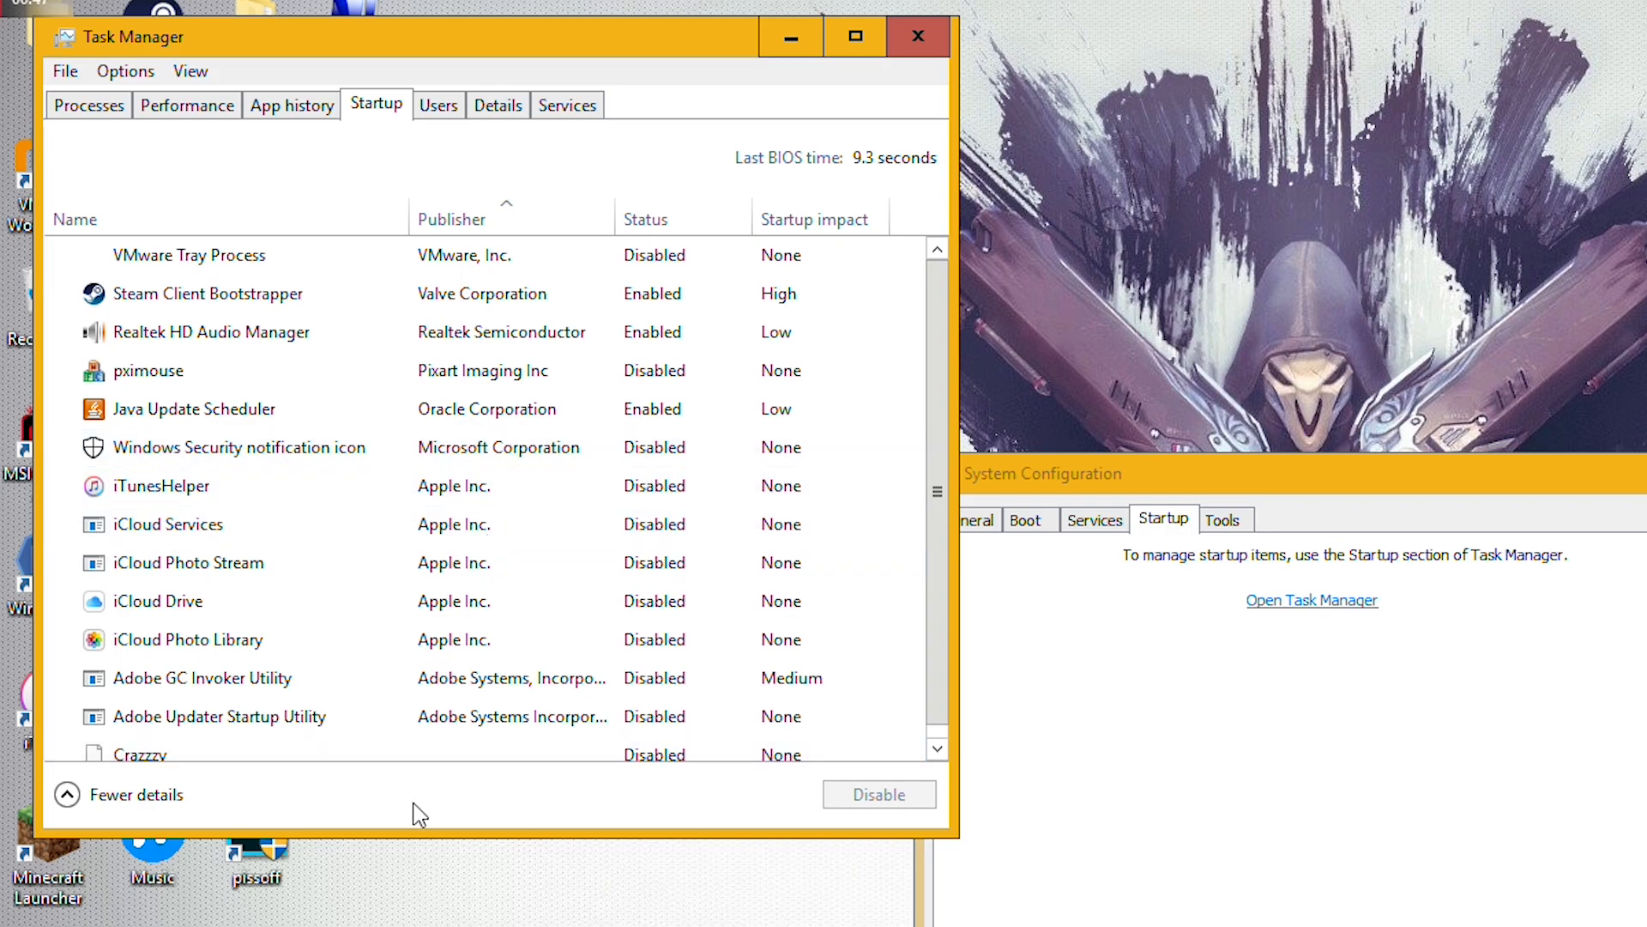
{"action": "mouse_move", "coordinate": [1006, 613]}
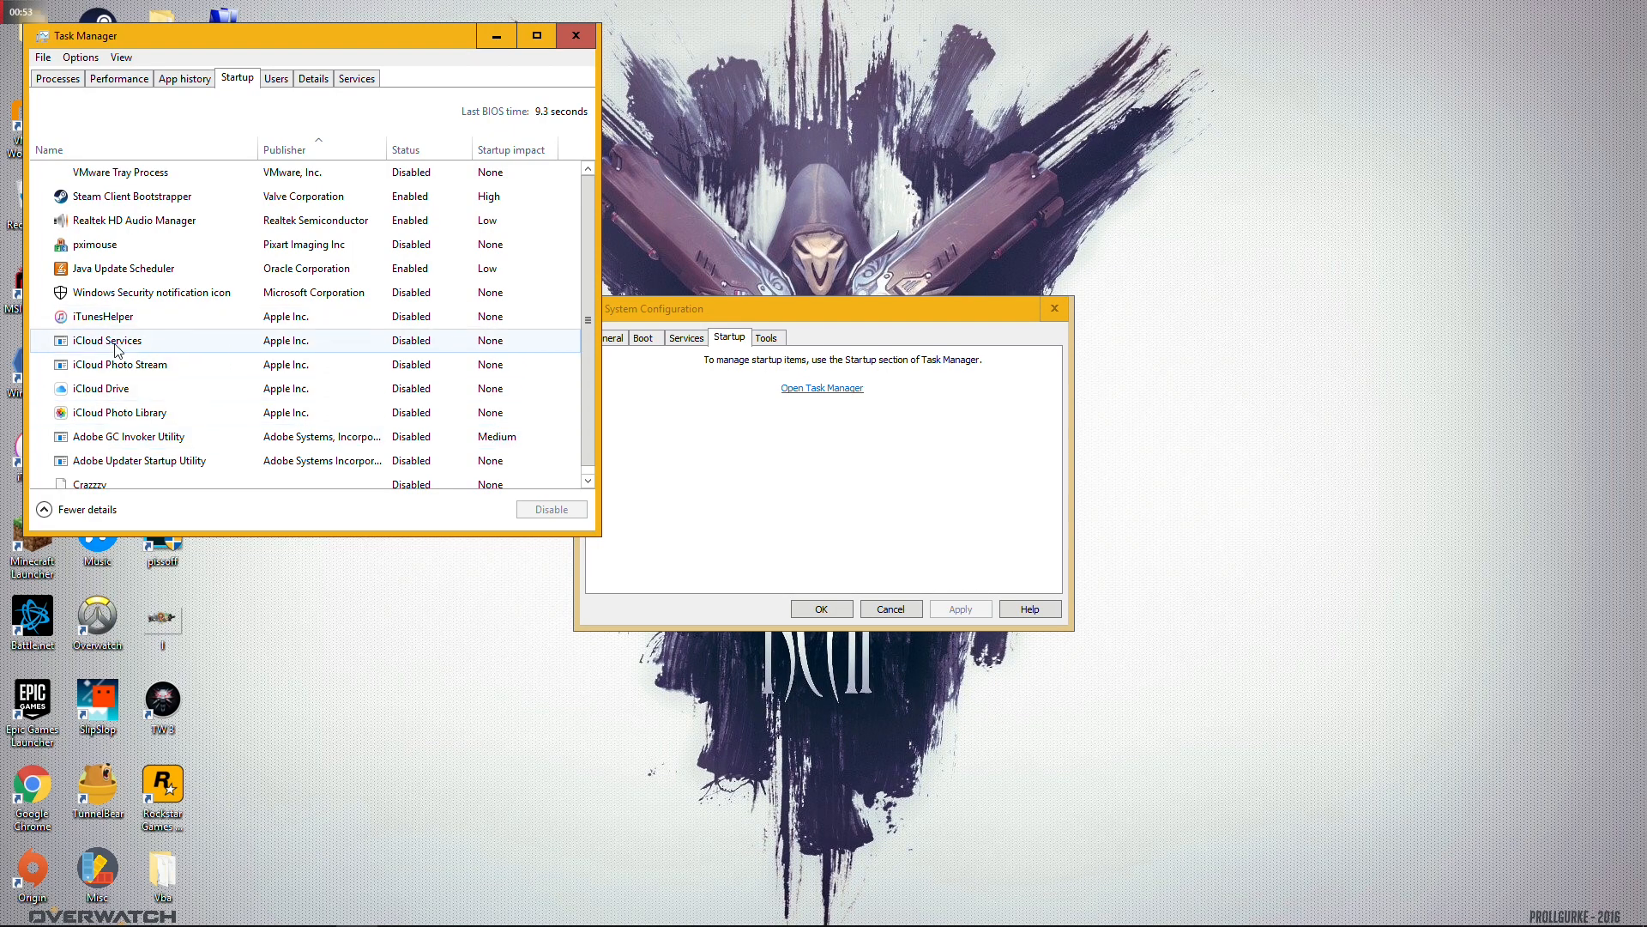
{"action": "left_click", "coordinate": [574, 34]}
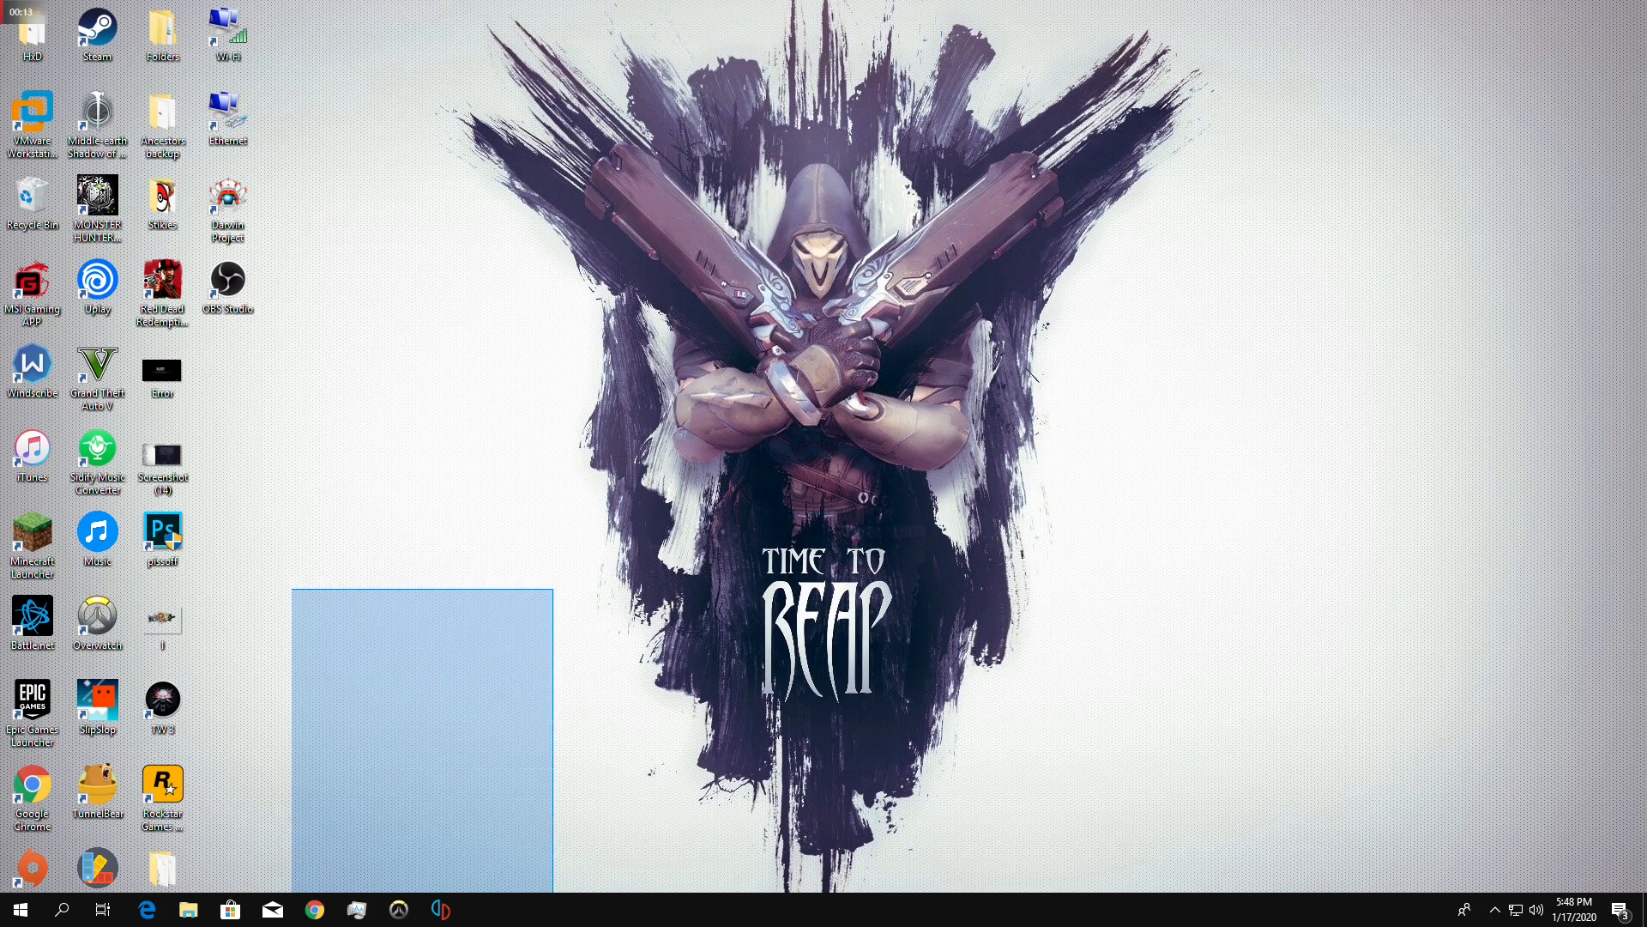
Browse to Documents\Rockstar Games in File Explorer and delete the Social Club folder.
{"action": "left_click", "coordinate": [187, 910]}
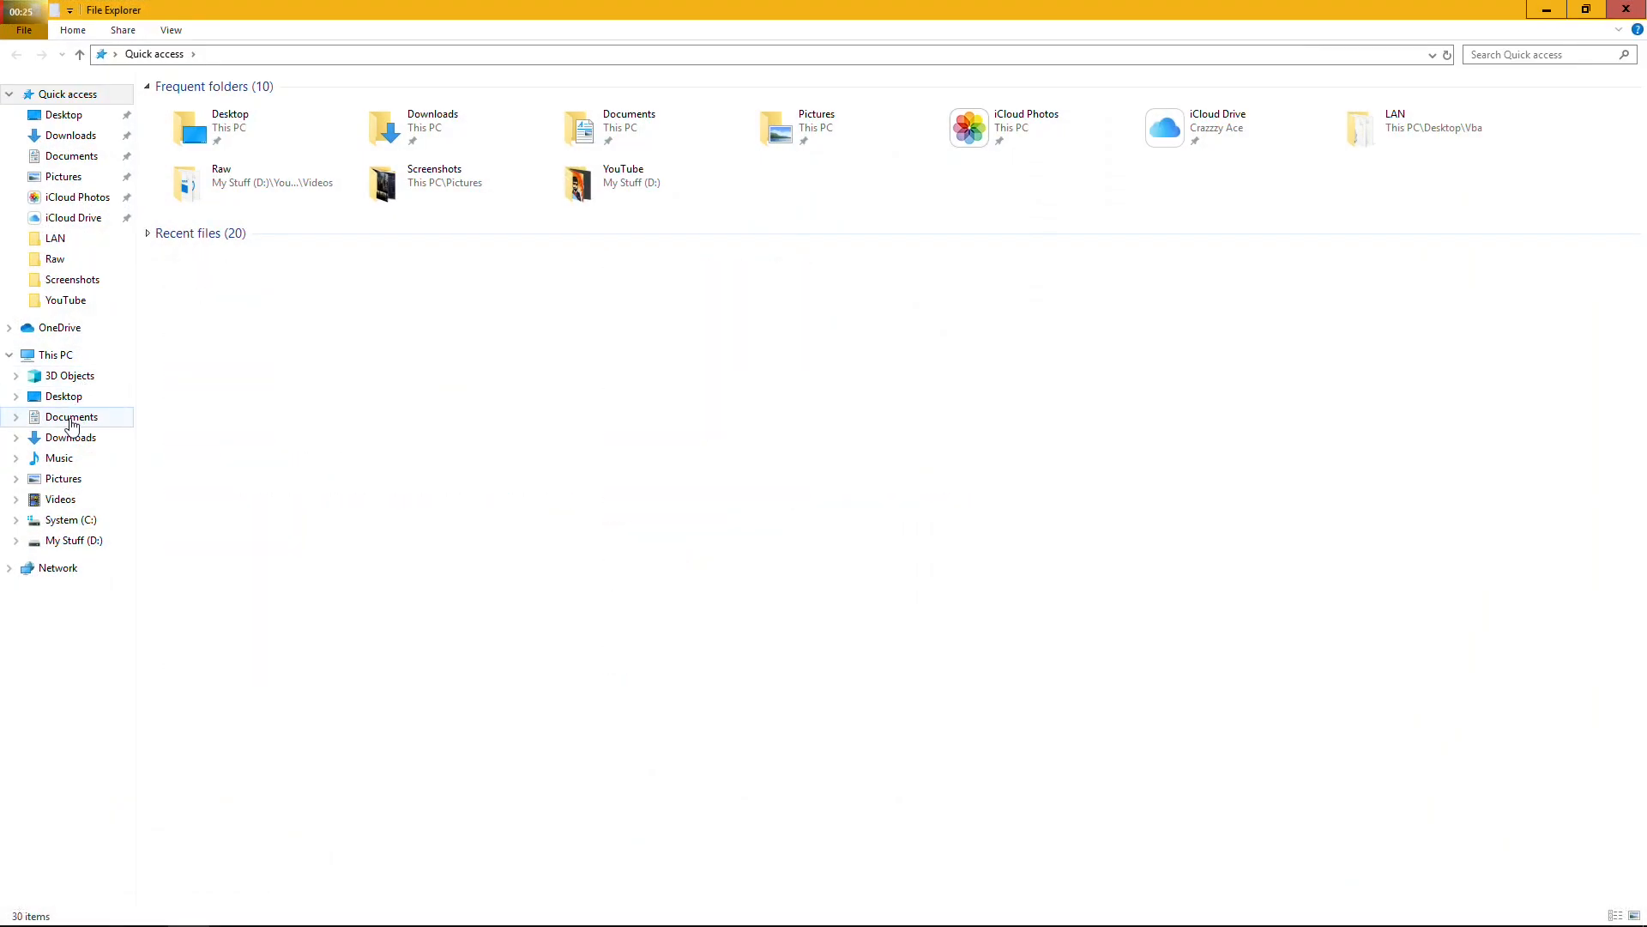
{"action": "left_click", "coordinate": [71, 416]}
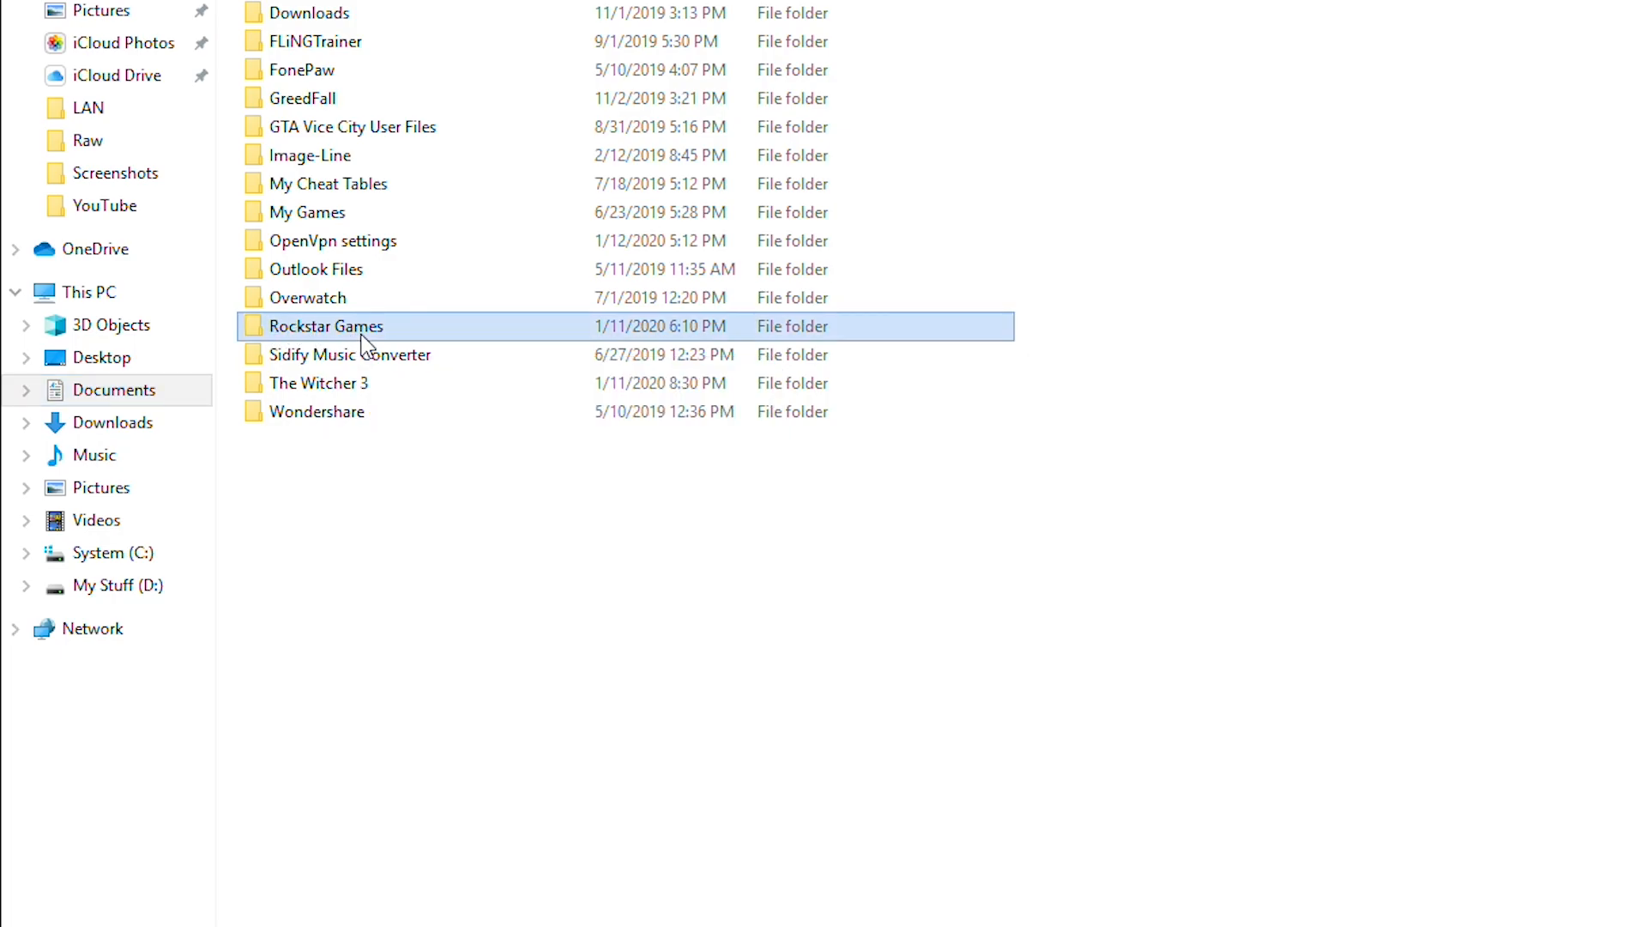
{"action": "double_click", "coordinate": [326, 326]}
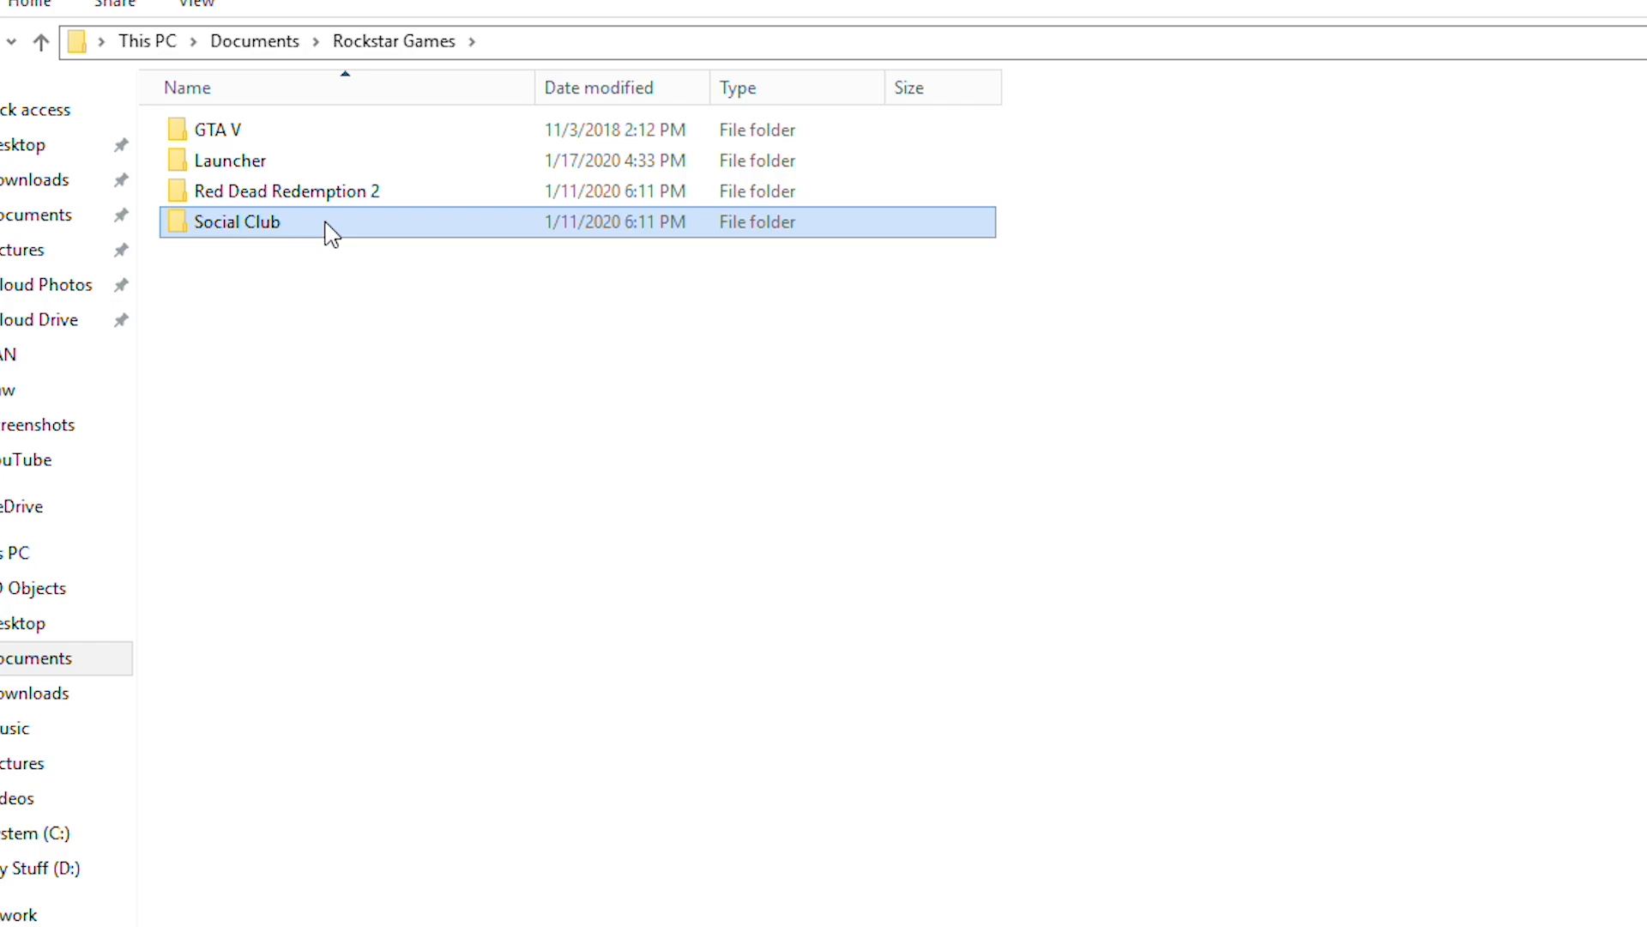
{"action": "double_click", "coordinate": [238, 222]}
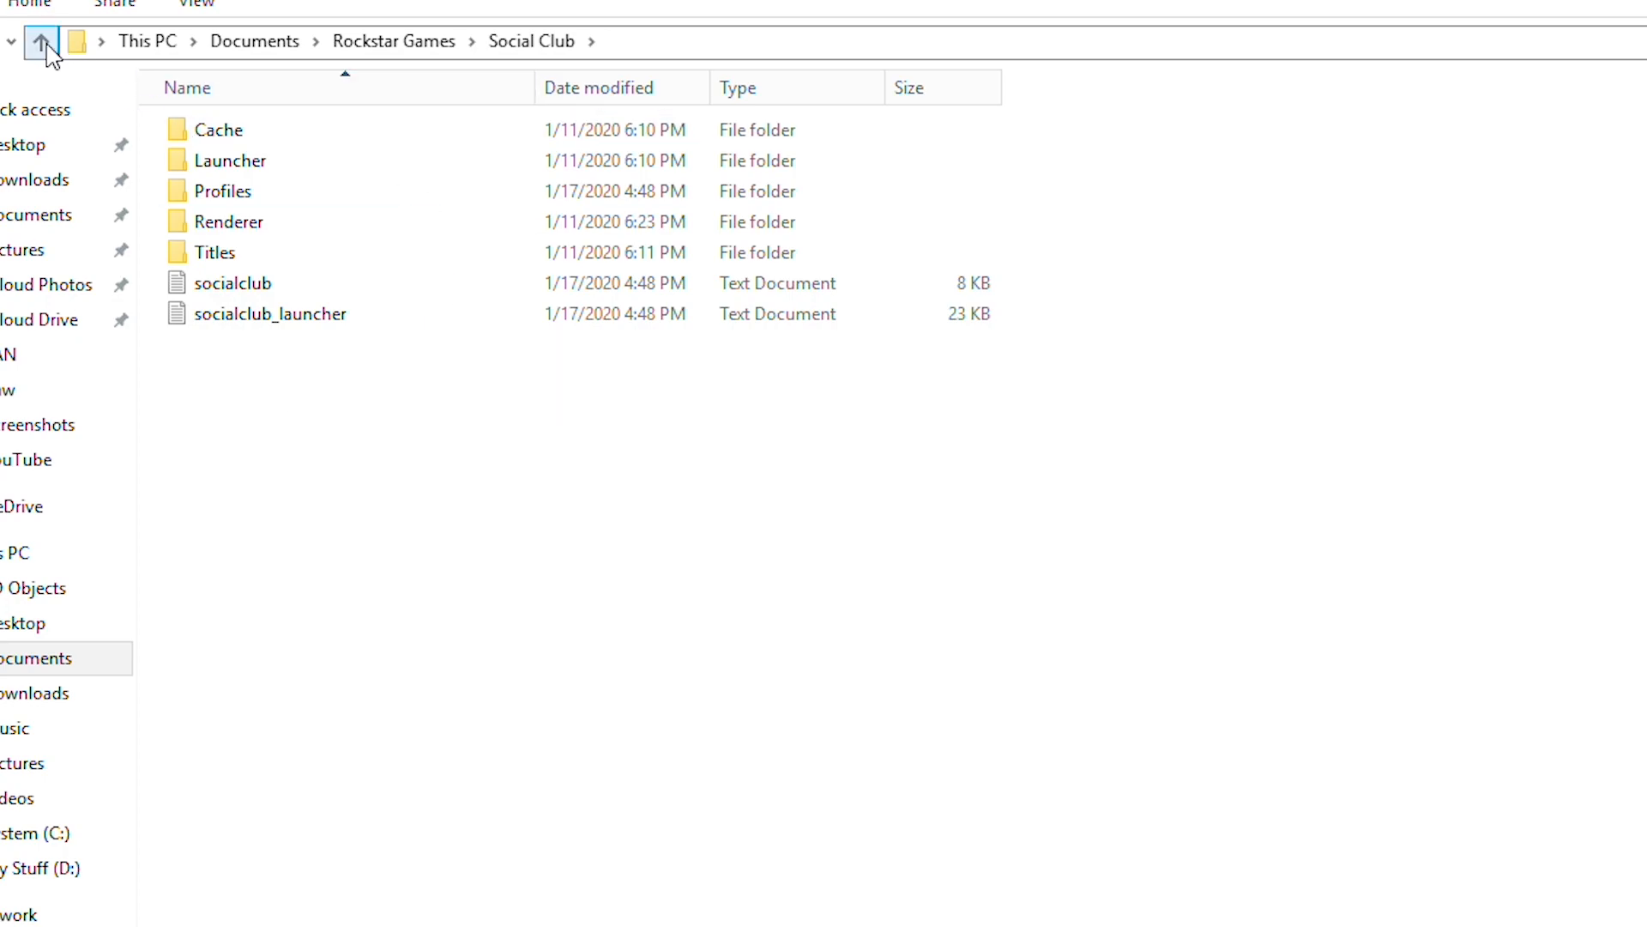
{"action": "right_click", "coordinate": [237, 221]}
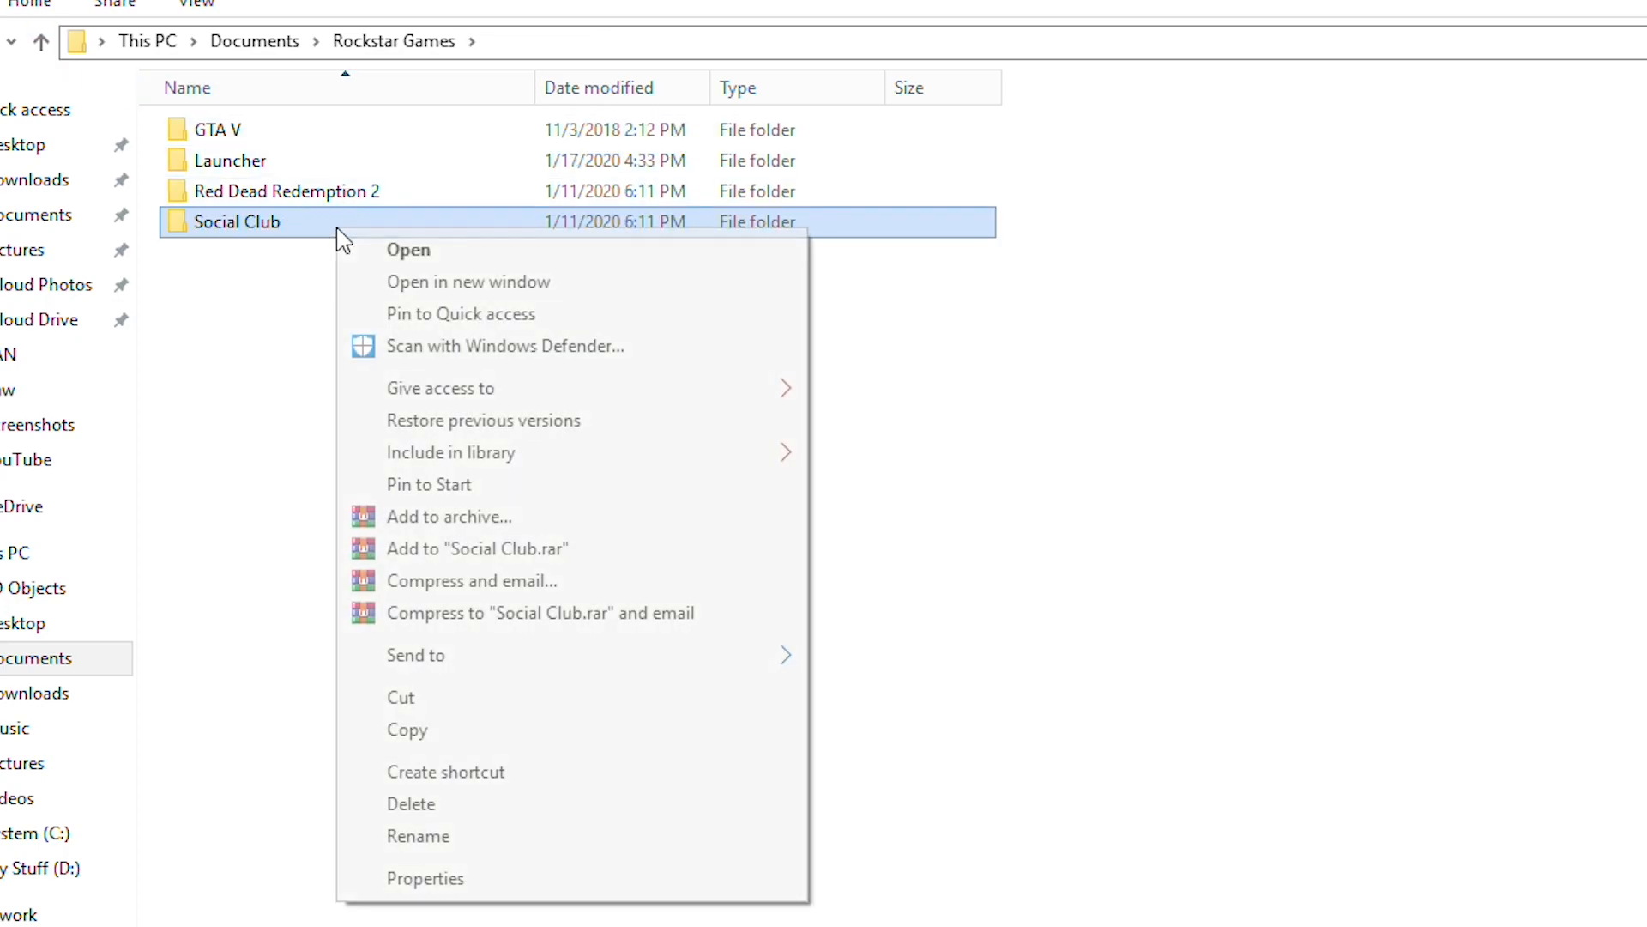
{"action": "mouse_move", "coordinate": [452, 810]}
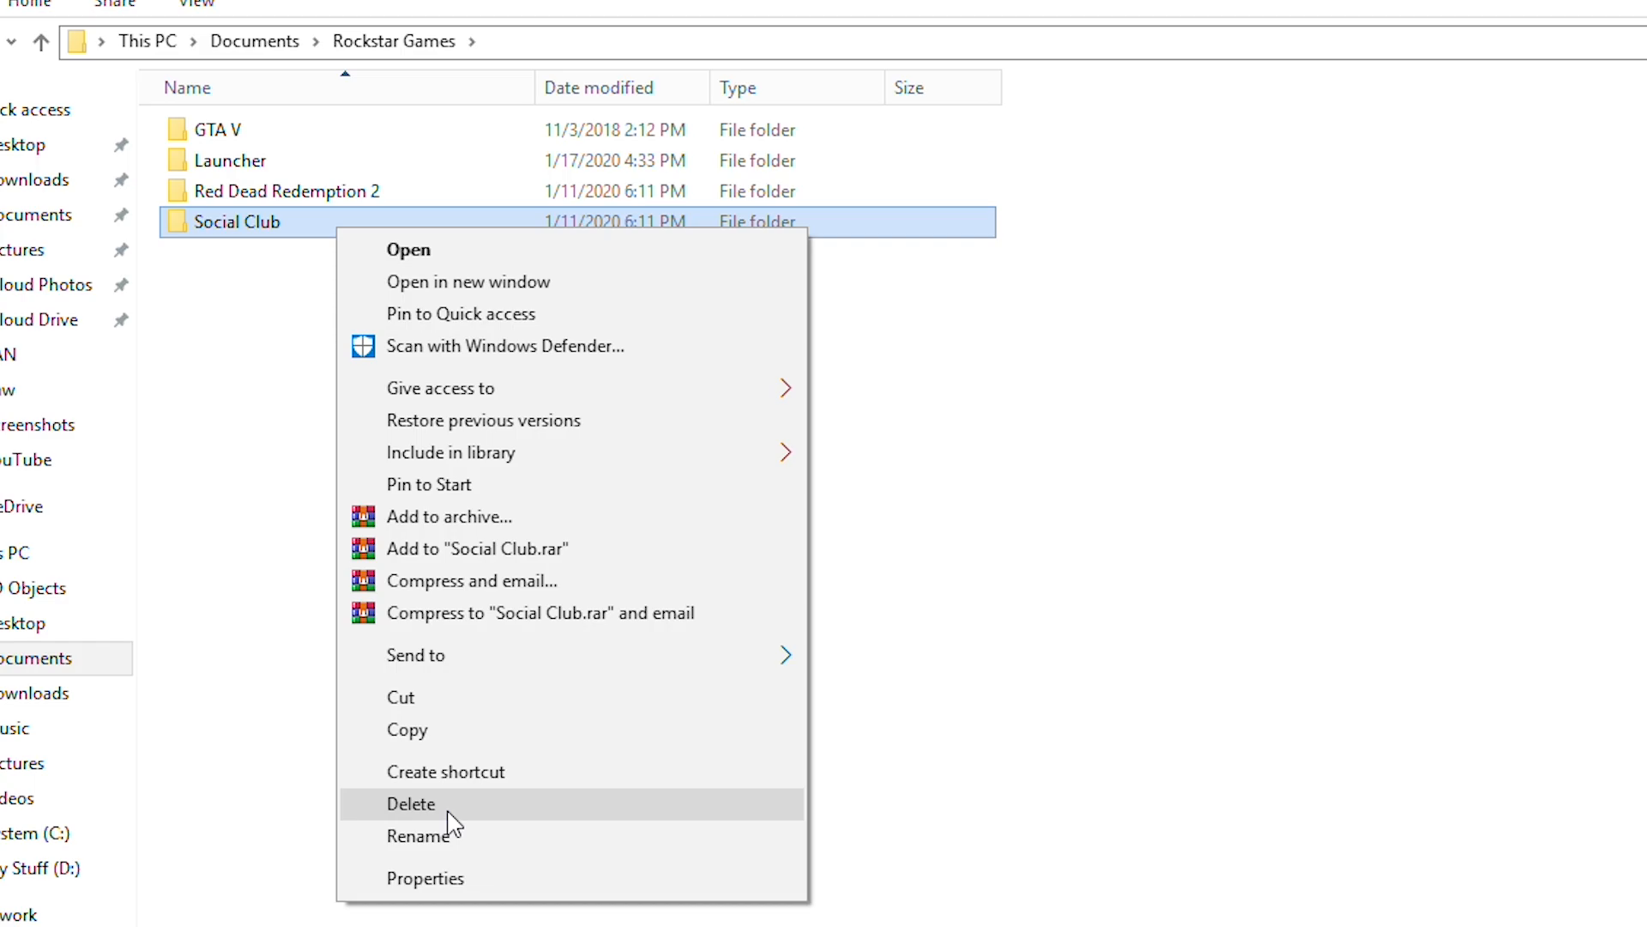
{"action": "left_click", "coordinate": [411, 803]}
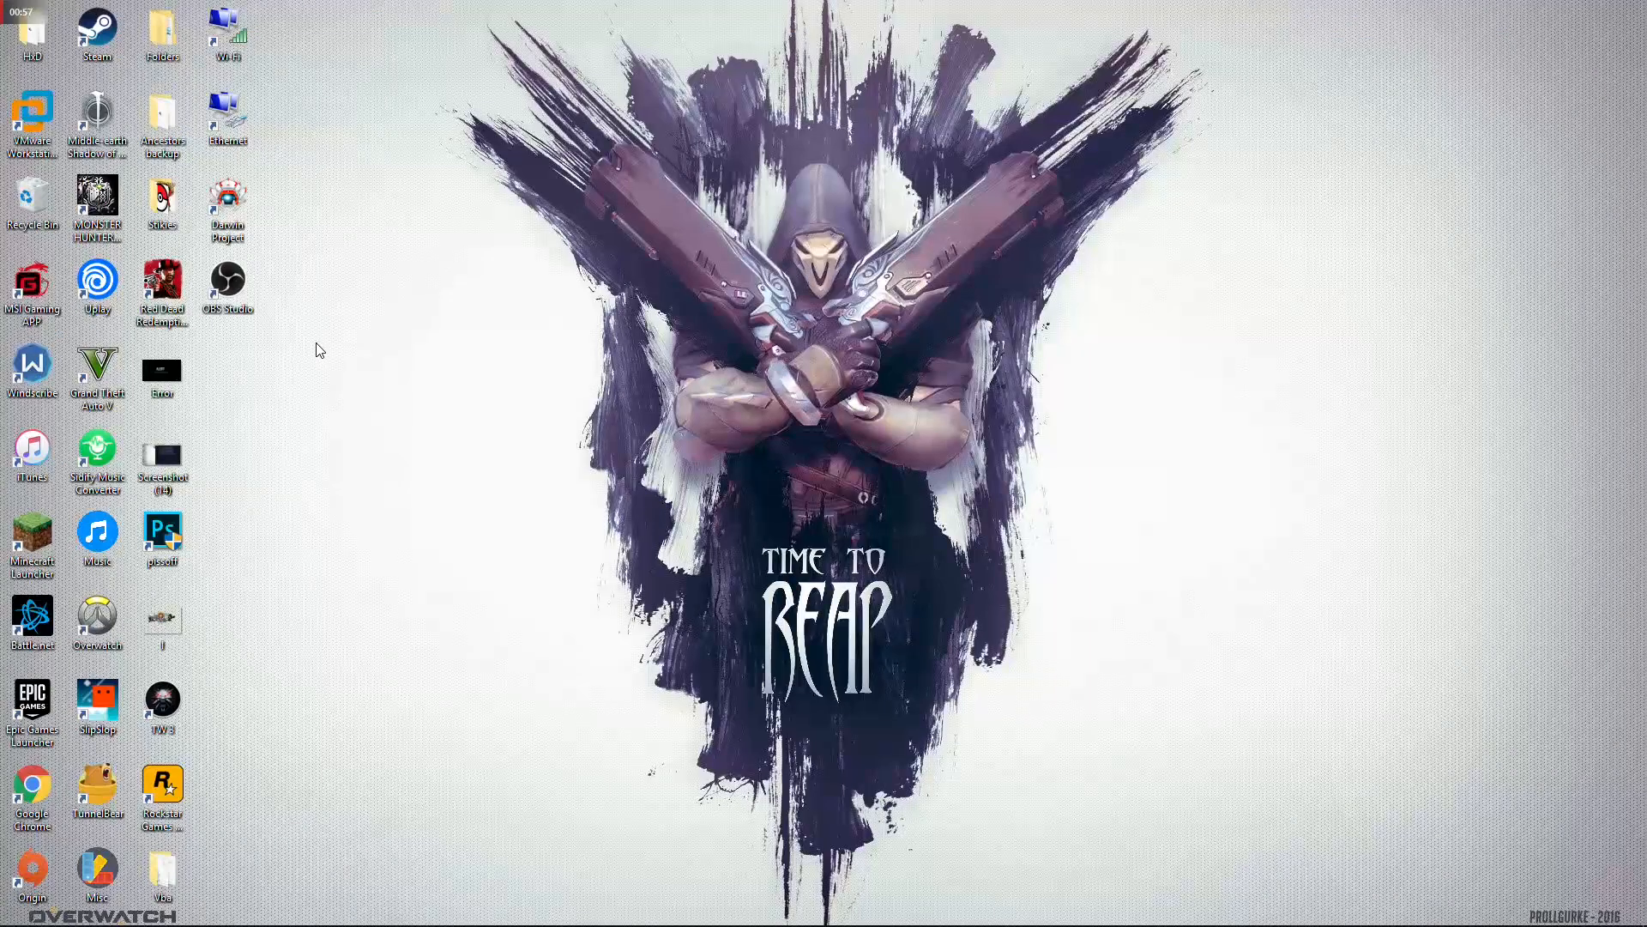
{"action": "mouse_move", "coordinate": [340, 333]}
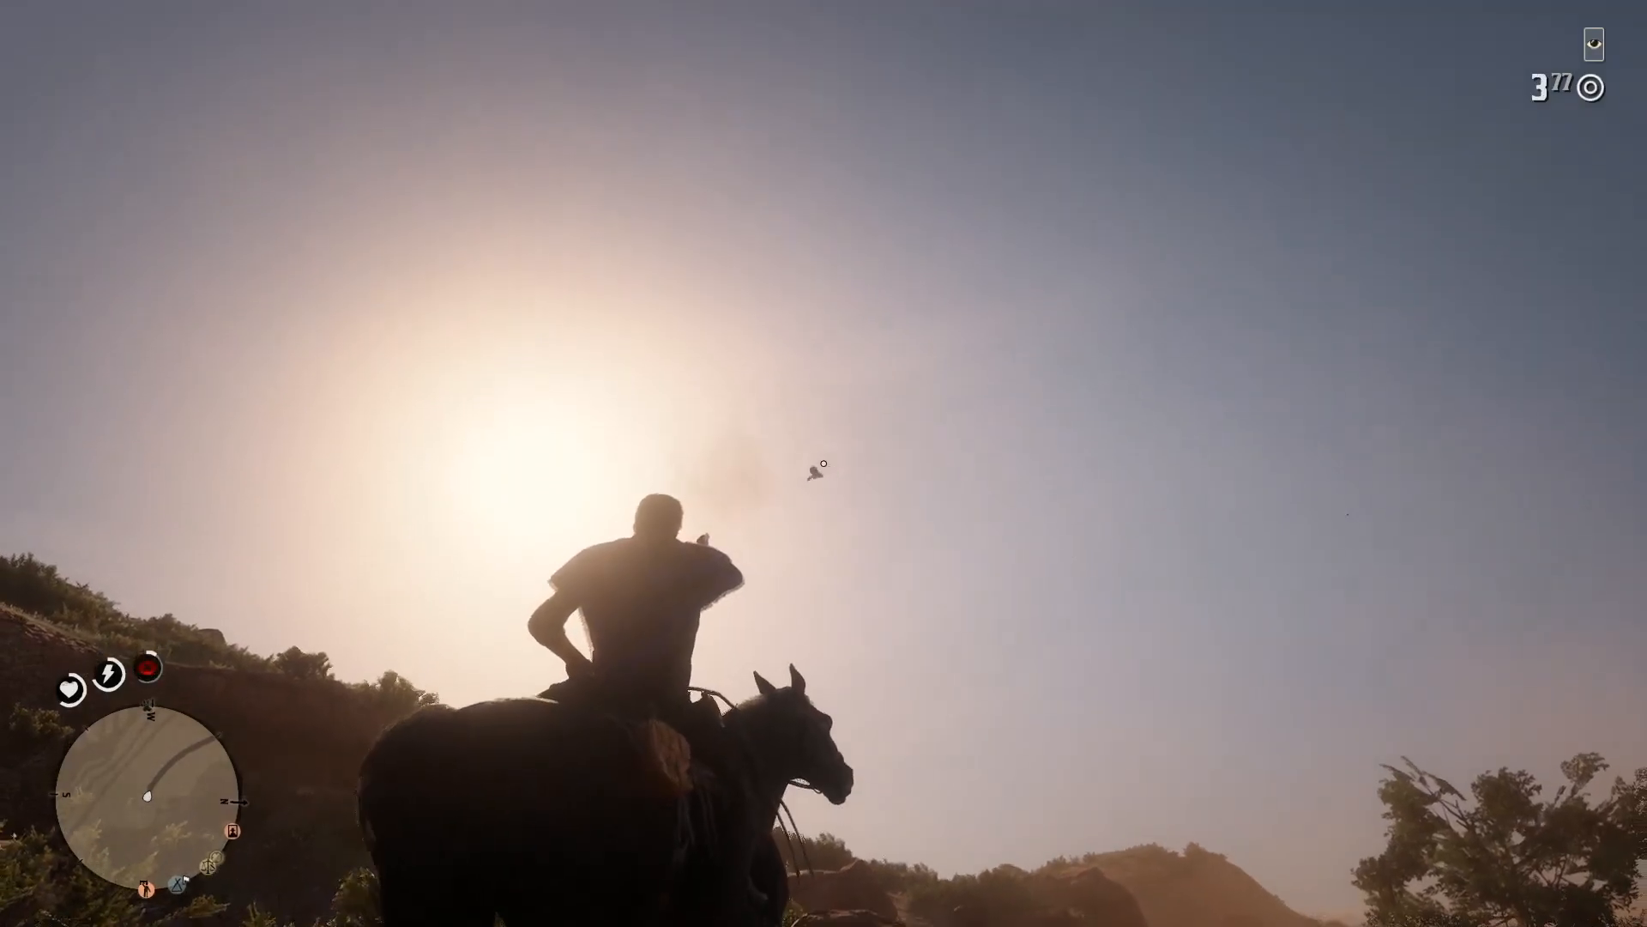
{"action": "mouse_move", "coordinate": [824, 463]}
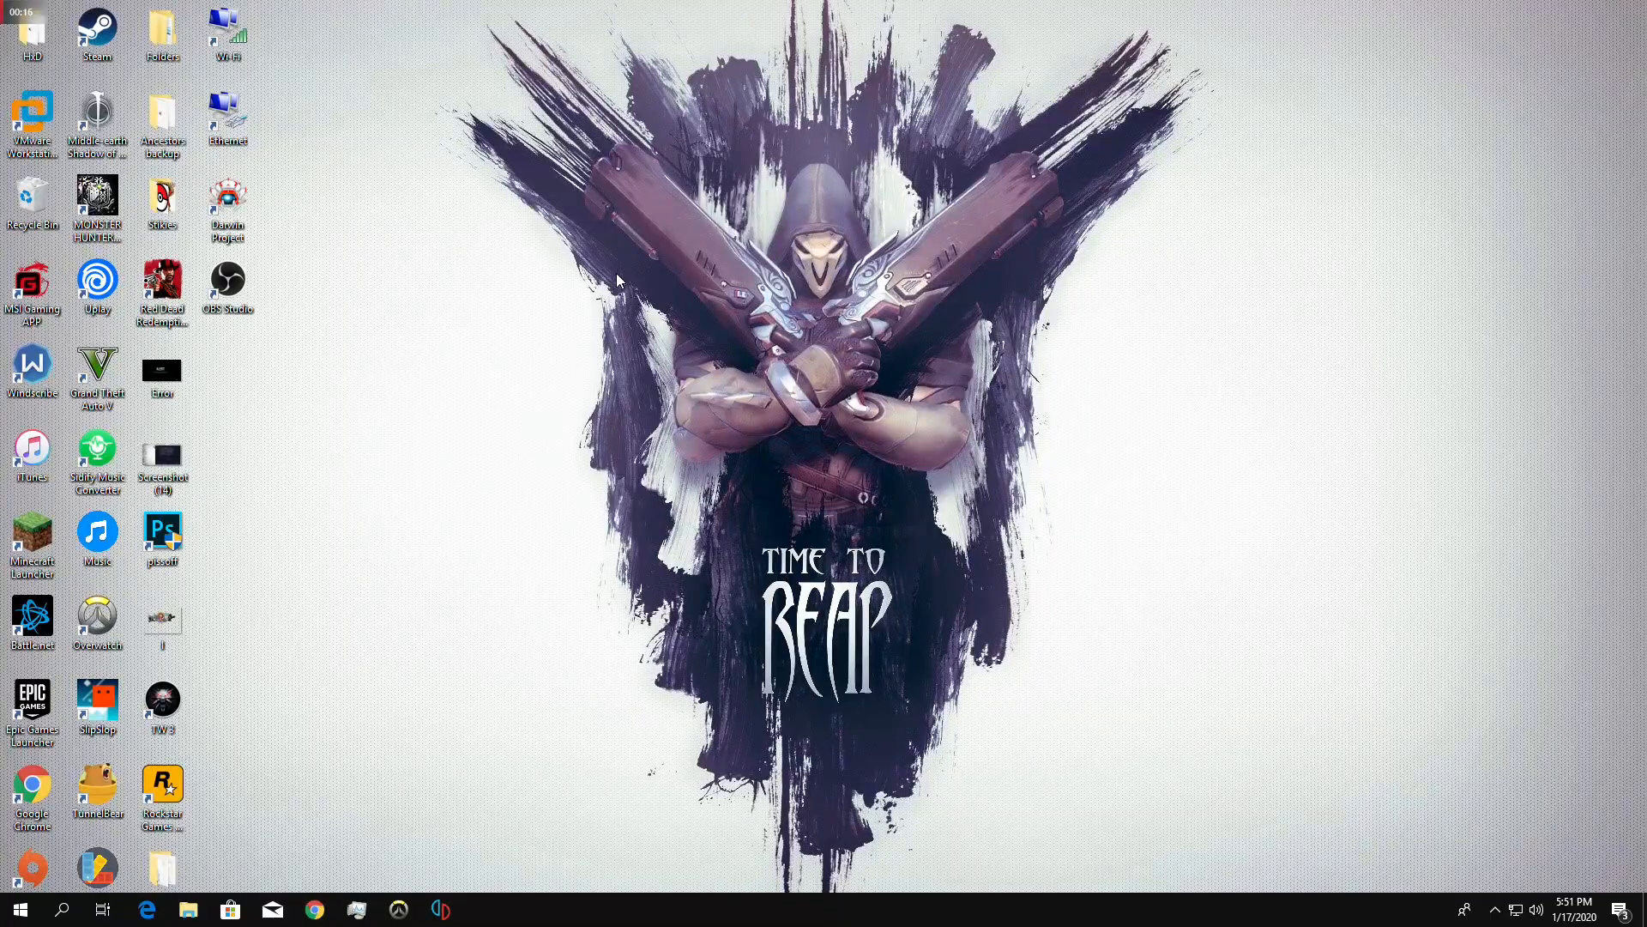
{"action": "mouse_move", "coordinate": [441, 291]}
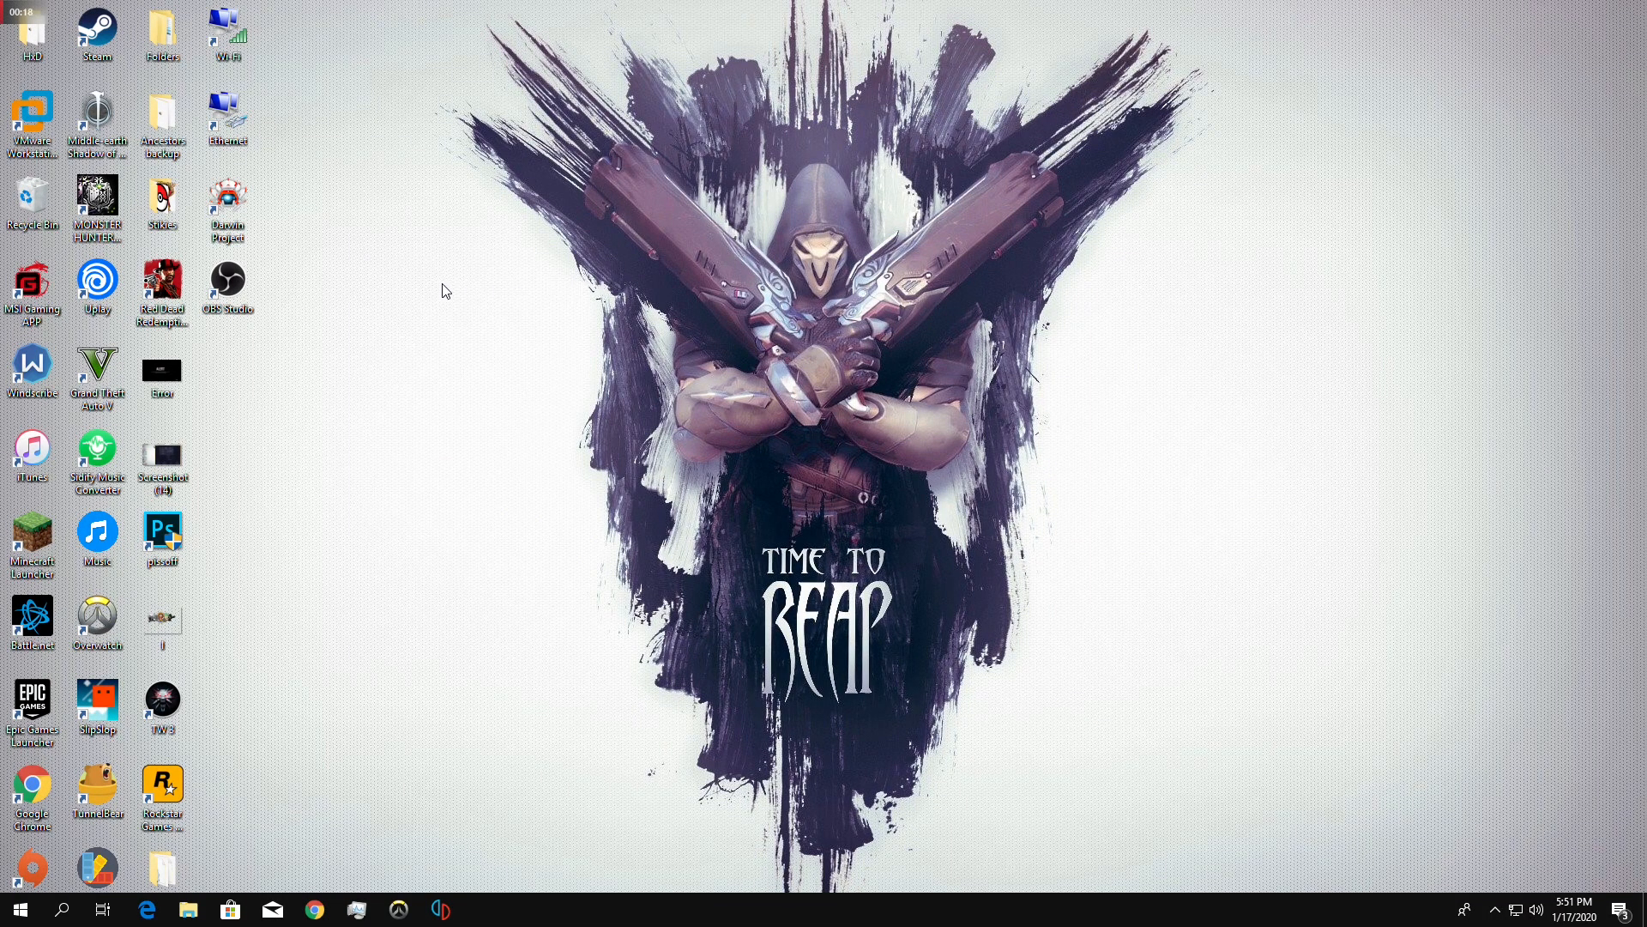
Open Documents\Rockstar Games in File Explorer and delete the Red Dead Redemption 2 folder.
{"action": "left_click", "coordinate": [188, 908]}
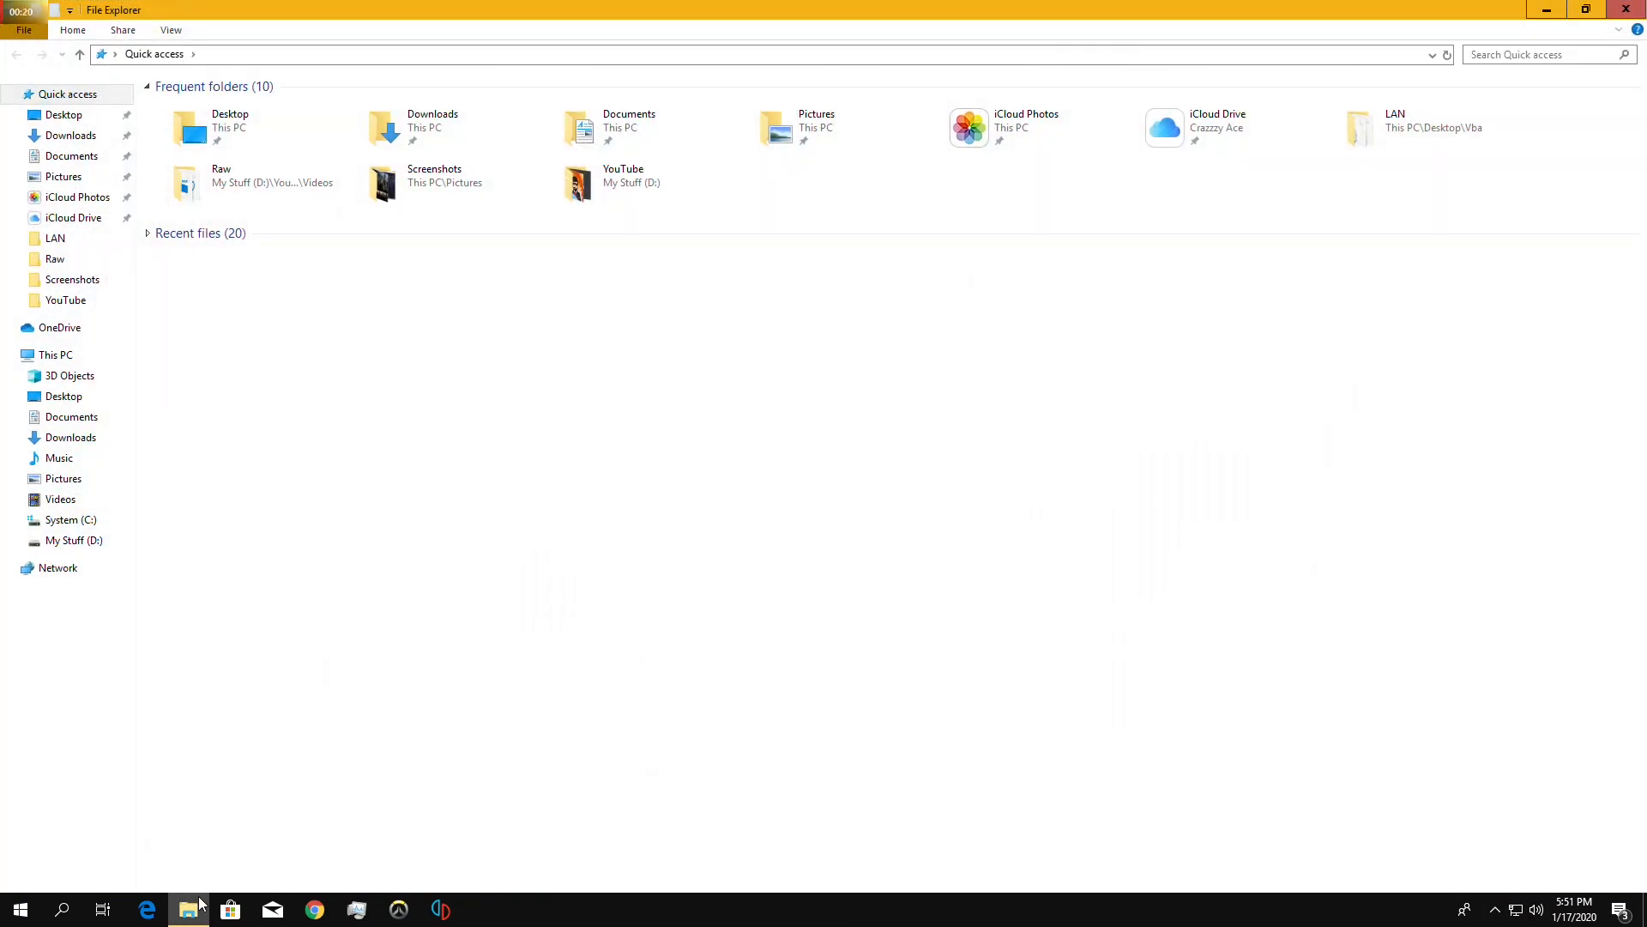
{"action": "left_click", "coordinate": [71, 520]}
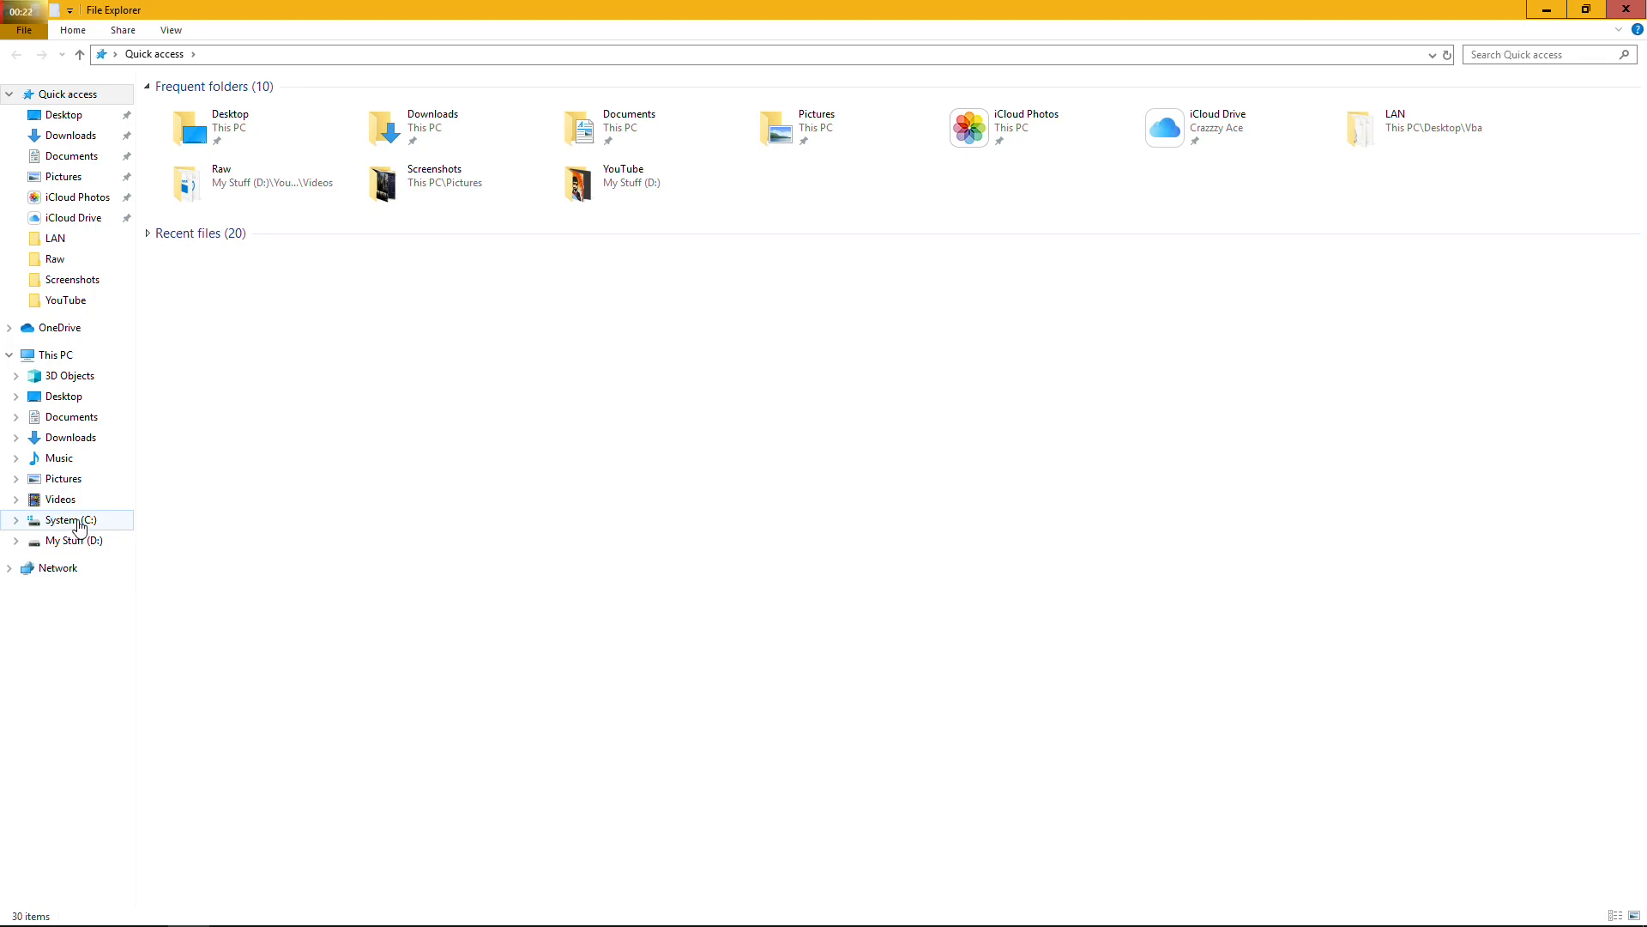
{"action": "mouse_move", "coordinate": [57, 458]}
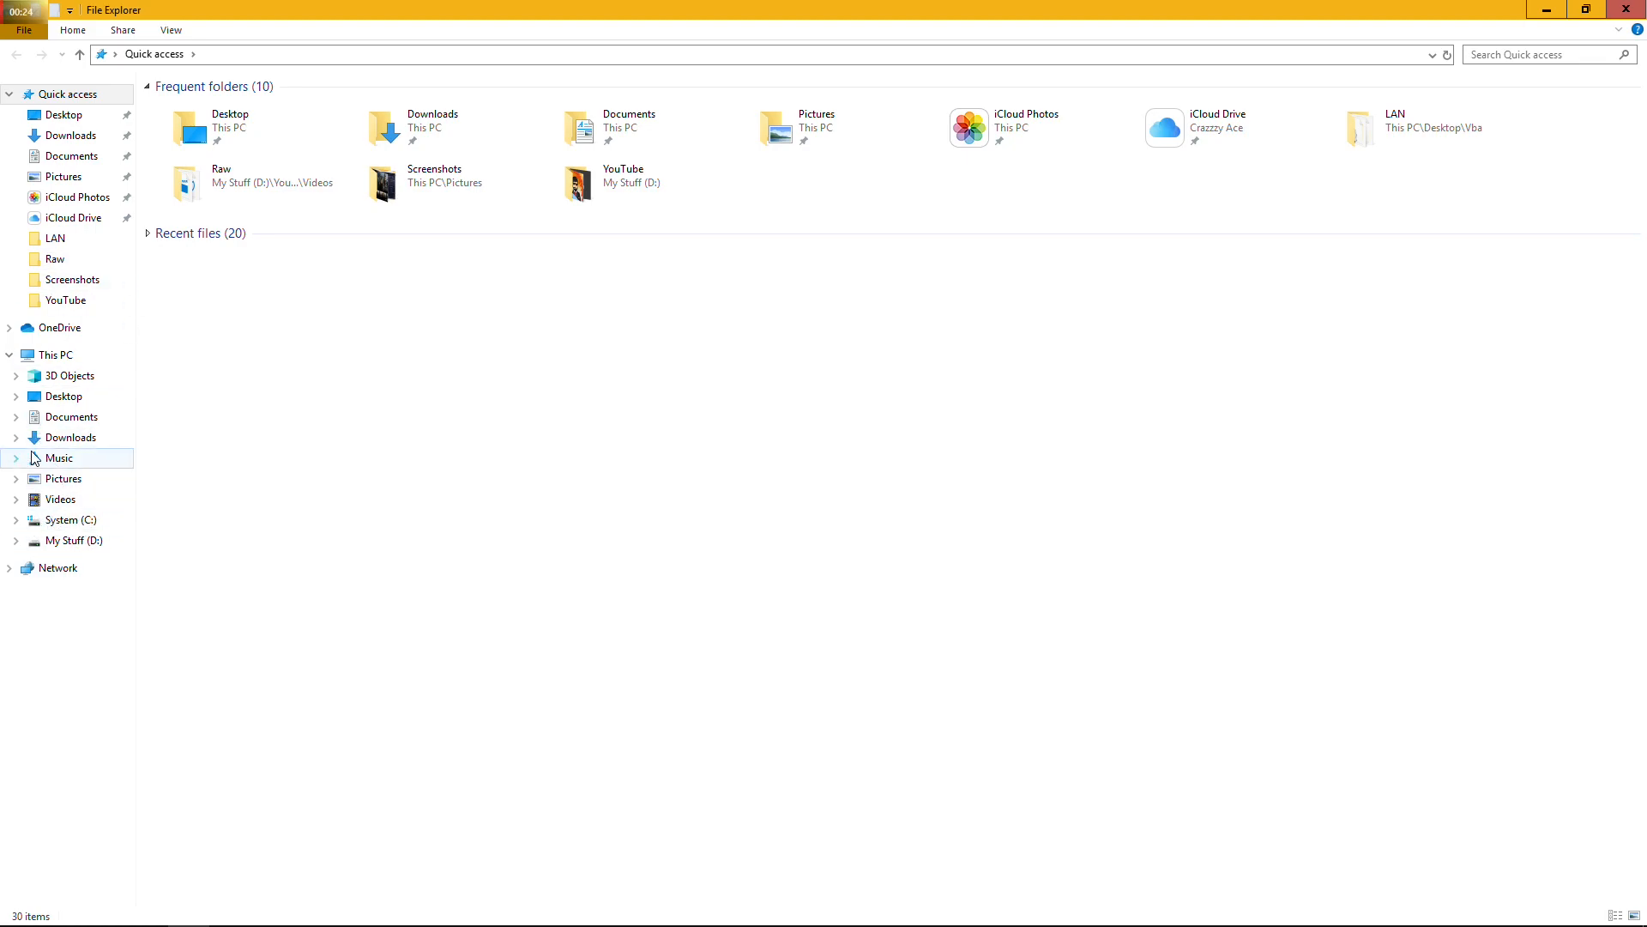
{"action": "left_click", "coordinate": [72, 416]}
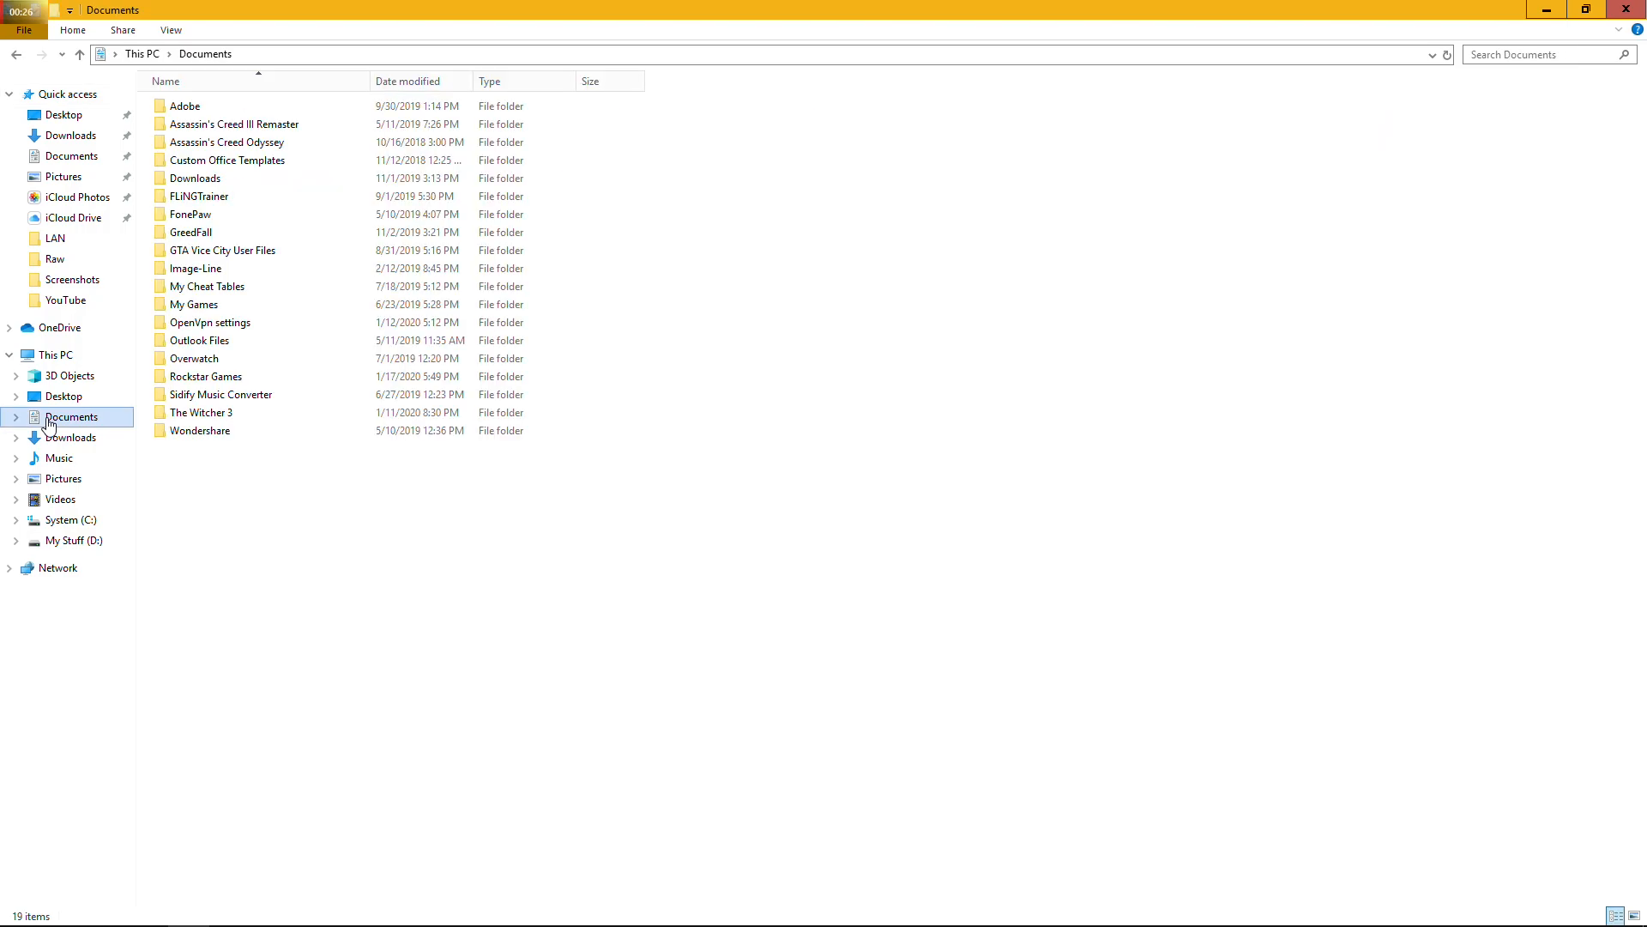
{"action": "left_click", "coordinate": [205, 376]}
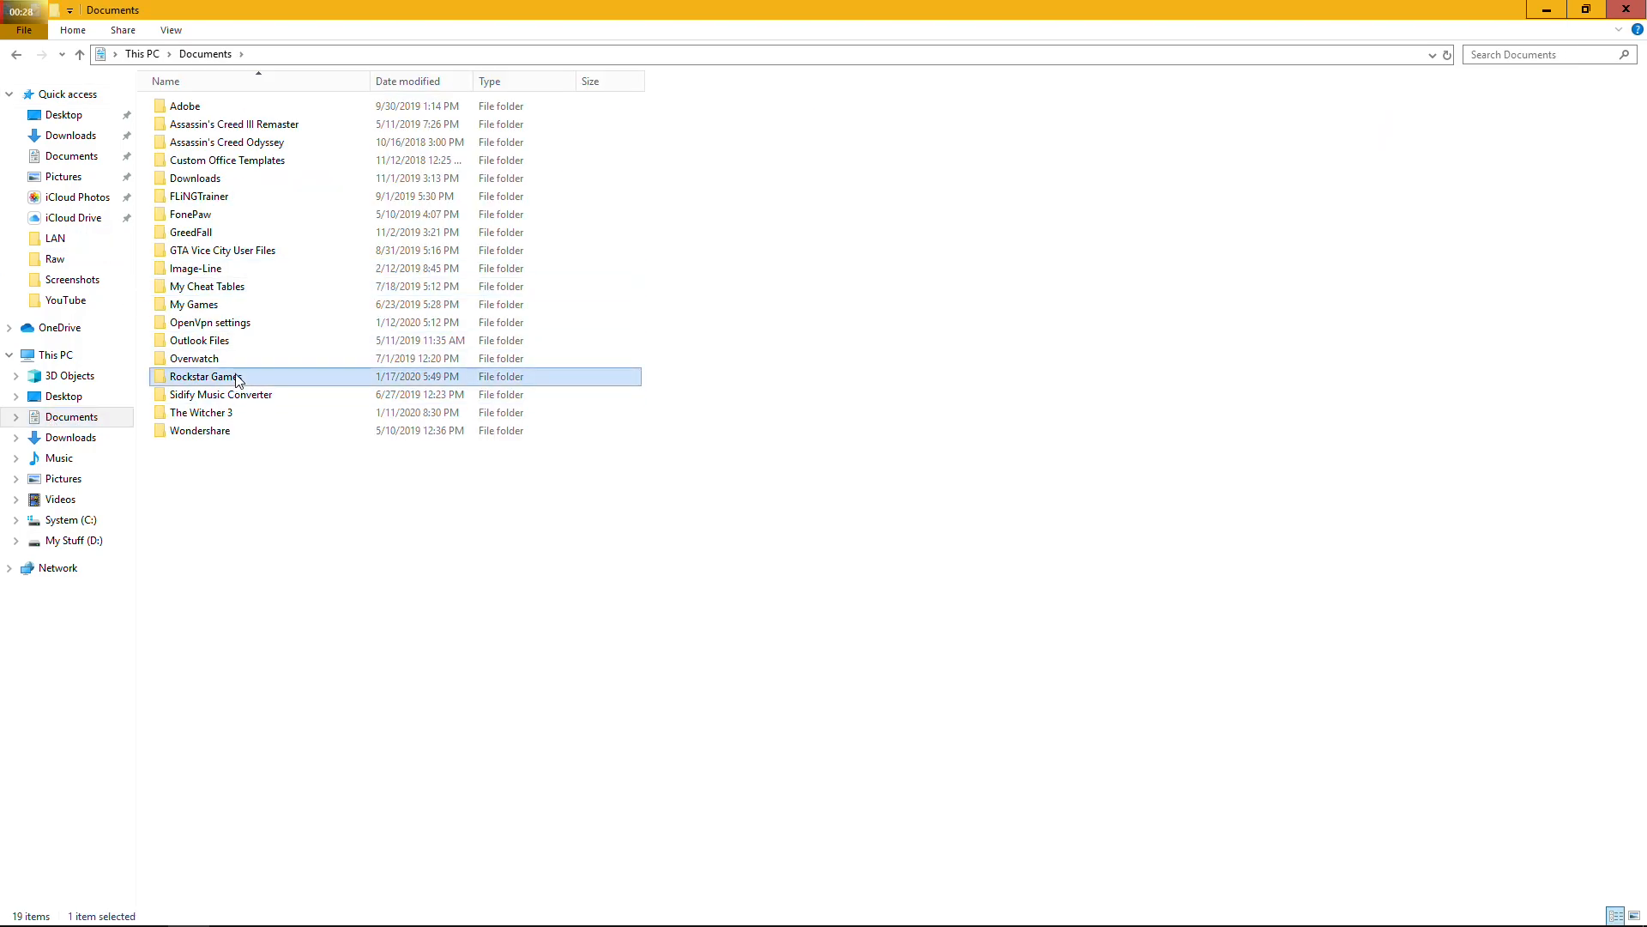
{"action": "double_click", "coordinate": [206, 376]}
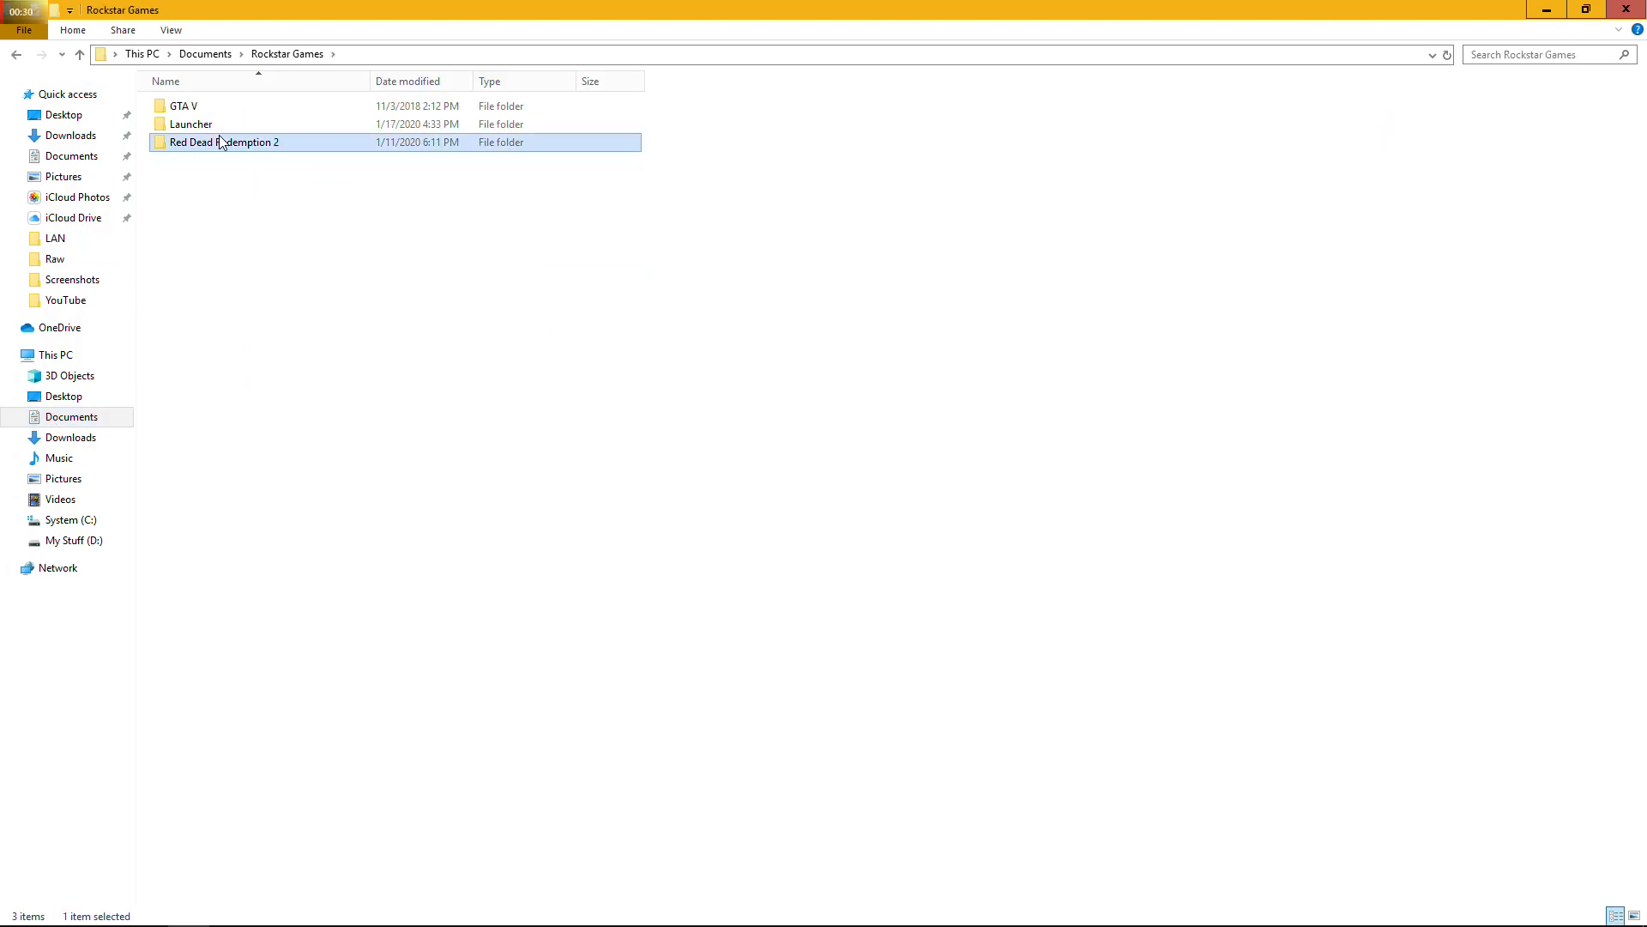
{"action": "right_click", "coordinate": [223, 141]}
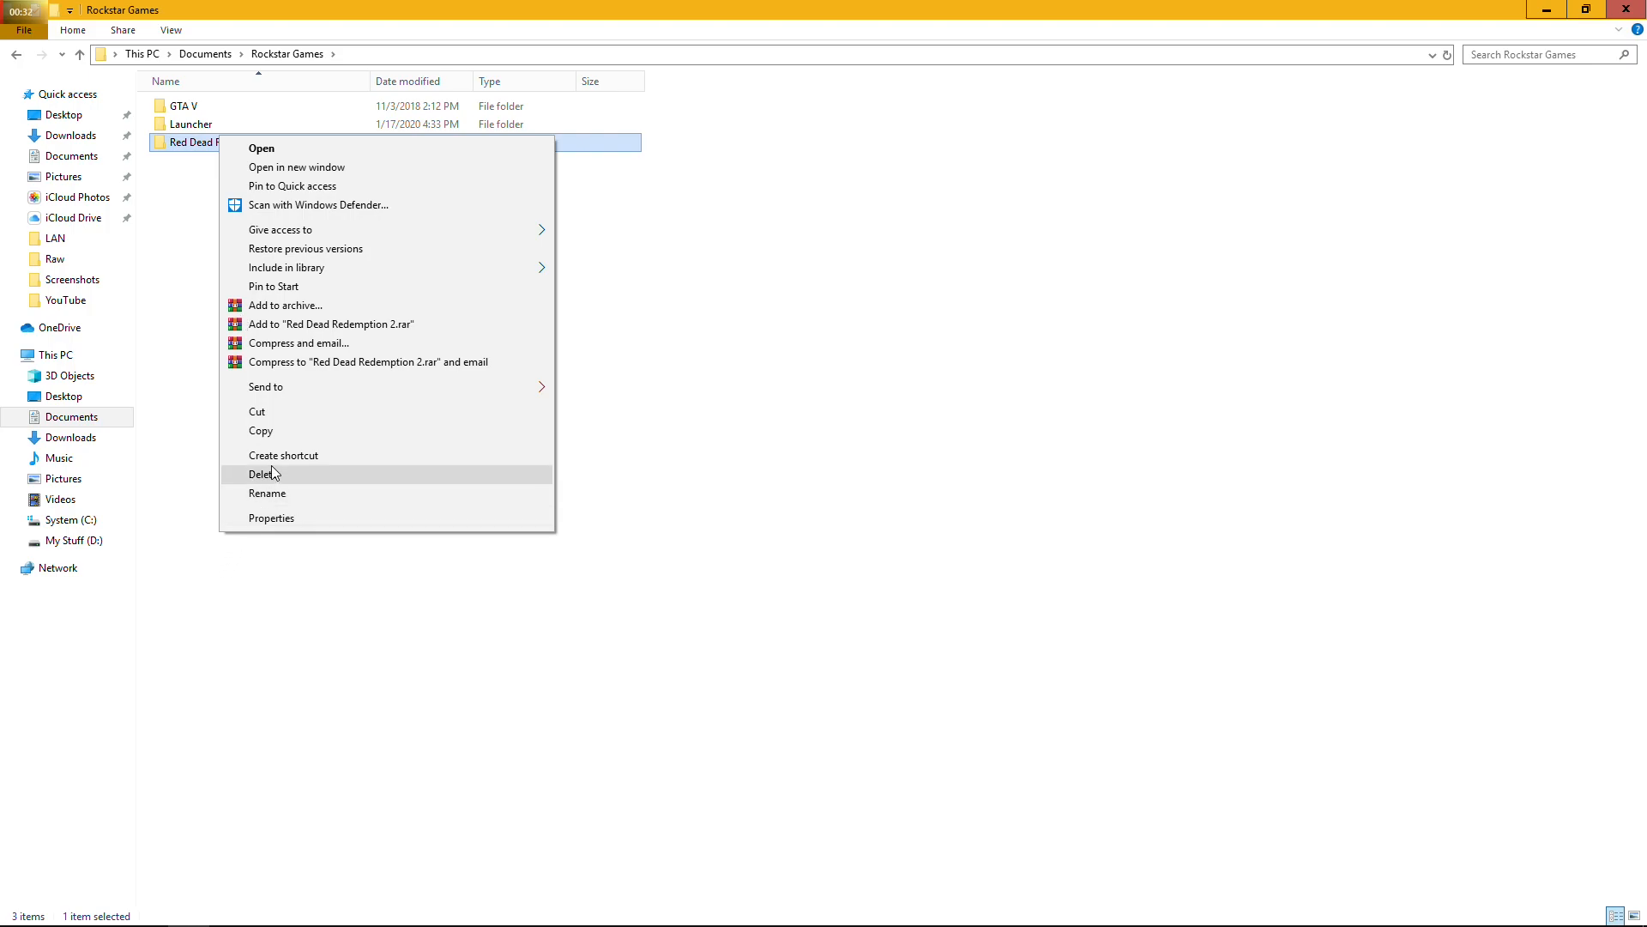
{"action": "left_click", "coordinate": [260, 474]}
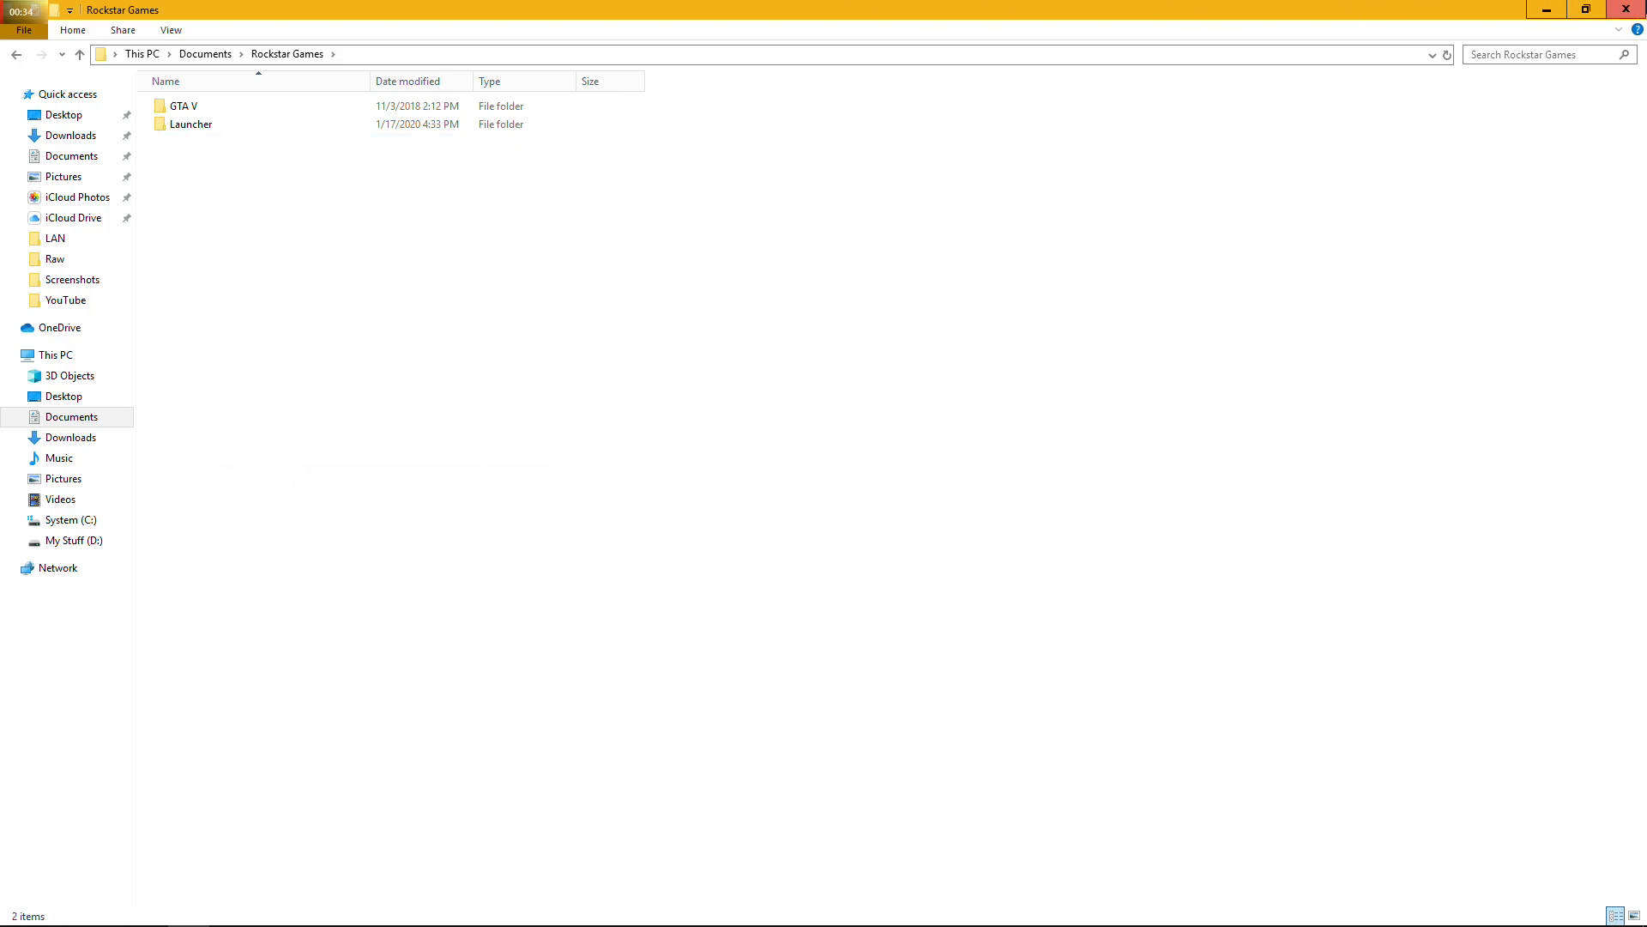
{"action": "mouse_move", "coordinate": [322, 307]}
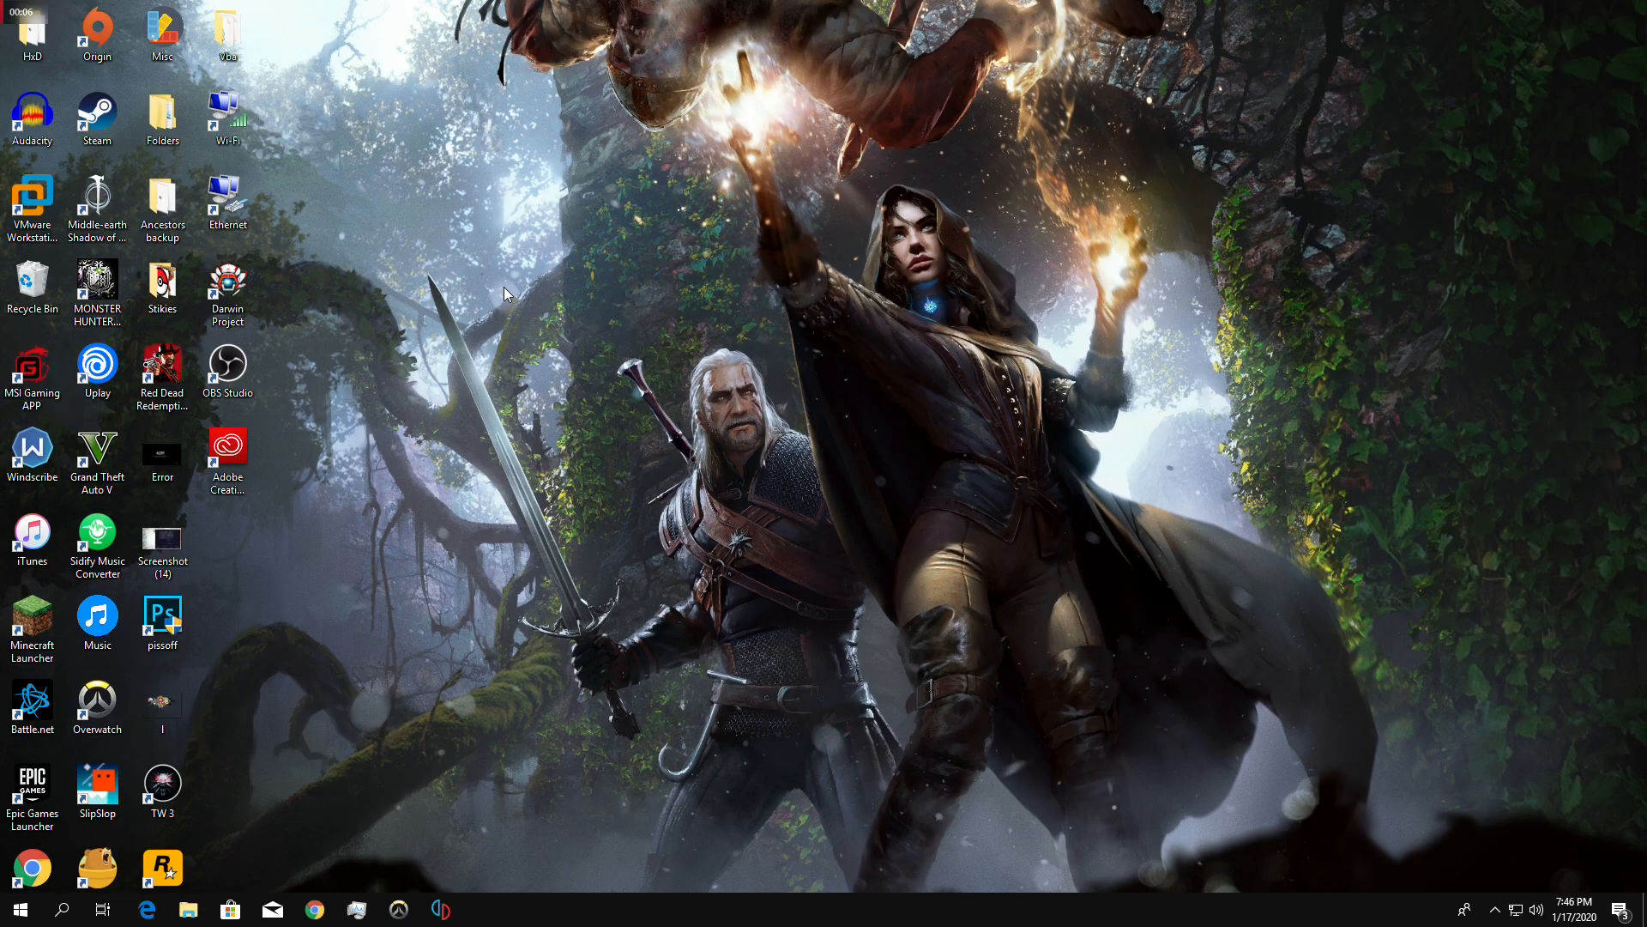
{"action": "mouse_move", "coordinate": [5, 766]}
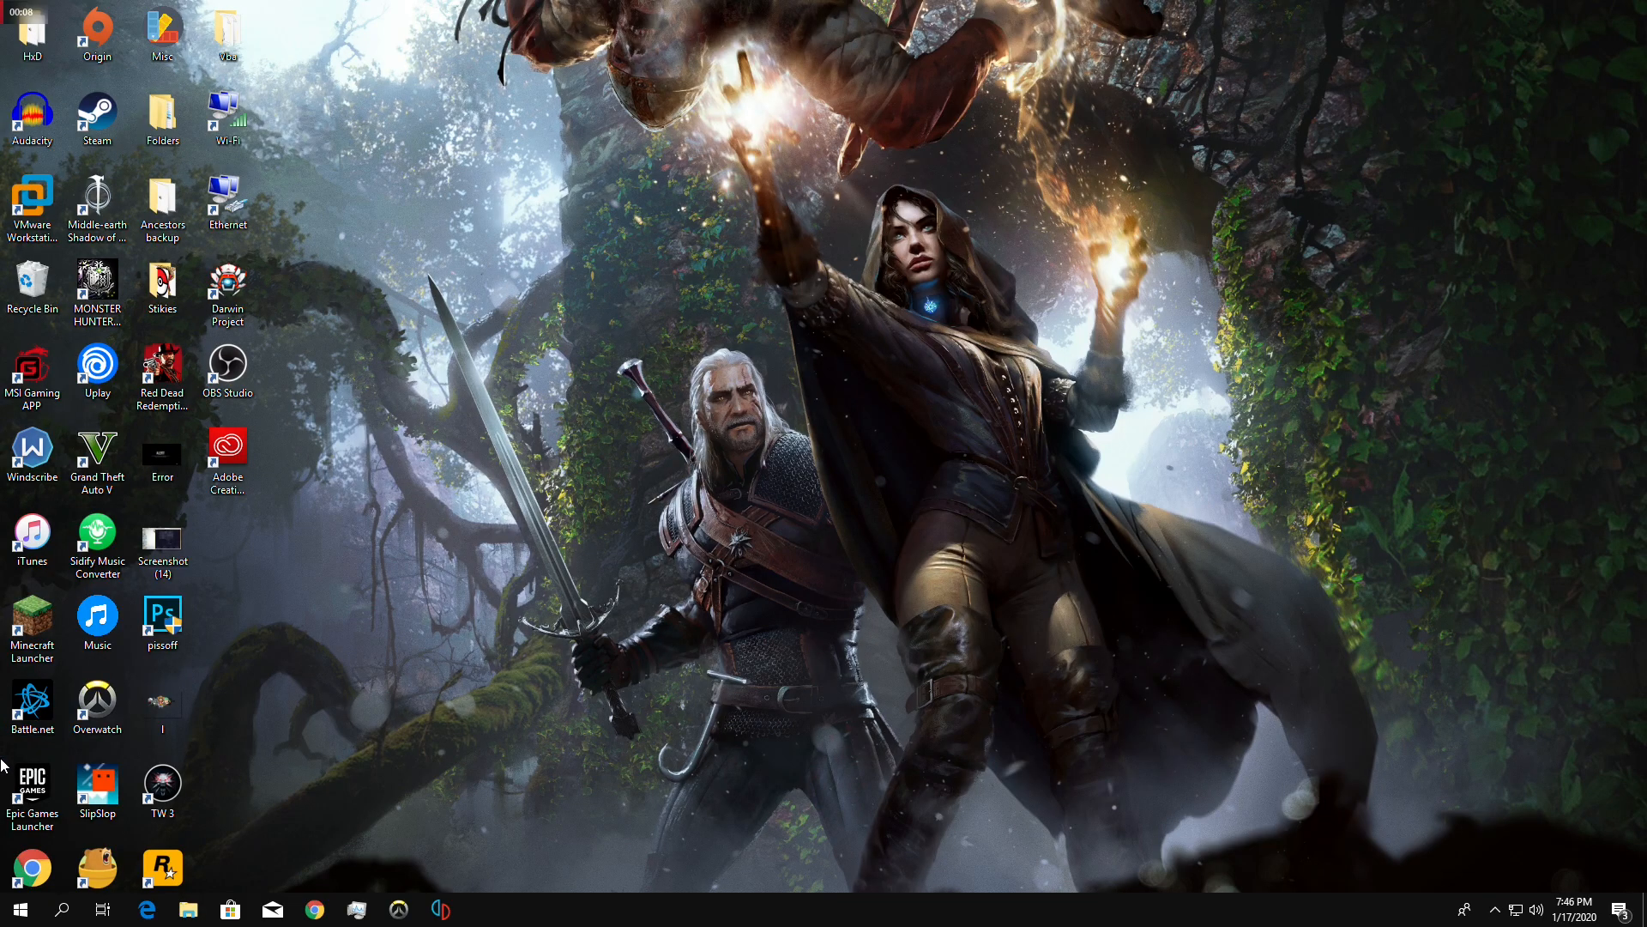
{"action": "mouse_move", "coordinate": [299, 651]}
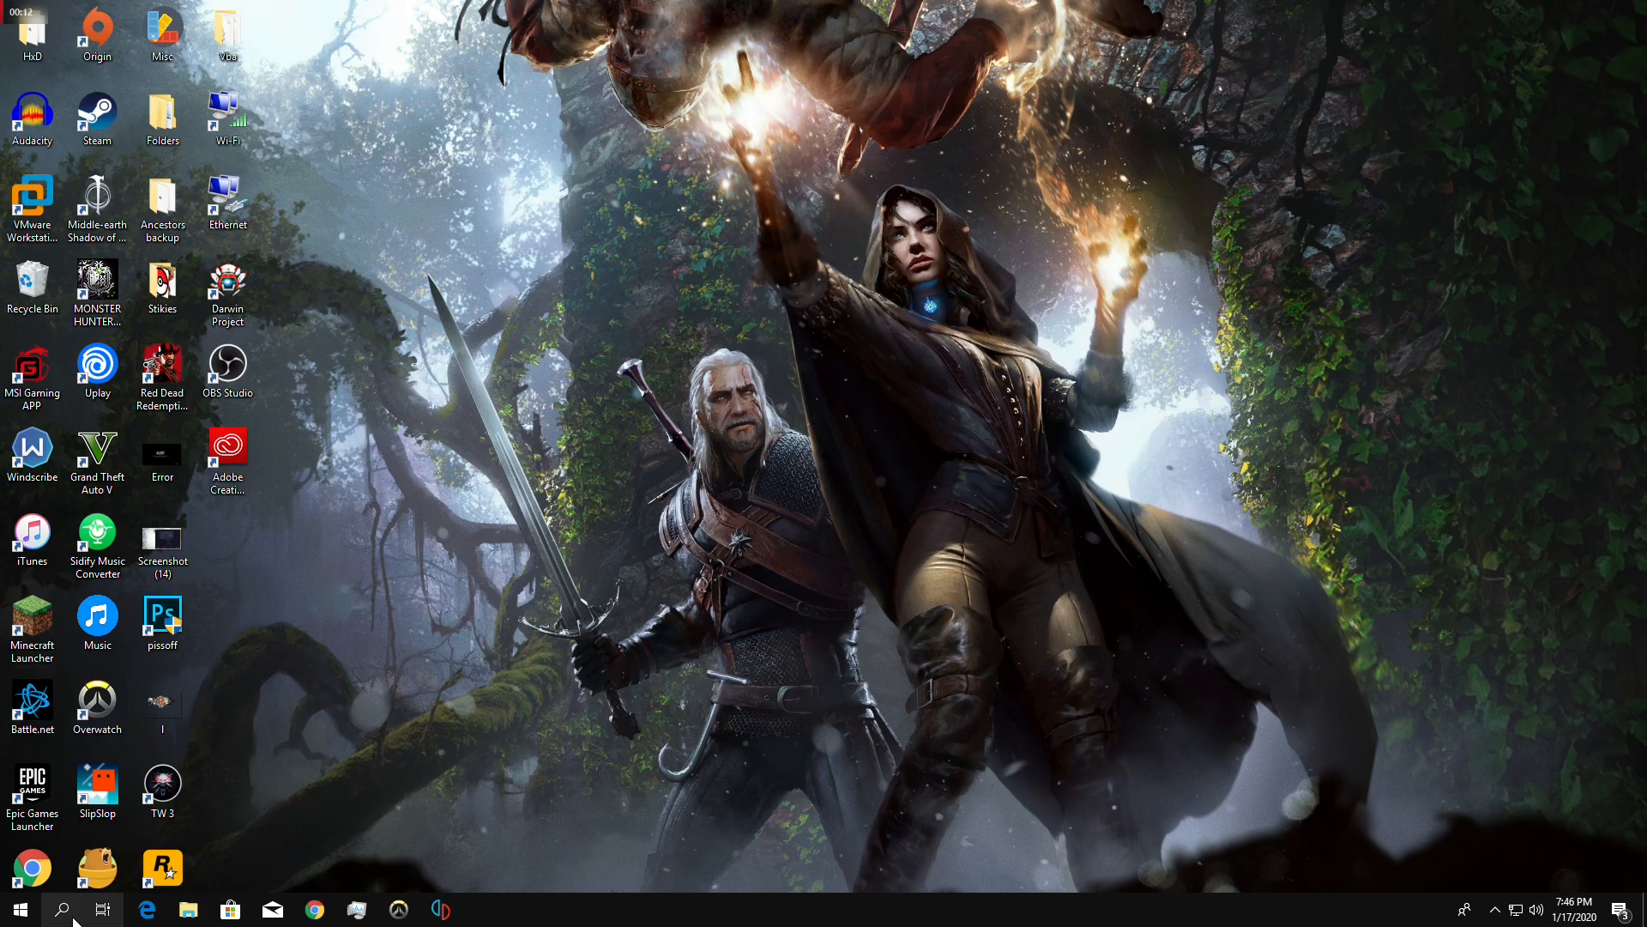
Search the taskbar for Windows Defender Firewall with Advanced Security and launch it.
{"action": "left_click", "coordinate": [61, 910]}
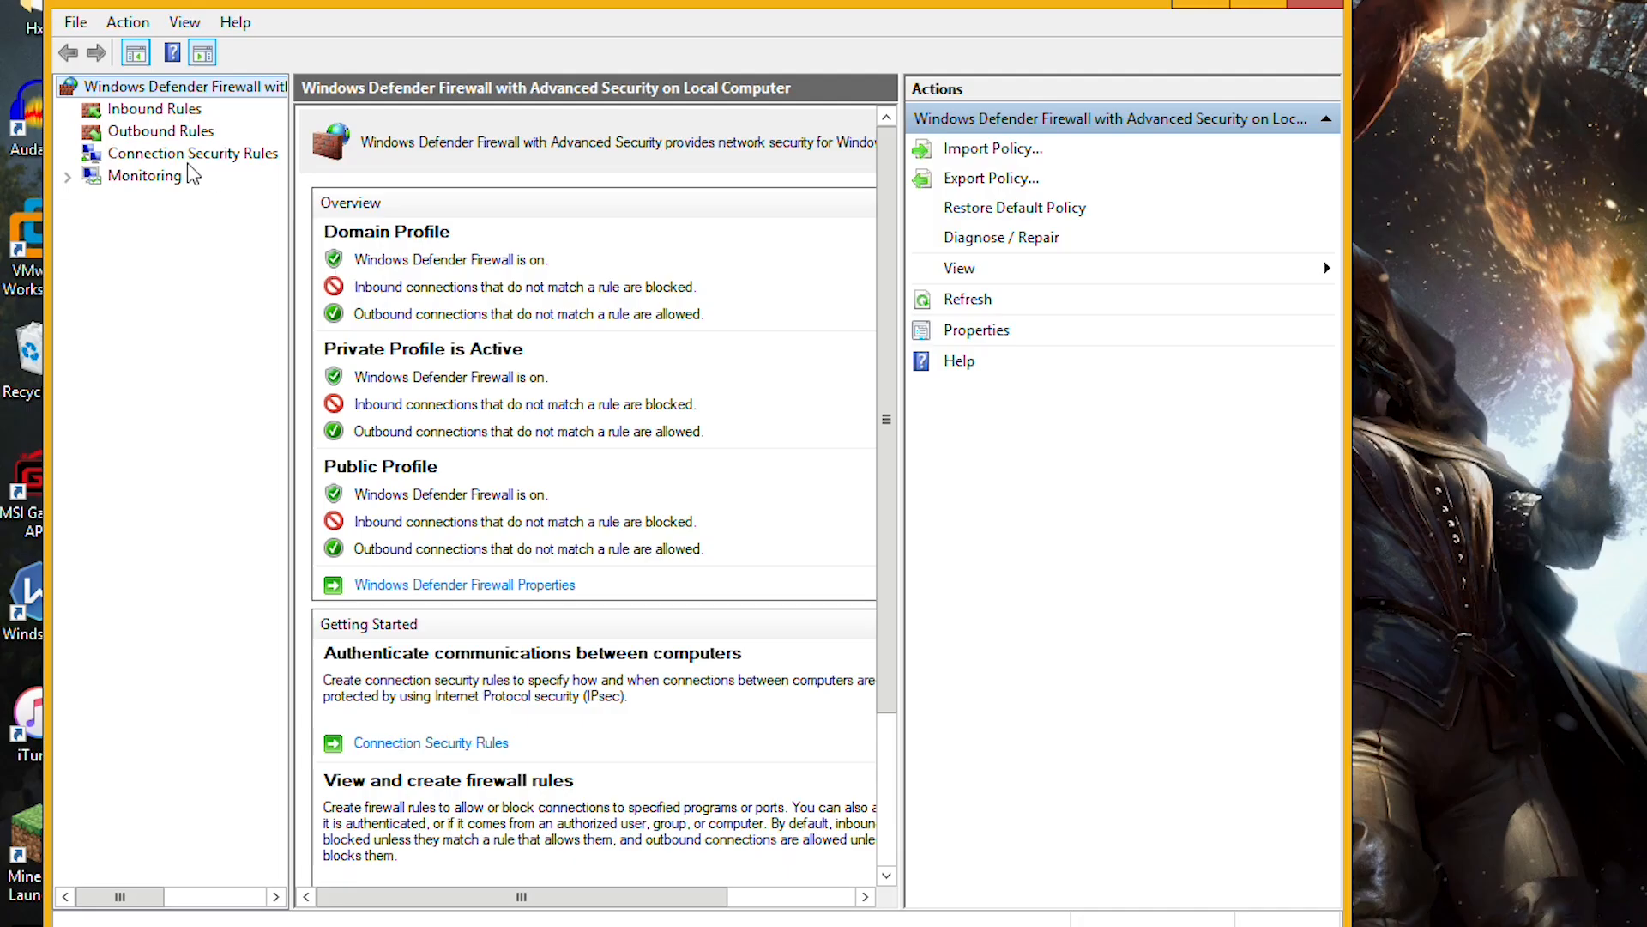
Show Inbound Rules, scroll to the Red Dead Redemption 2 entries and select them to confirm Allow.
{"action": "left_click", "coordinate": [154, 108]}
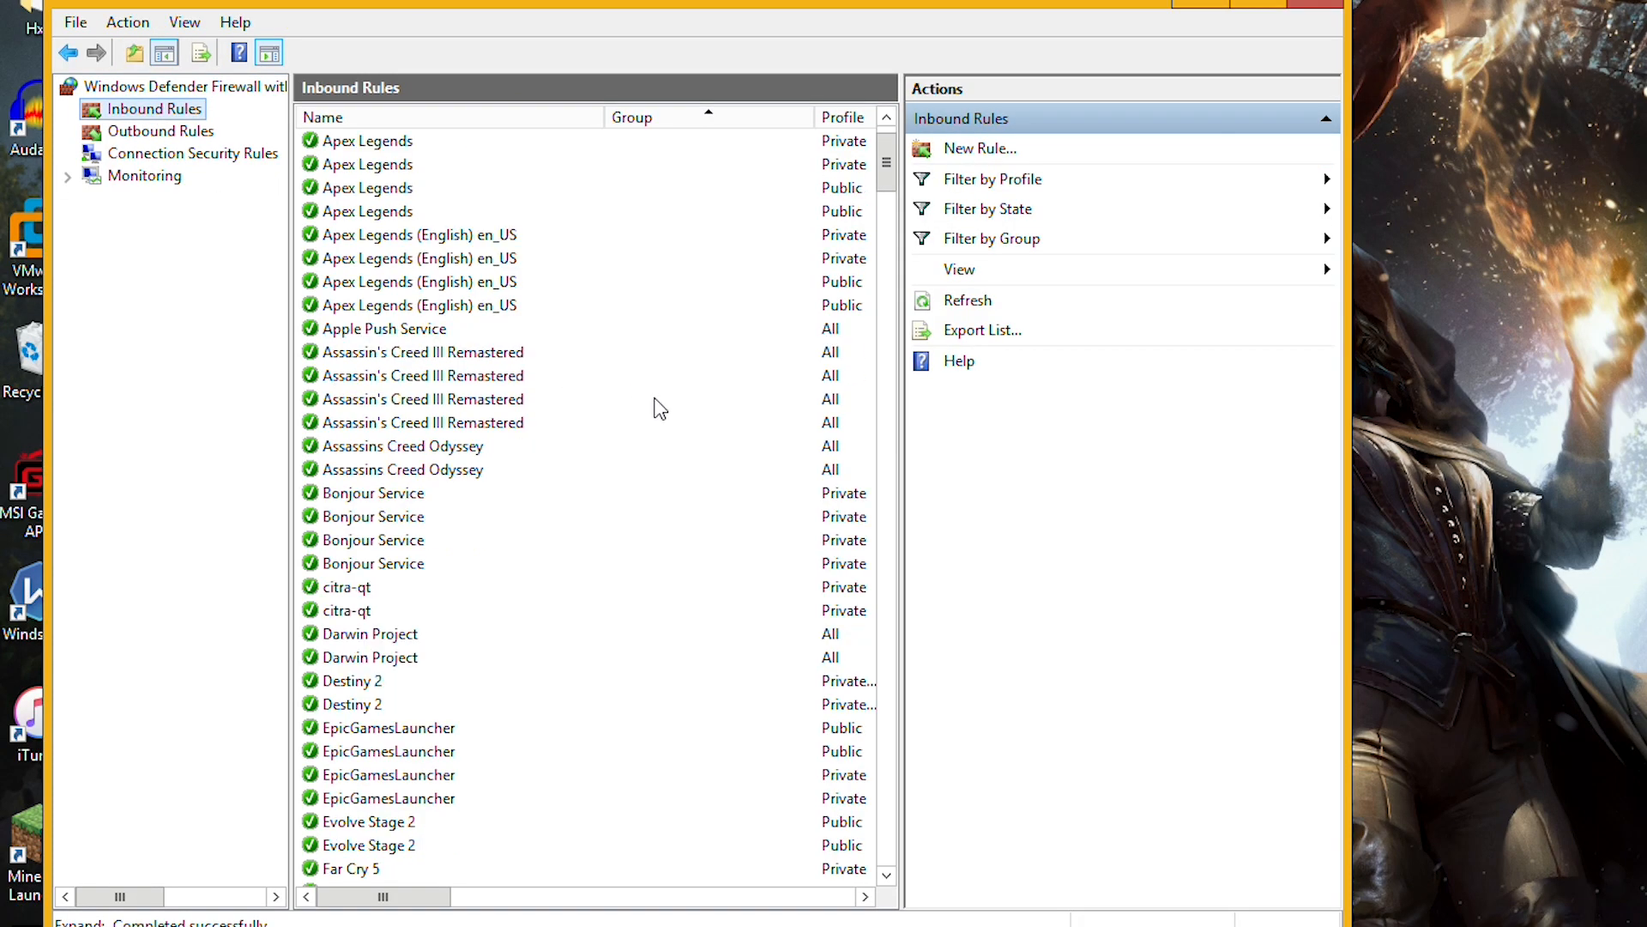
{"action": "scroll", "scroll_direction": "down", "scroll_amount": 3}
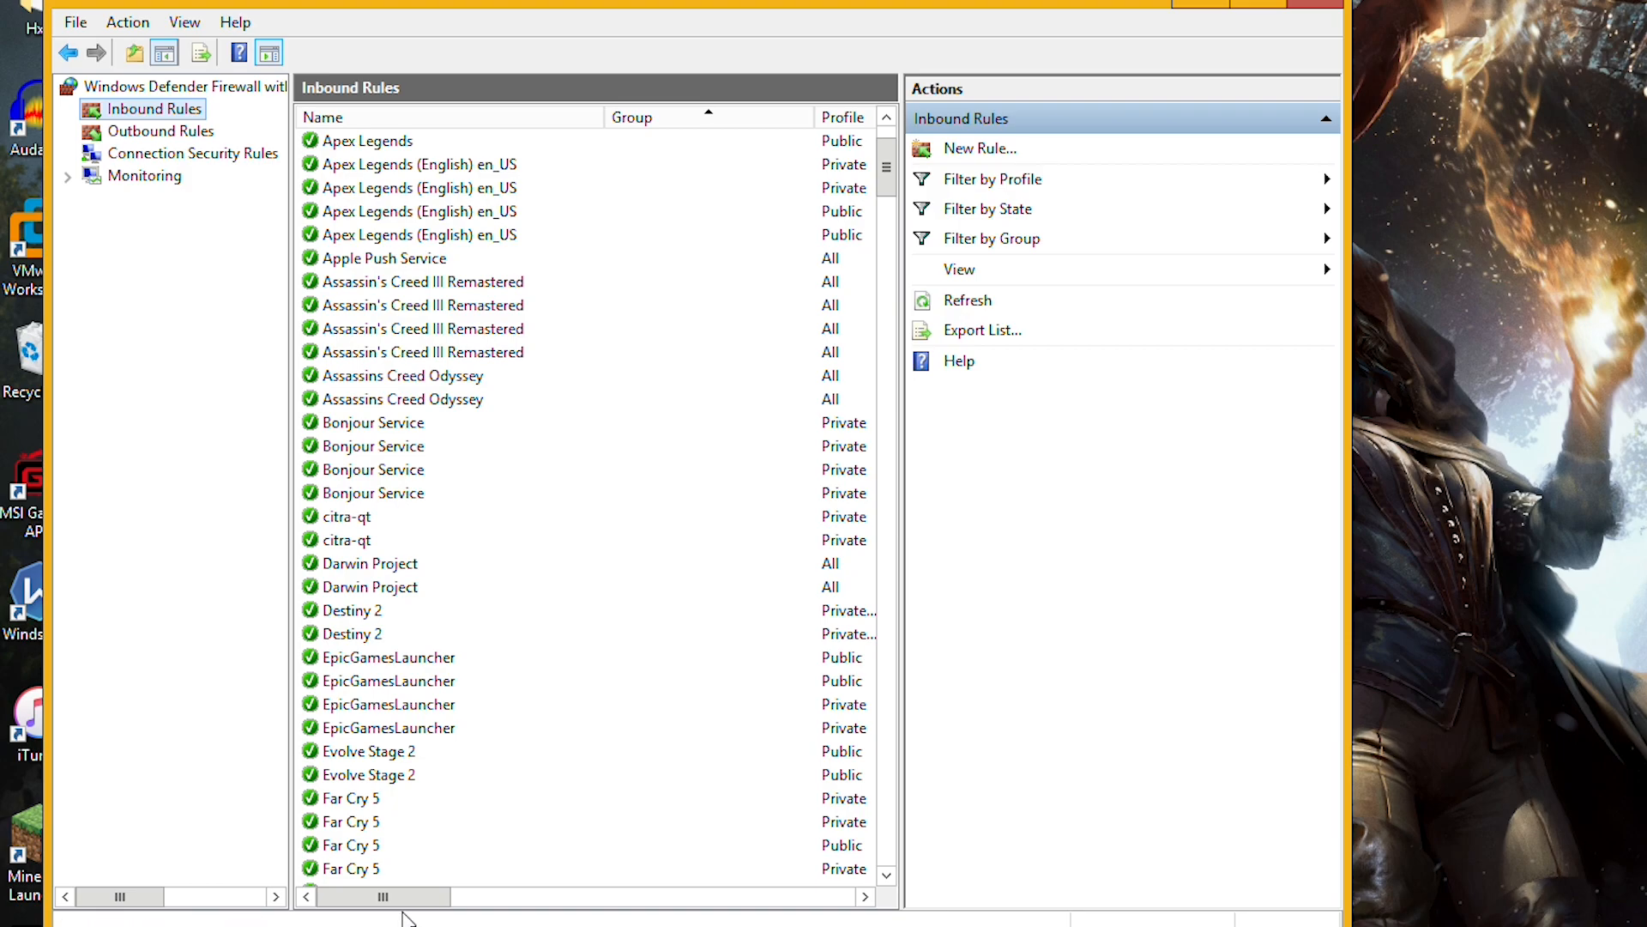
{"action": "mouse_move", "coordinate": [508, 660]}
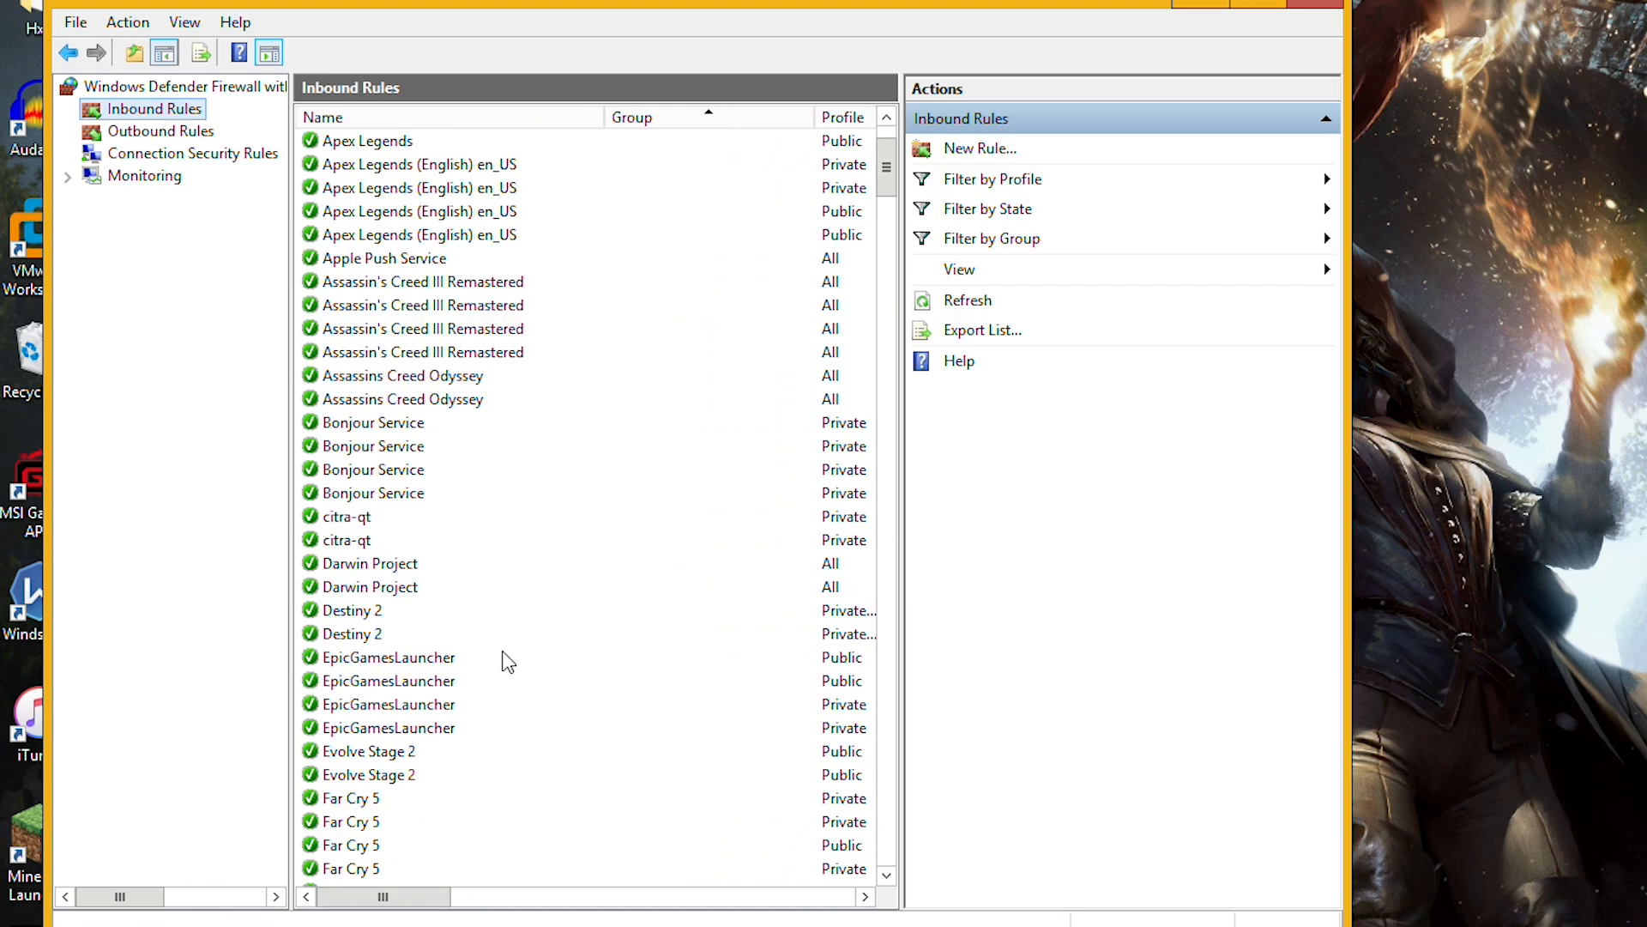
{"action": "scroll", "scroll_direction": "down", "scroll_amount": 3}
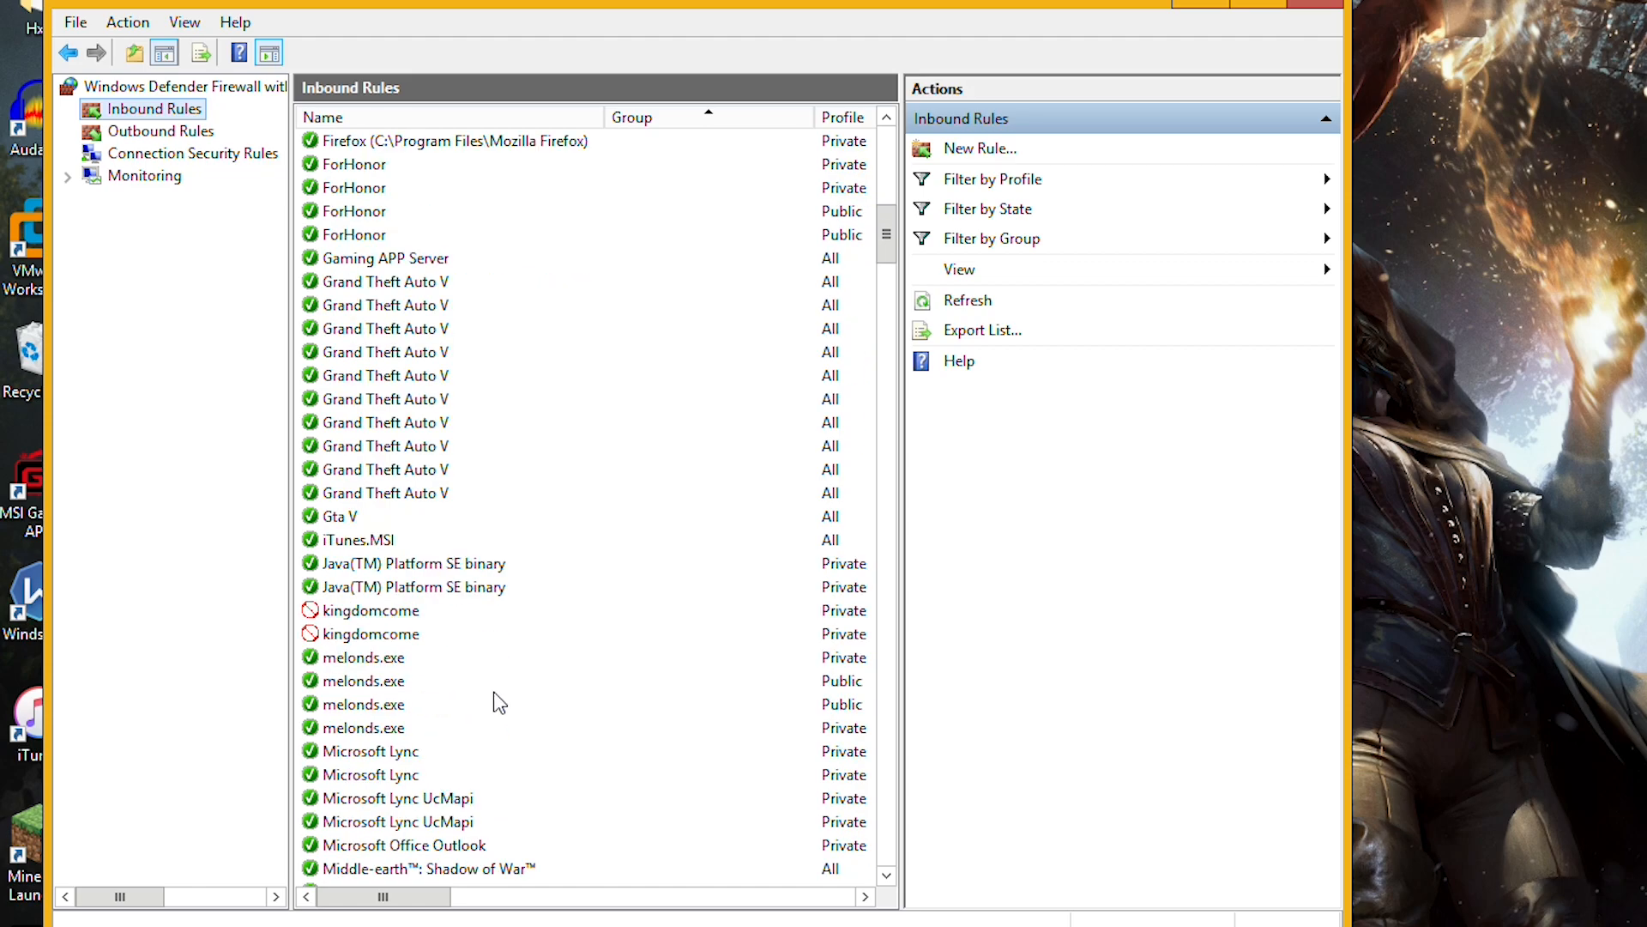
{"action": "scroll", "scroll_direction": "down", "scroll_amount": 3}
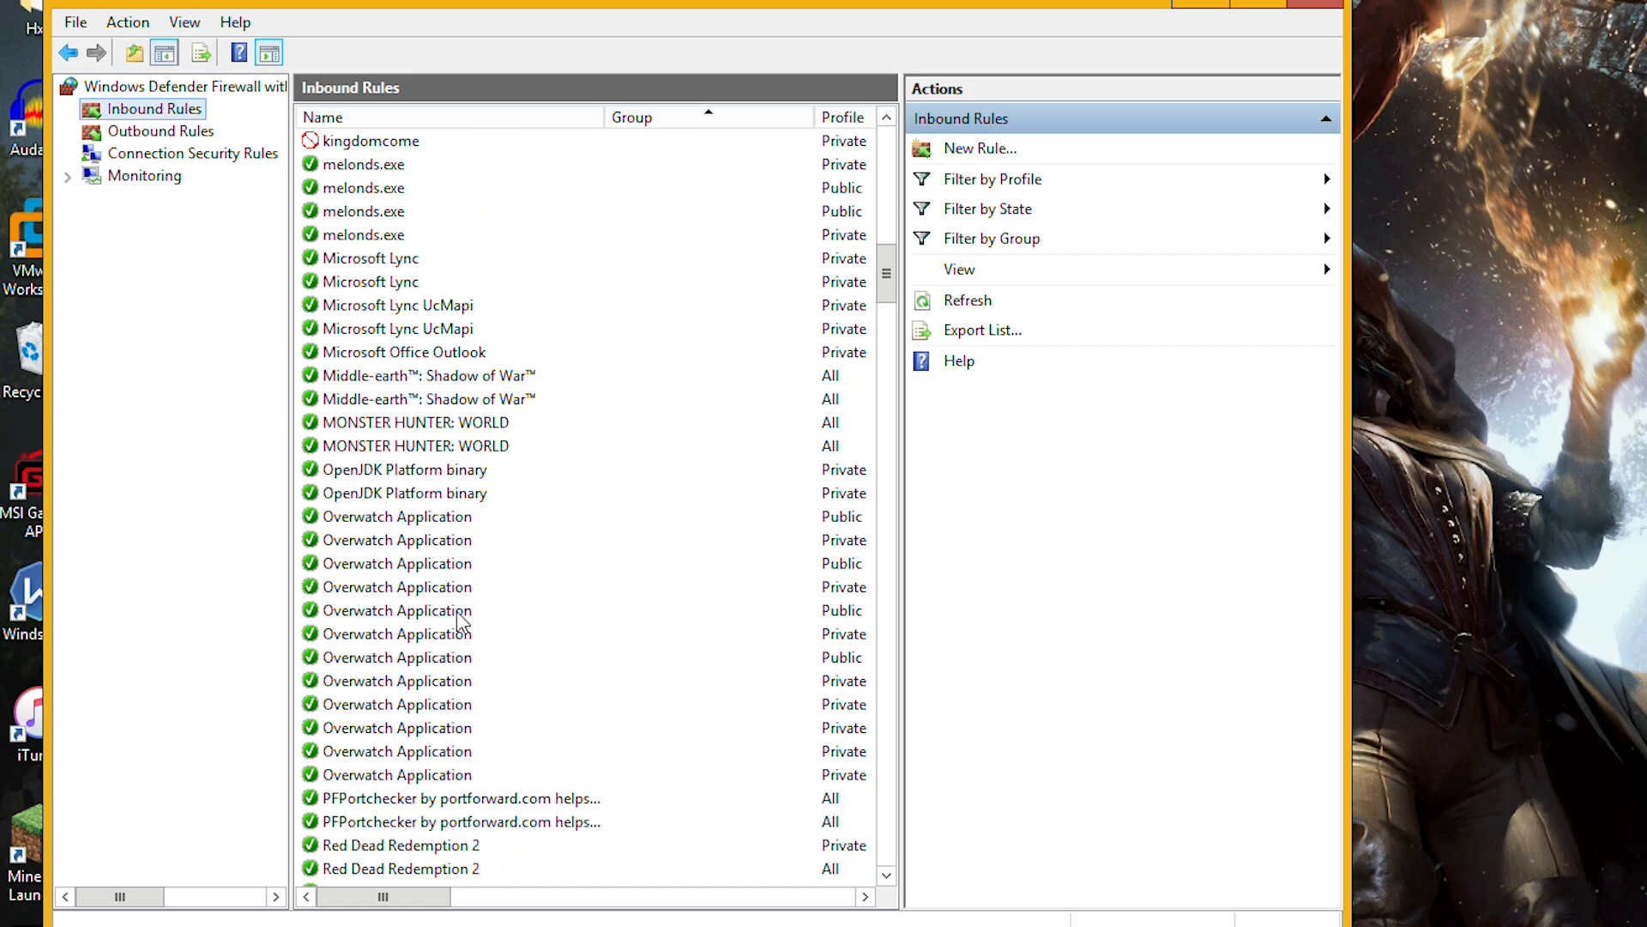
{"action": "scroll", "scroll_direction": "down", "scroll_amount": 3}
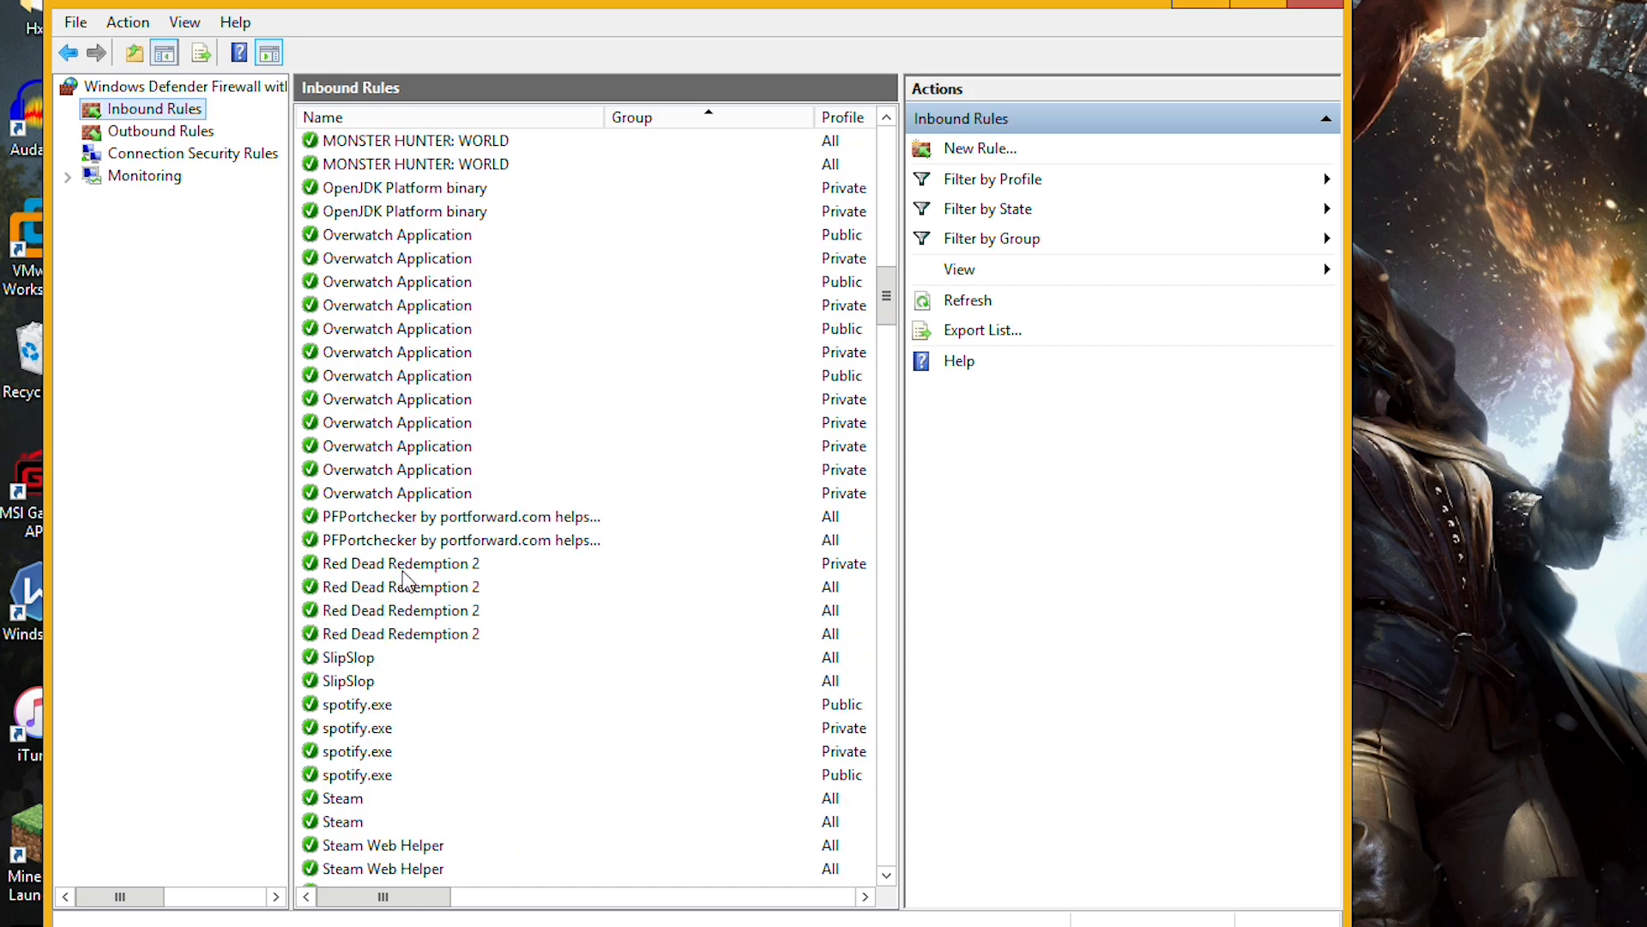
{"action": "left_click", "coordinate": [401, 632]}
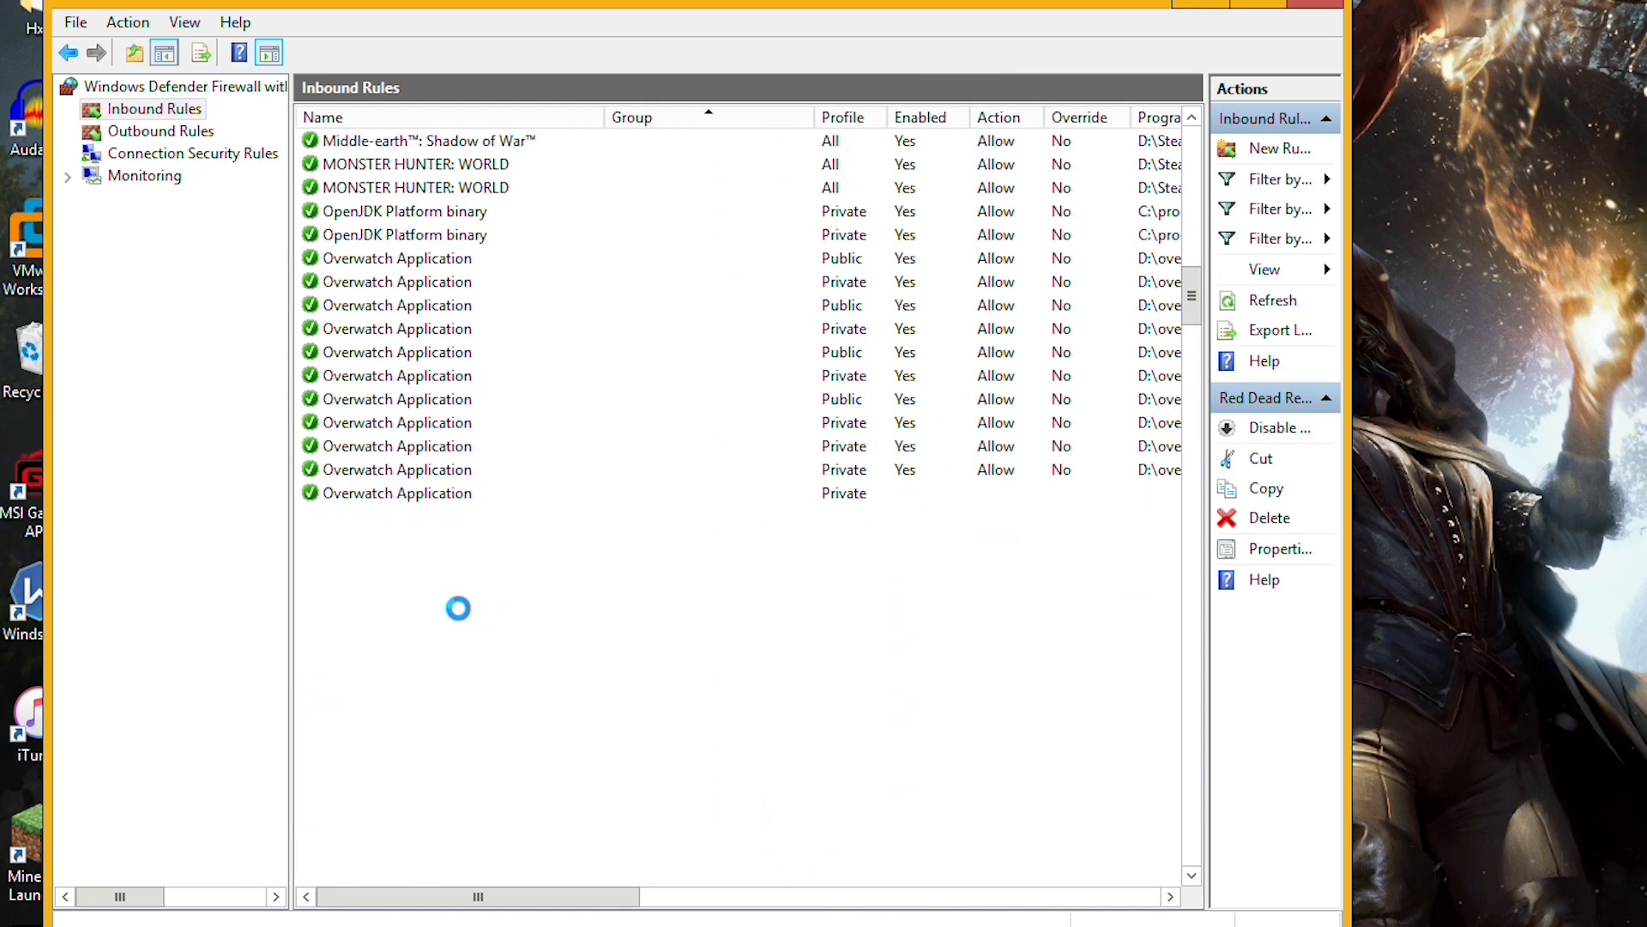
{"action": "left_click", "coordinate": [401, 634]}
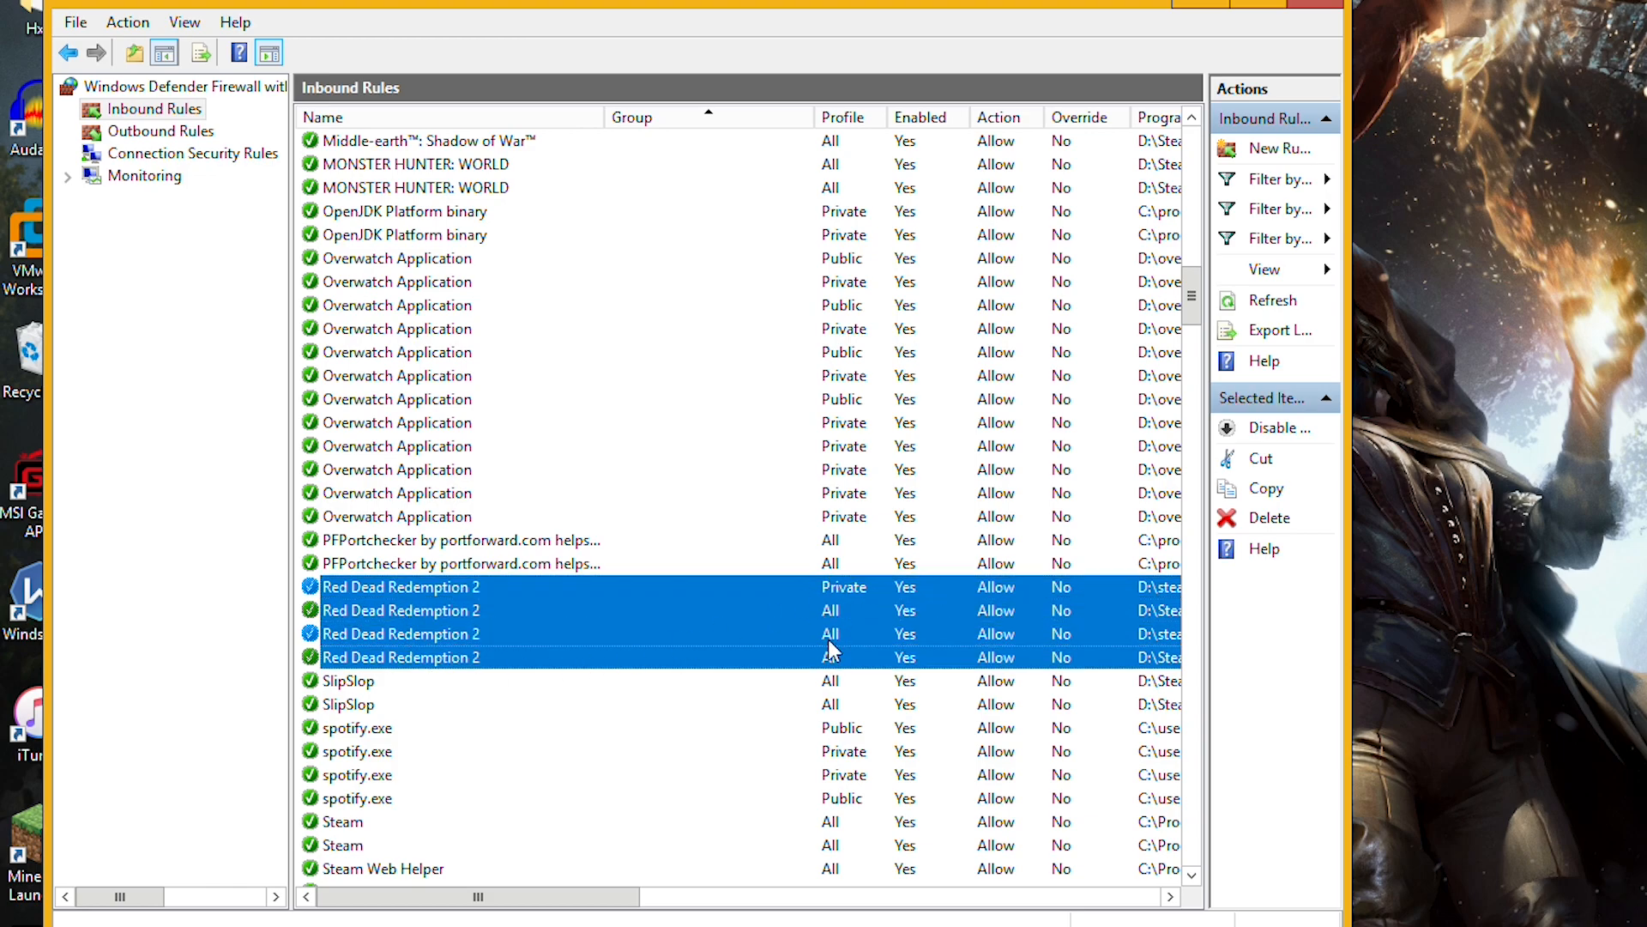
{"action": "mouse_move", "coordinate": [832, 618]}
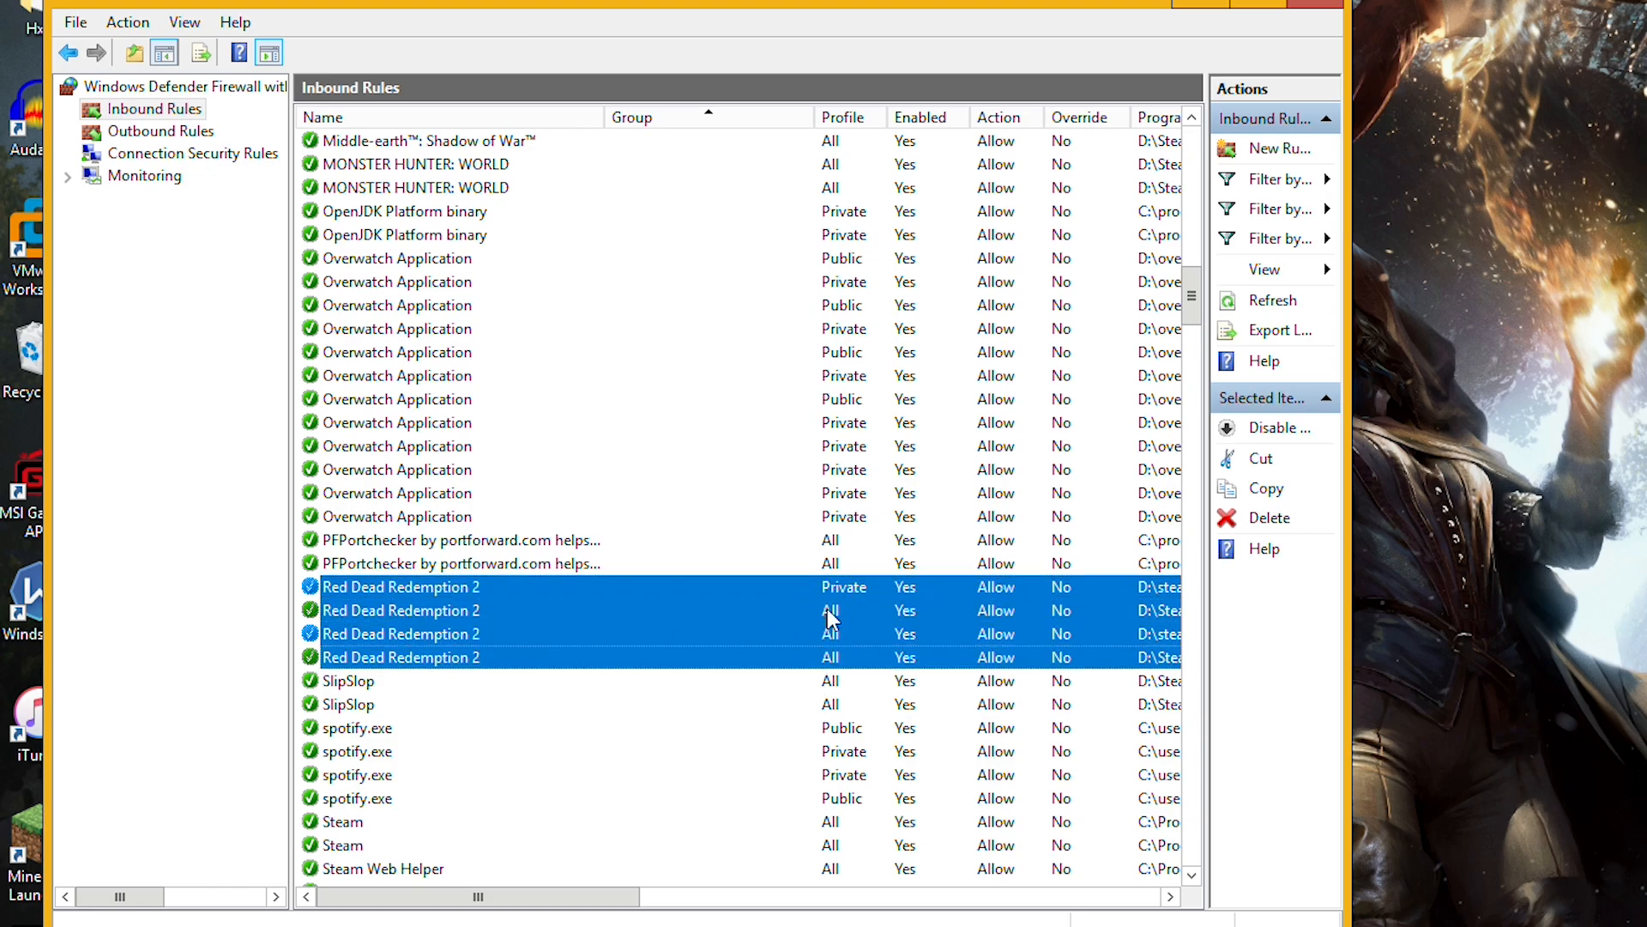
{"action": "mouse_move", "coordinate": [801, 579]}
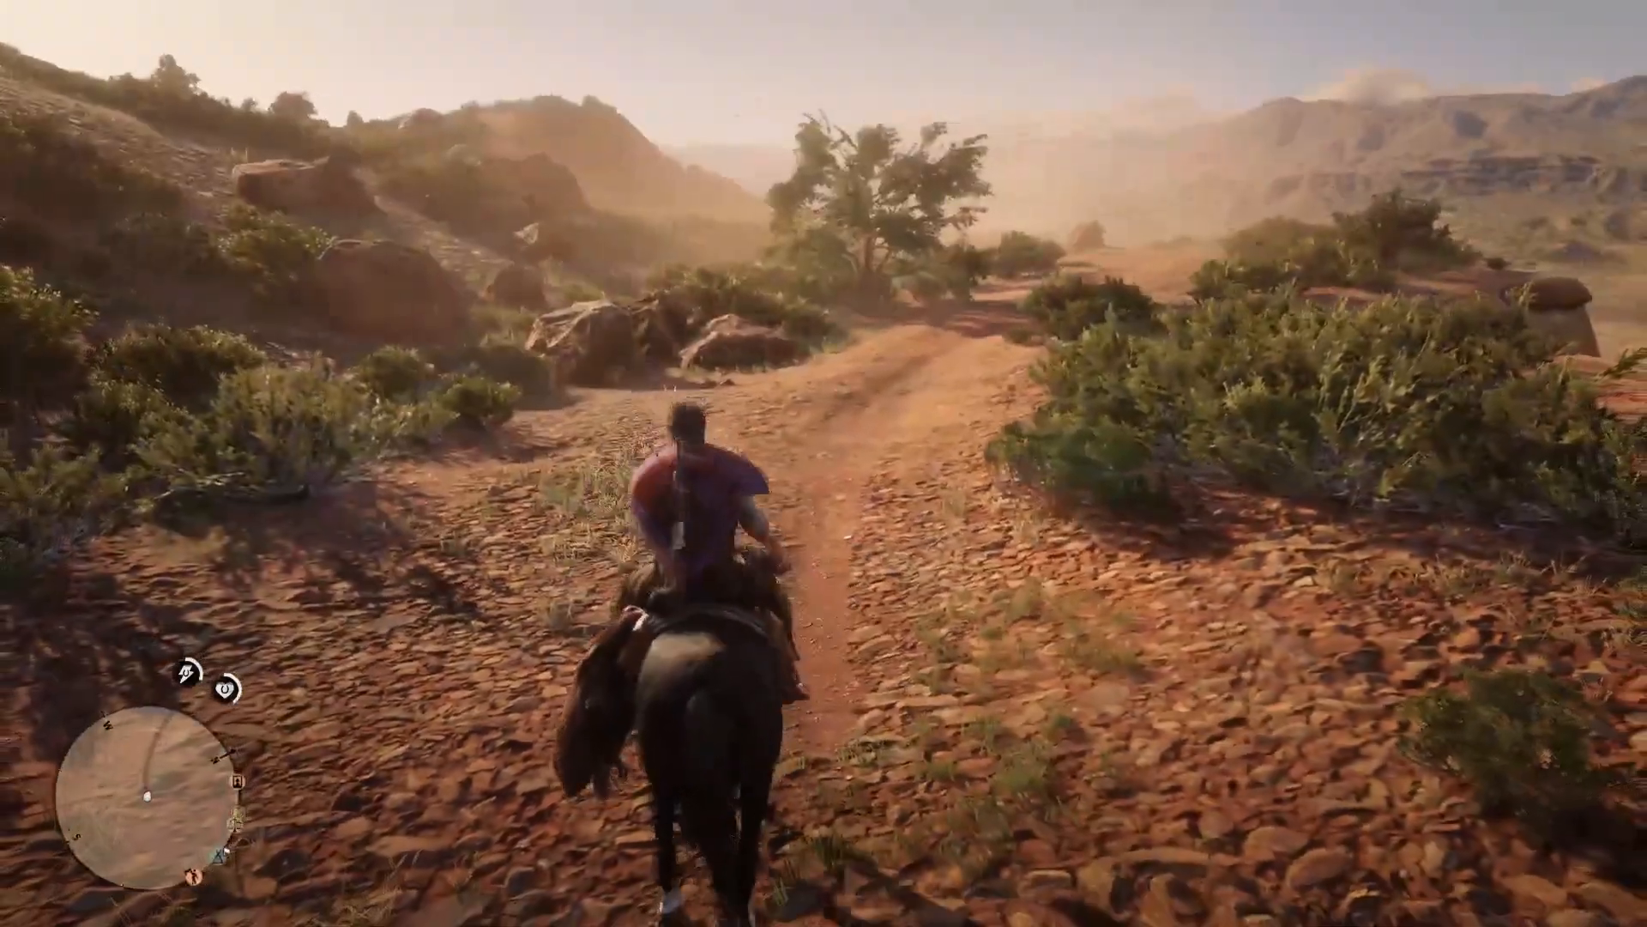
Ride the trail, dismount near the ridge and aim the rifle at the birds.
{"action": "key", "text": "w"}
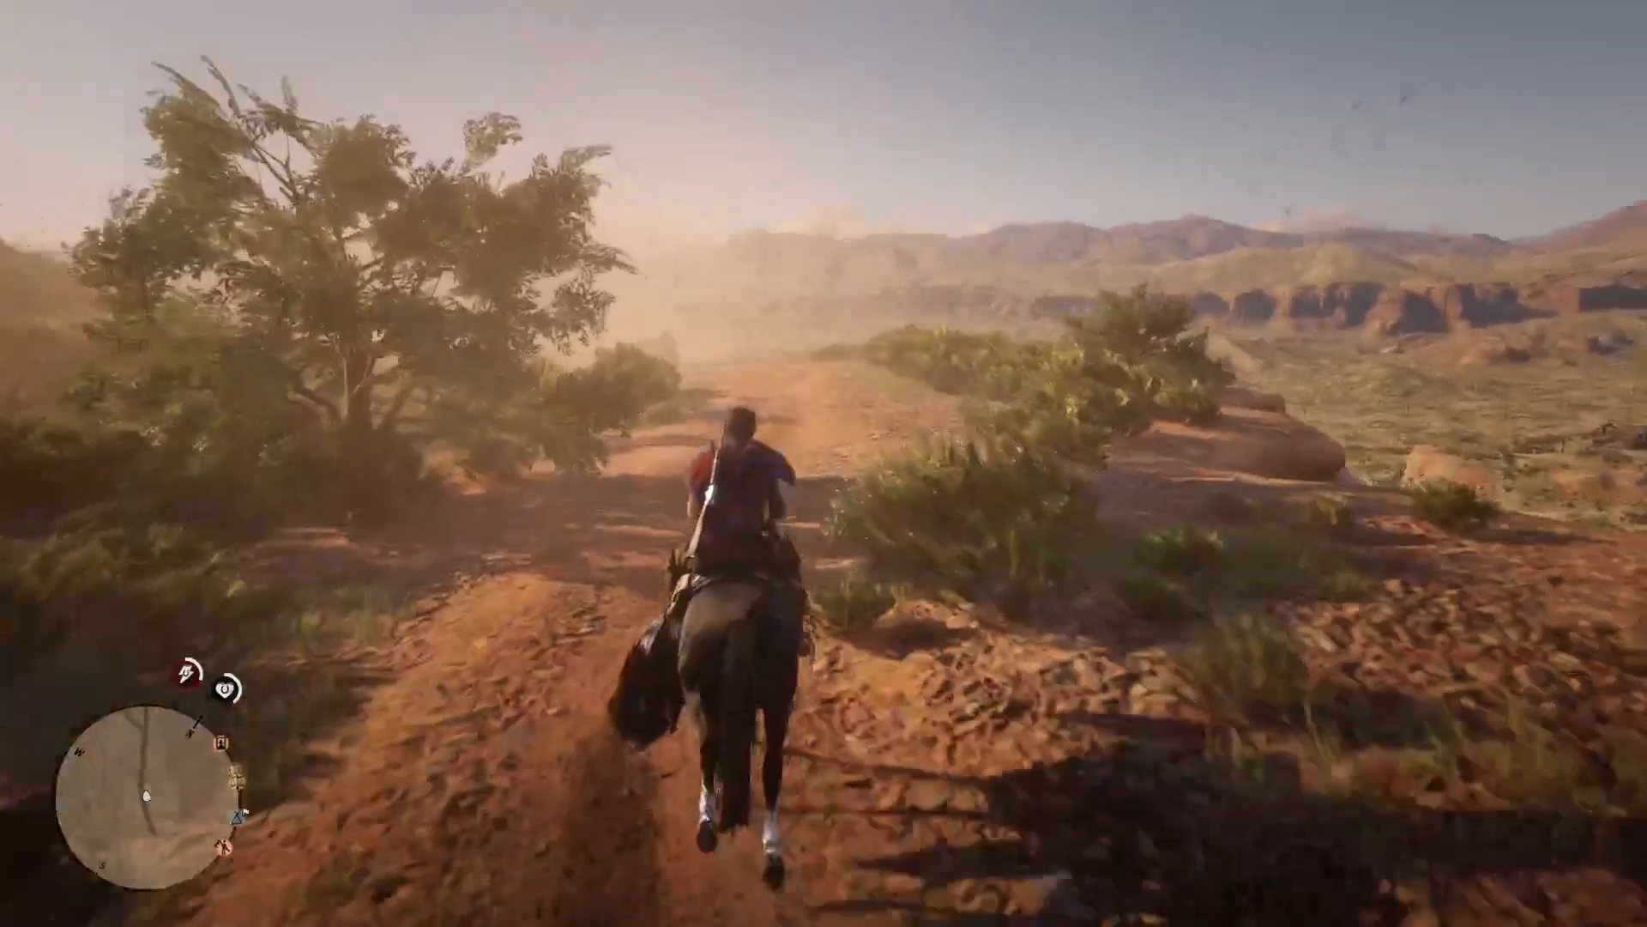
{"action": "key", "text": "w"}
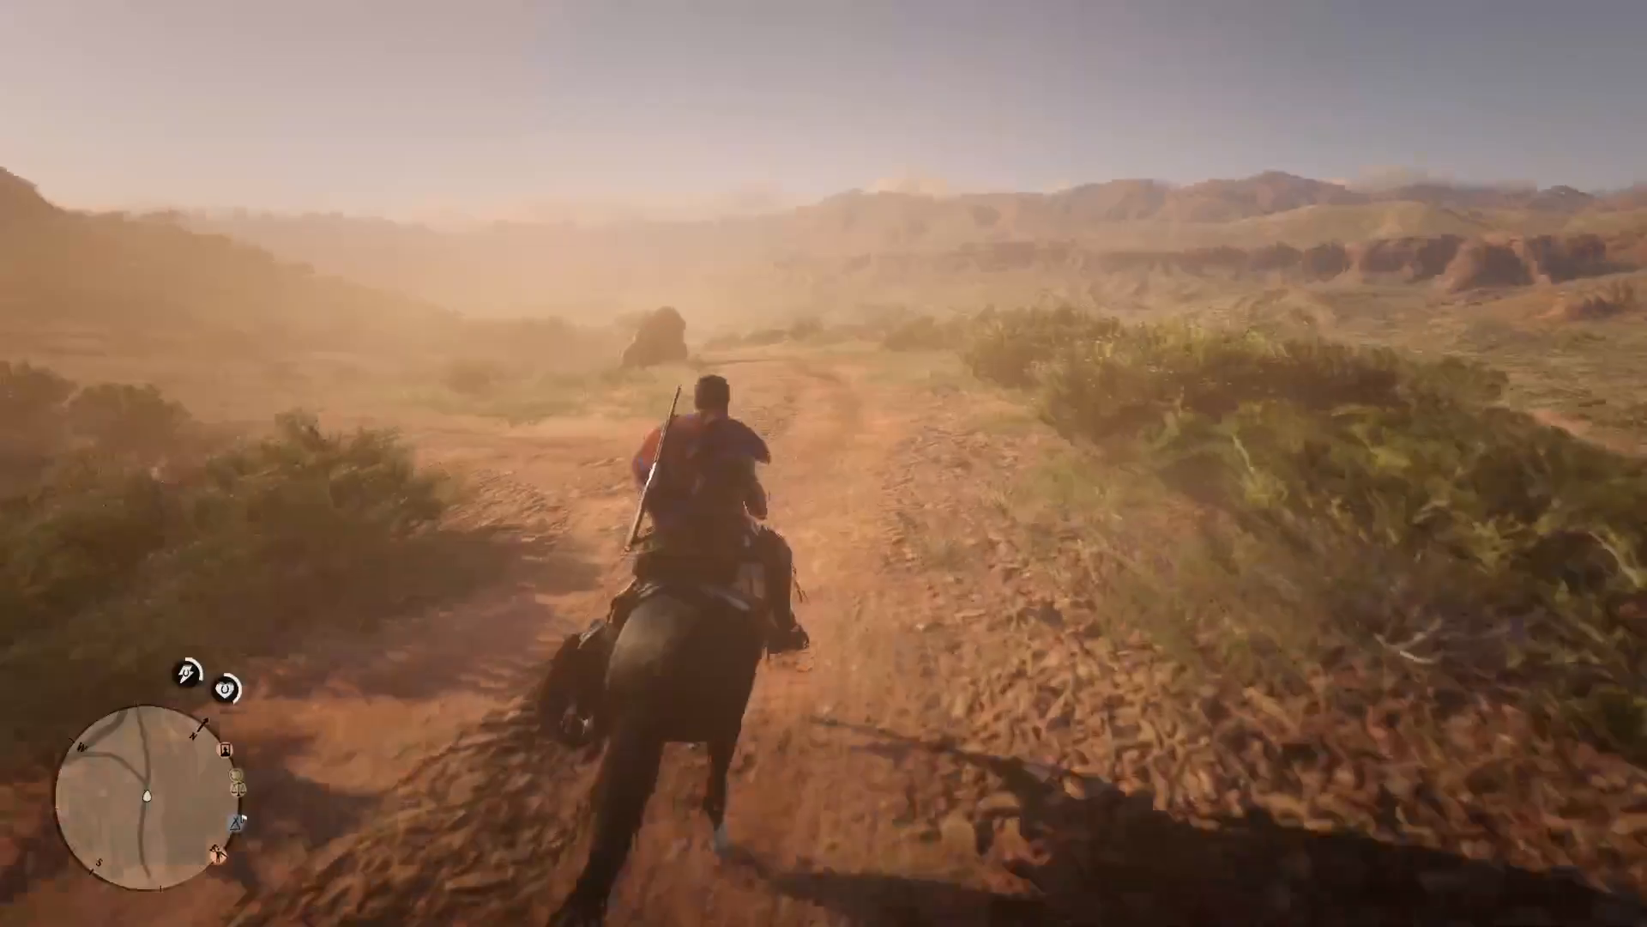
{"action": "key", "text": "w"}
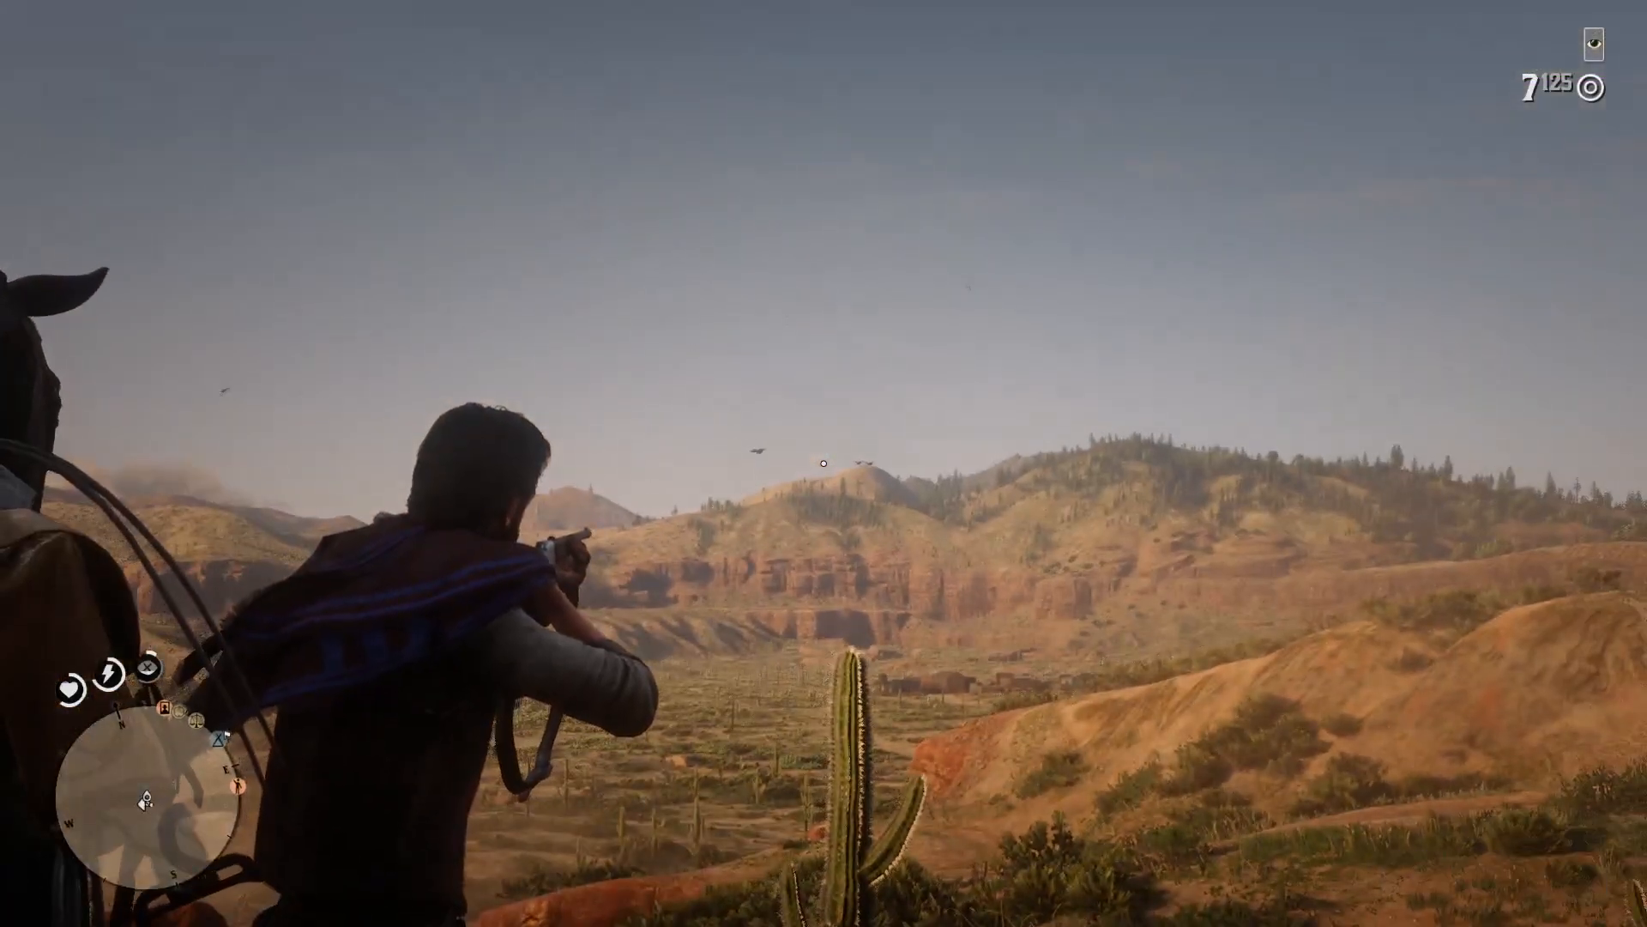
Fire three rifle rounds at the birds, then remount and ride across the scrubland.
{"action": "left_click", "coordinate": [823, 463]}
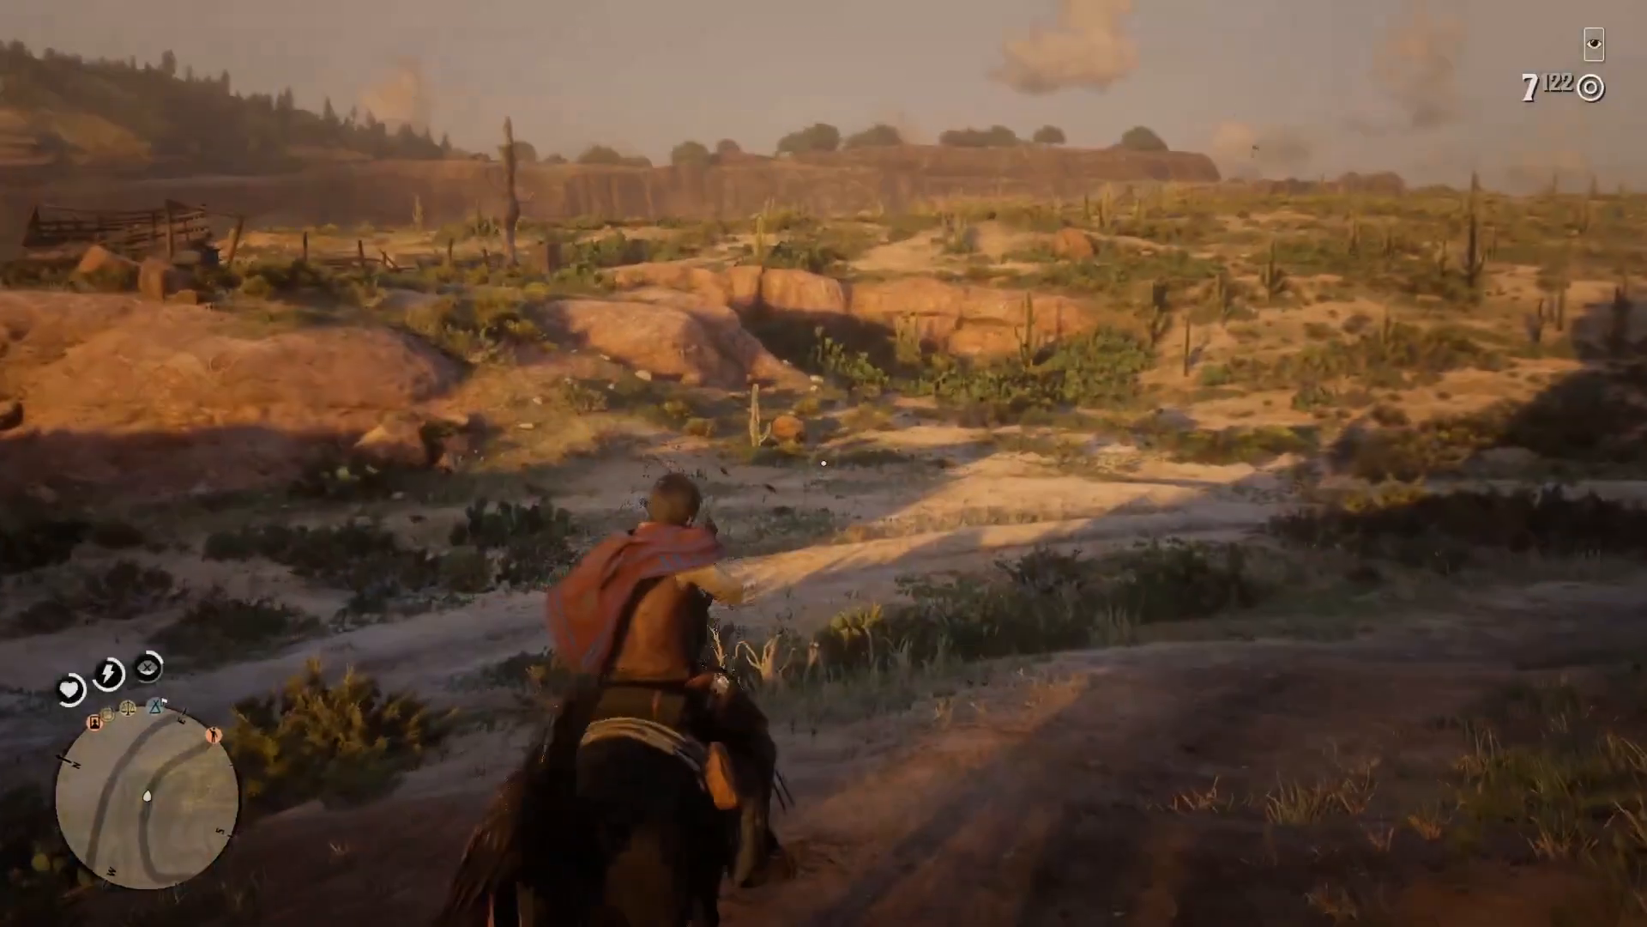
Ride to the downed bird, dismount beside it, then gallop along the sunlit trail.
{"action": "key", "text": "w"}
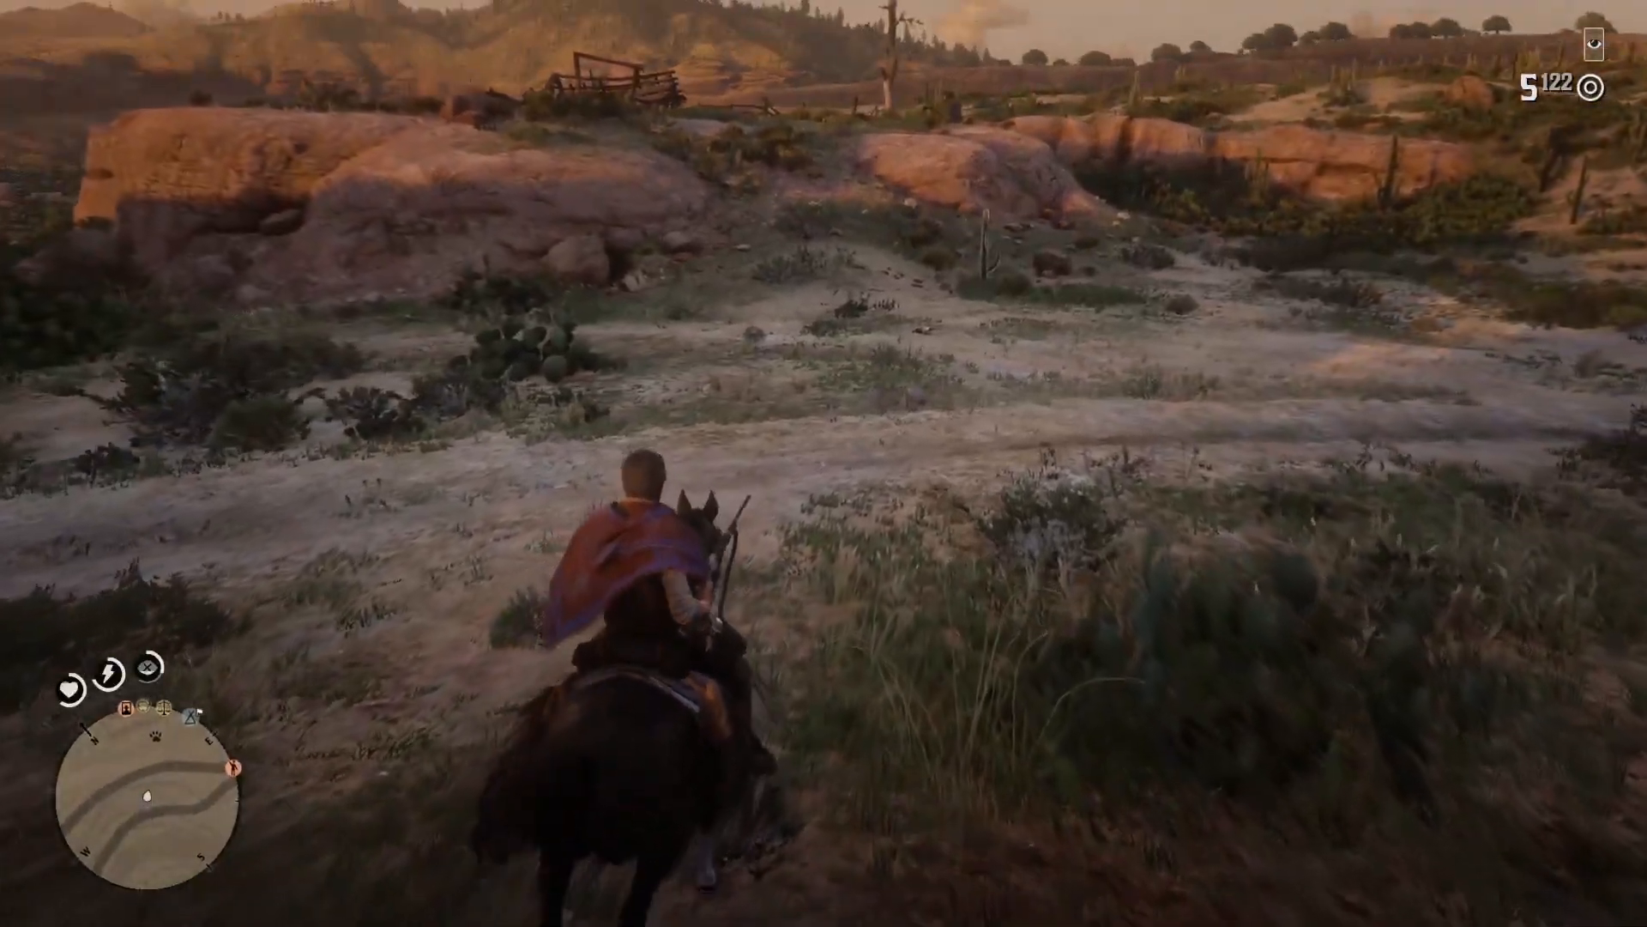
{"action": "key", "text": "w"}
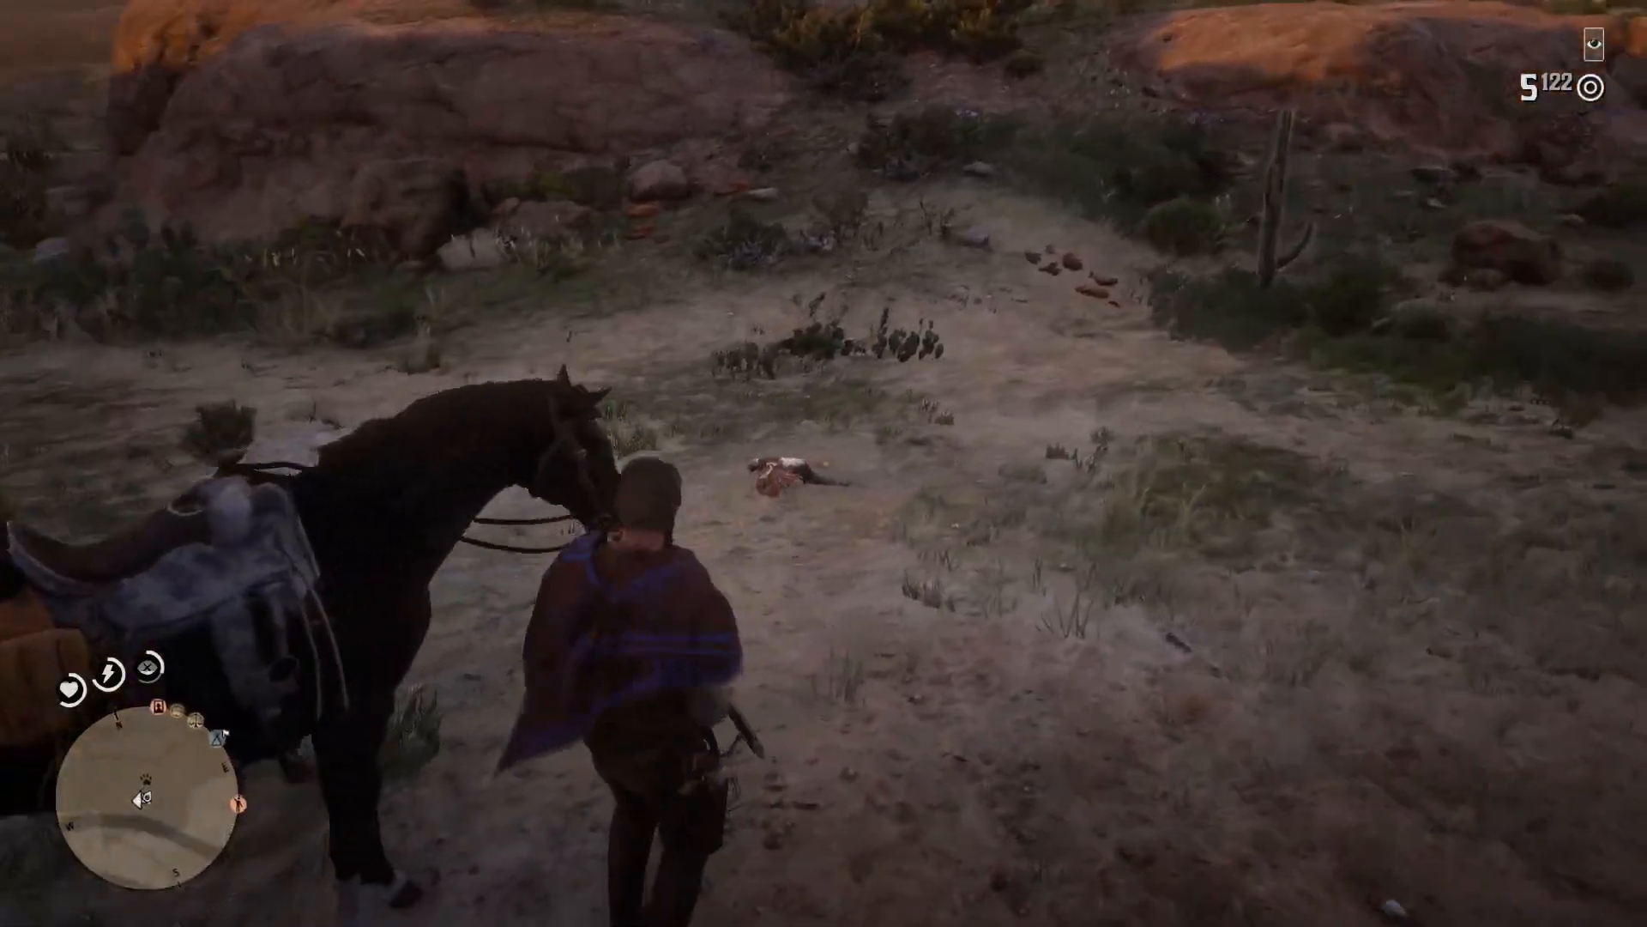
{"action": "key", "text": "tab"}
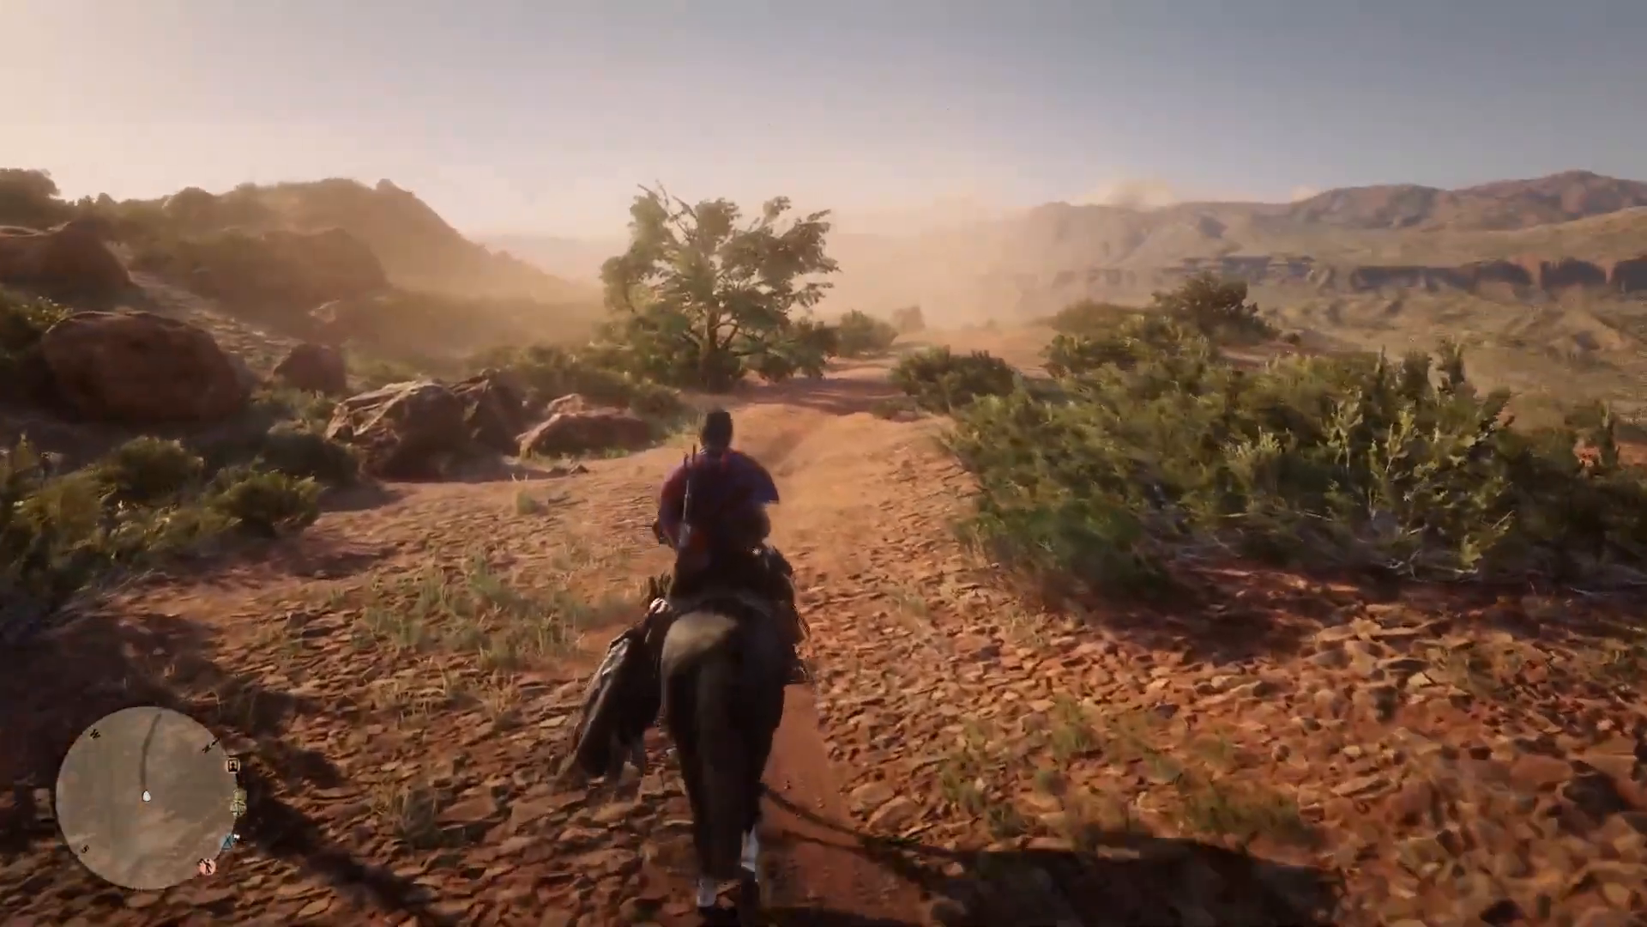
Collect the bird carcass and stow it on the horse's saddle.
{"action": "key", "text": "w"}
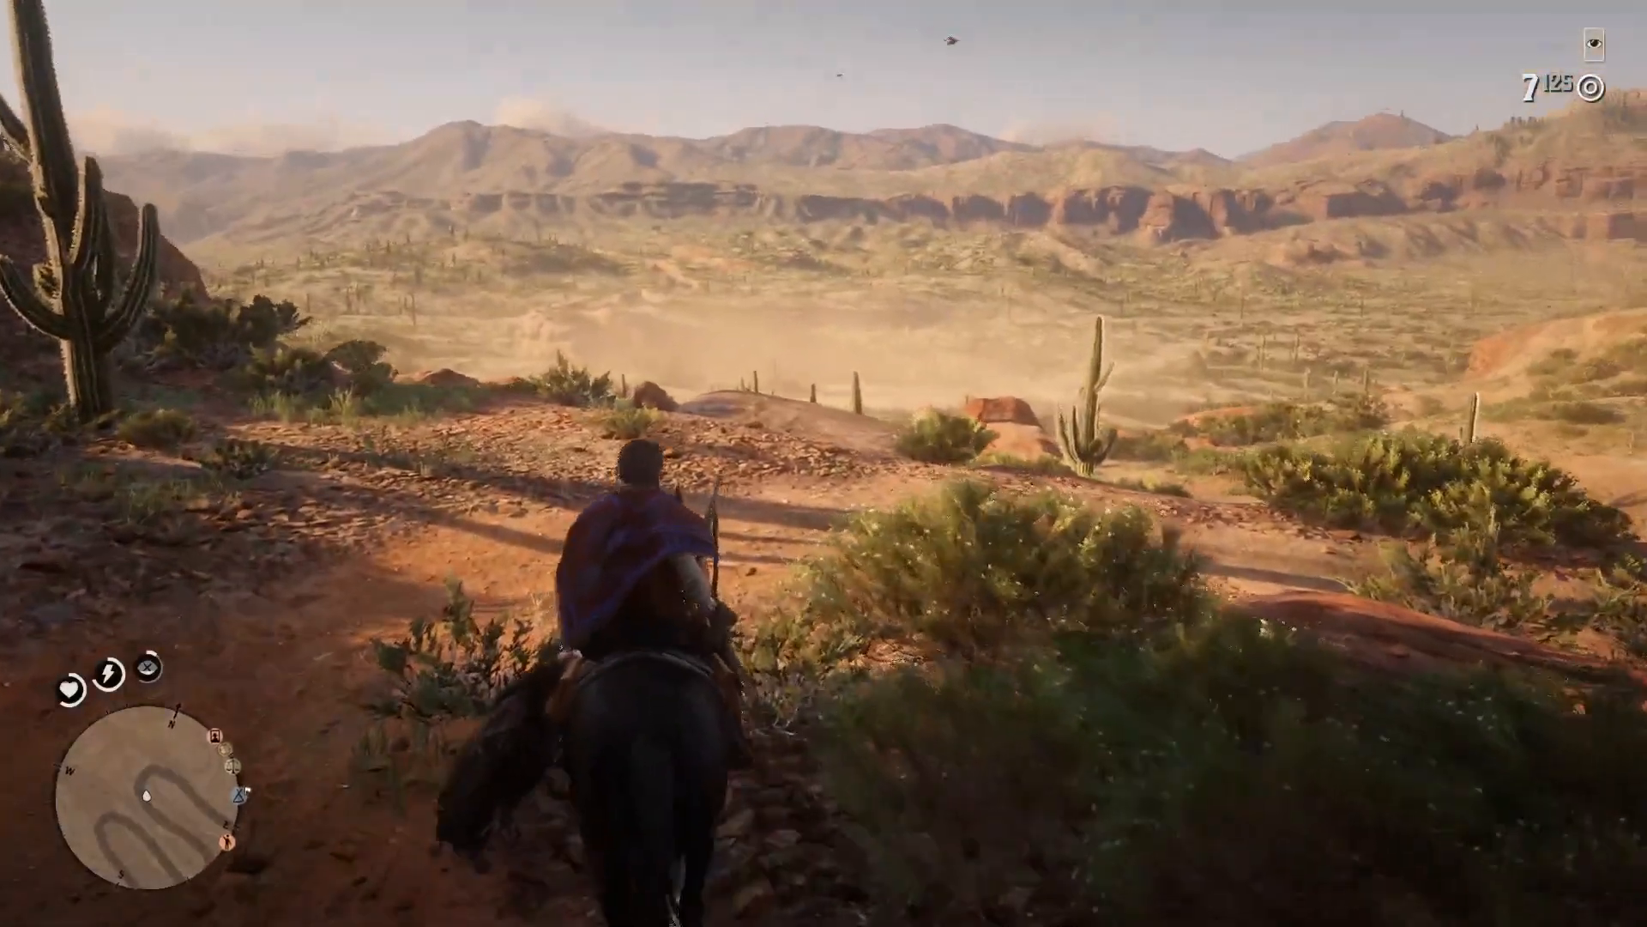
{"action": "key", "text": "w"}
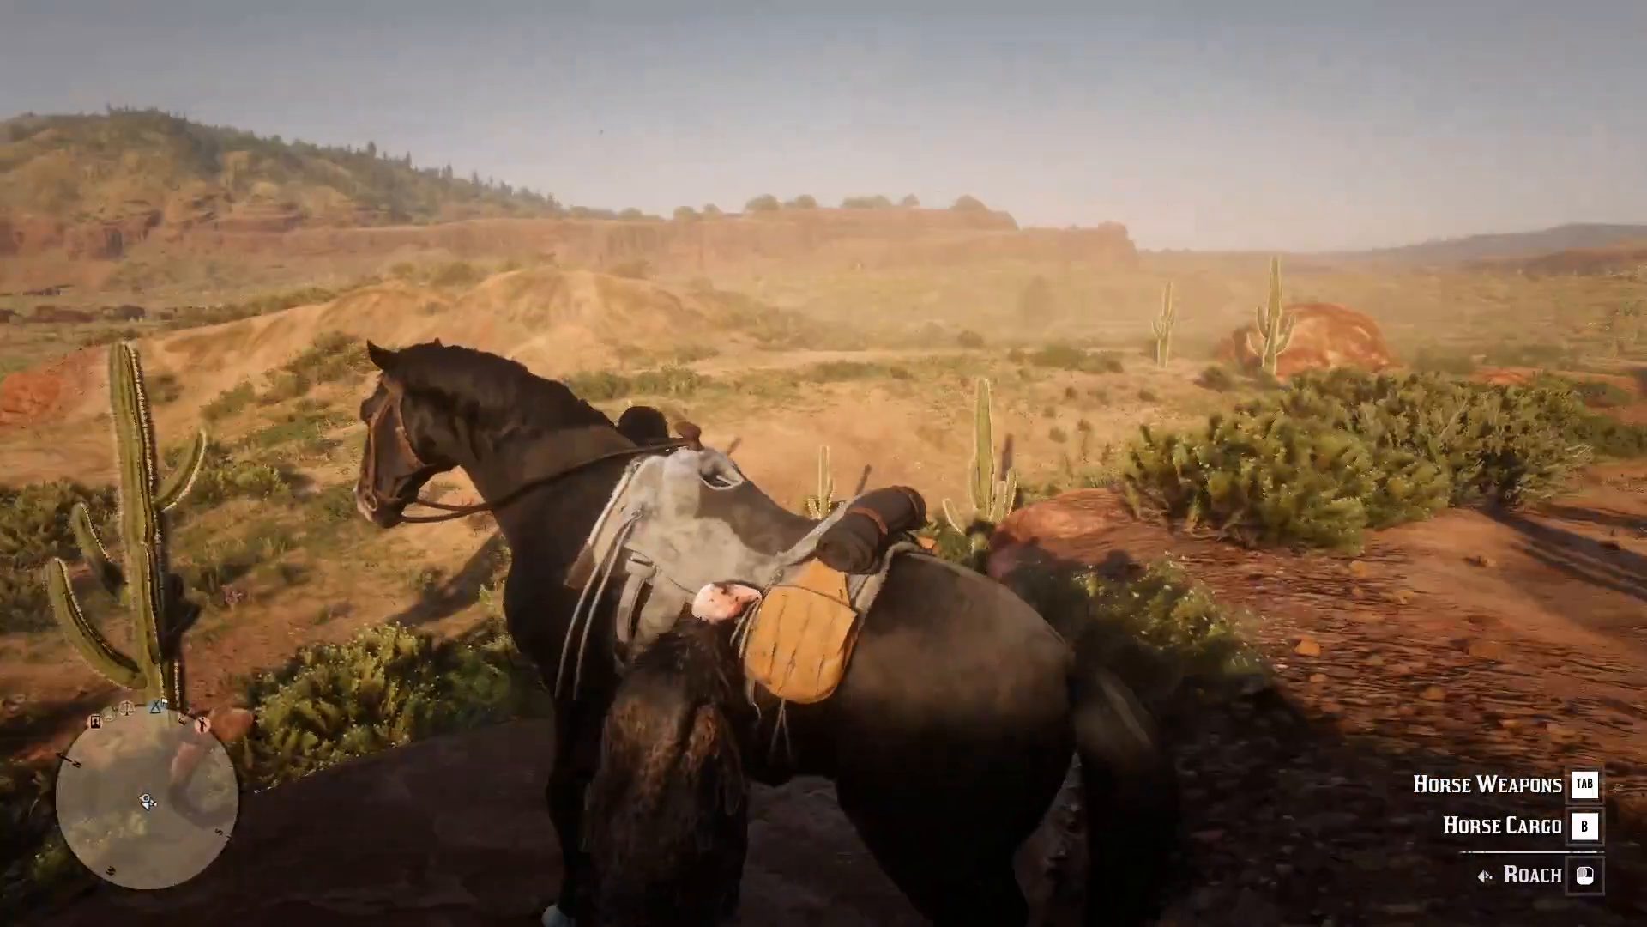
{"action": "mouse_move", "coordinate": [824, 463]}
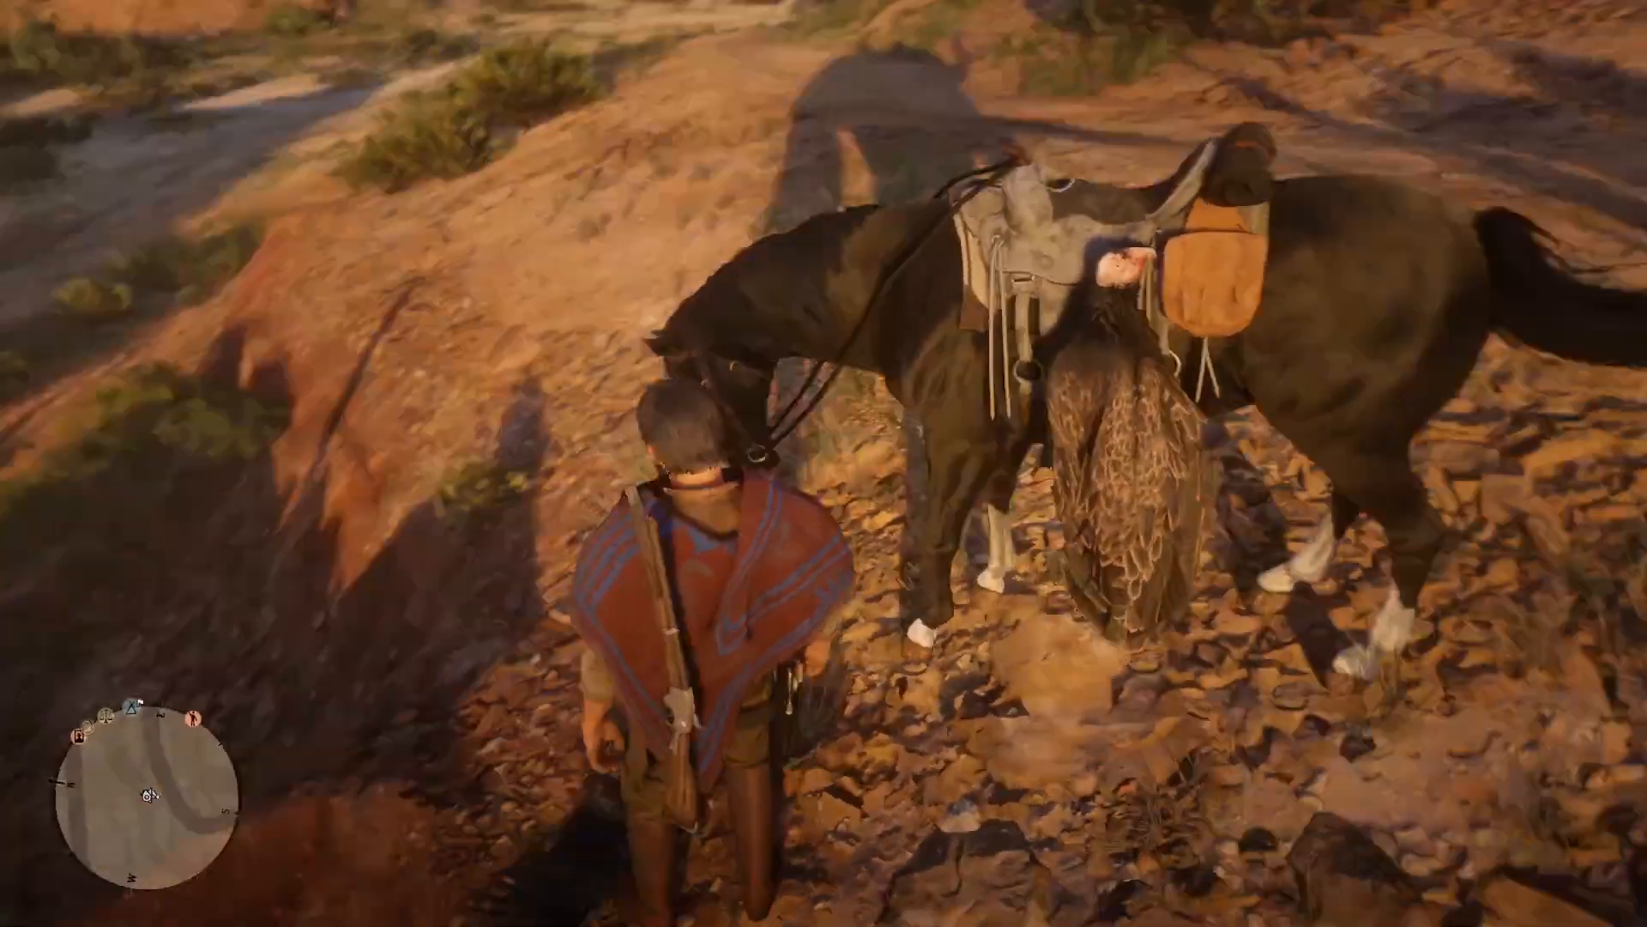
{"action": "mouse_move", "coordinate": [824, 463]}
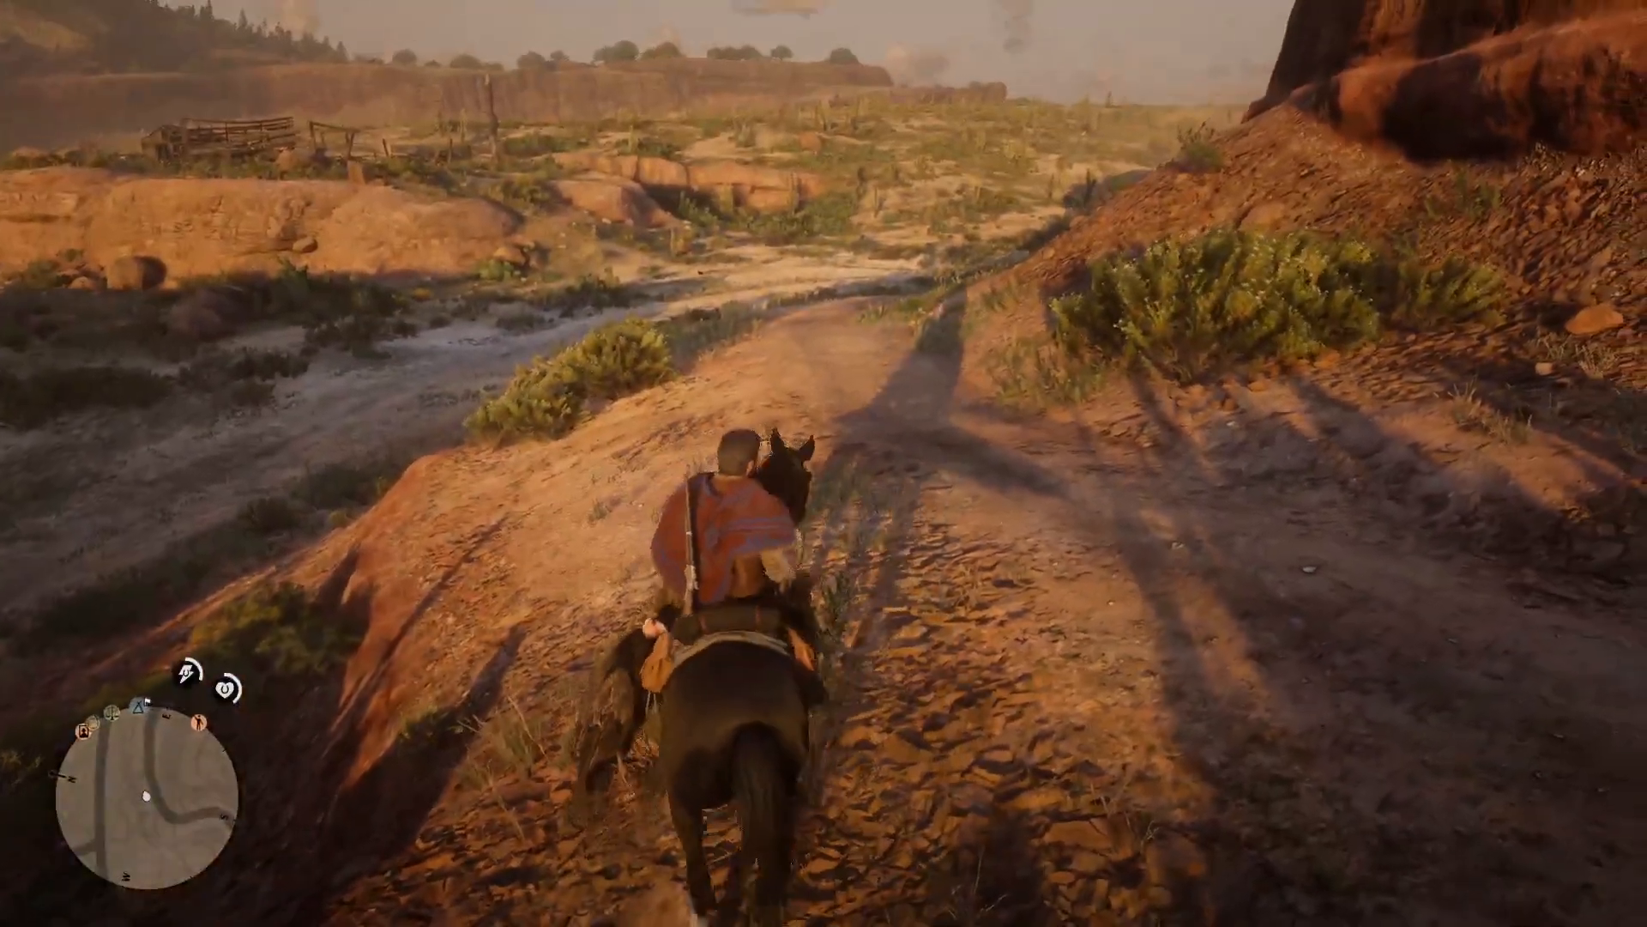
{"action": "key", "text": "w"}
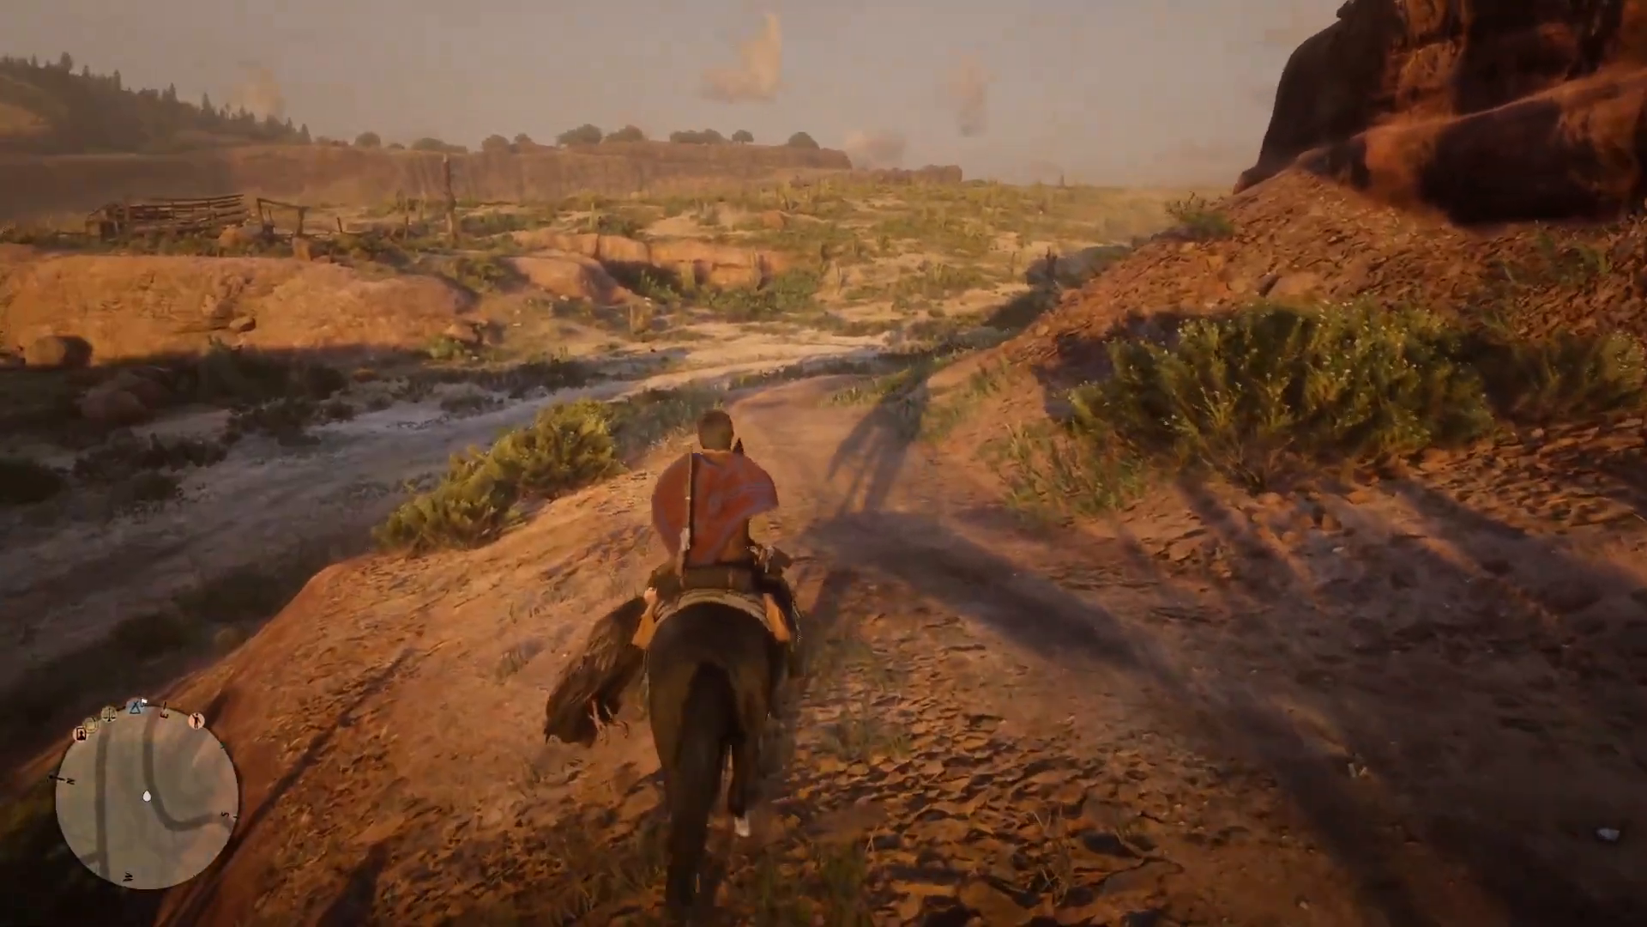
Ride along the ridge at dusk and dismount below the red cliffs.
{"action": "key", "text": "w"}
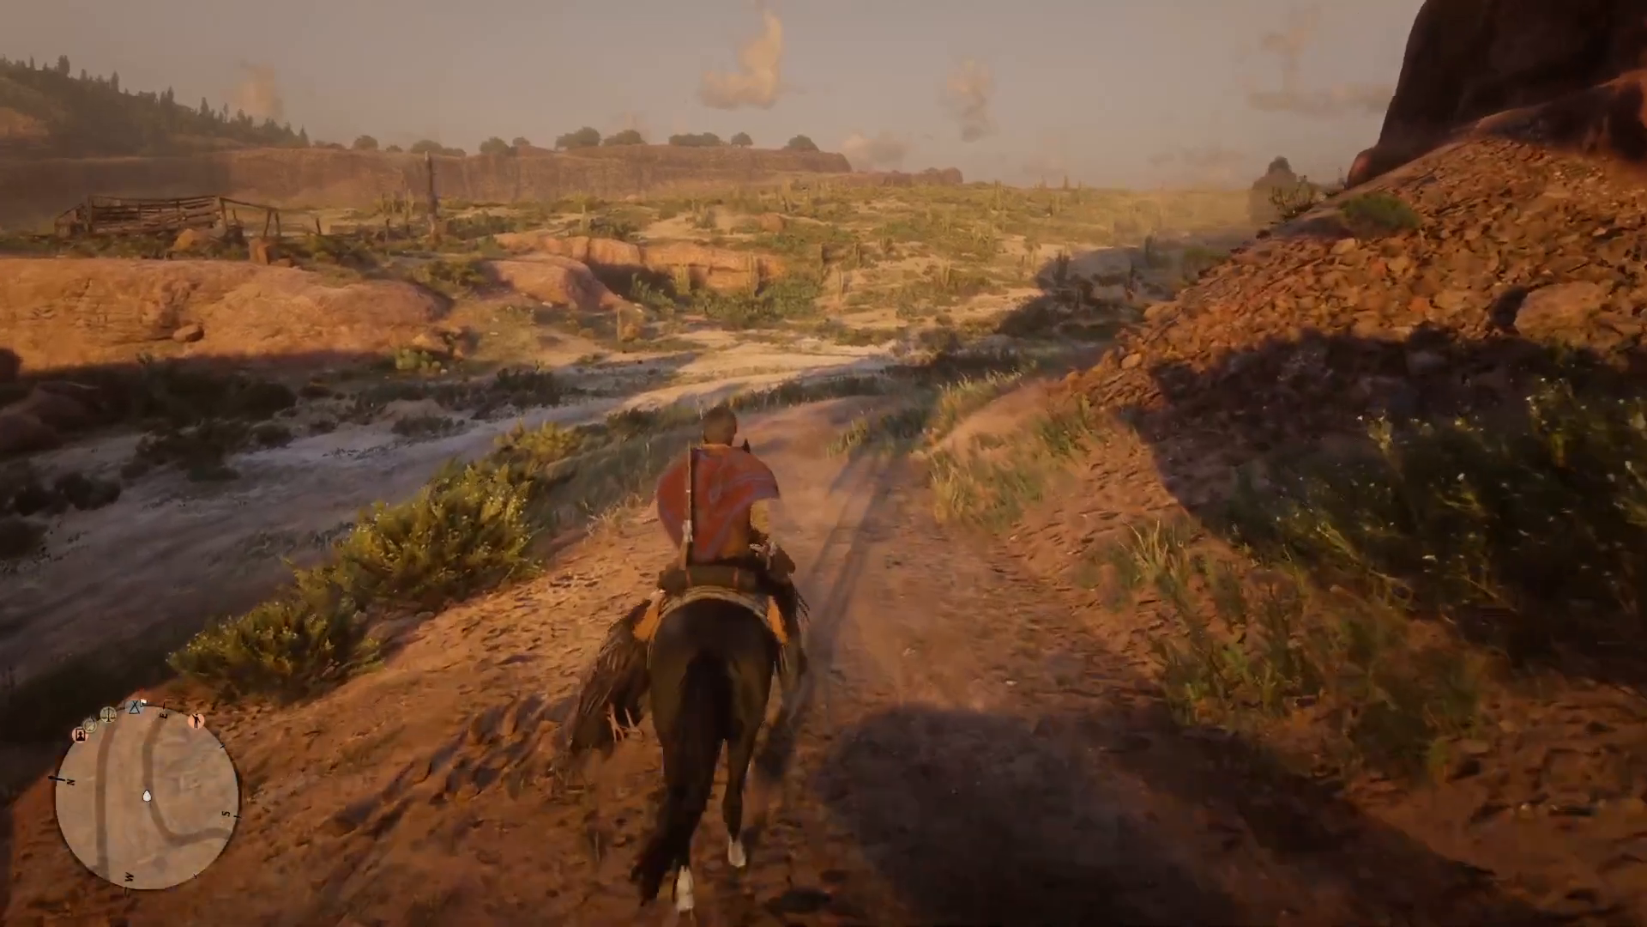
{"action": "key", "text": "w"}
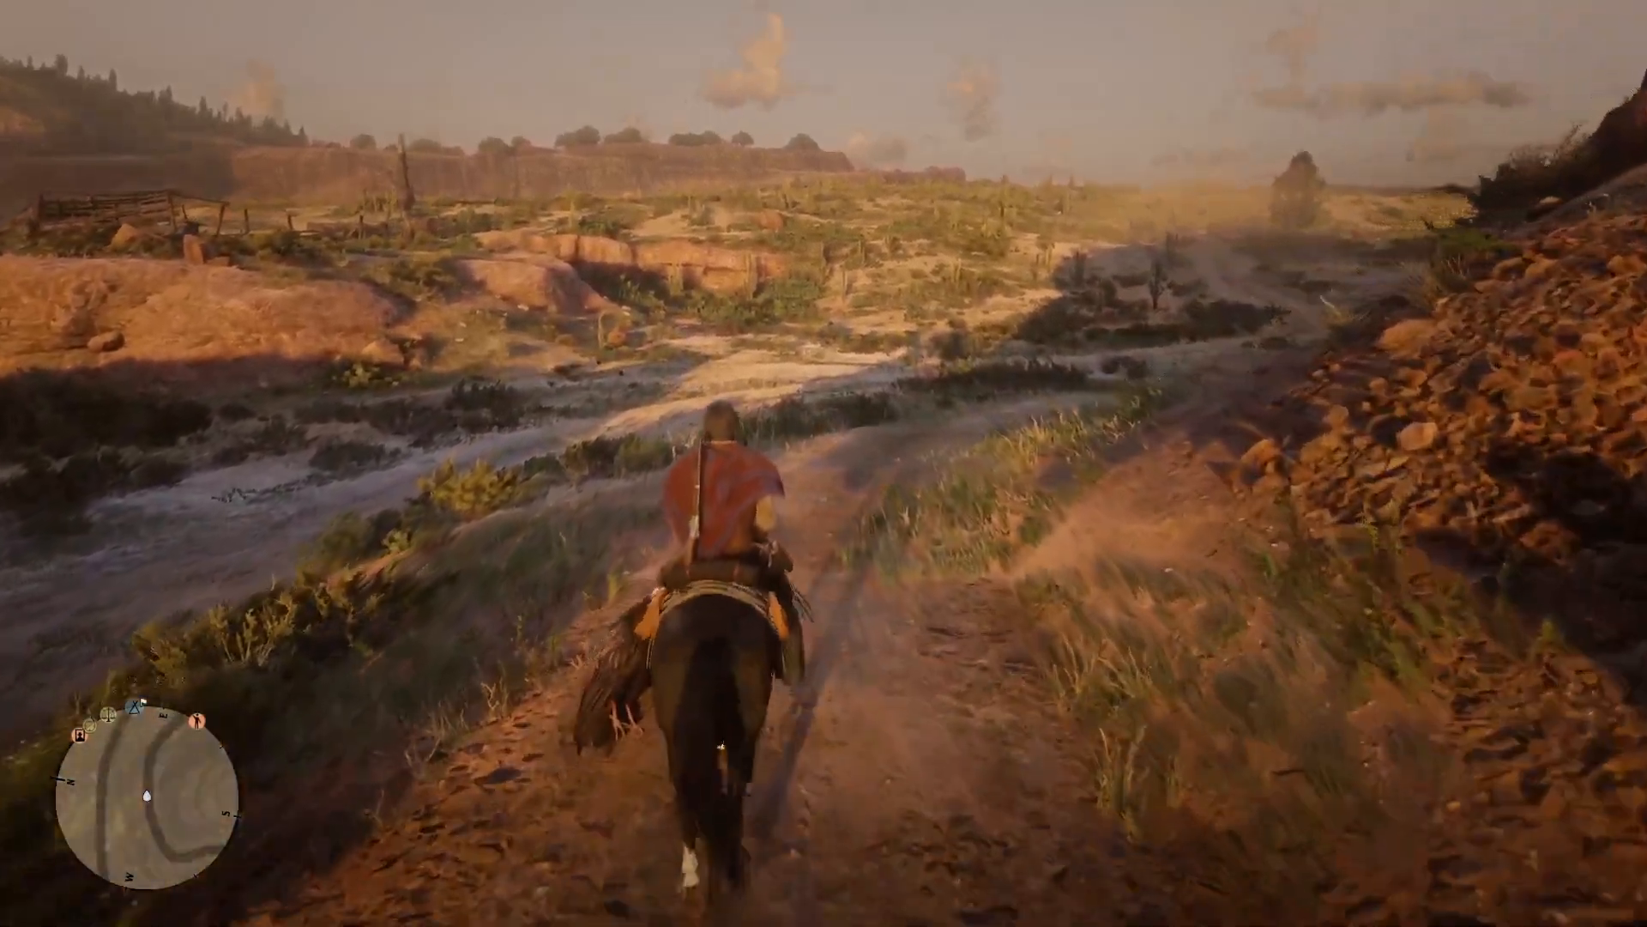
{"action": "key", "text": "tab"}
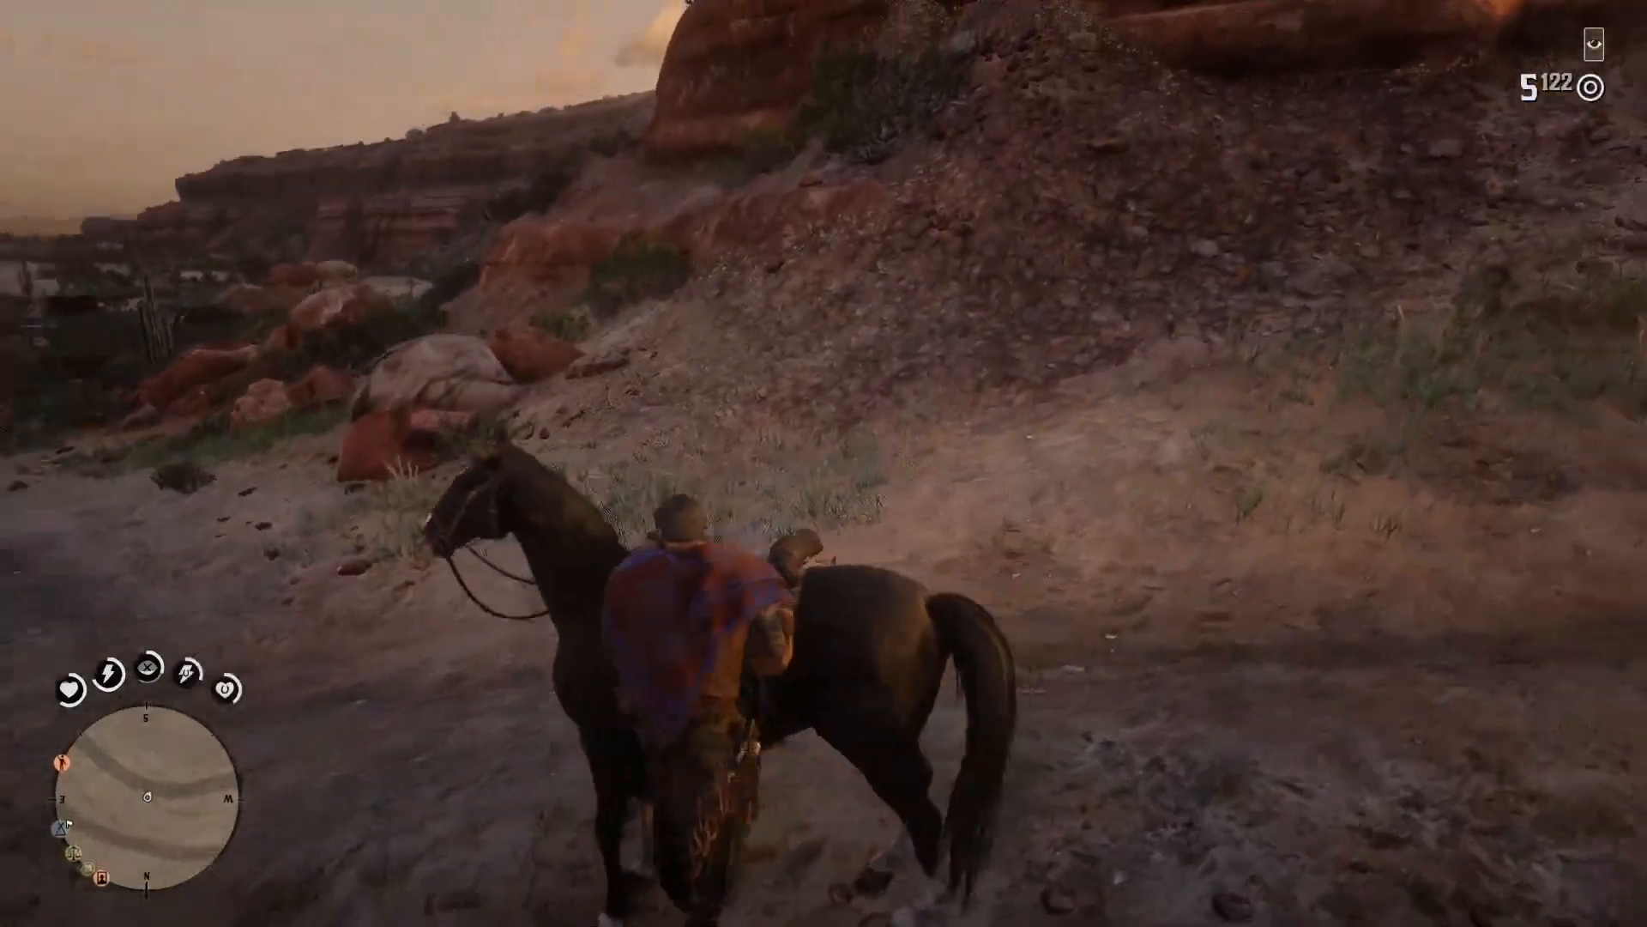
Ride the laden horse across the scrubland and dismount on the sunlit rocky ridge.
{"action": "key", "text": "w"}
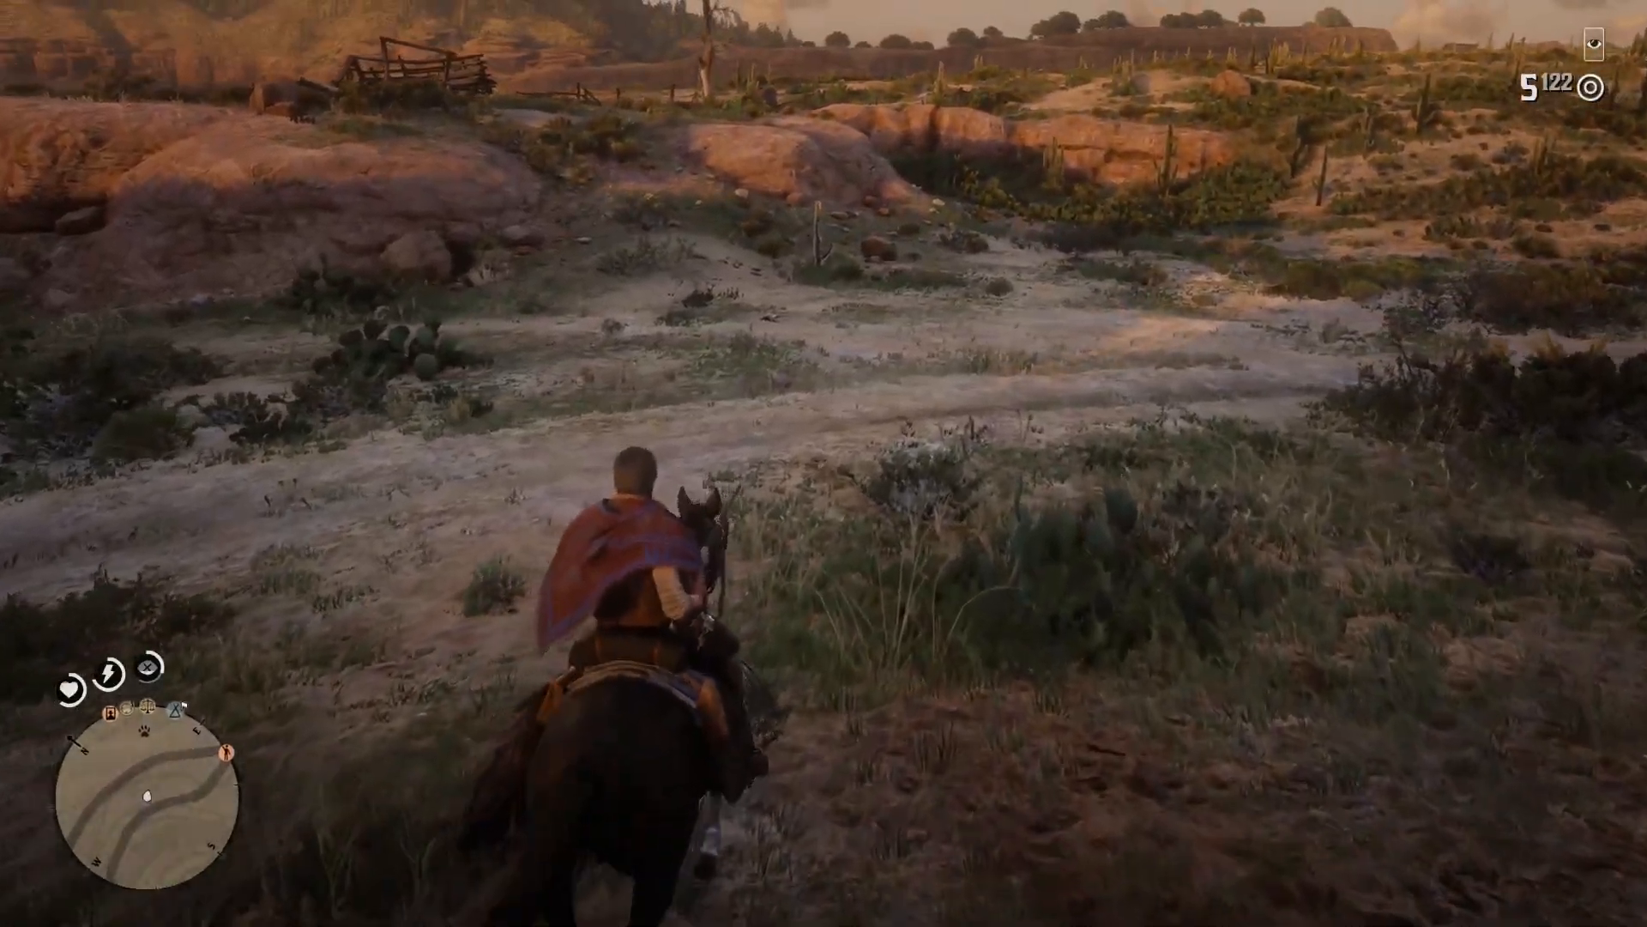
{"action": "key", "text": "w"}
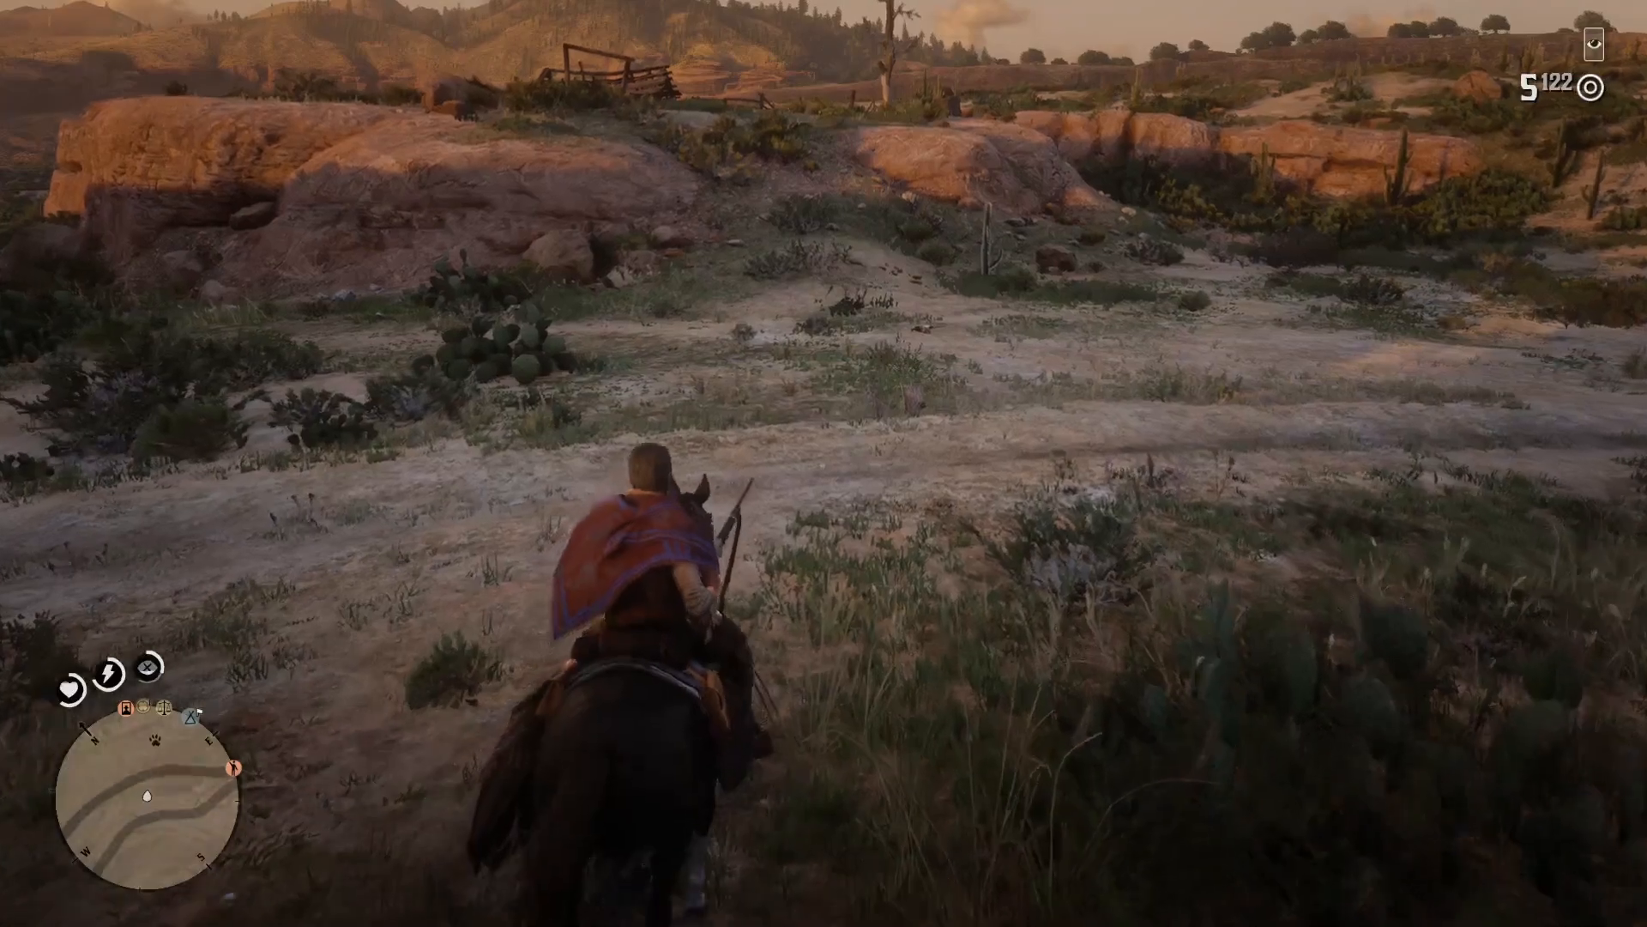
{"action": "key", "text": "w"}
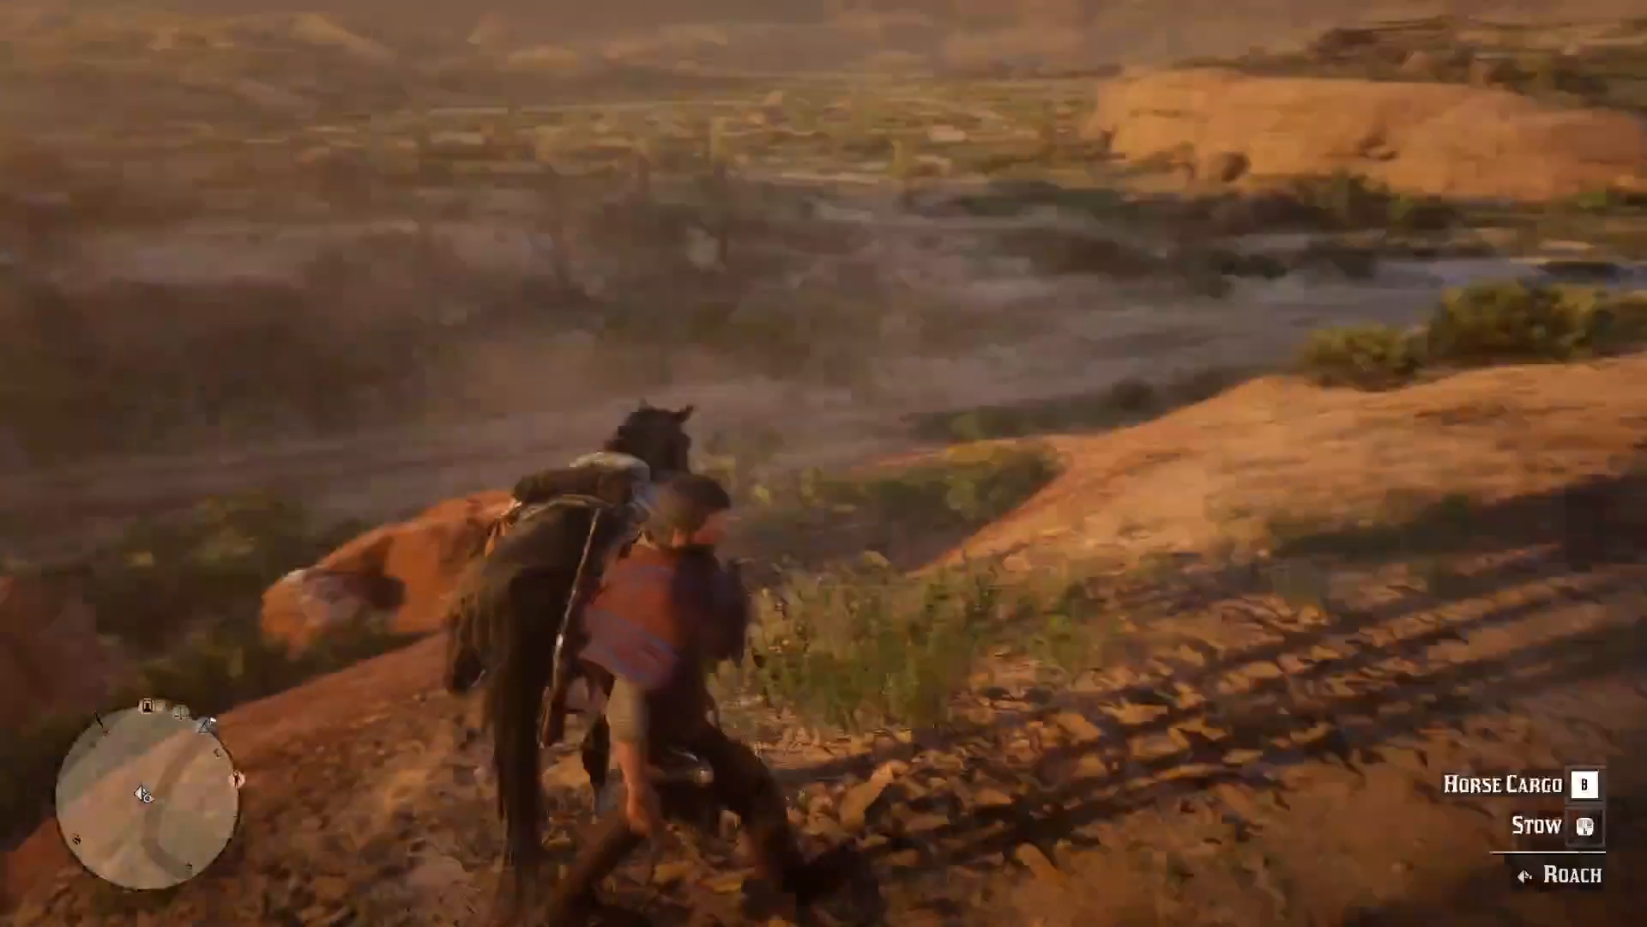
{"action": "mouse_move", "coordinate": [824, 463]}
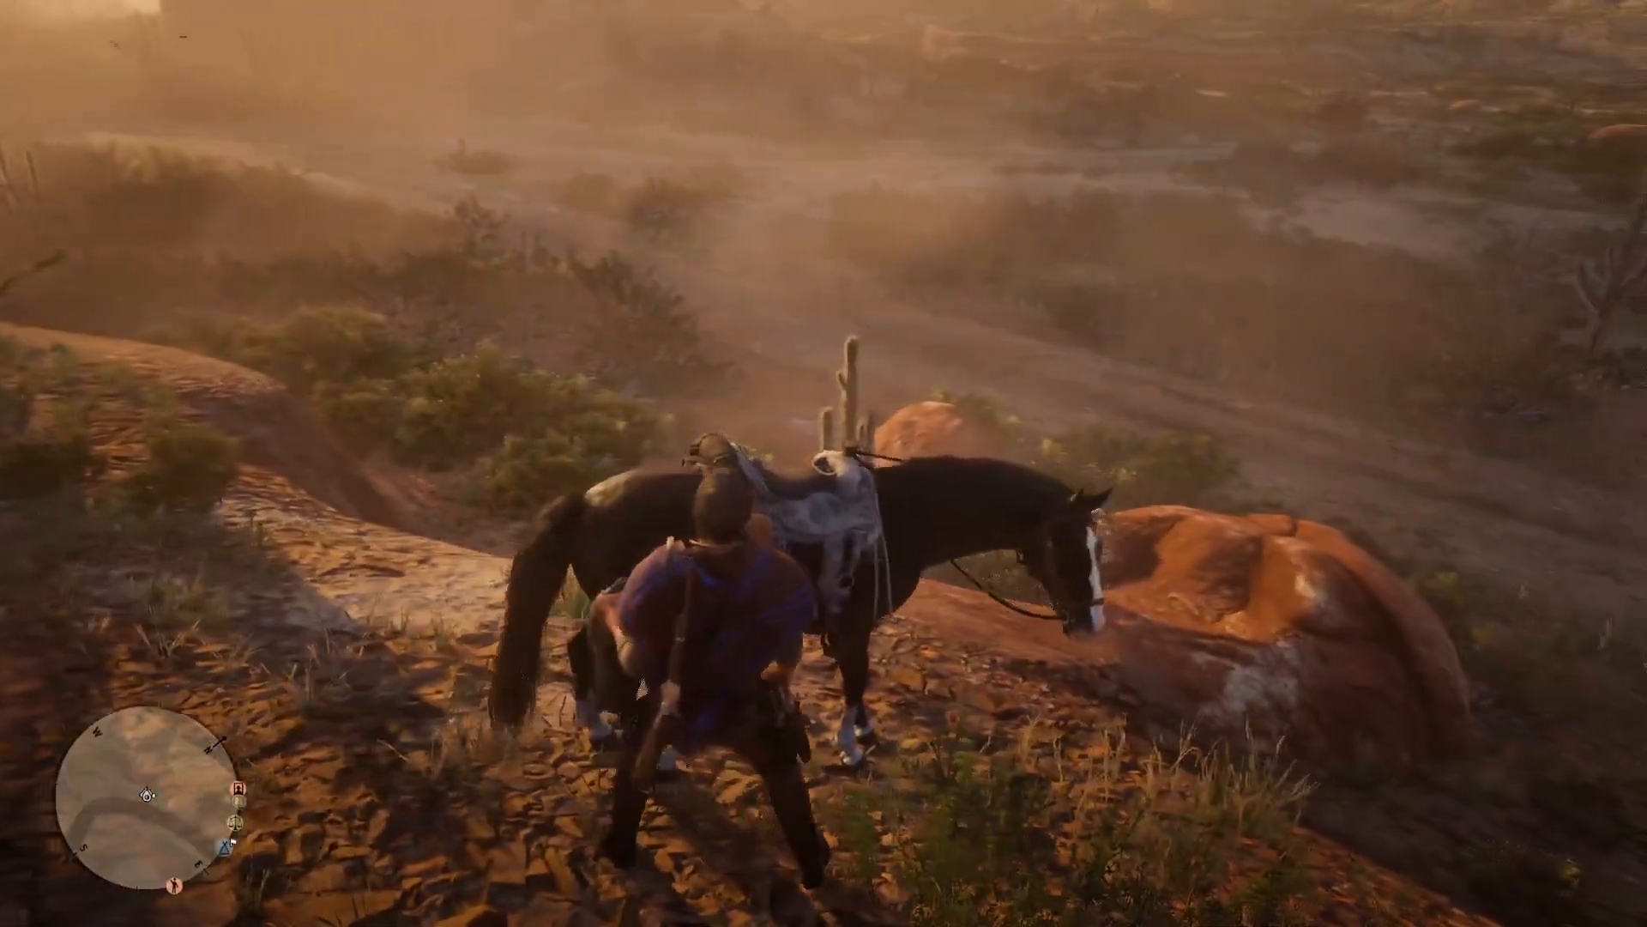
{"action": "mouse_move", "coordinate": [824, 463]}
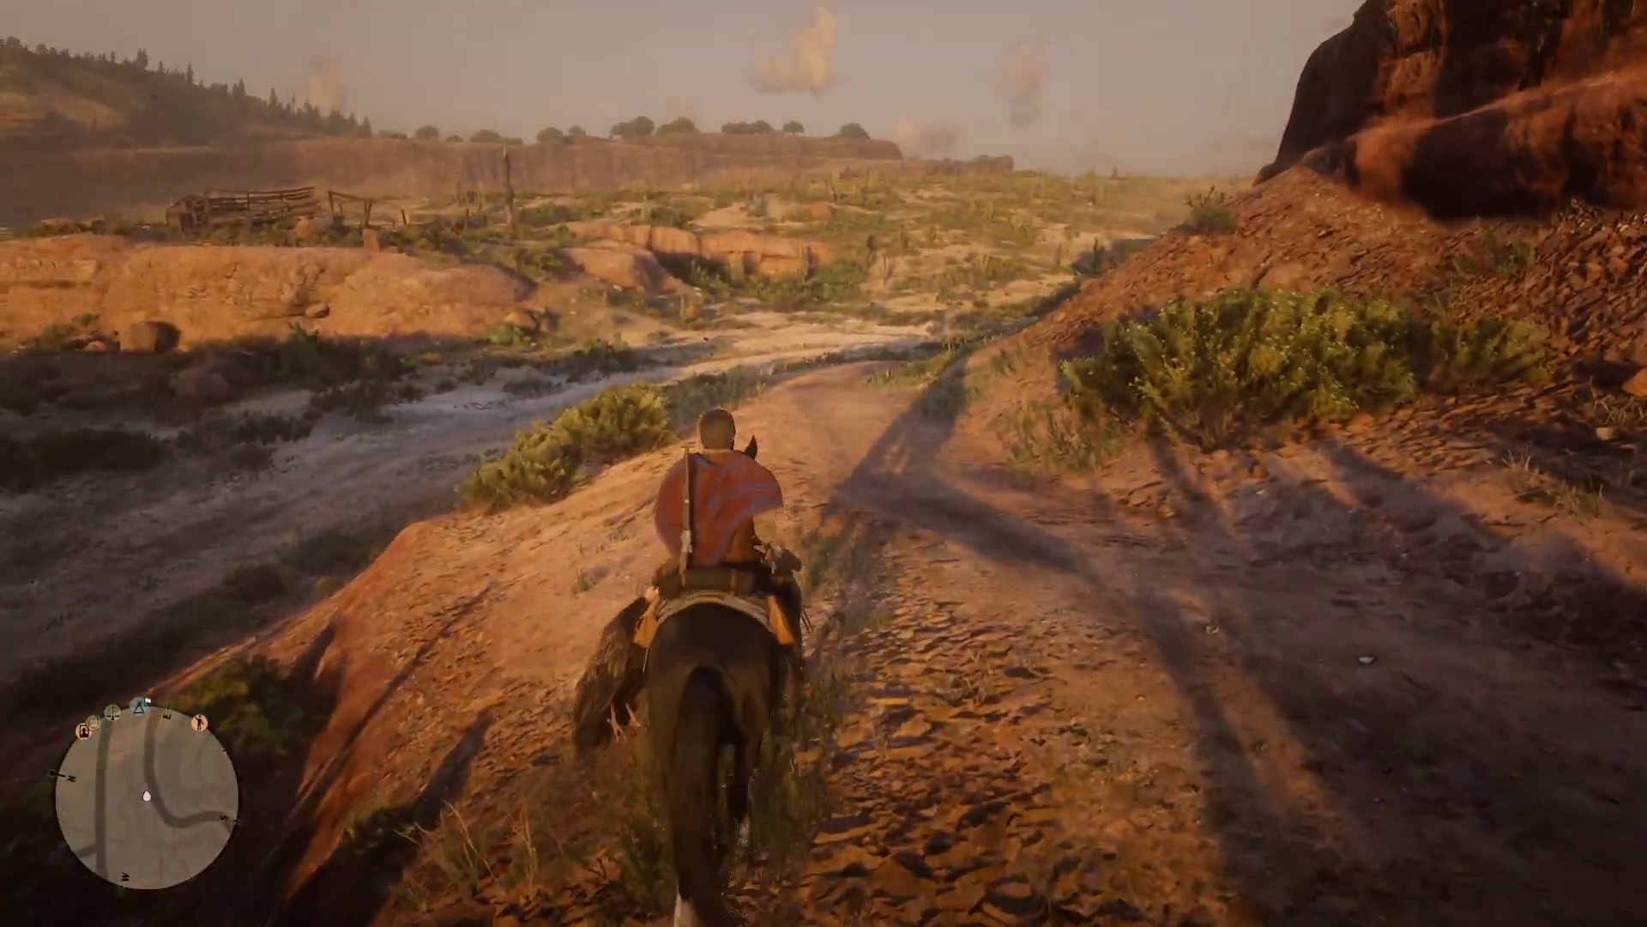
Remount and ride the dusty trail beneath the red rock cliff.
{"action": "key", "text": "W"}
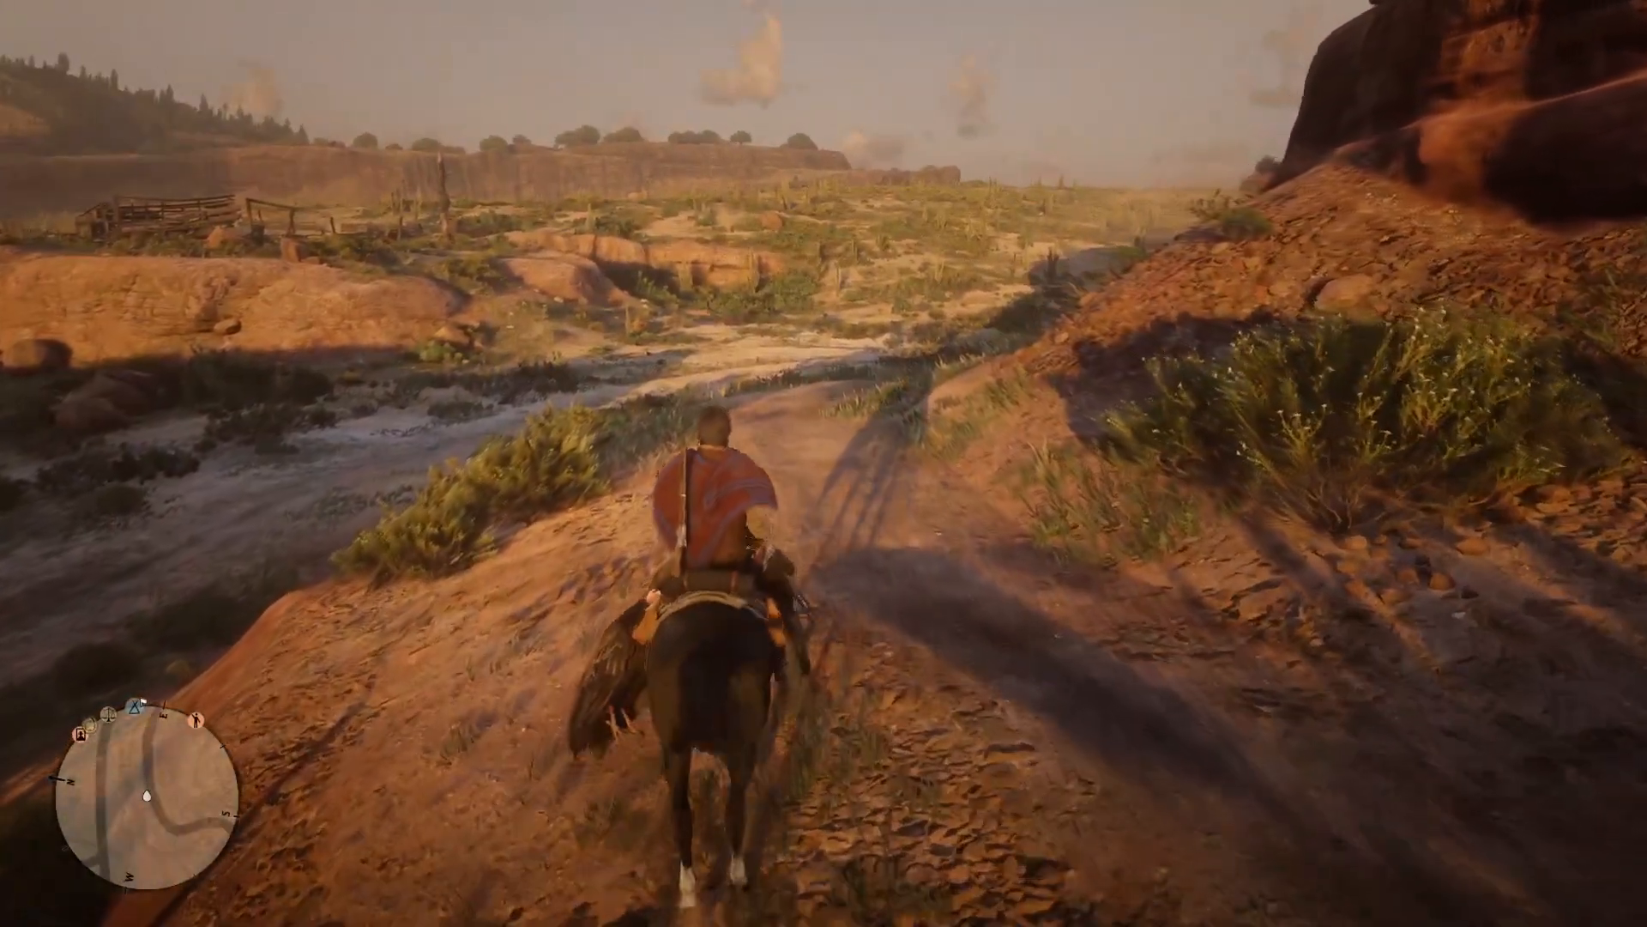